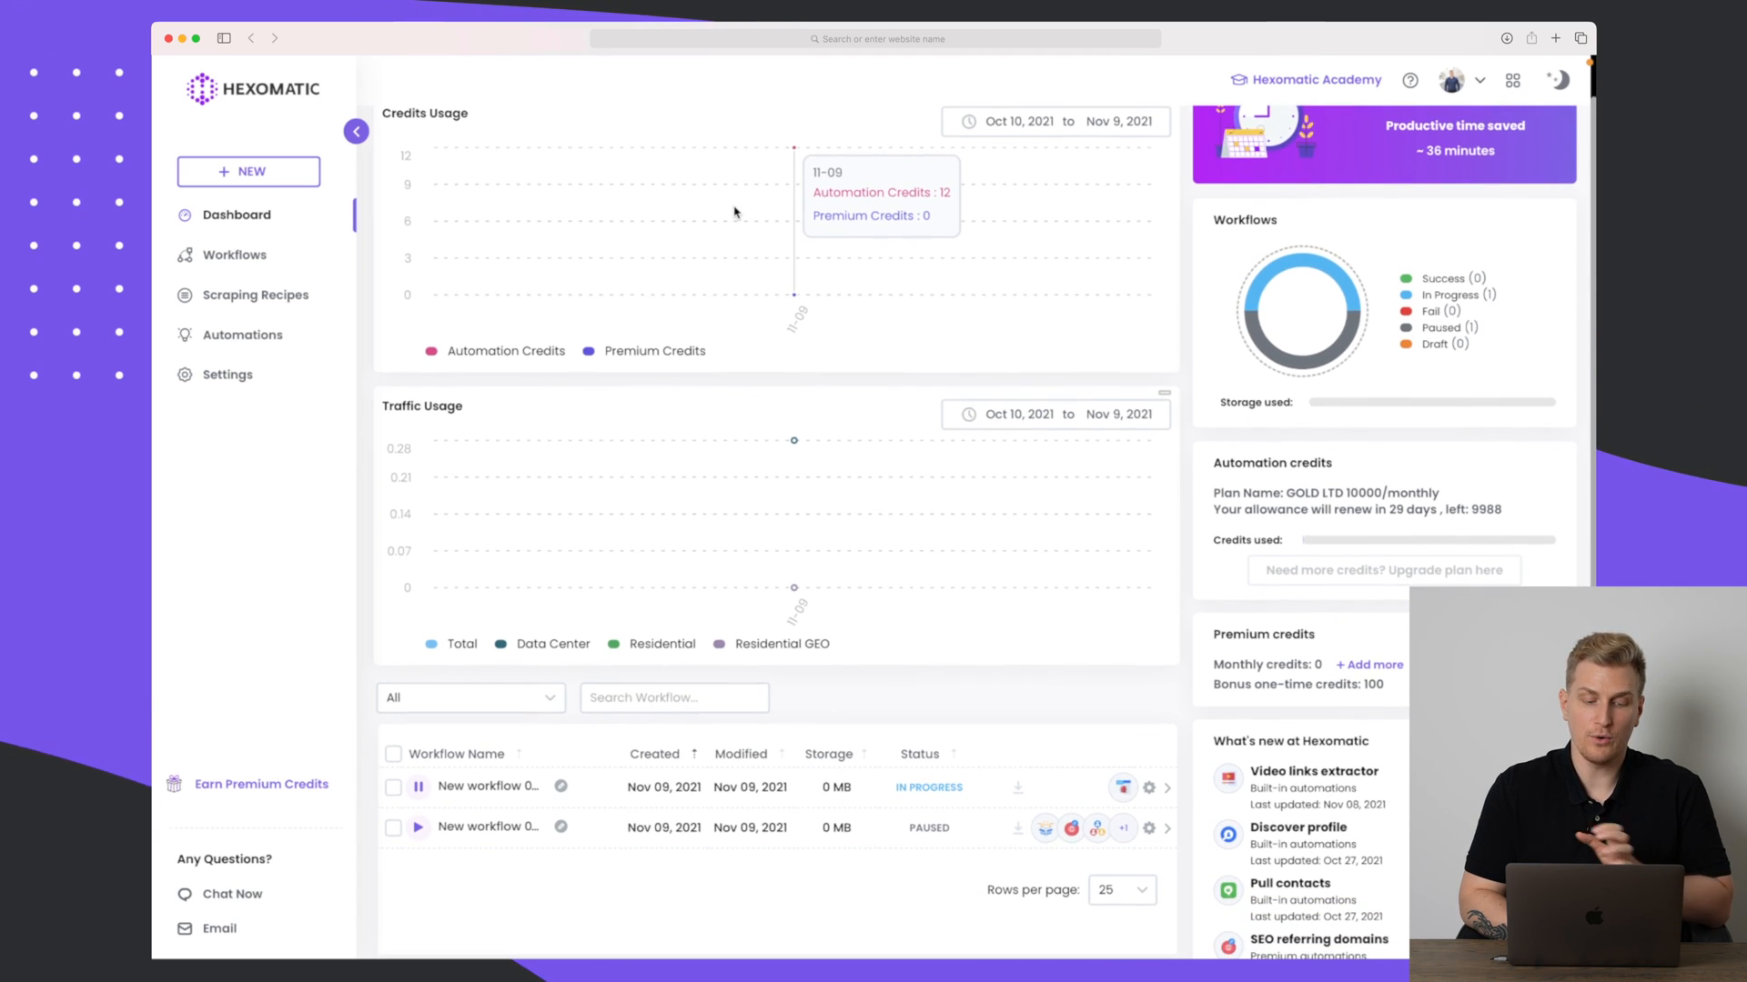
Review the dashboard's credit and traffic usage, then go to the Workflows list.
scroll("down", 3)
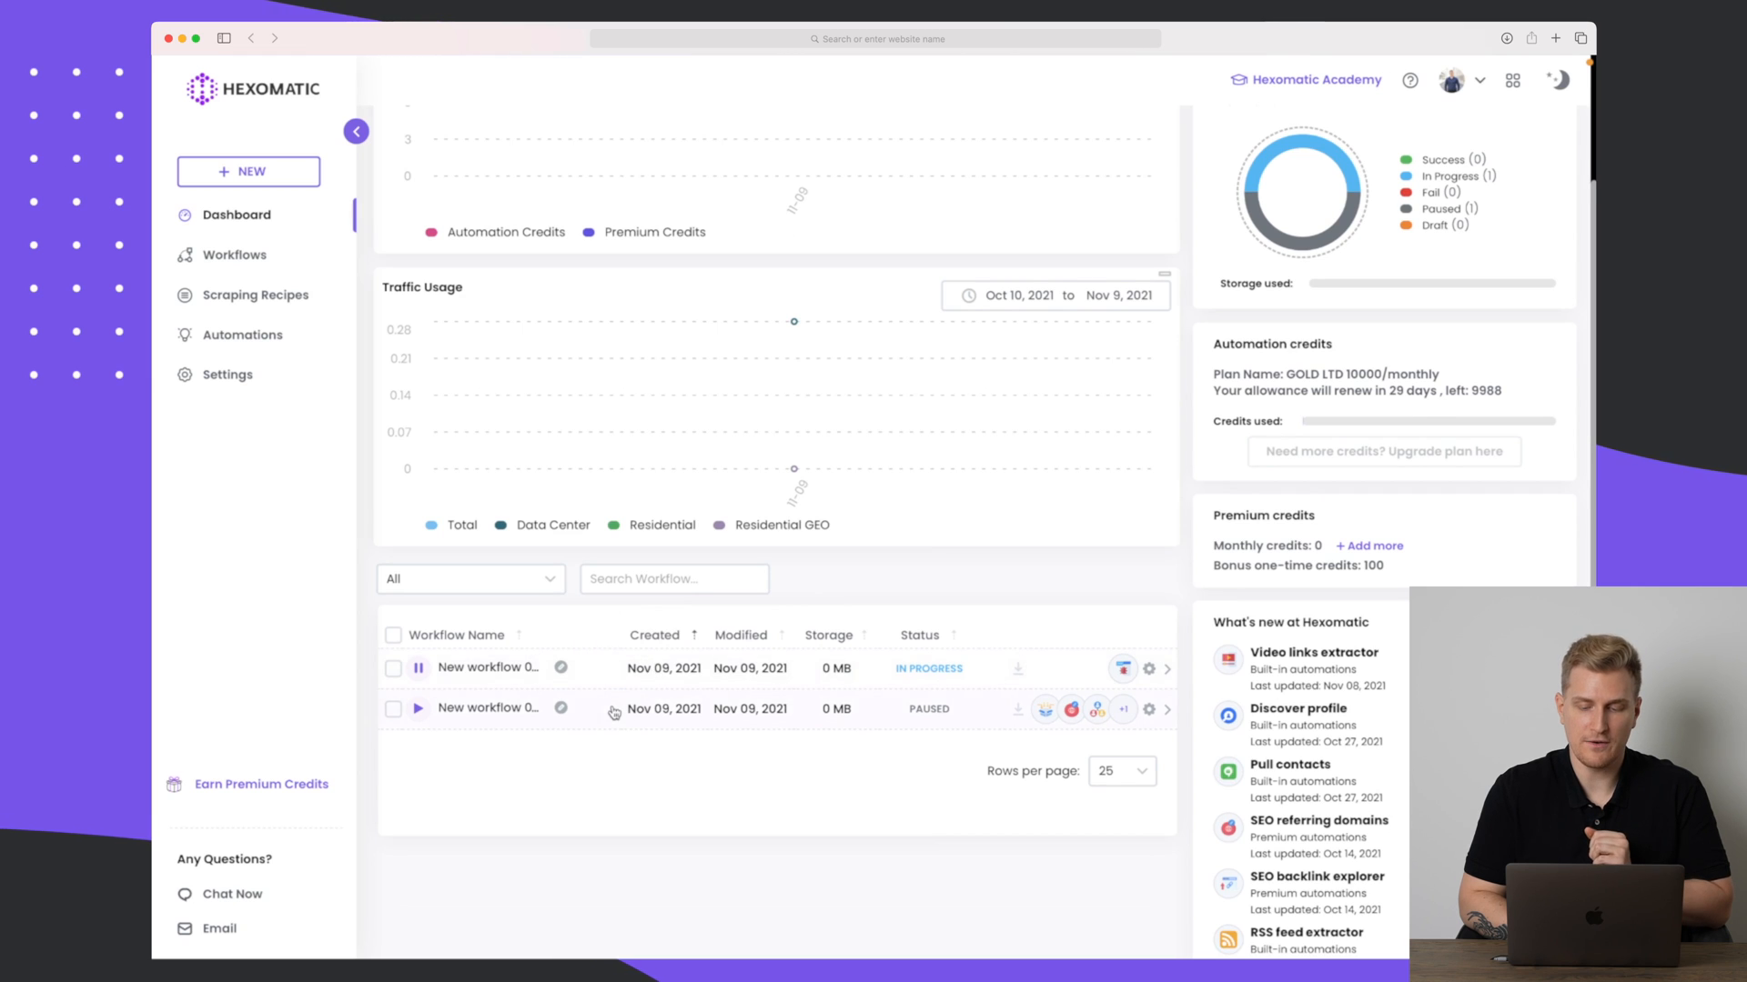
scroll("down", 3)
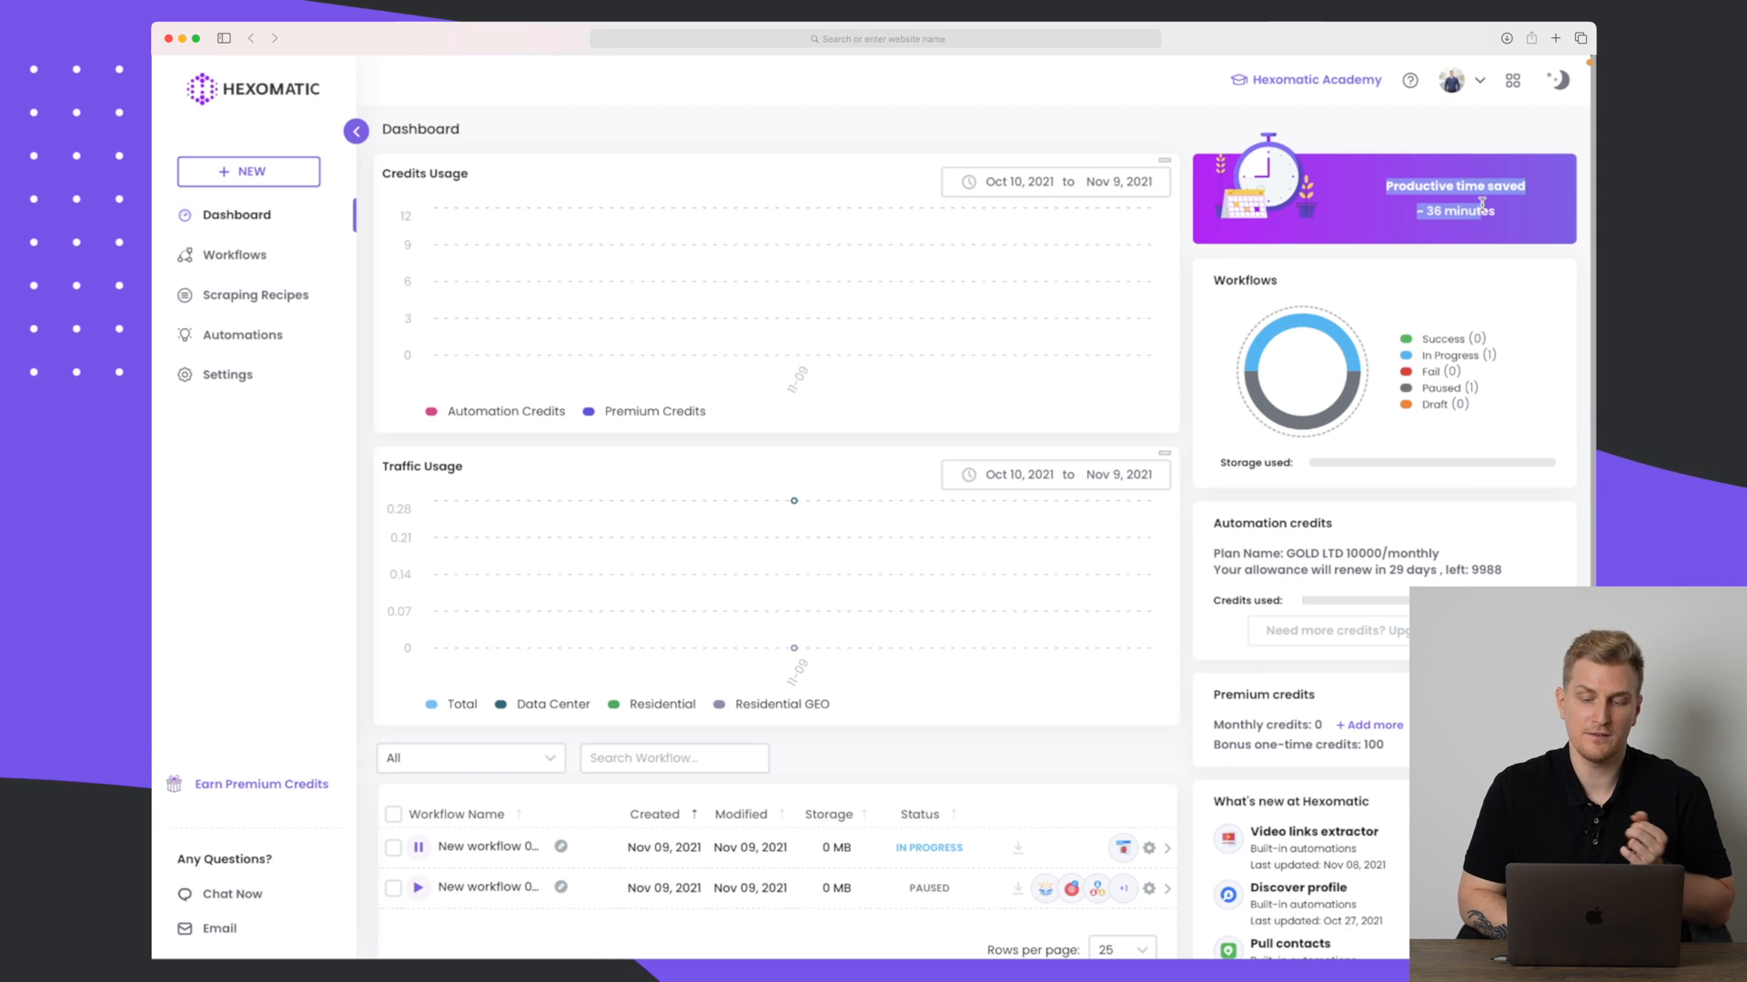
scroll("down", 3)
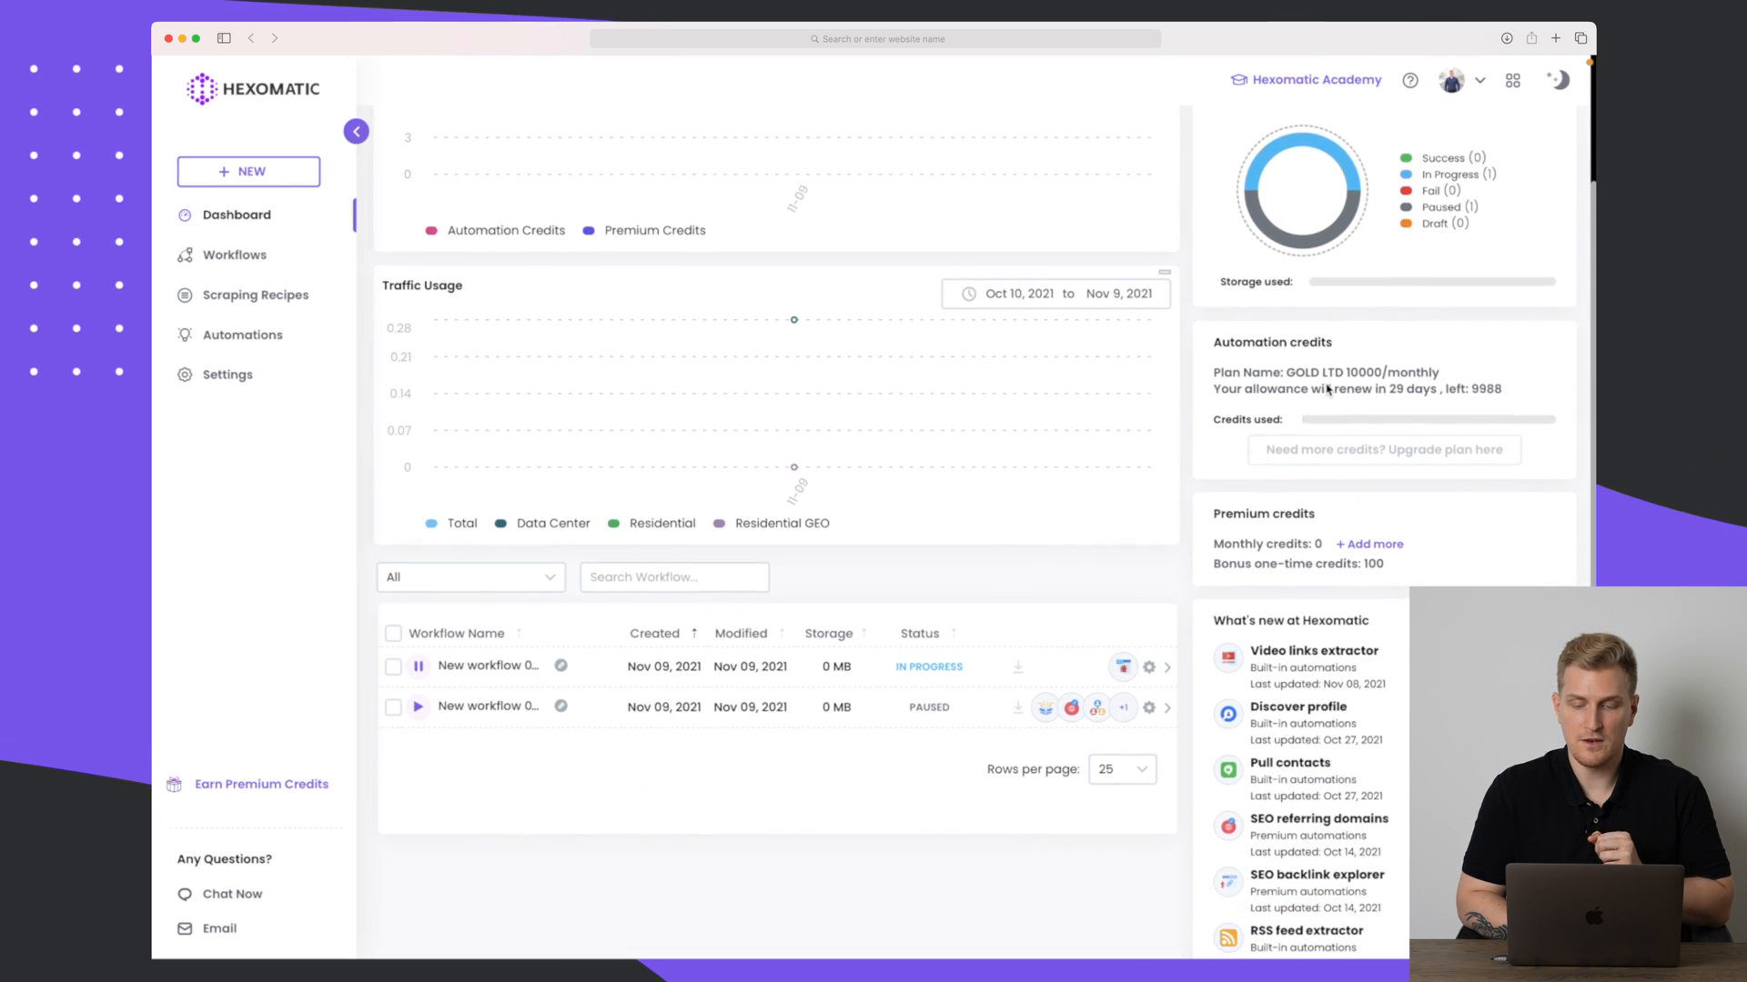
scroll("down", 3)
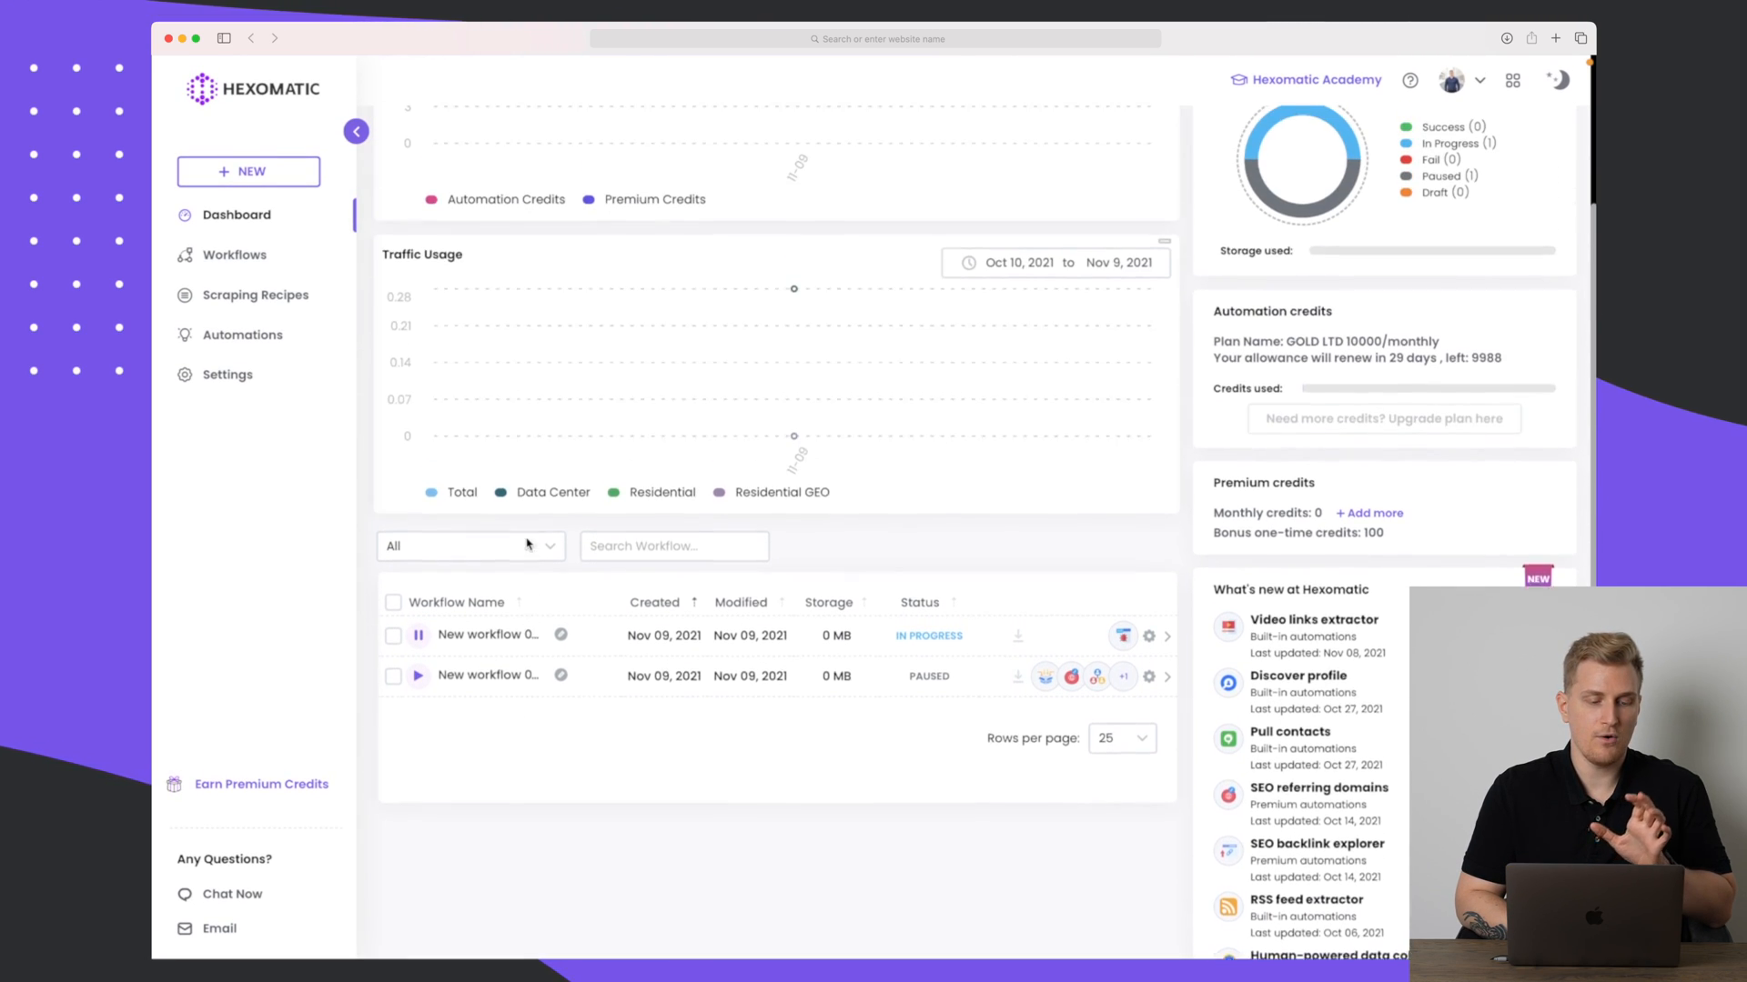
left_click(234, 254)
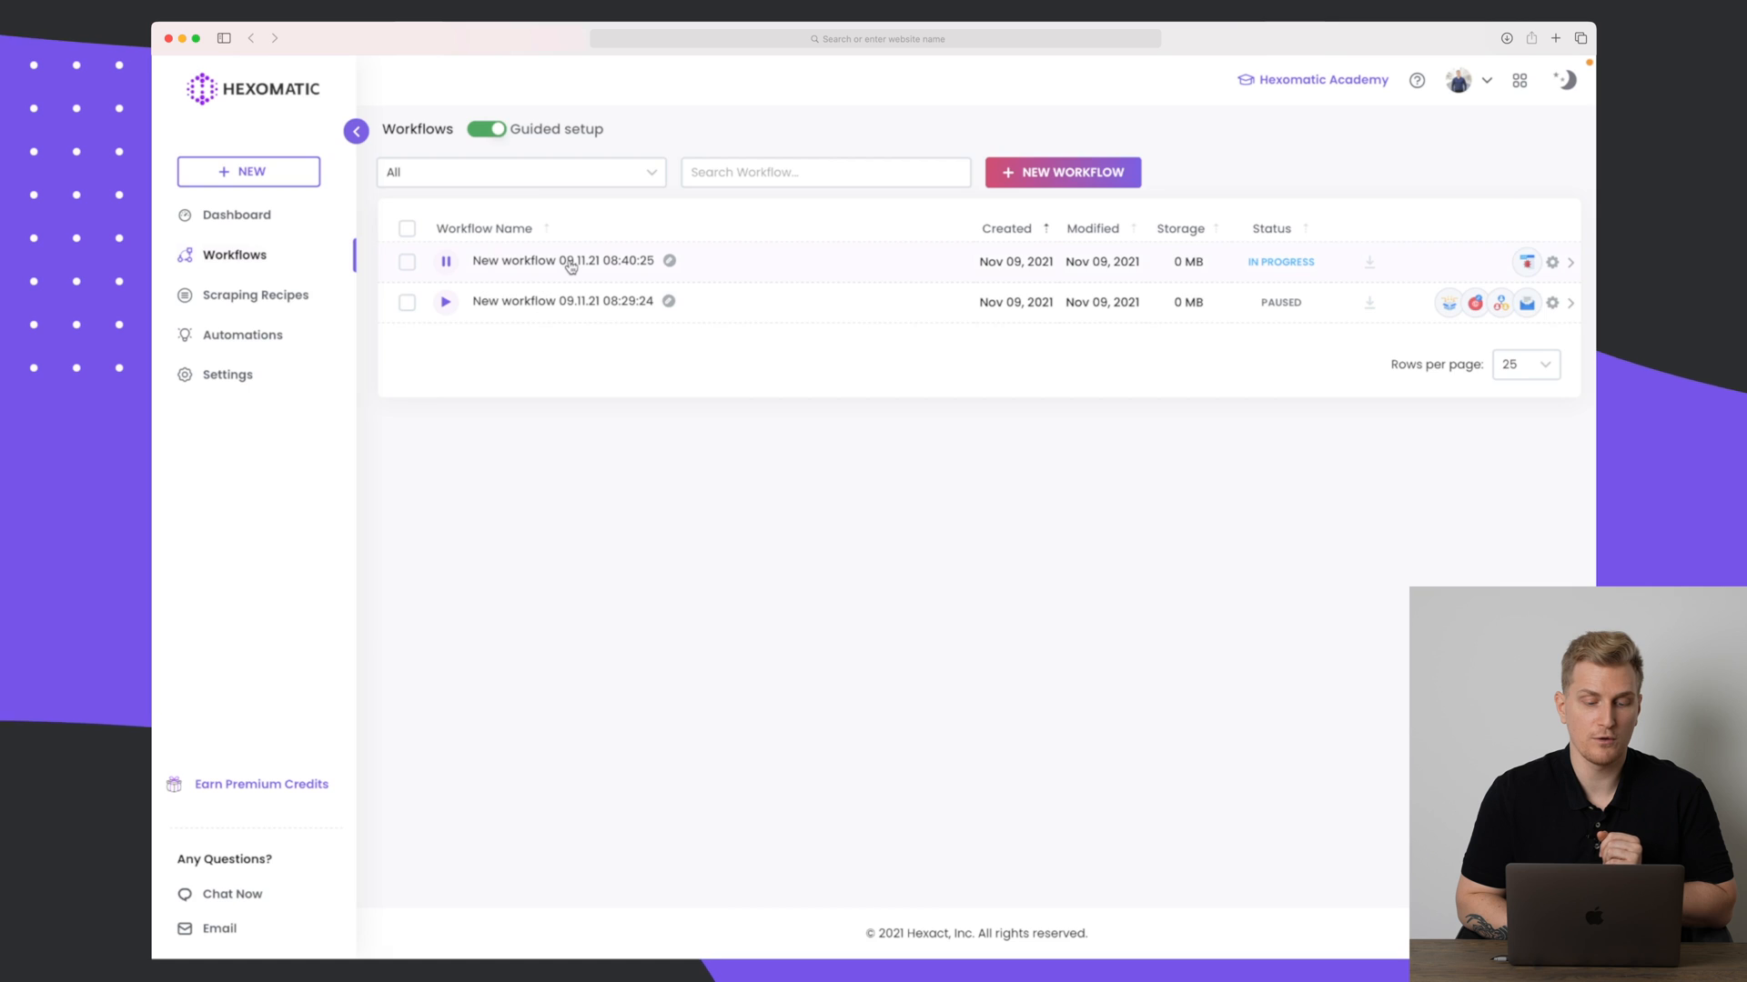
Open the in-progress crawler workflow and view its scanned-page log with status codes.
left_click(562, 261)
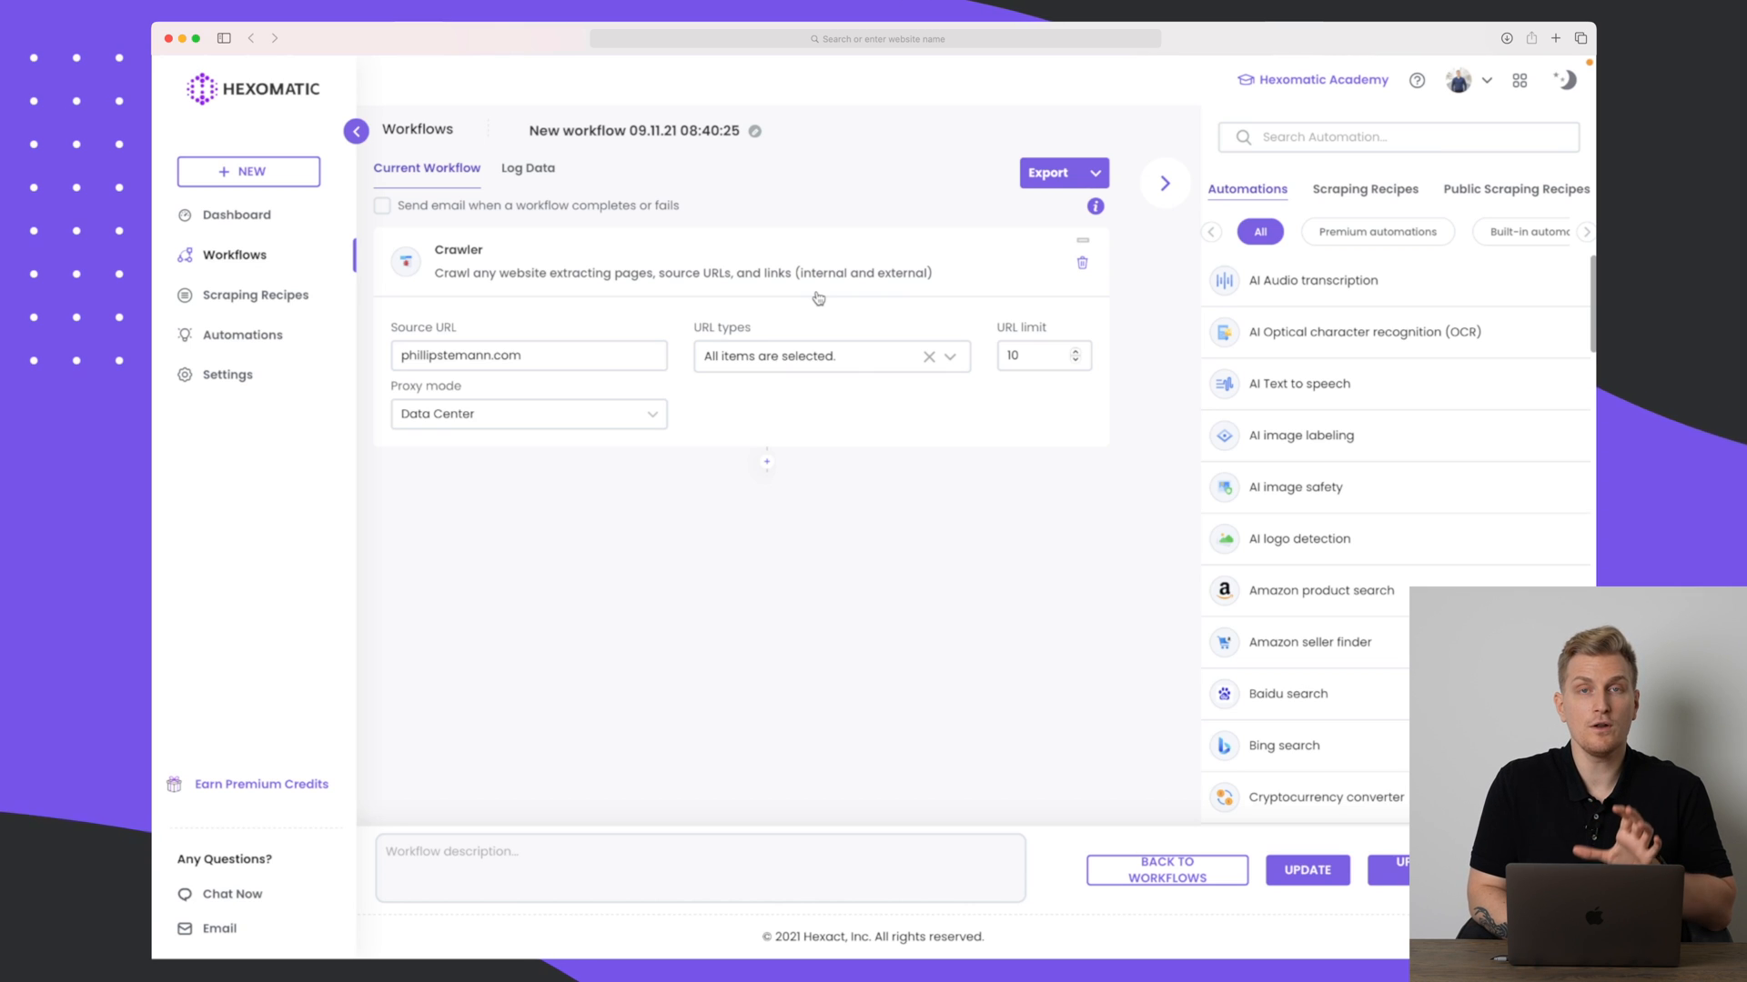
left_click(527, 169)
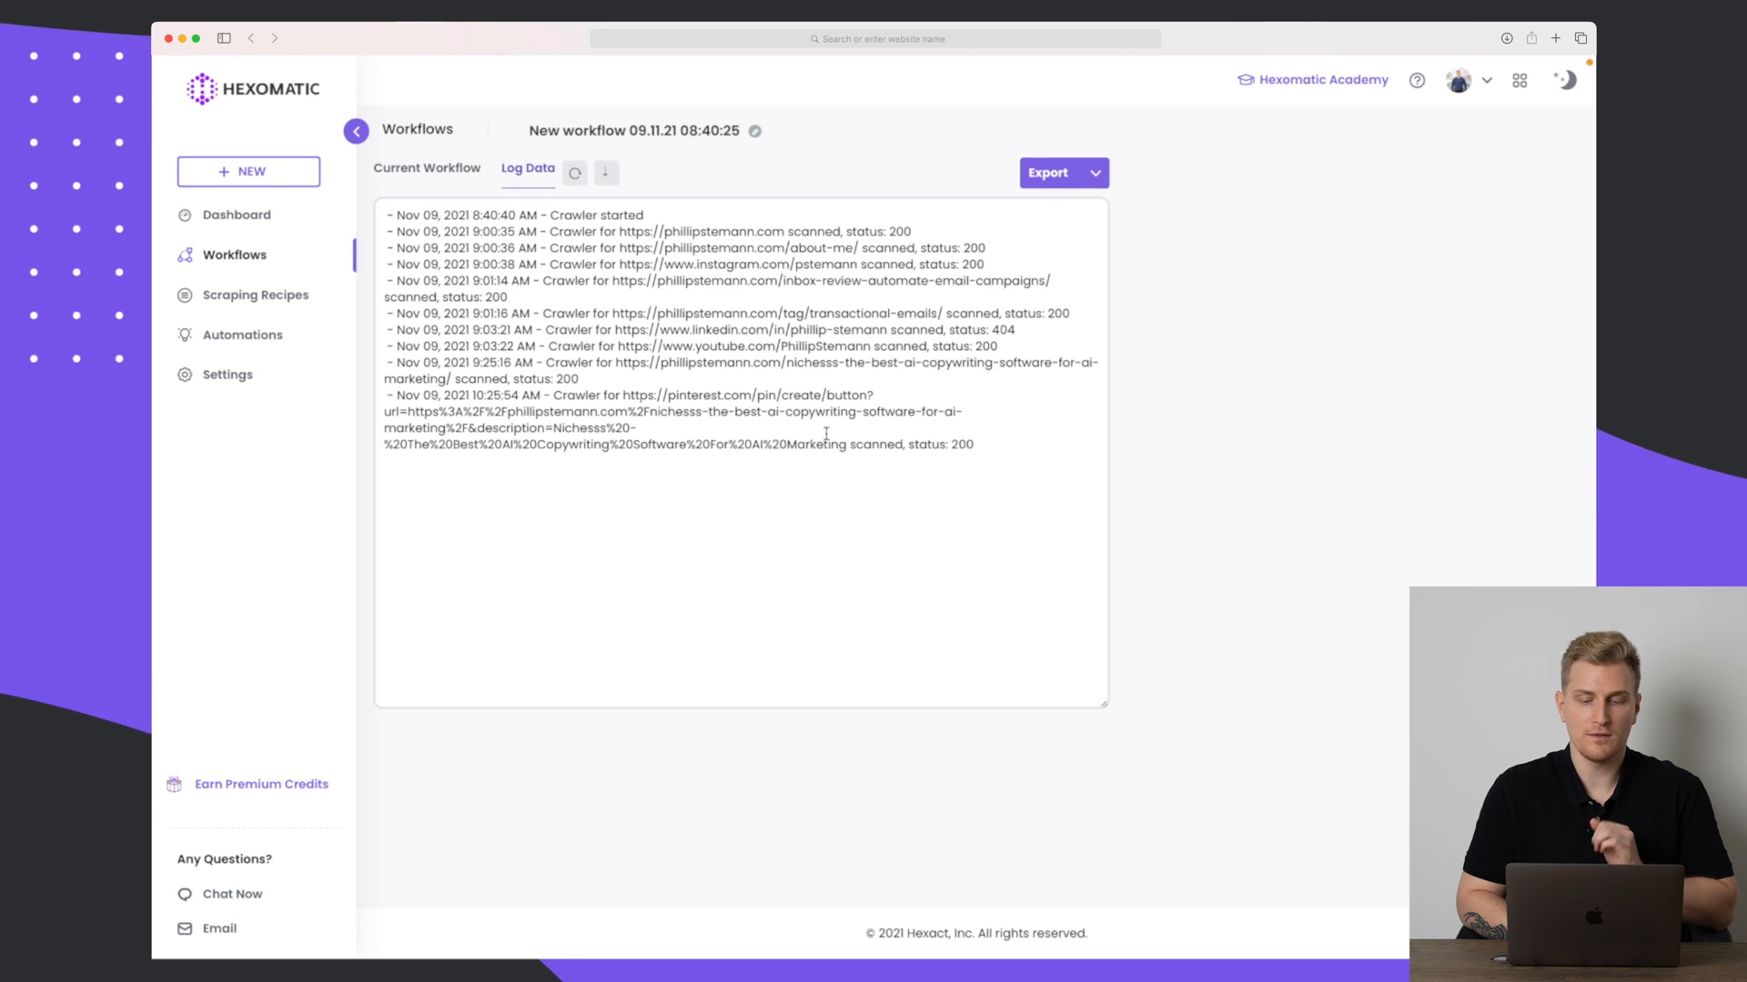
double_click(958, 445)
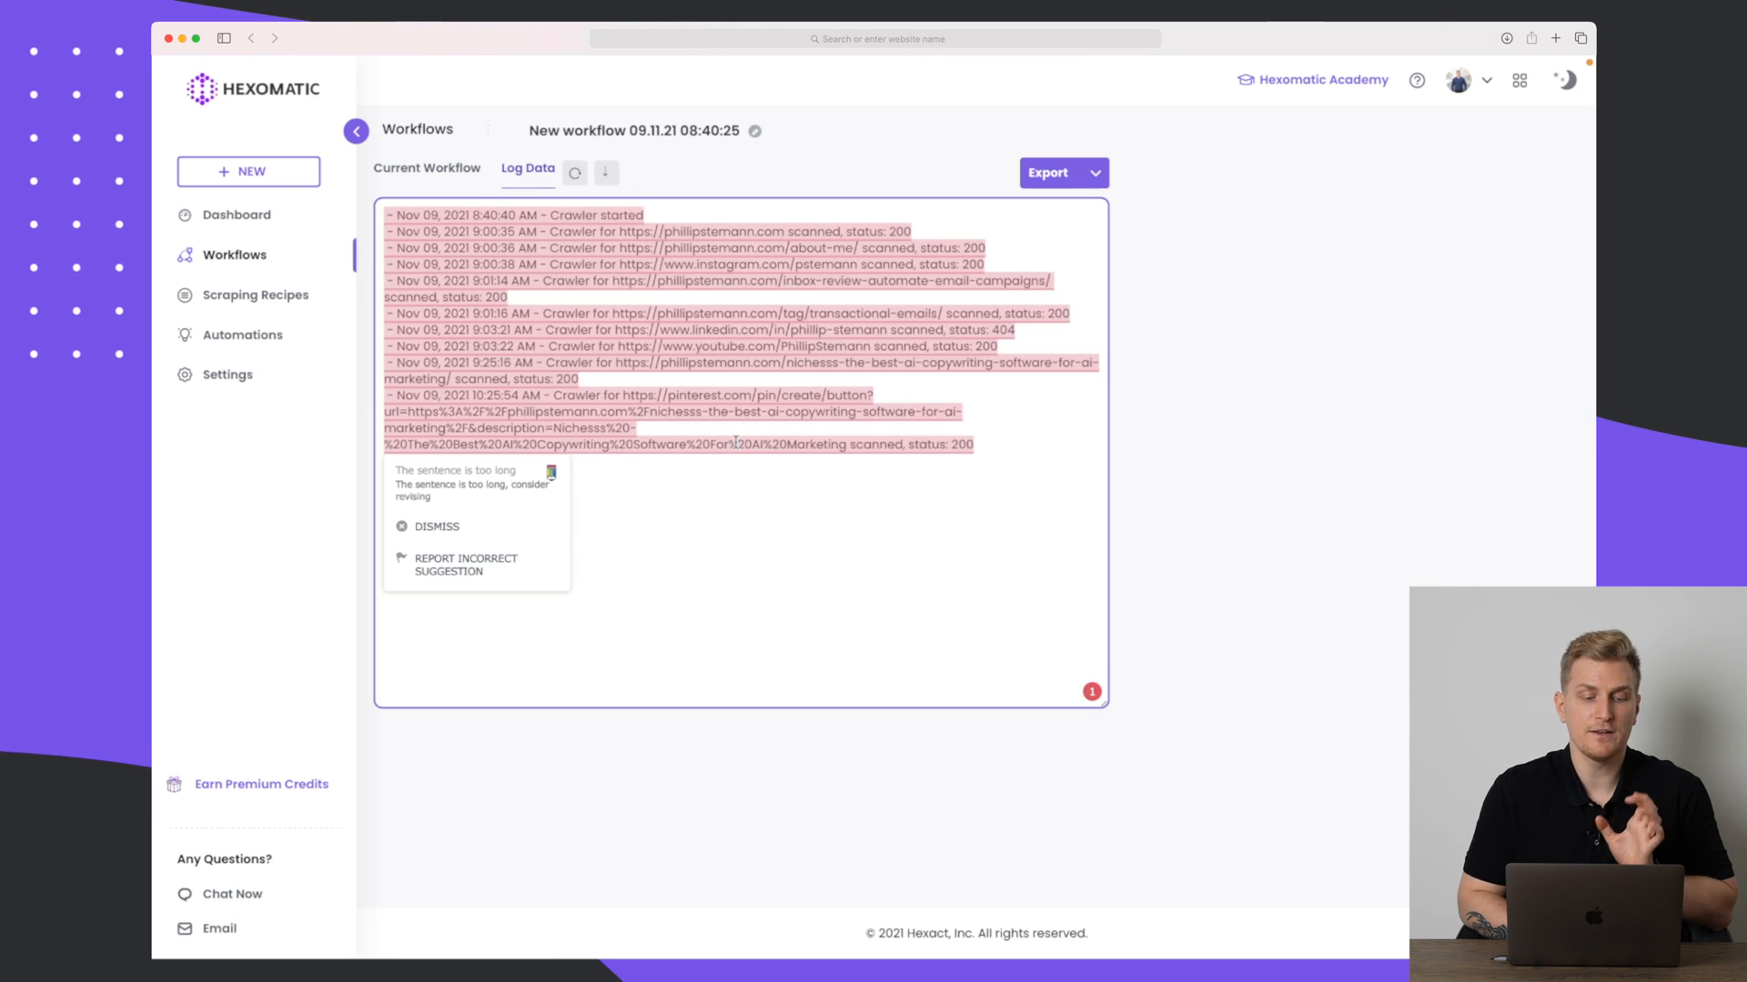
left_click(356, 130)
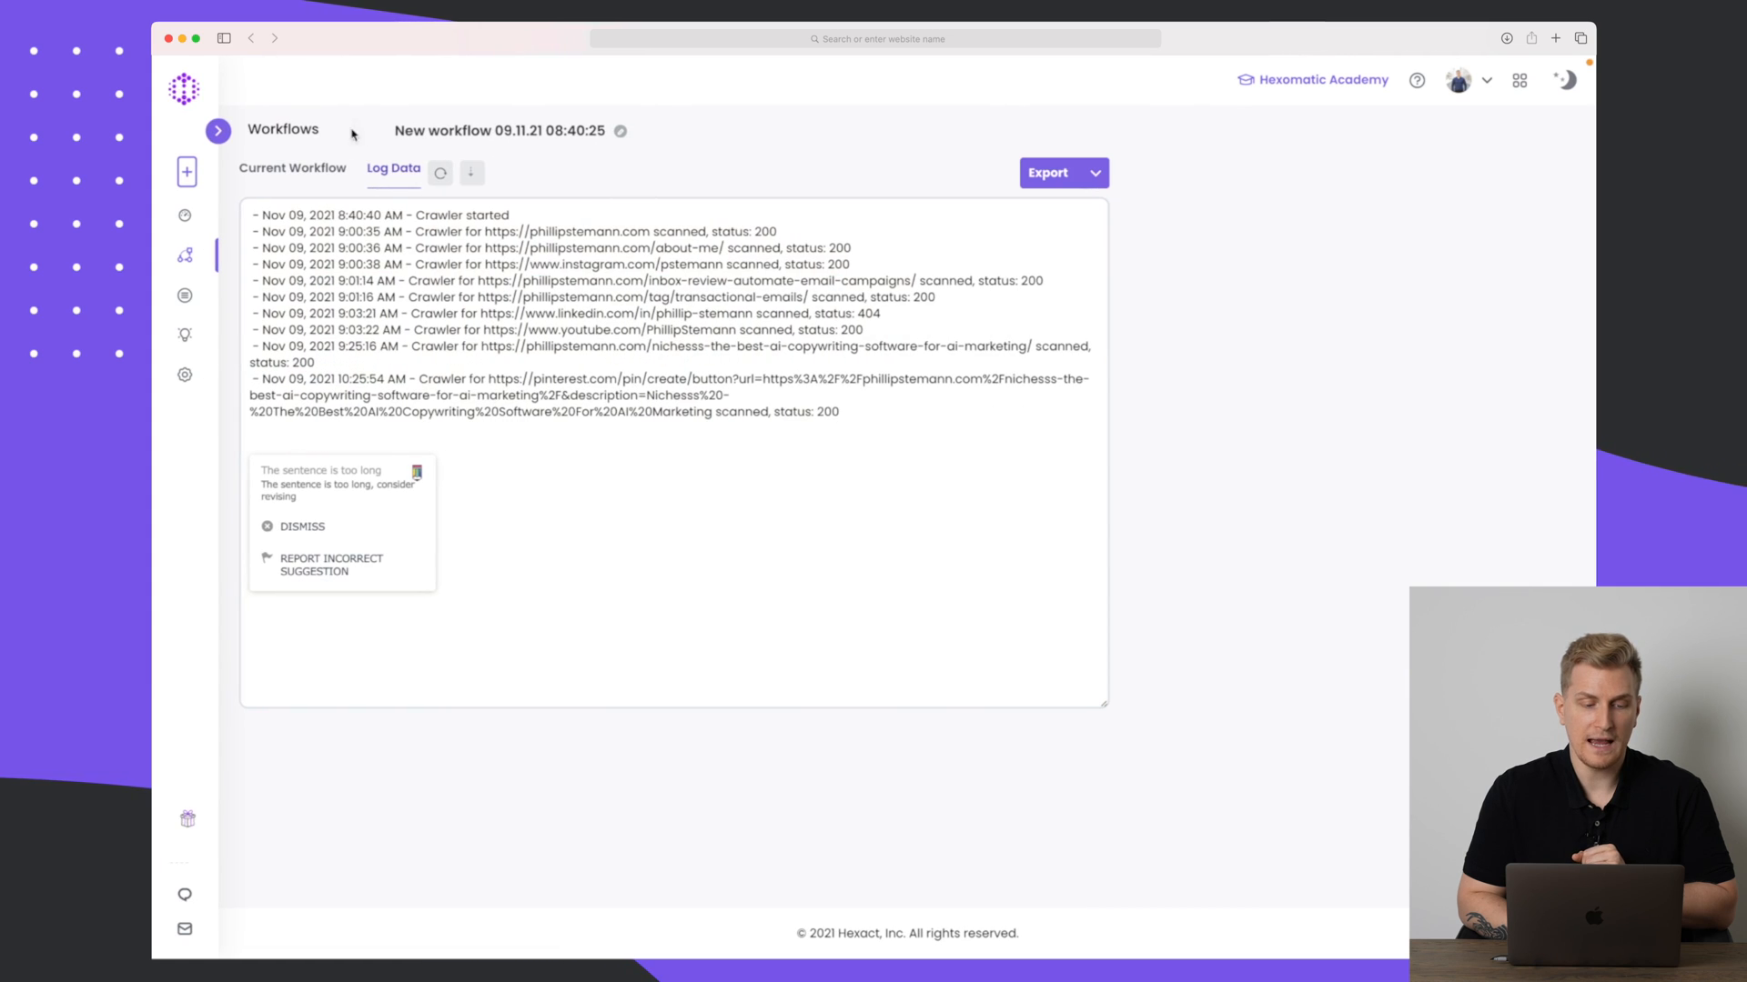
left_click(219, 130)
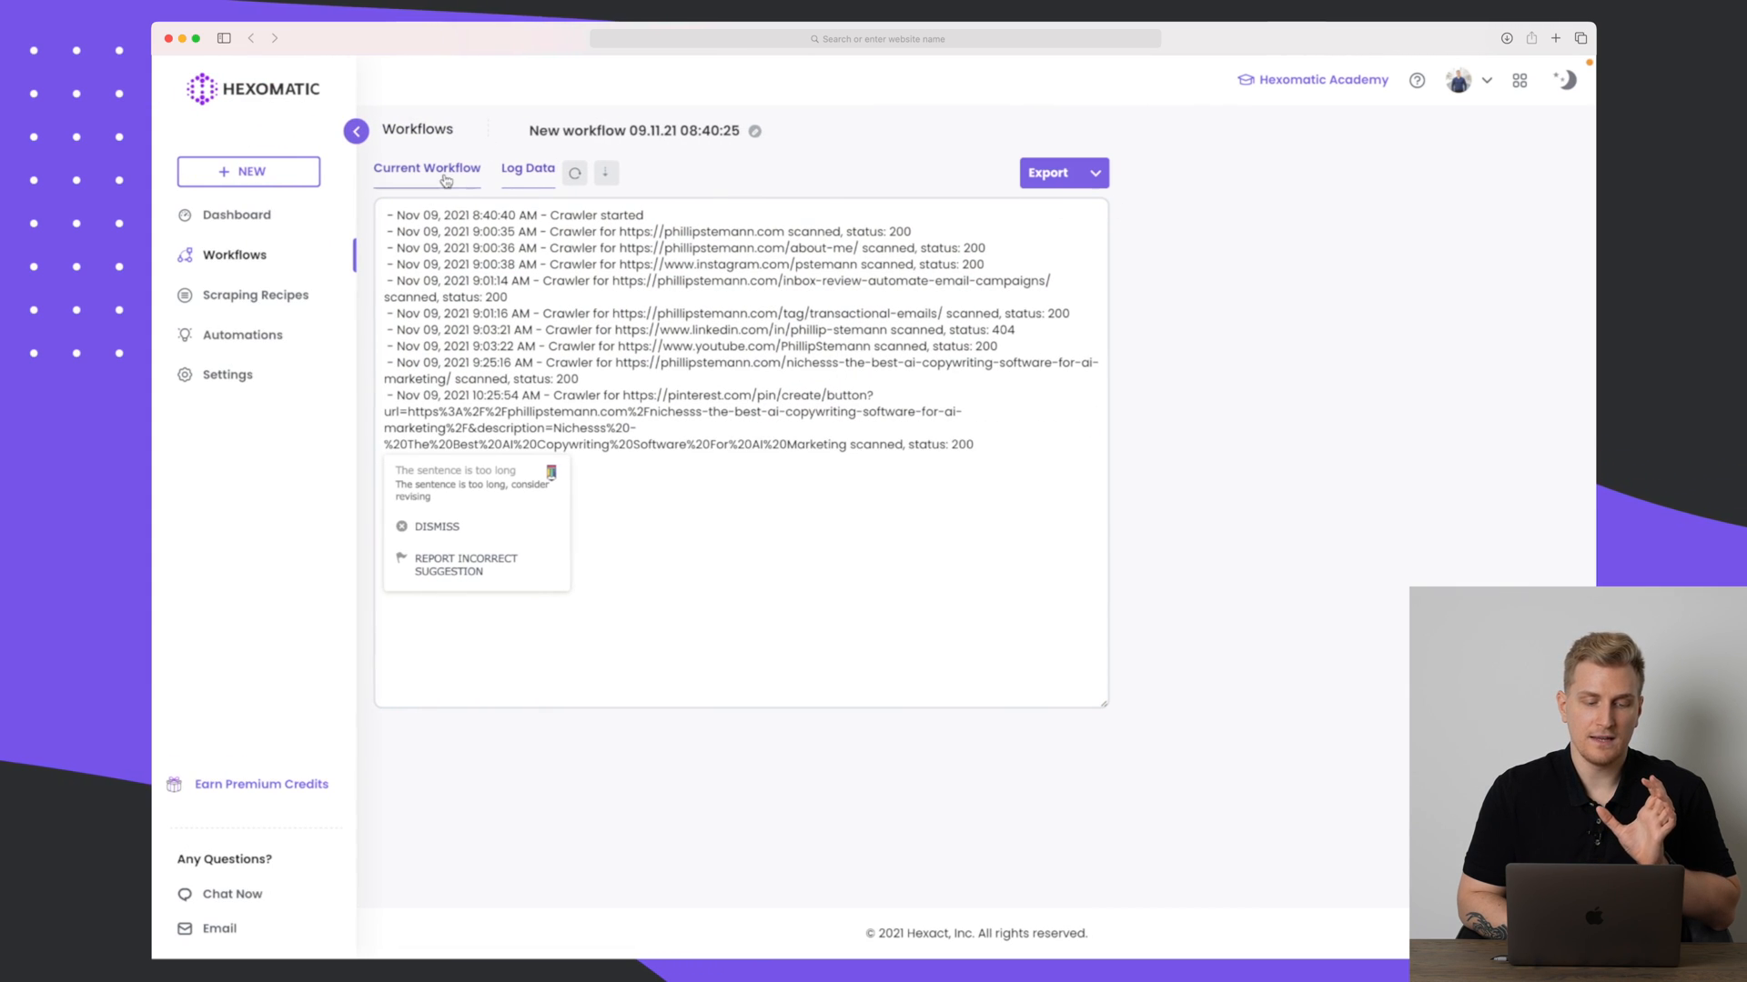
Set the crawler's URL limit to 100 and restart the run, confirming the warning.
left_click(426, 168)
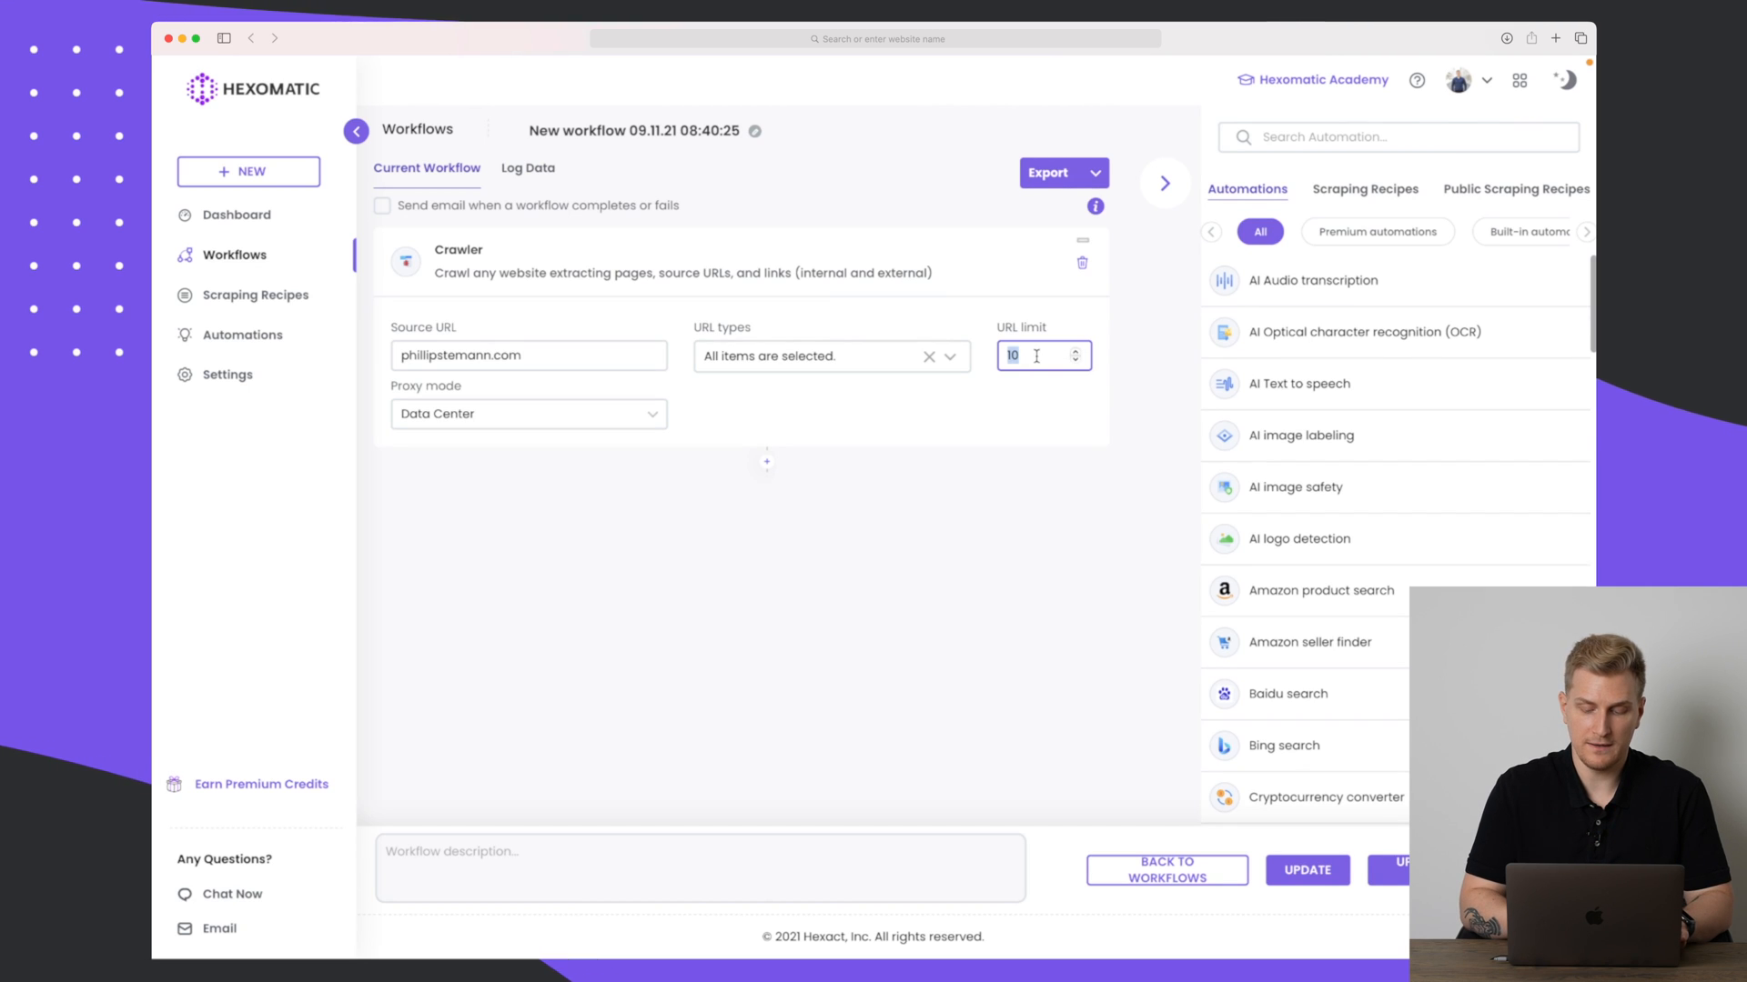
type("100")
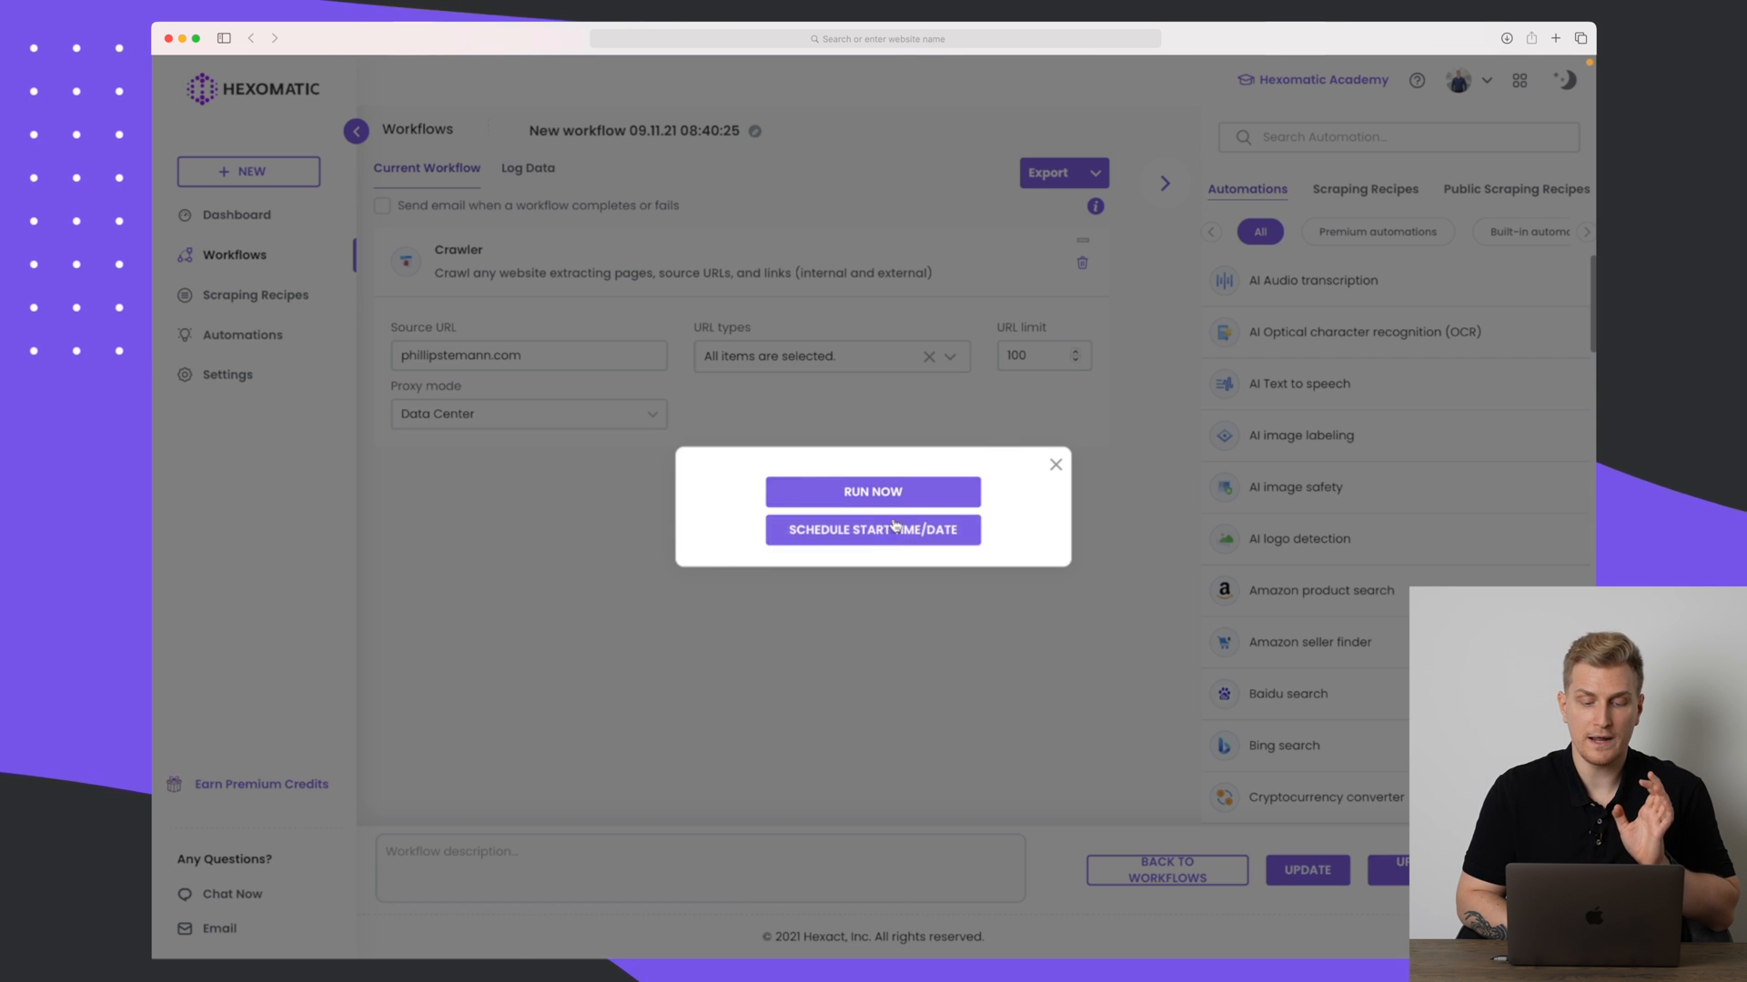
left_click(873, 492)
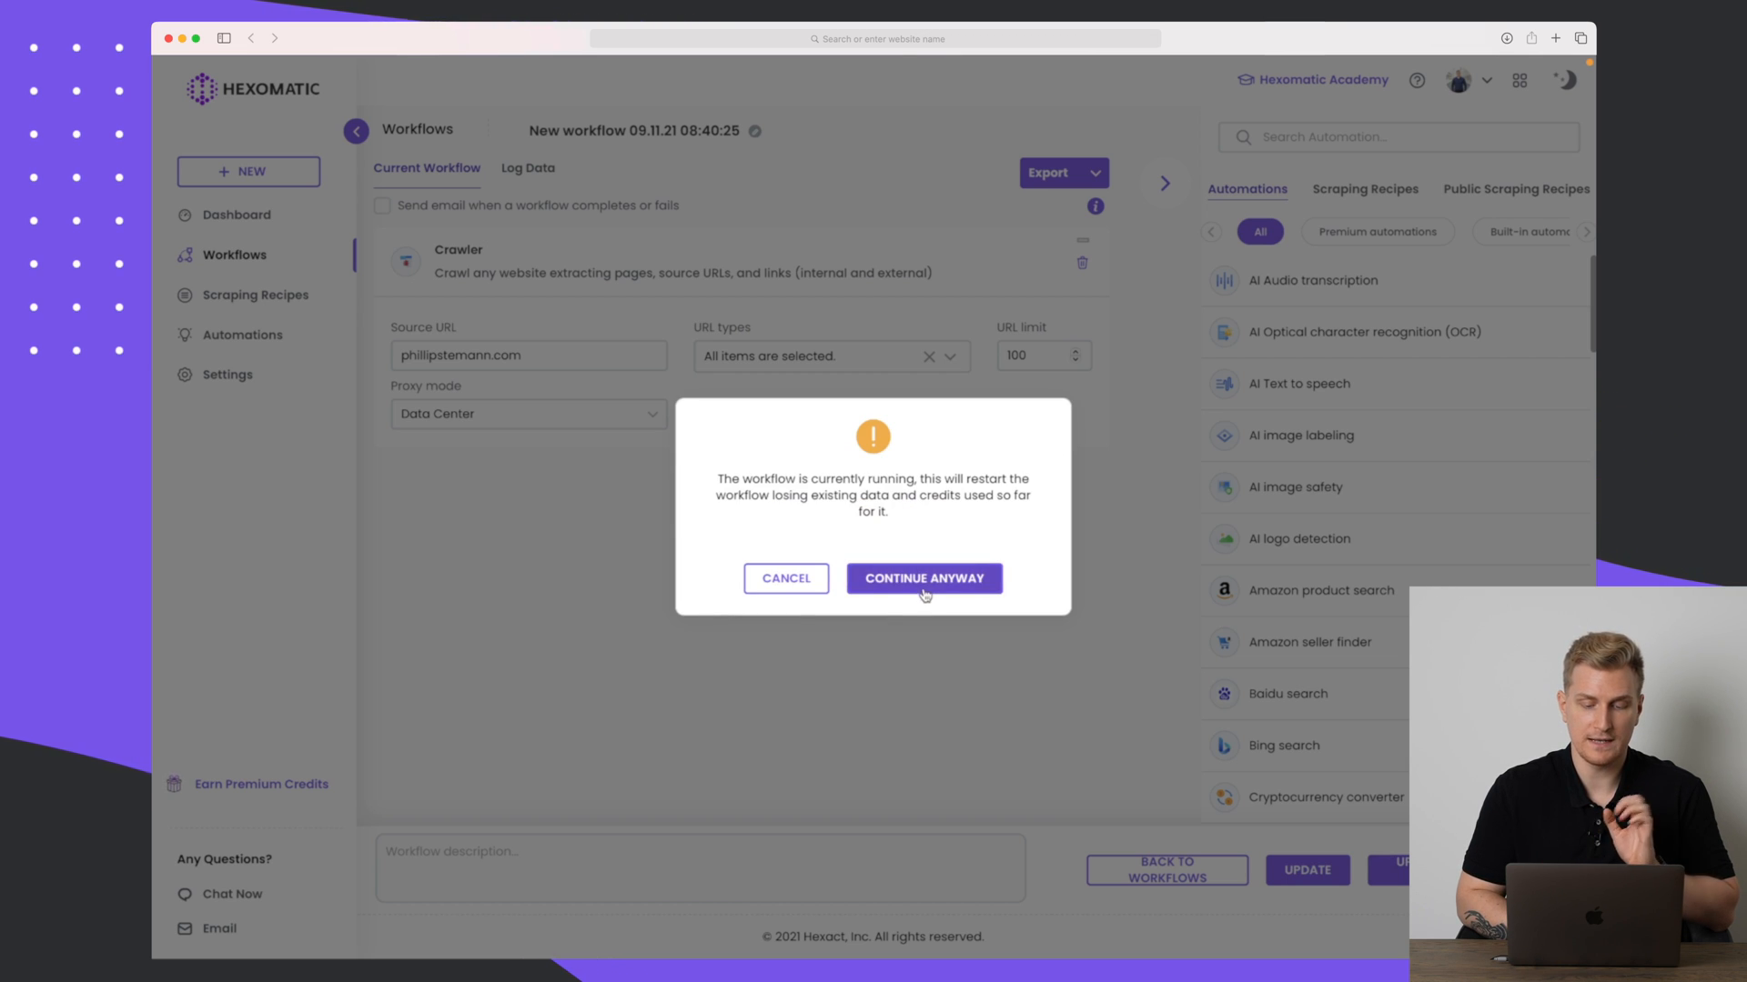
left_click(923, 578)
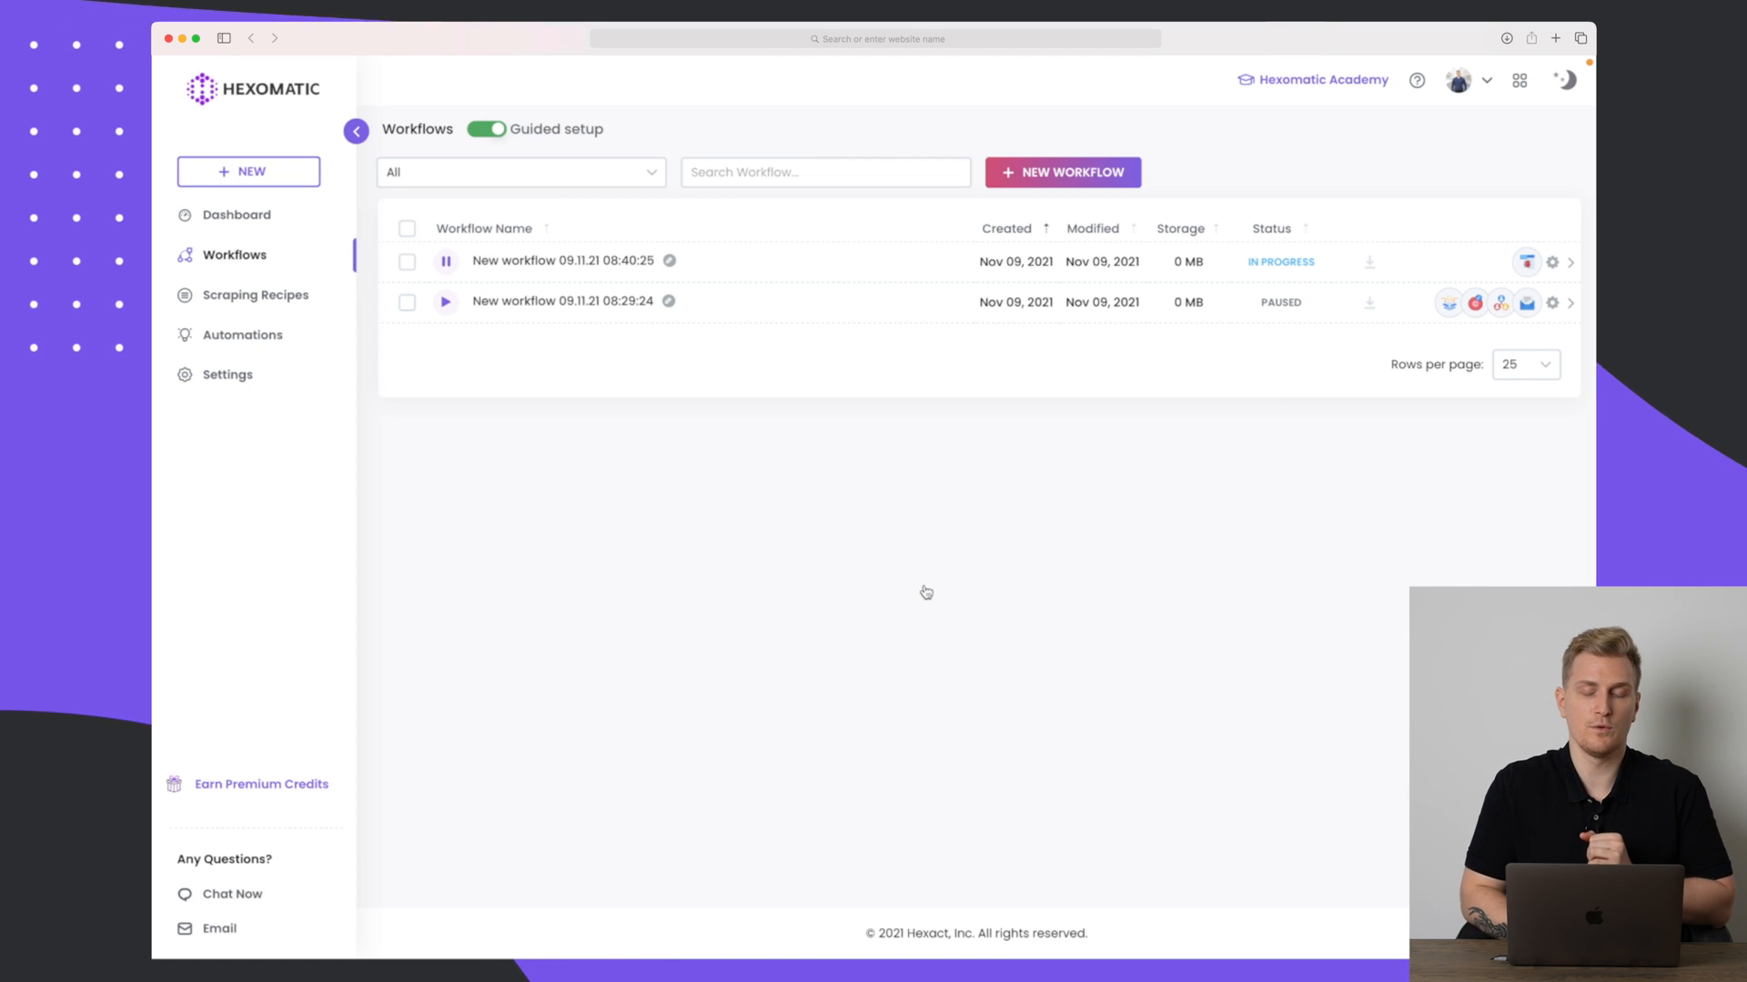
Start a new recipe from the Scraping Recipes section.
left_click(254, 294)
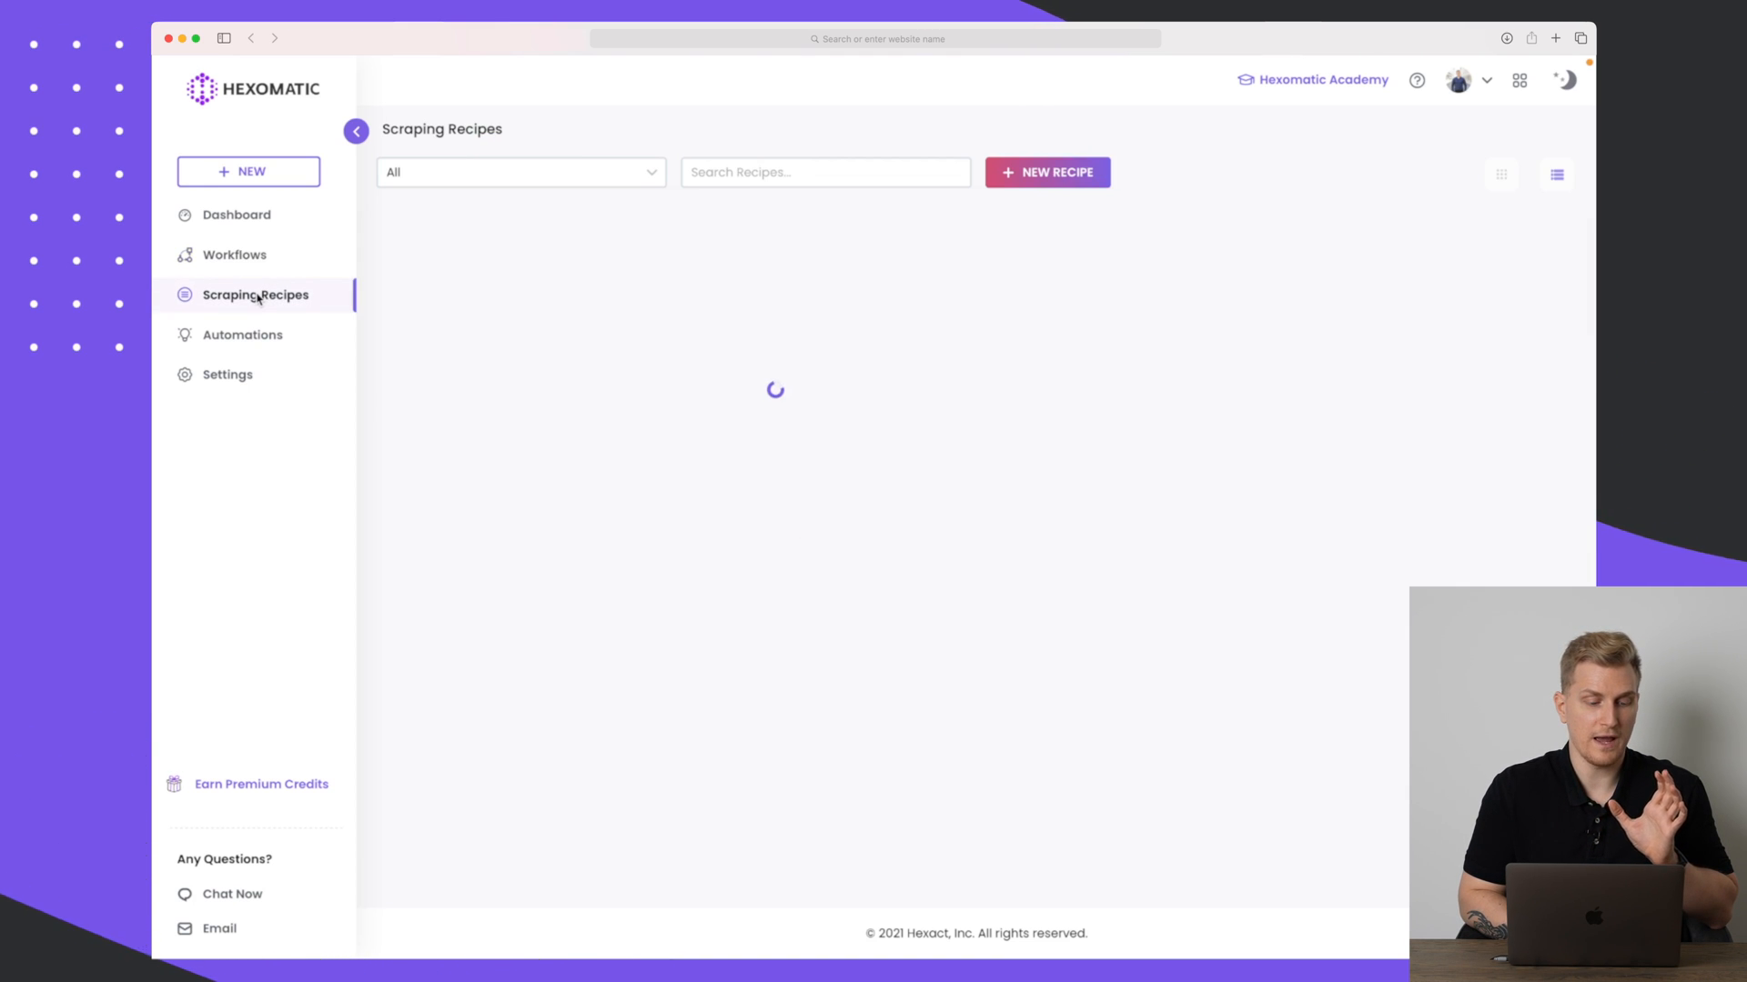
left_click(254, 293)
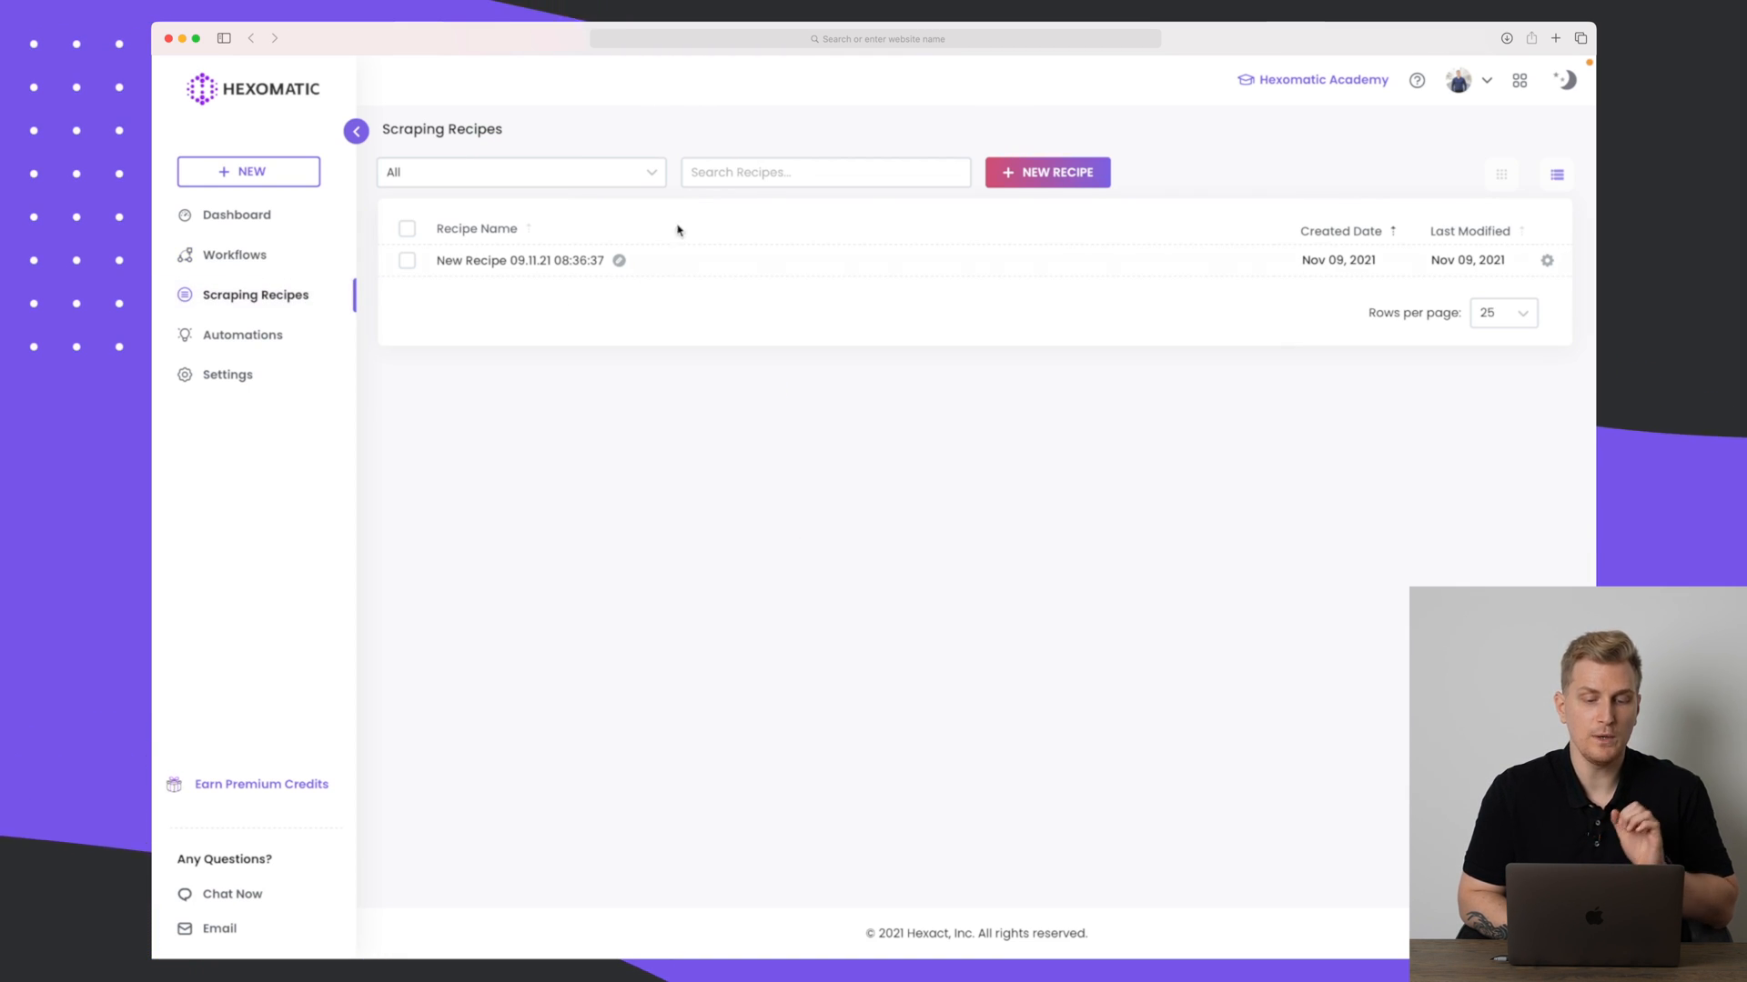
left_click(1046, 172)
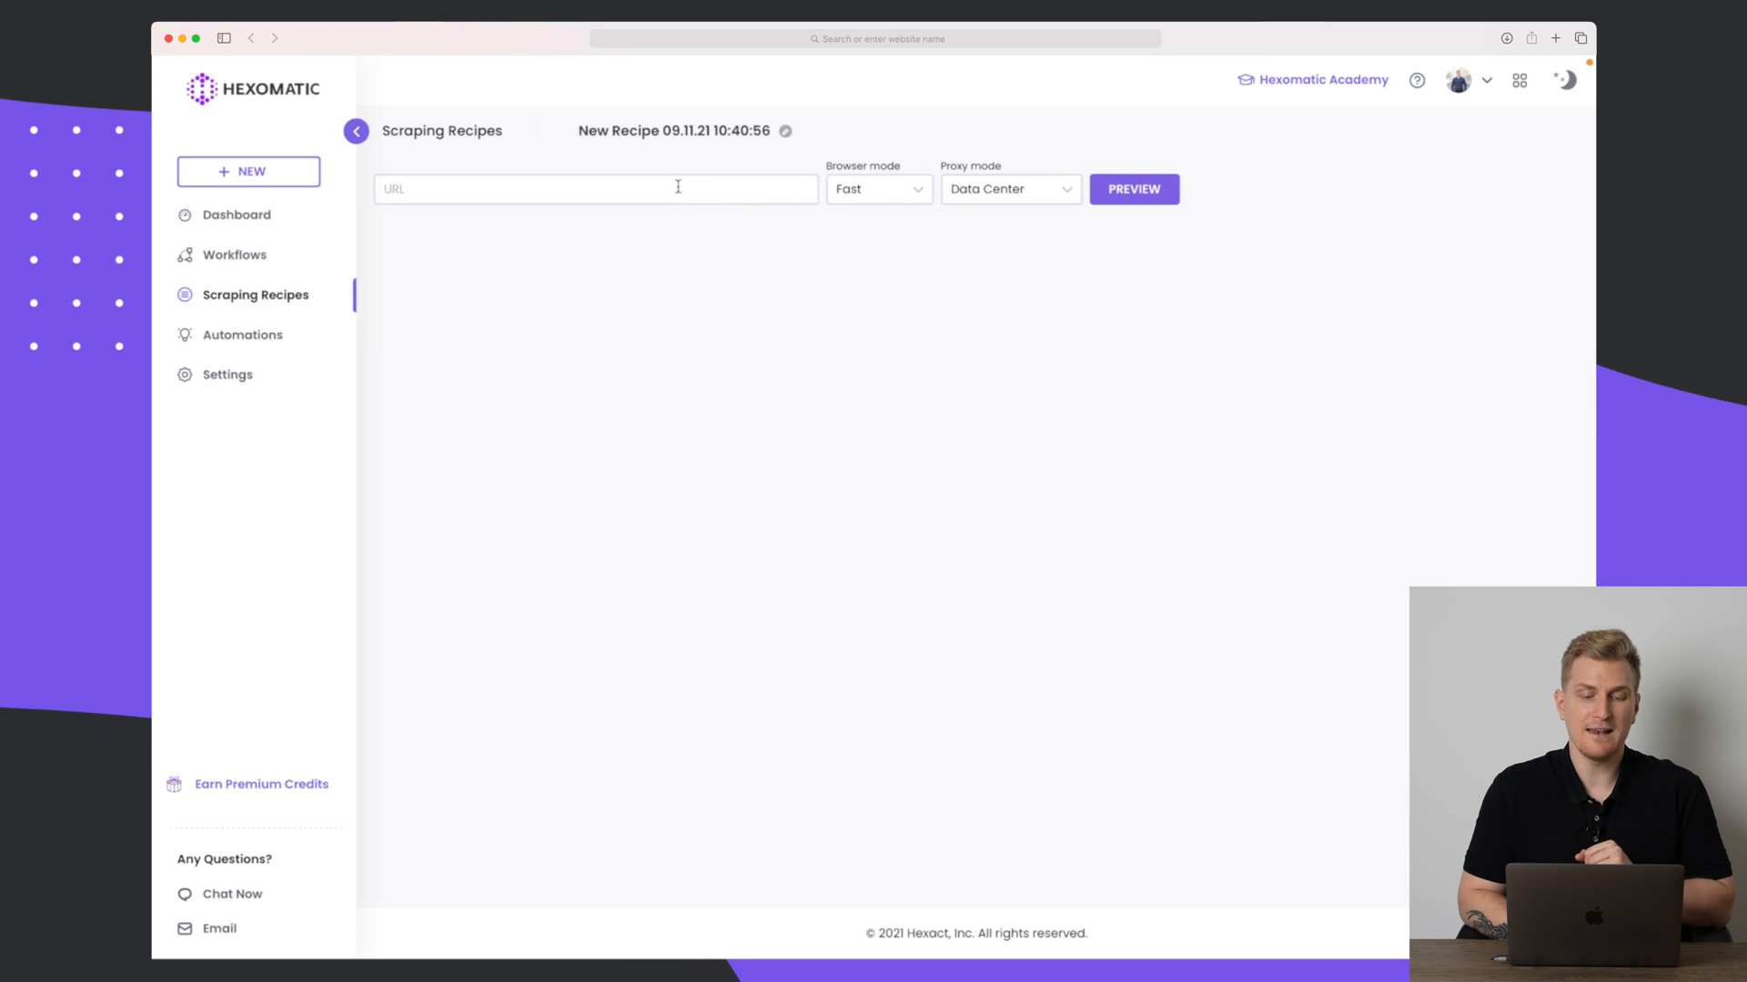
Preview kolekti.io in the recipe and pick its main headline.
left_click(595, 188)
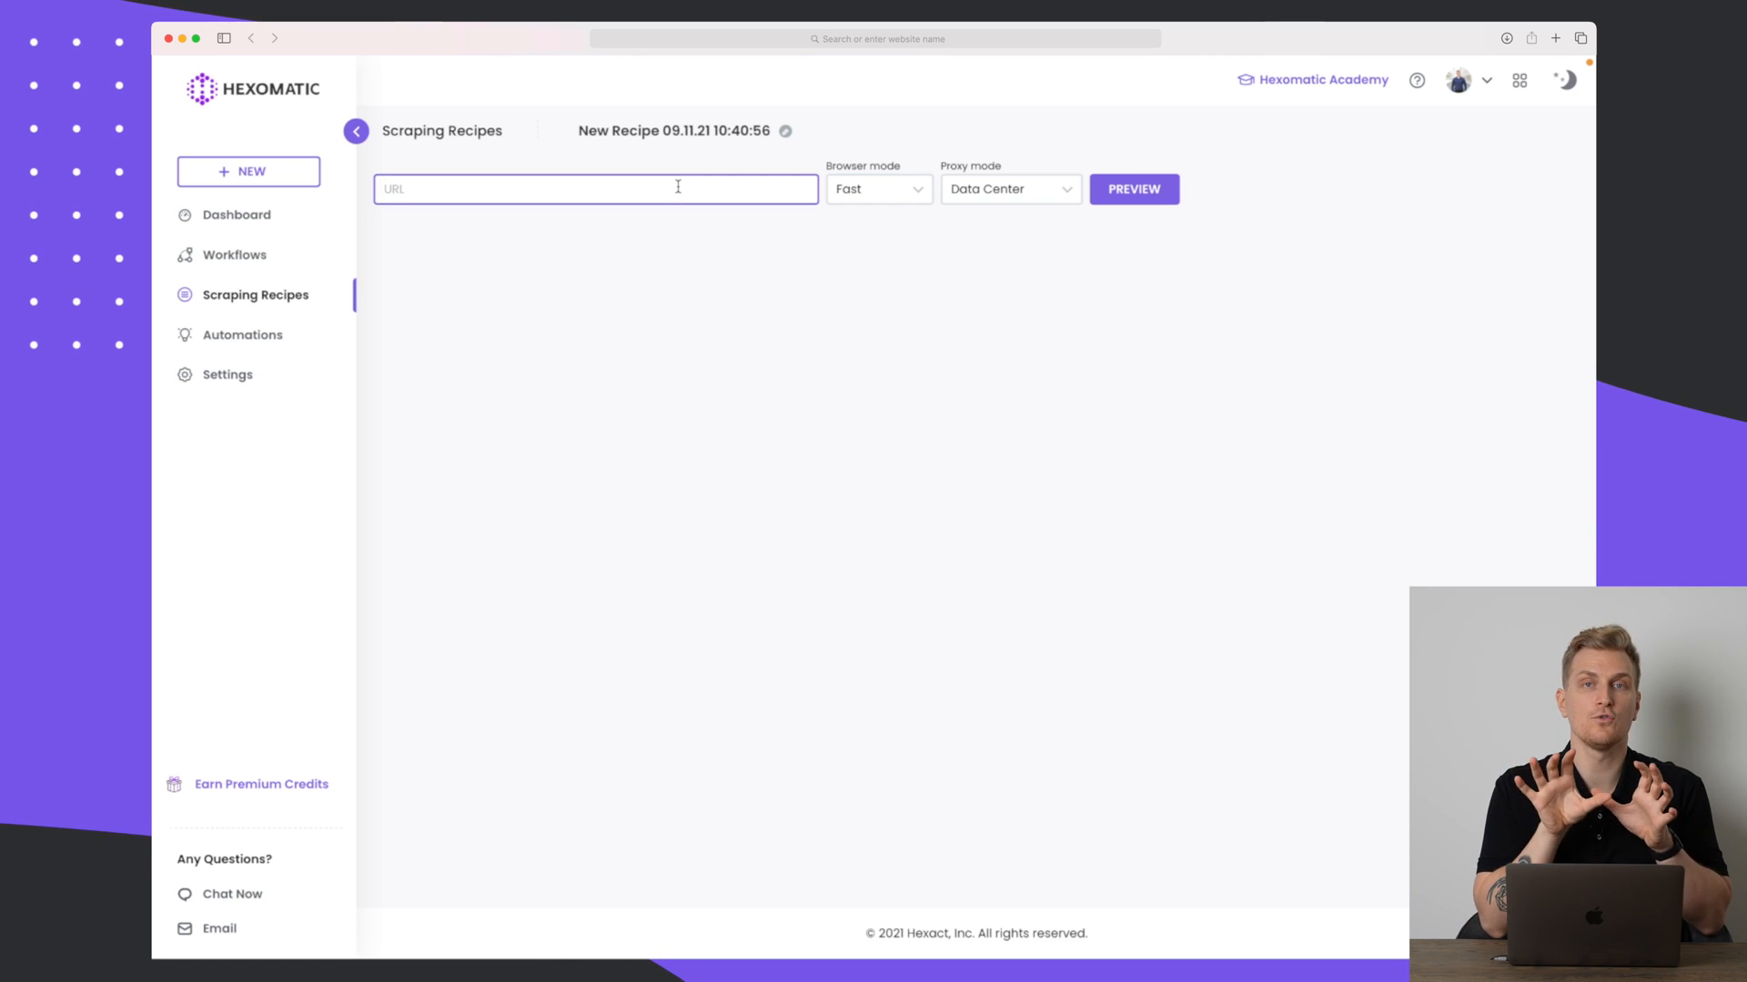
type("kolekti.io")
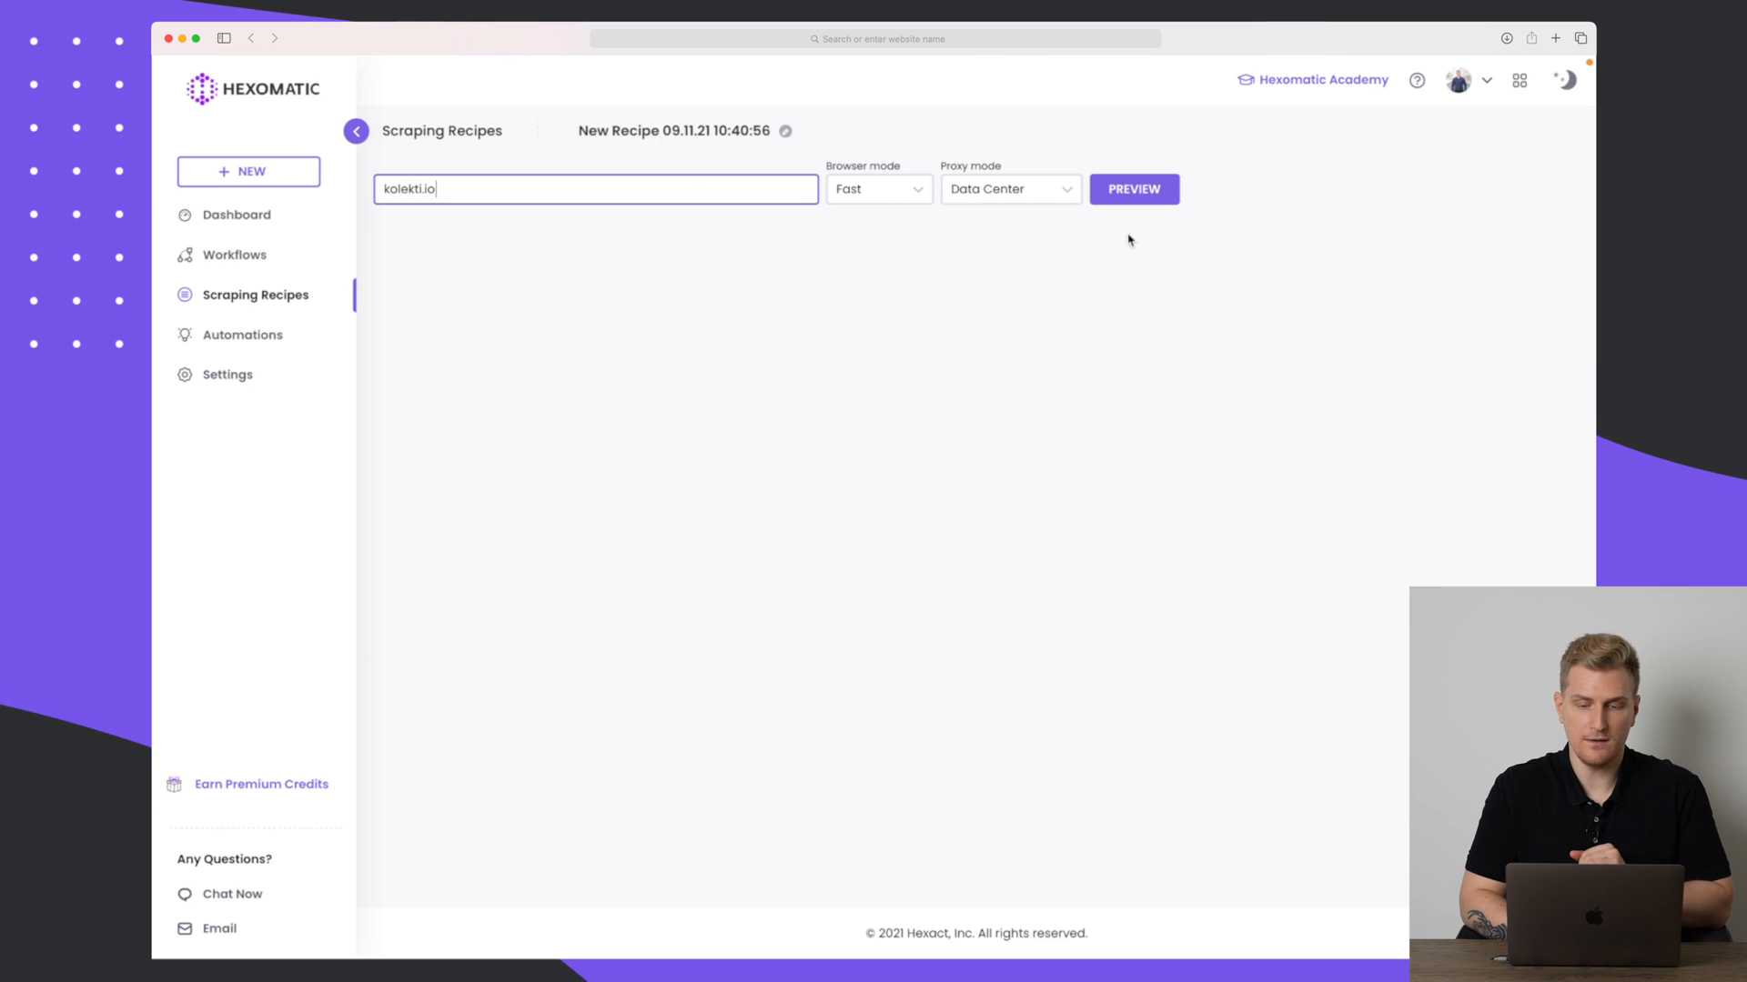
left_click(1132, 188)
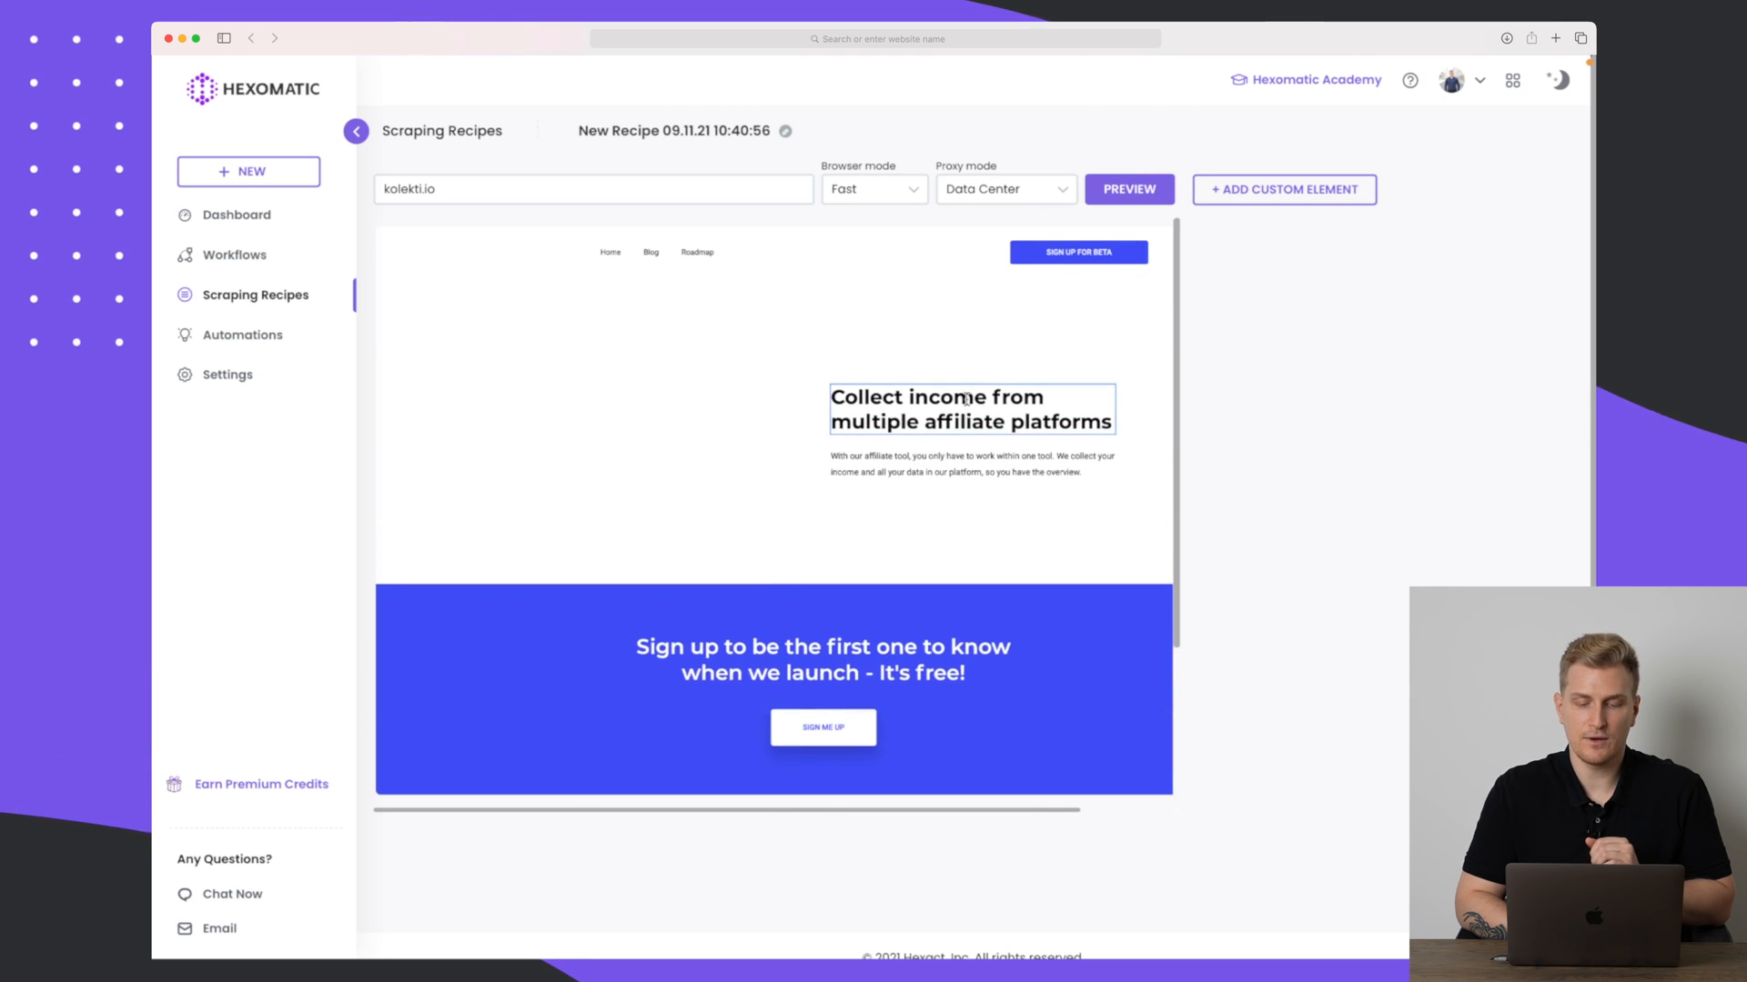
left_click(970, 409)
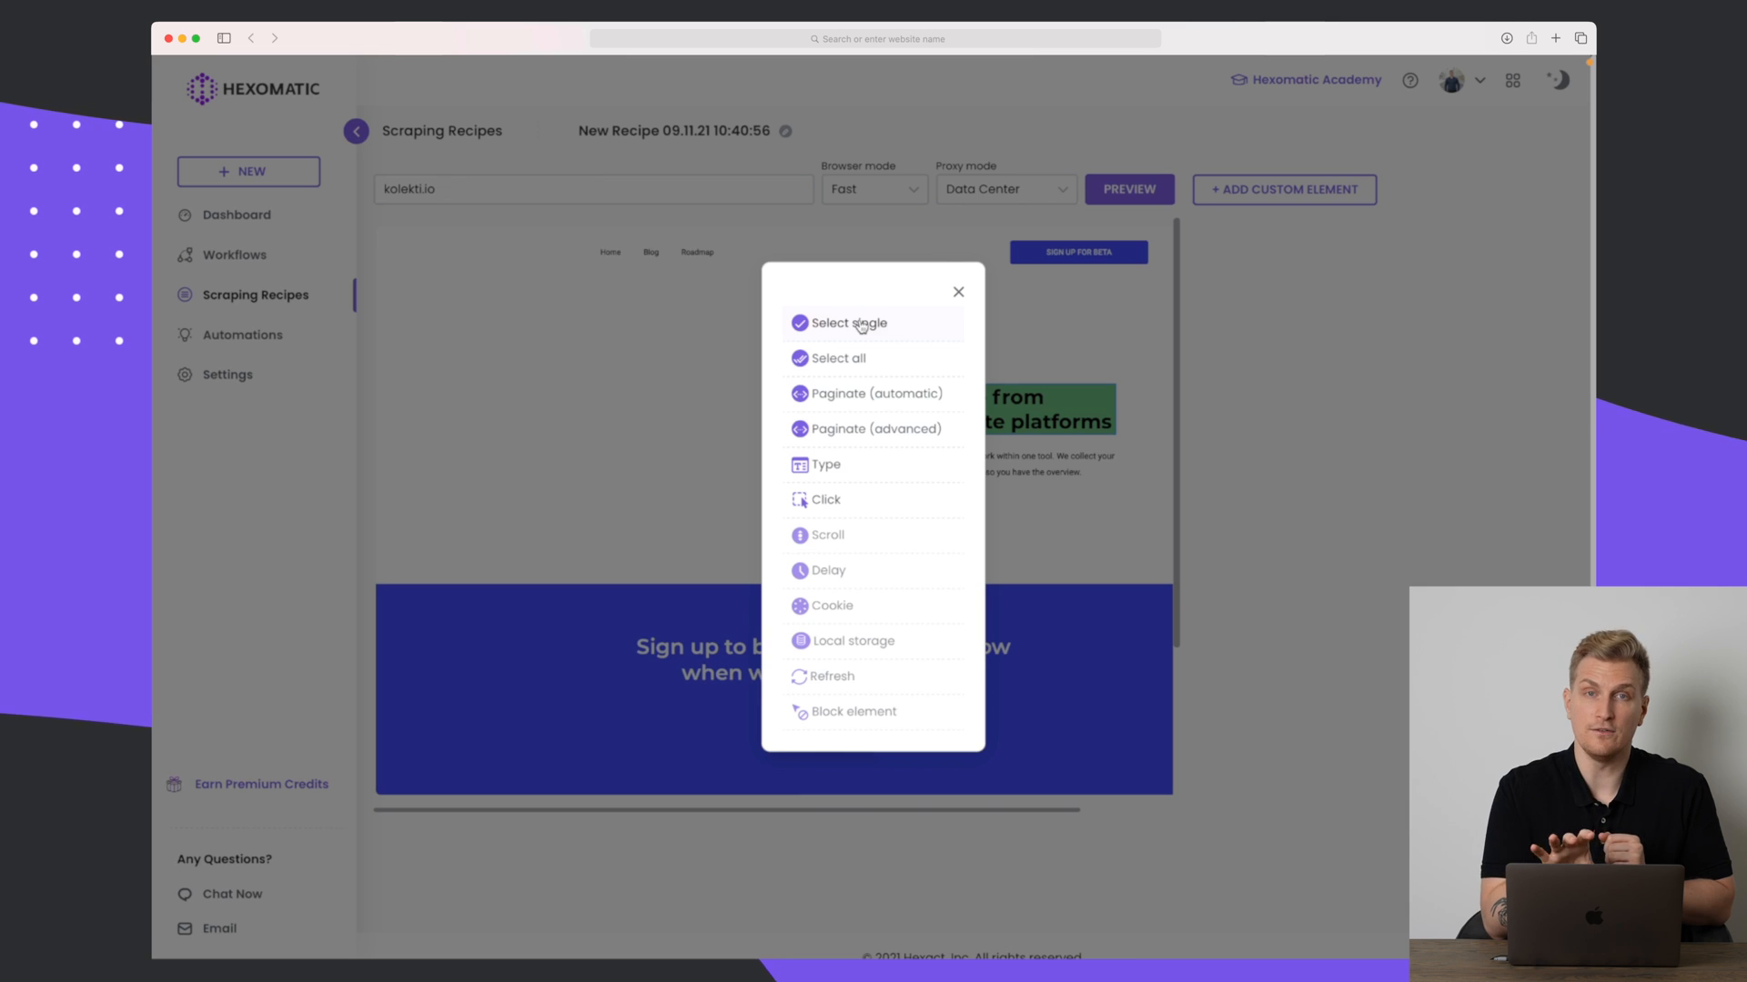
Capture the headline as a text field named 'Headlines' and save the field.
left_click(849, 323)
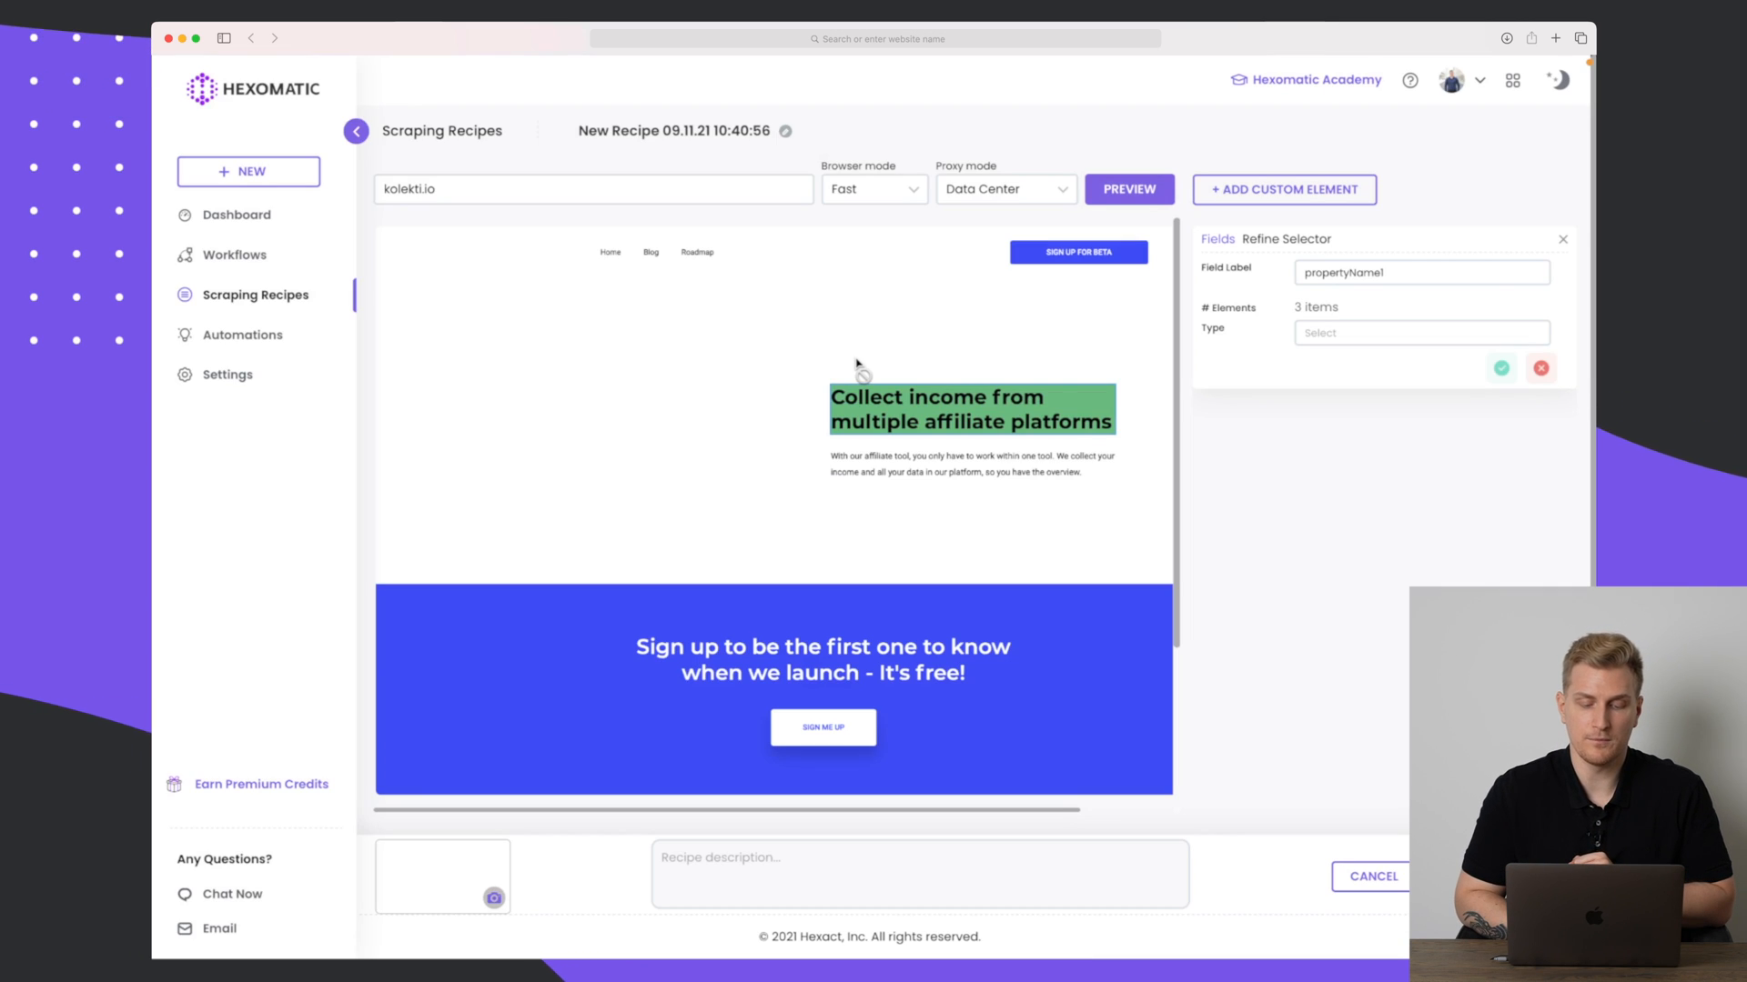
scroll("down", 3)
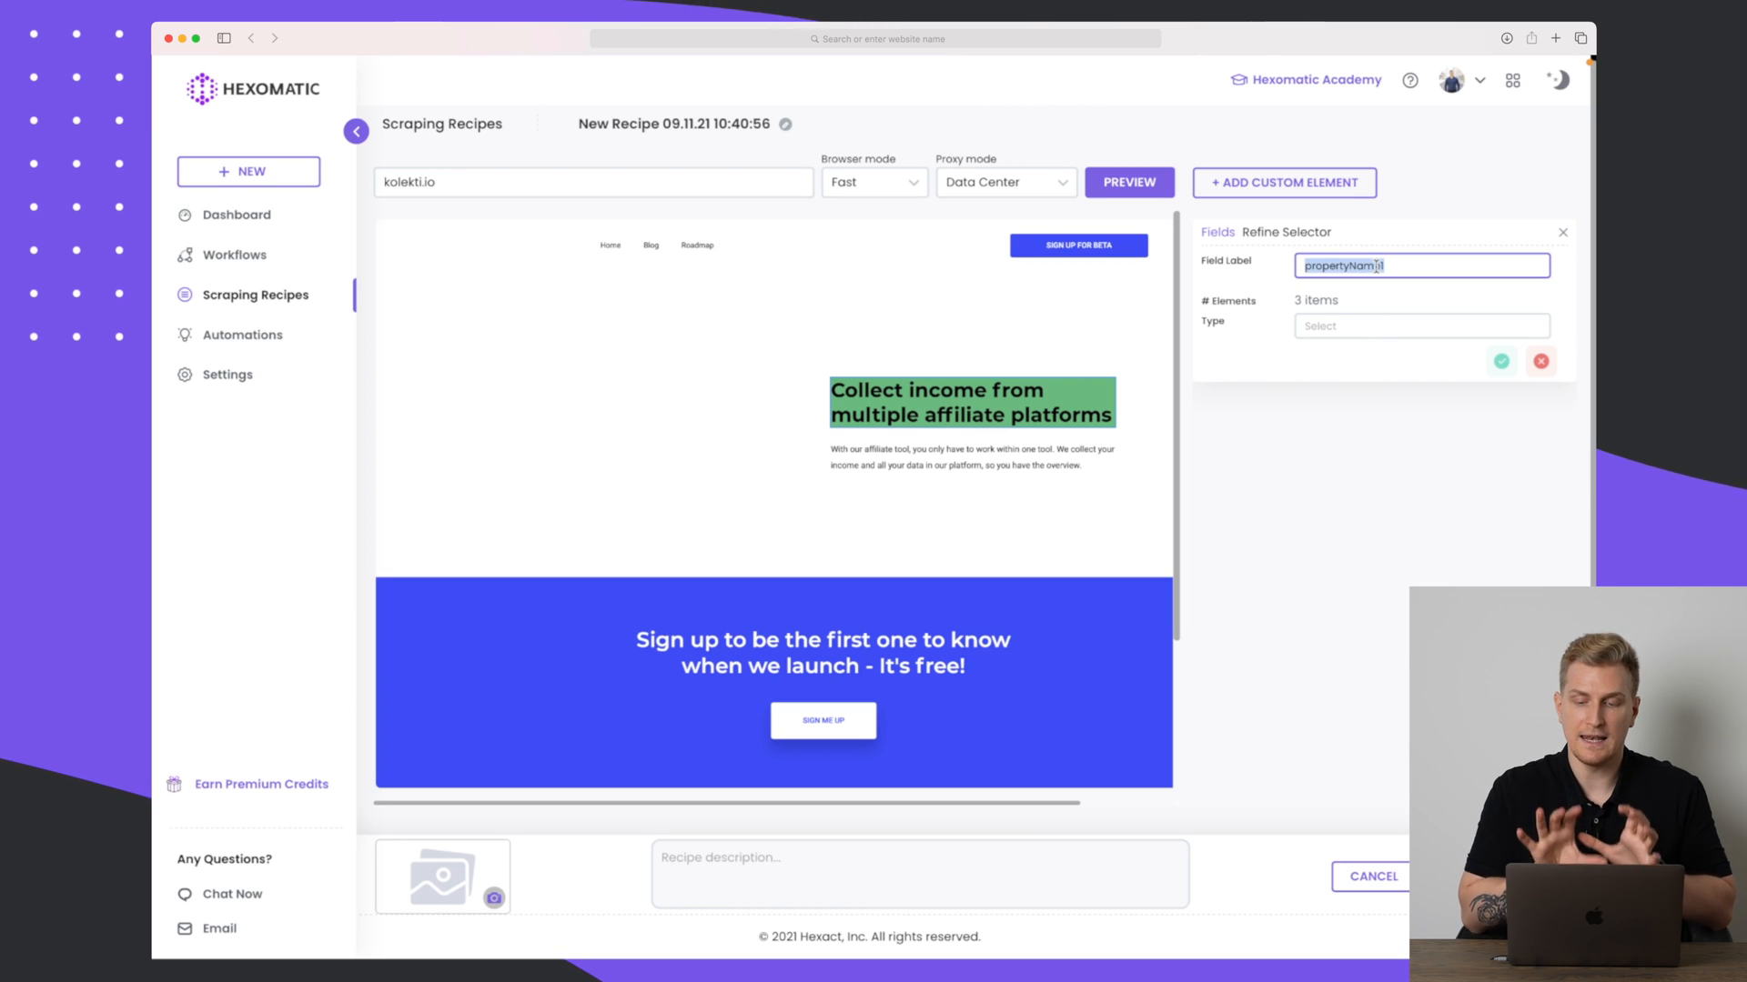
type("Headlines")
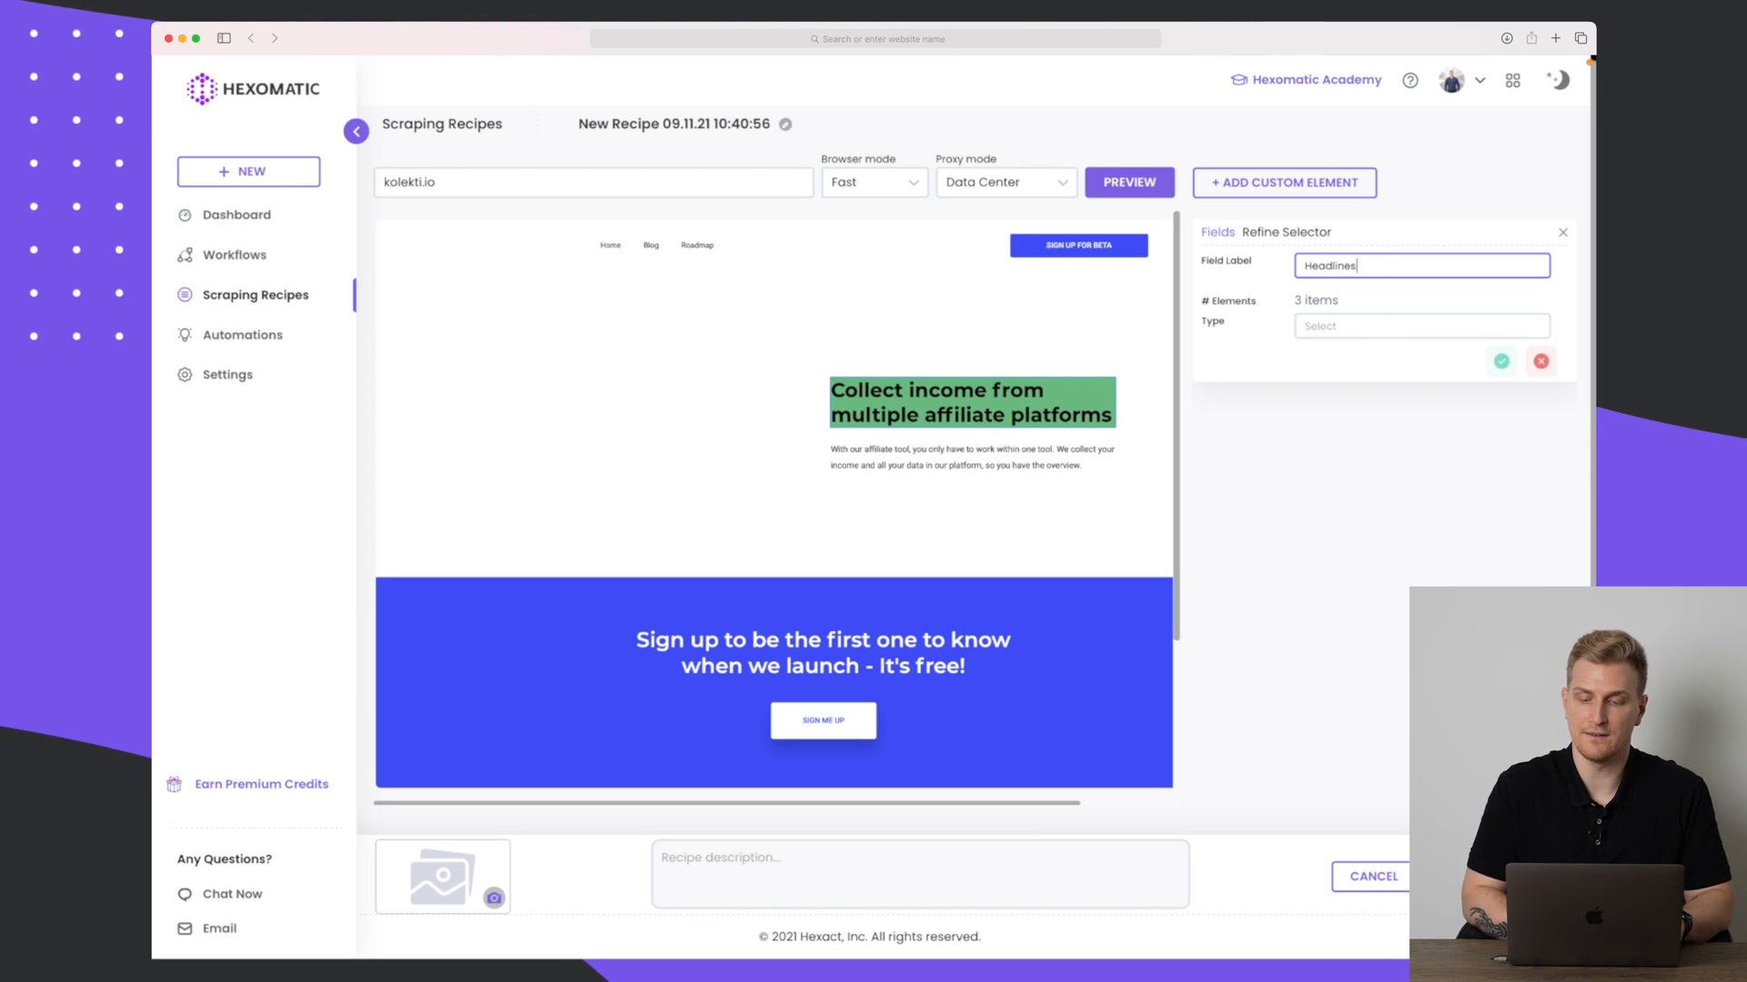
left_click(1421, 326)
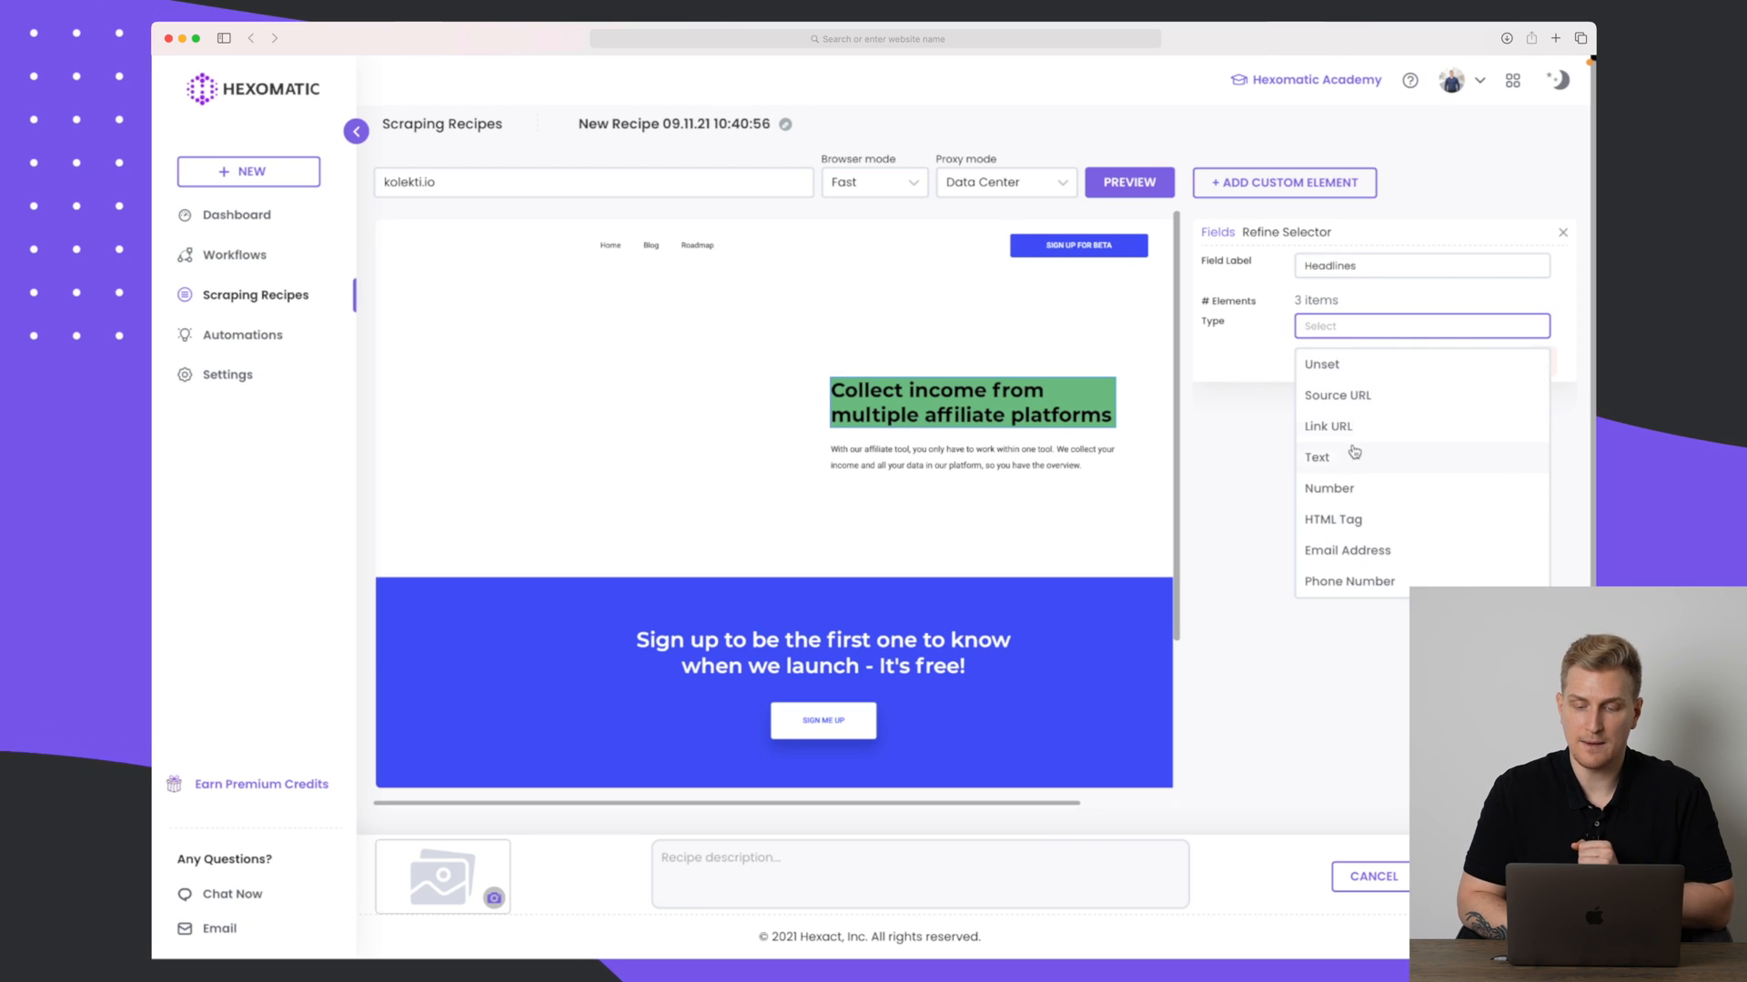
left_click(1317, 457)
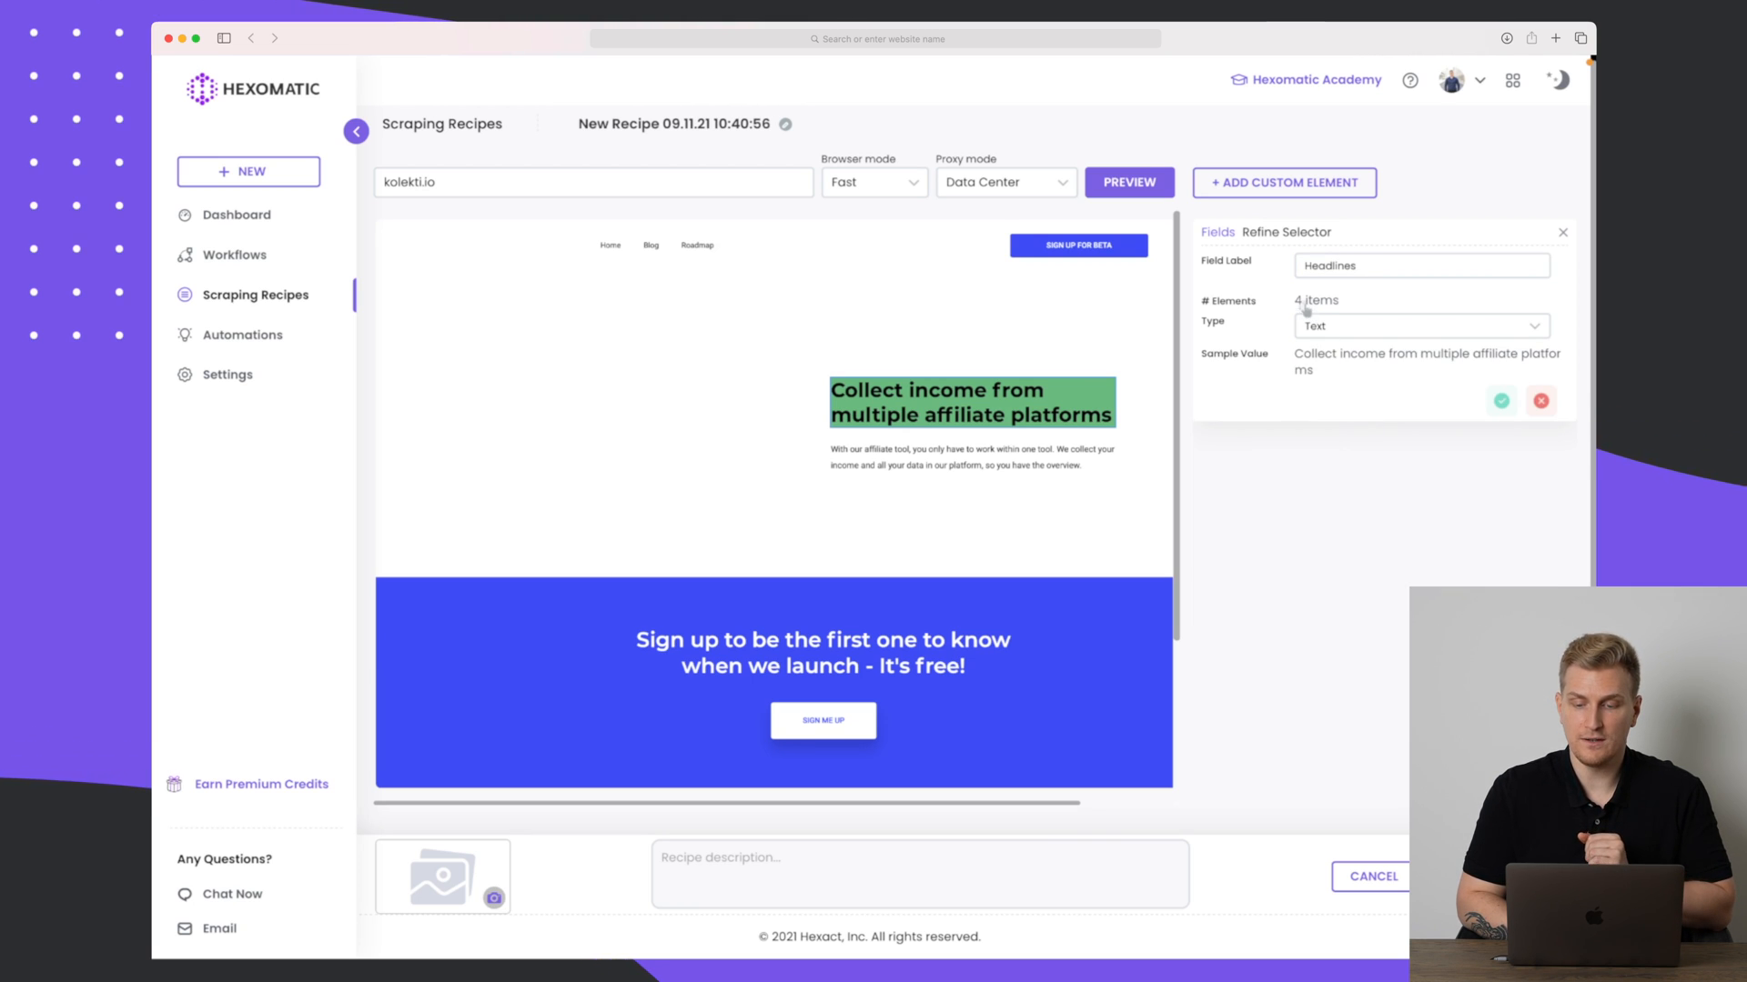
mouse_move(1310, 343)
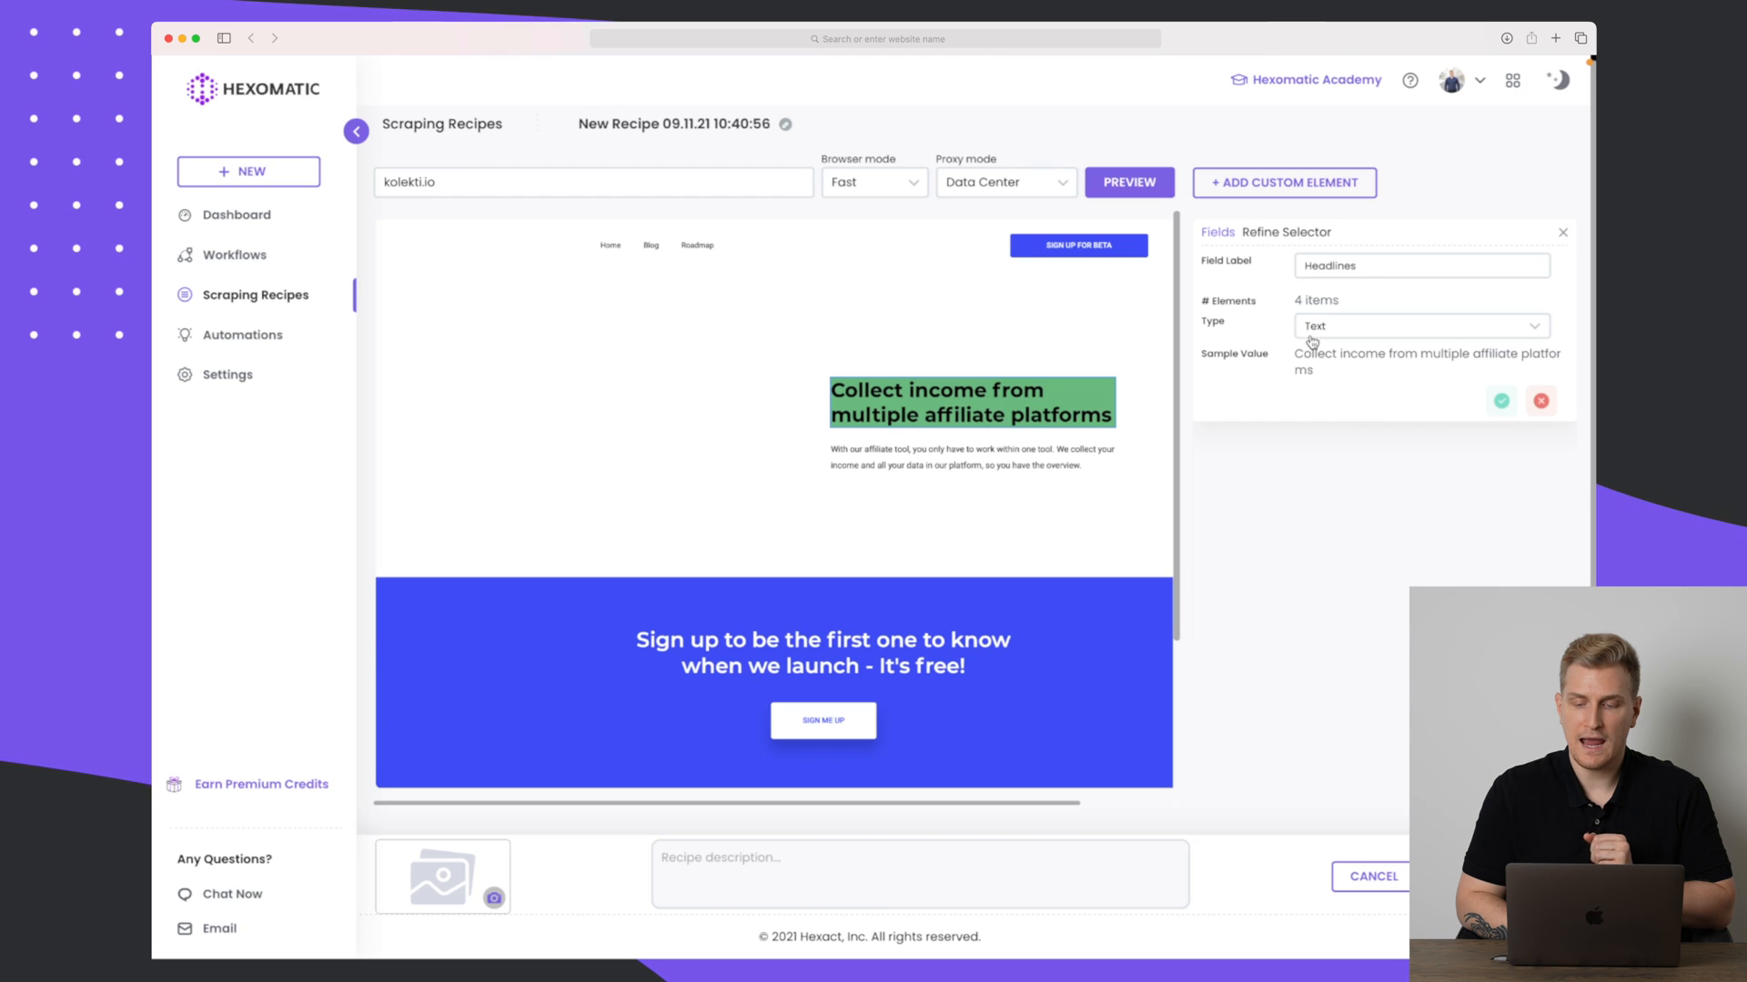
mouse_move(1410, 374)
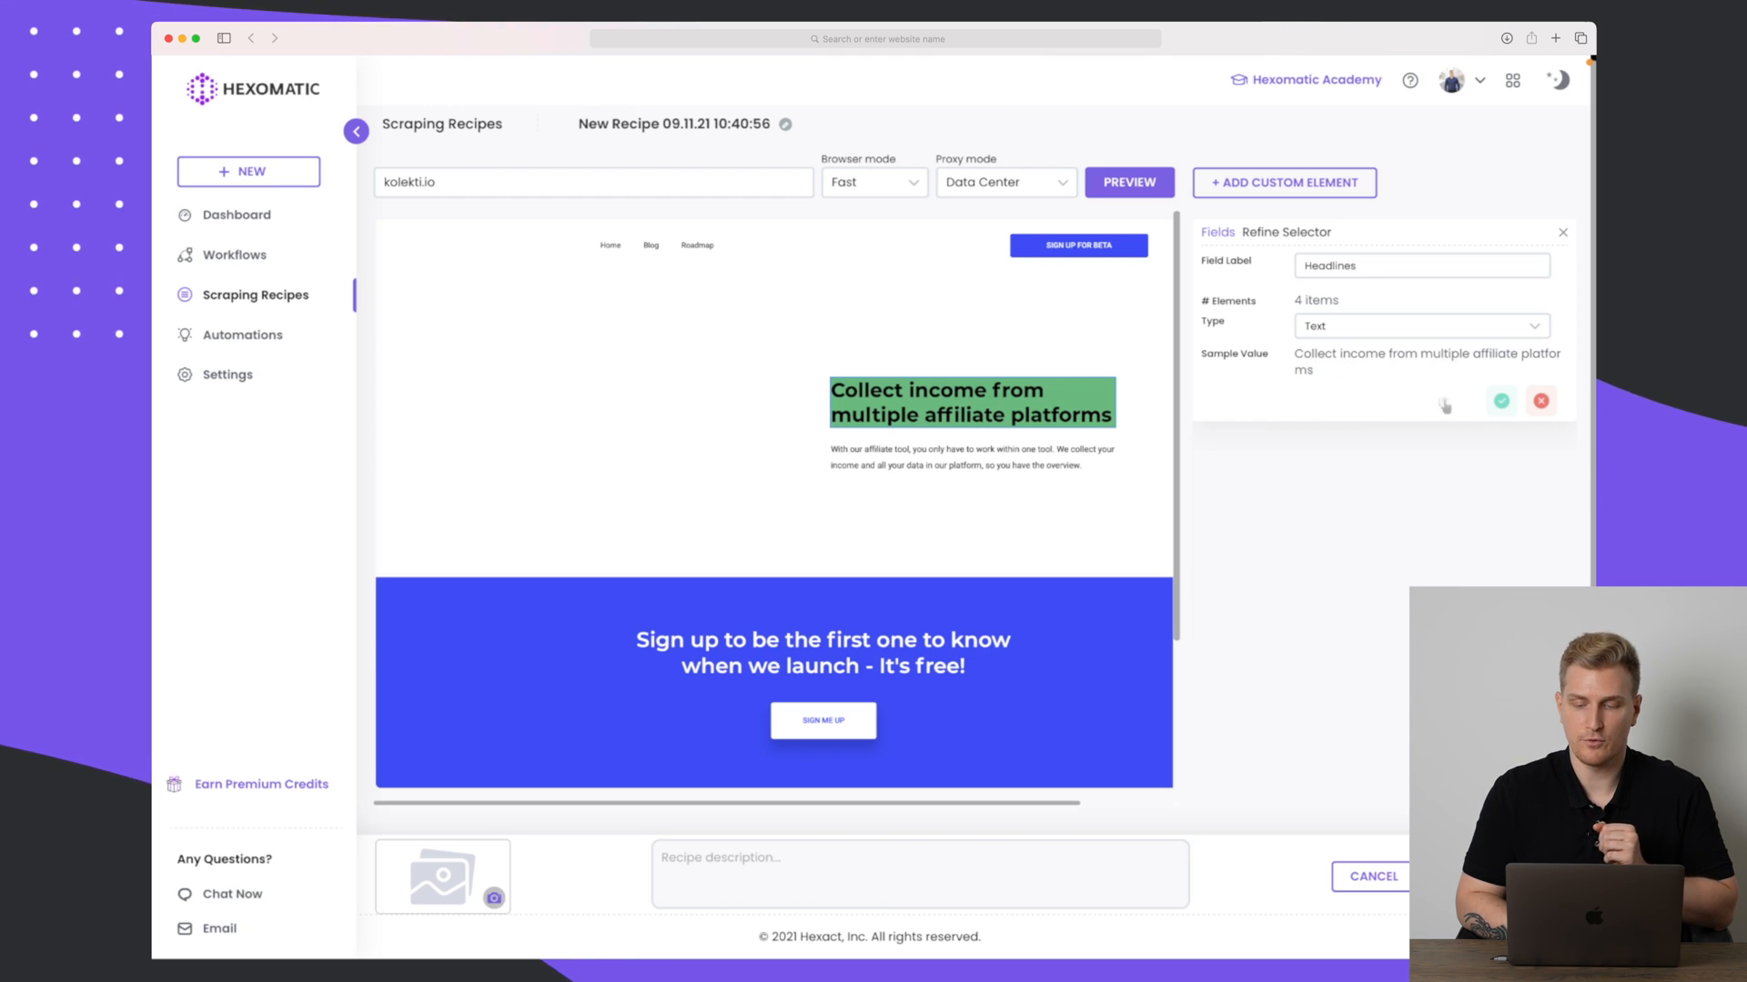
left_click(1500, 401)
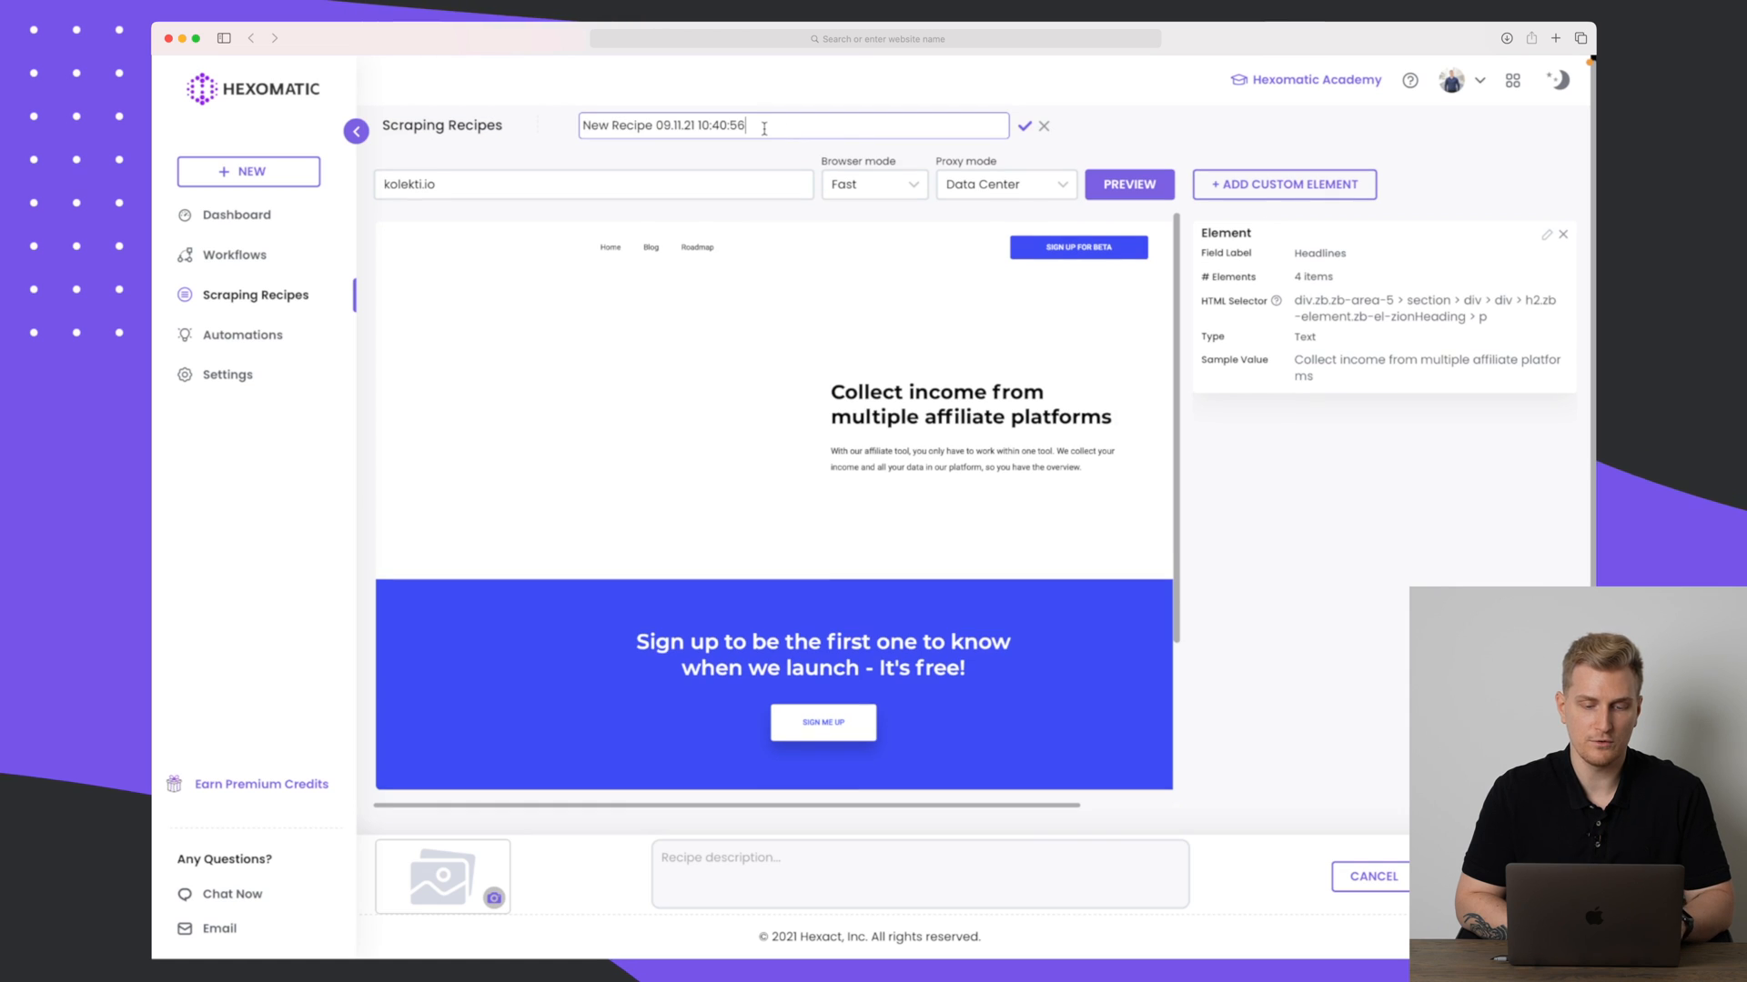
Save the recipe under the name 'Kolekti.io headlines' and go to Automations.
type("Kolekti.io headlines")
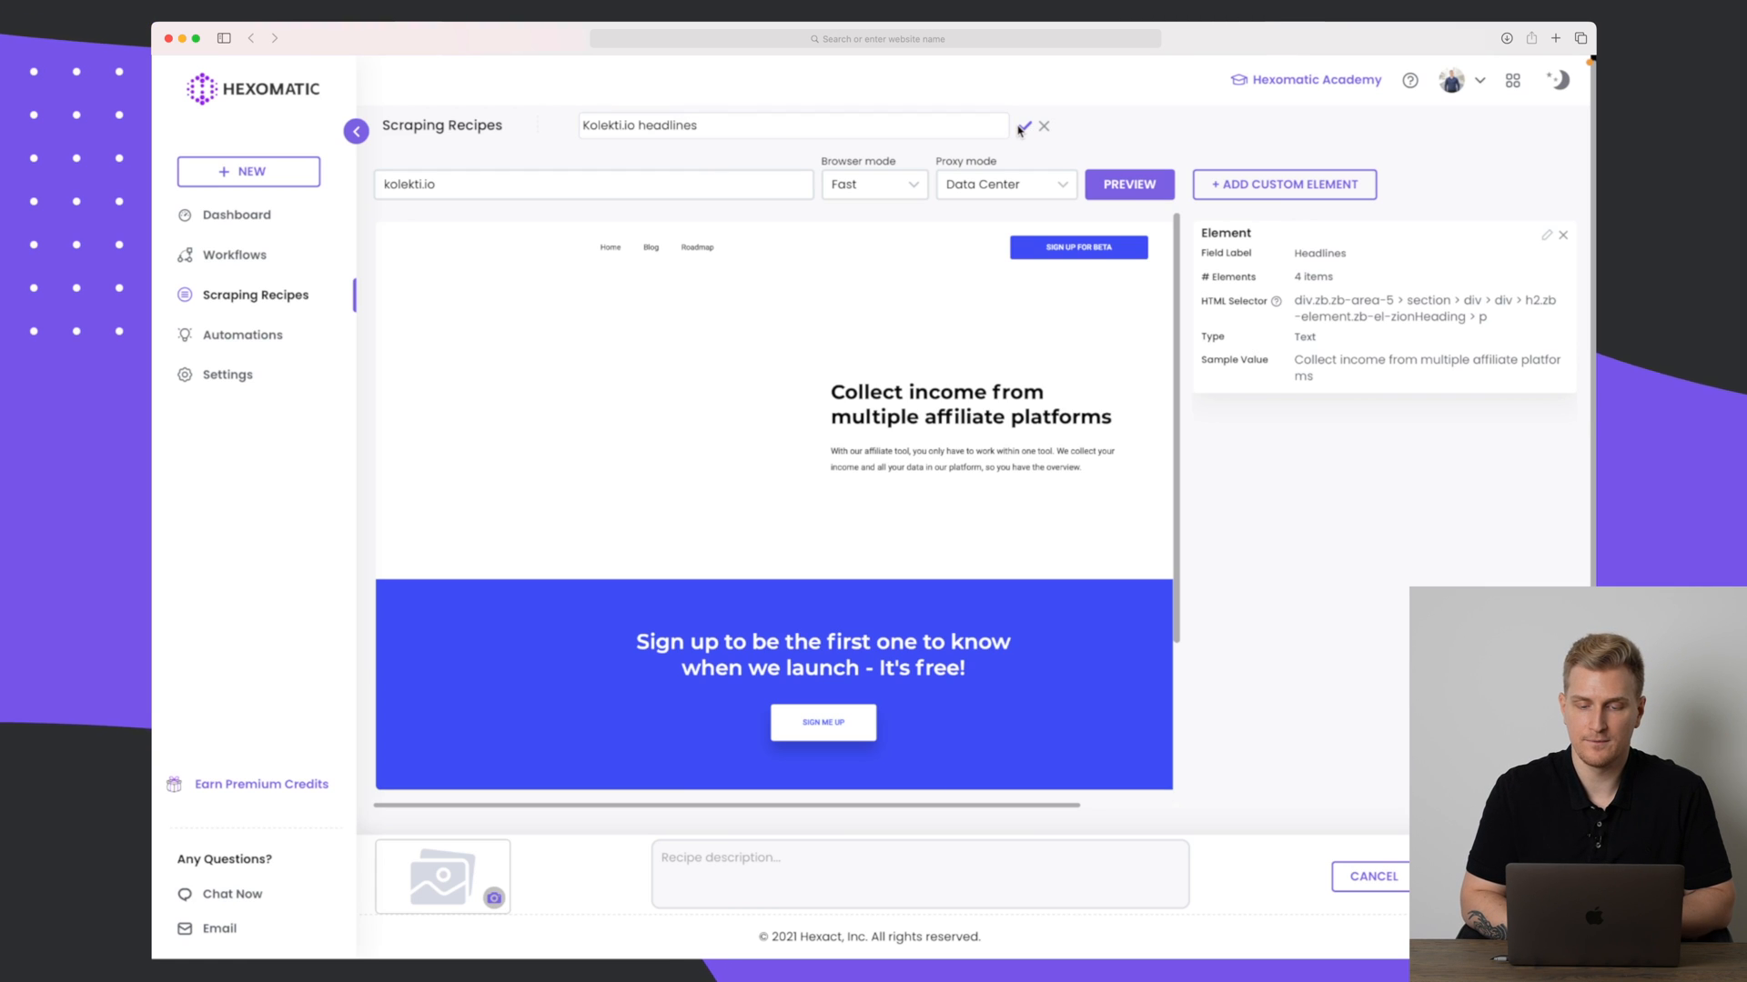
left_click(1021, 126)
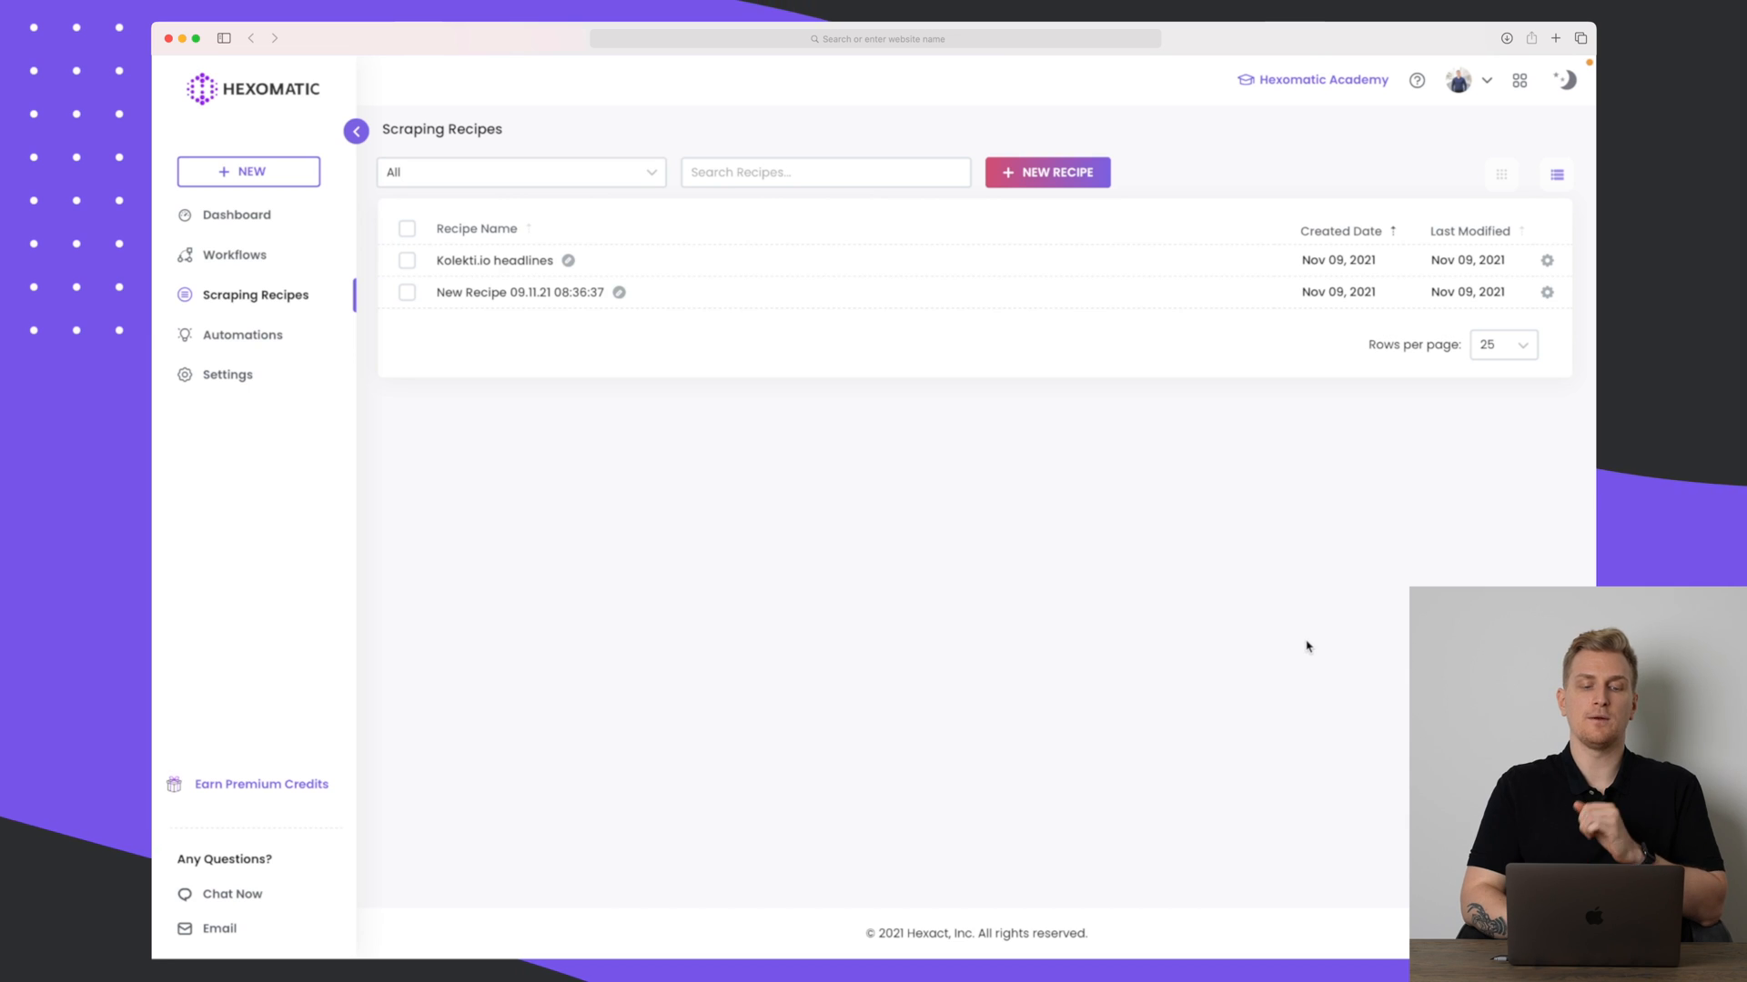
mouse_move(517, 262)
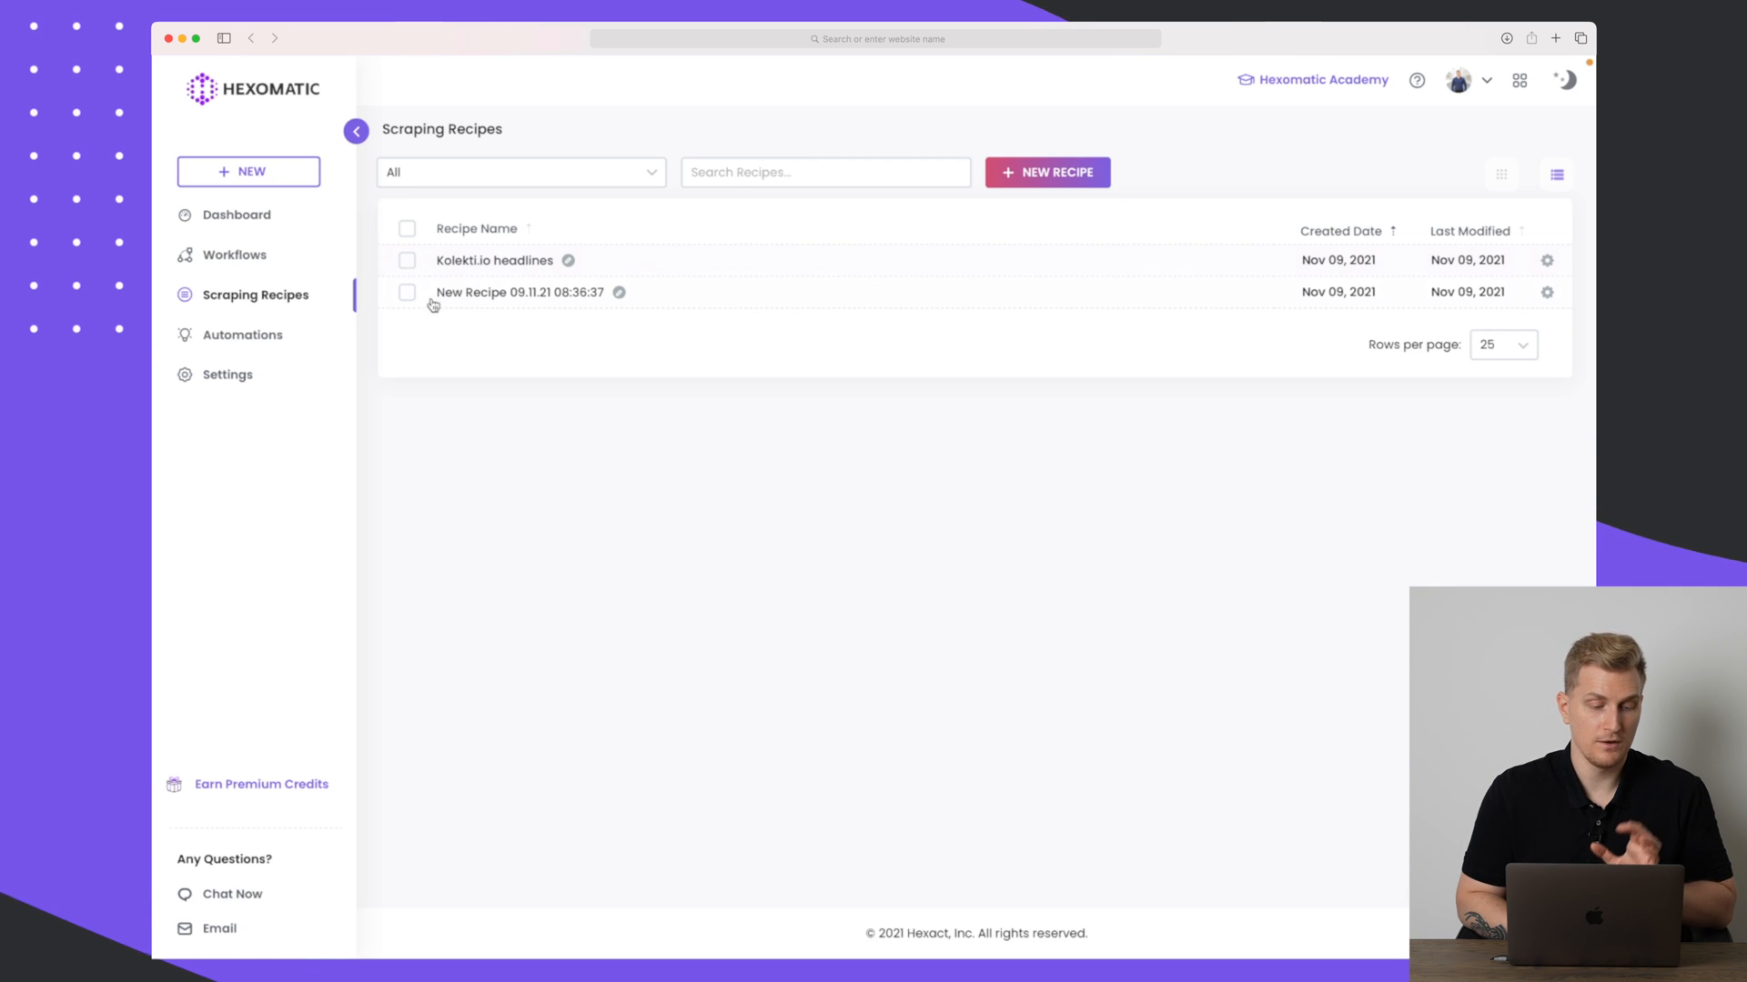
left_click(243, 334)
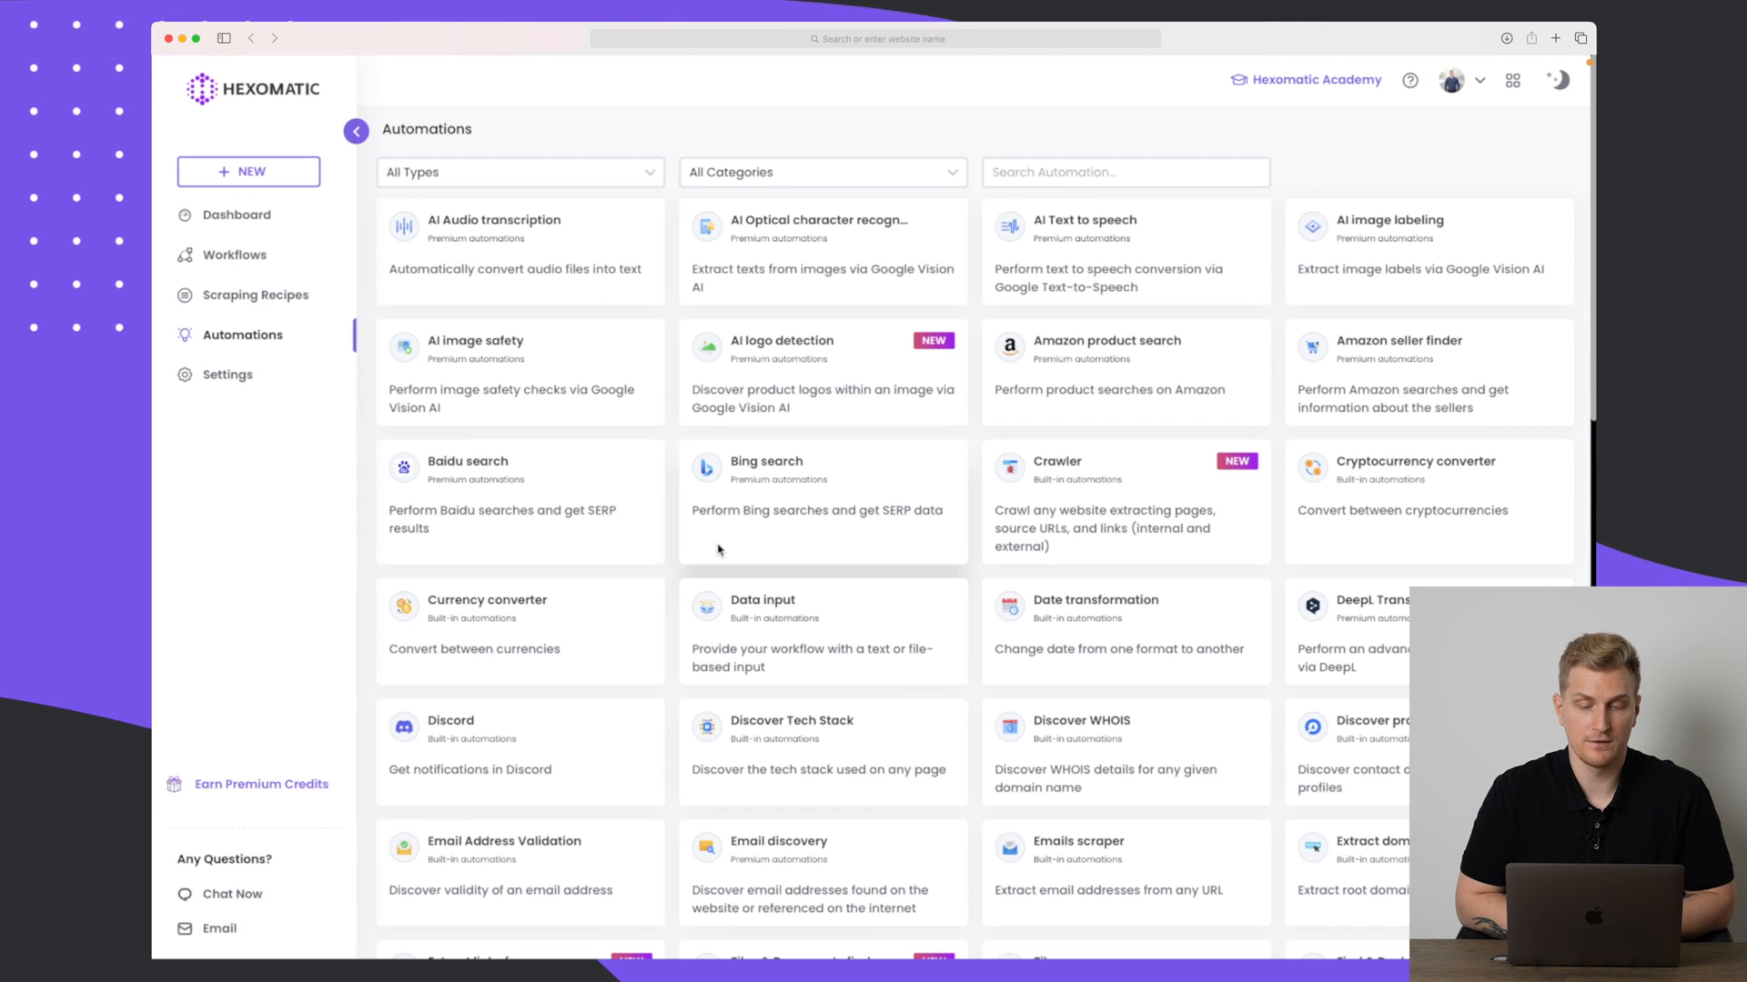
mouse_move(638, 370)
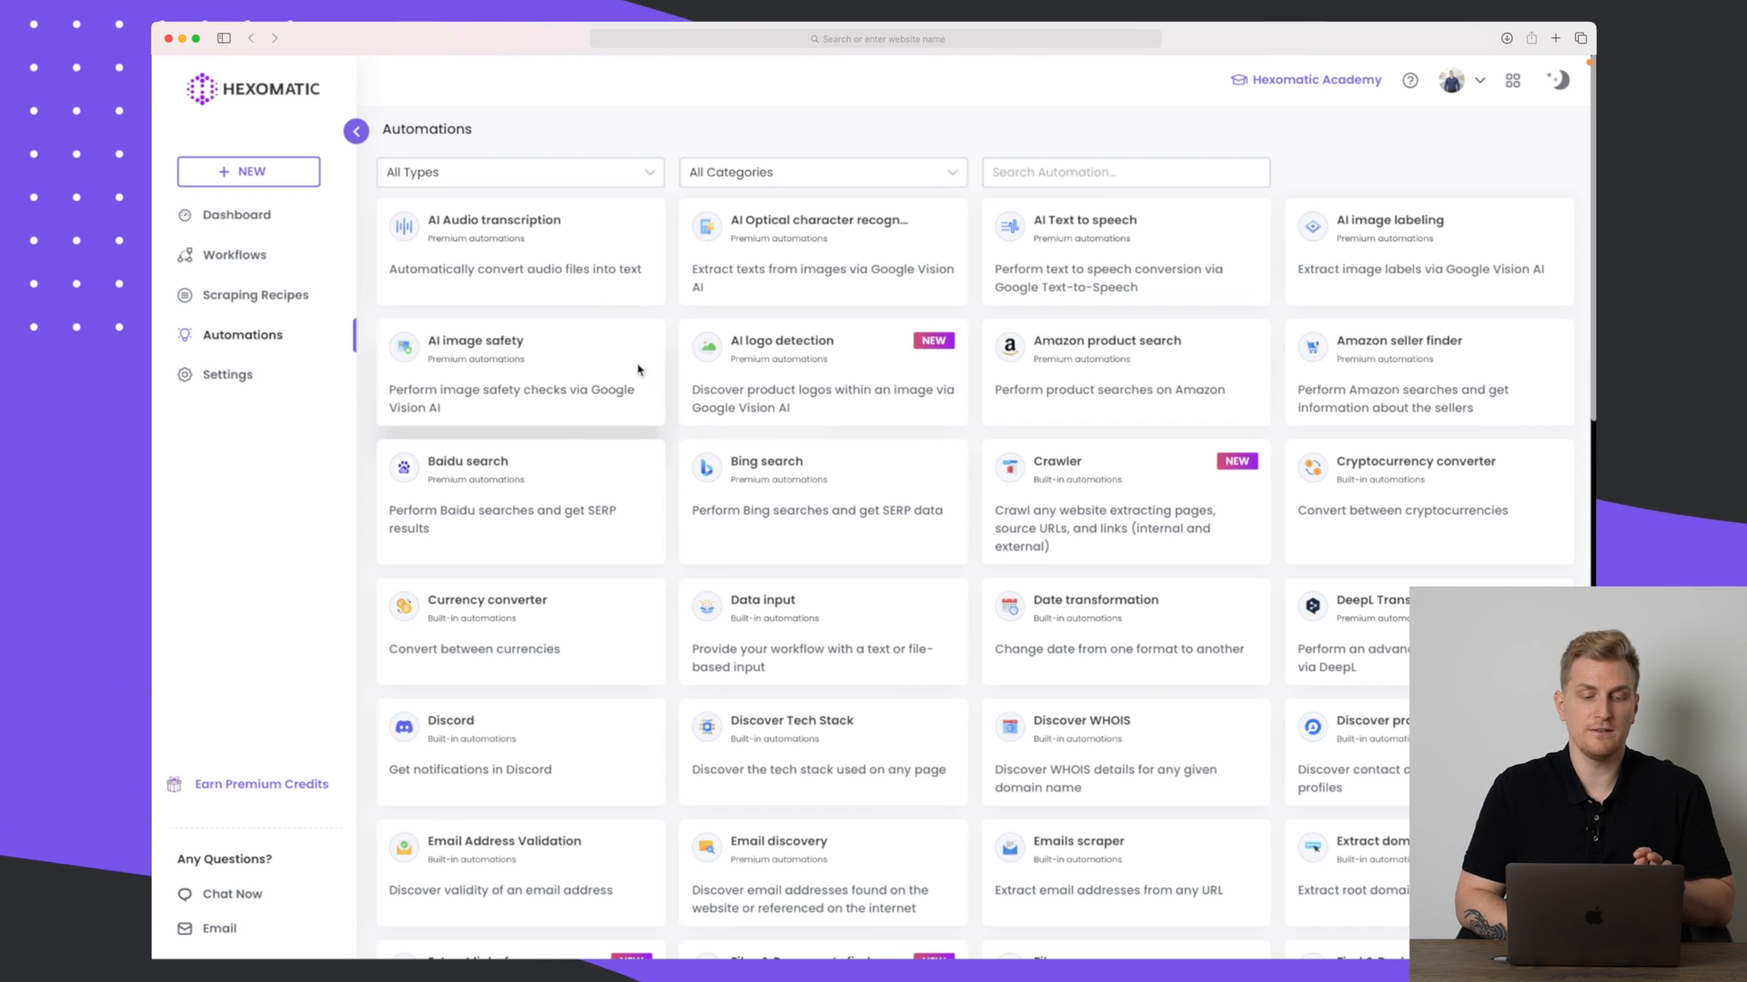
mouse_move(505, 243)
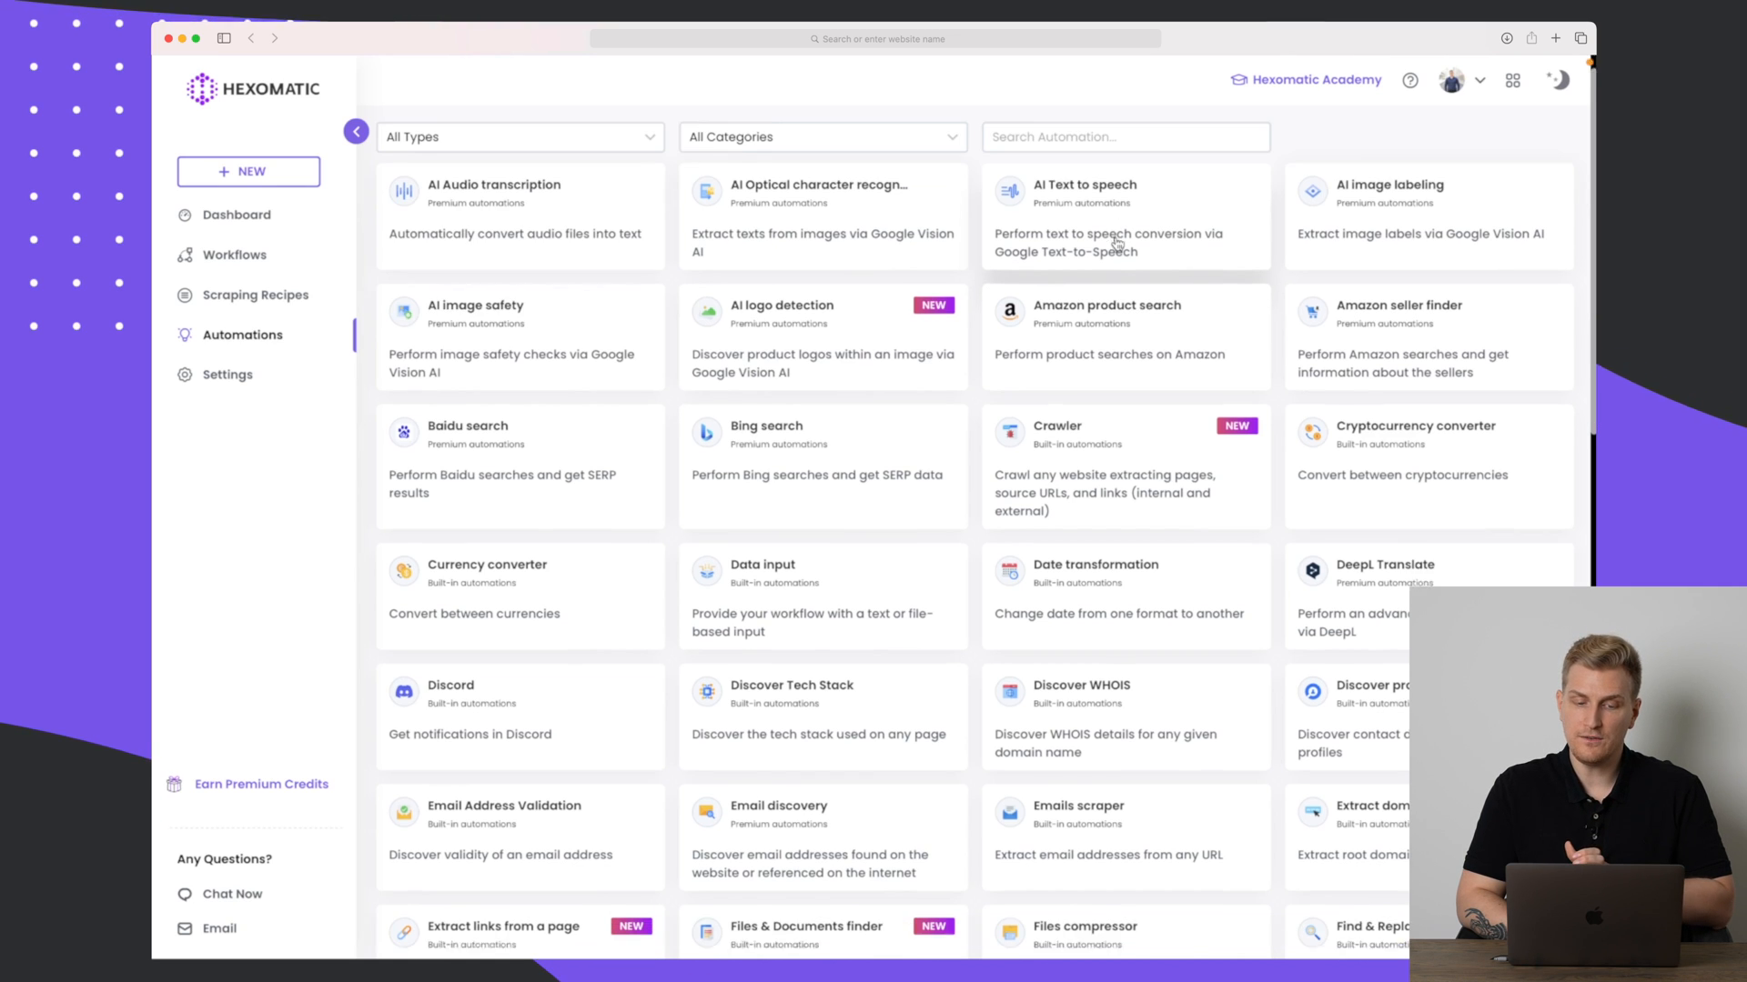
Scroll the automations catalog to reveal more, such as Google Sheets and Google Maps.
scroll("down", 3)
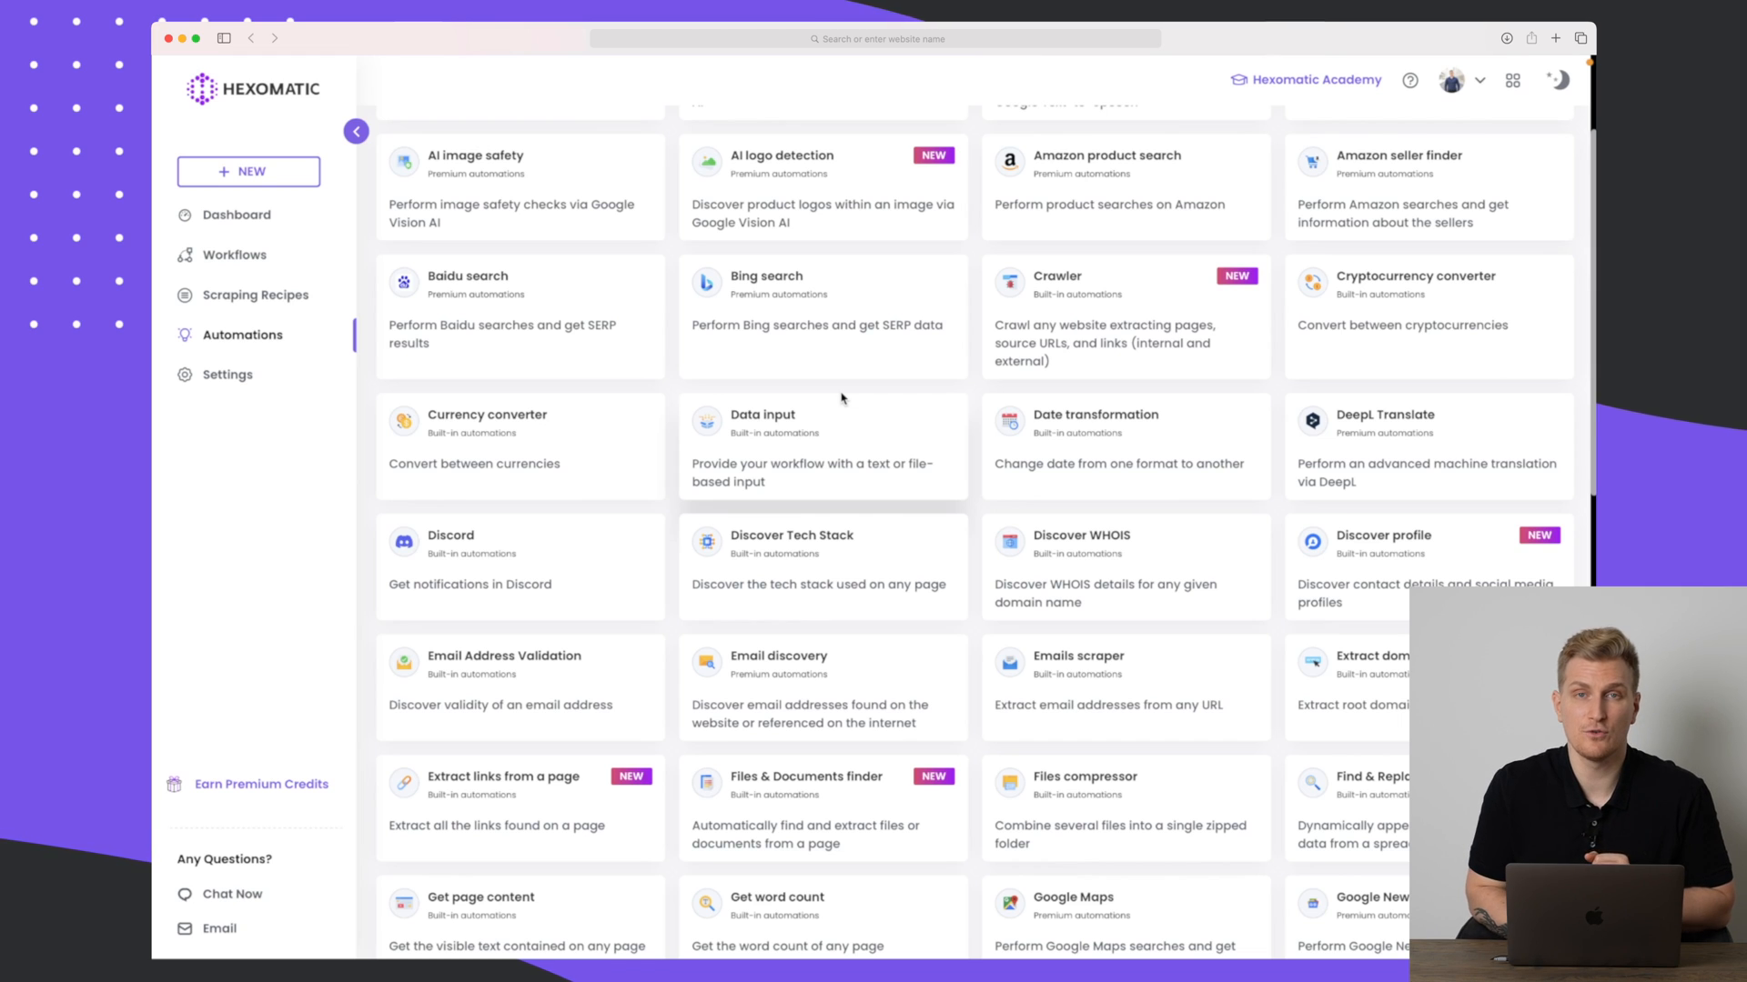
scroll("down", 3)
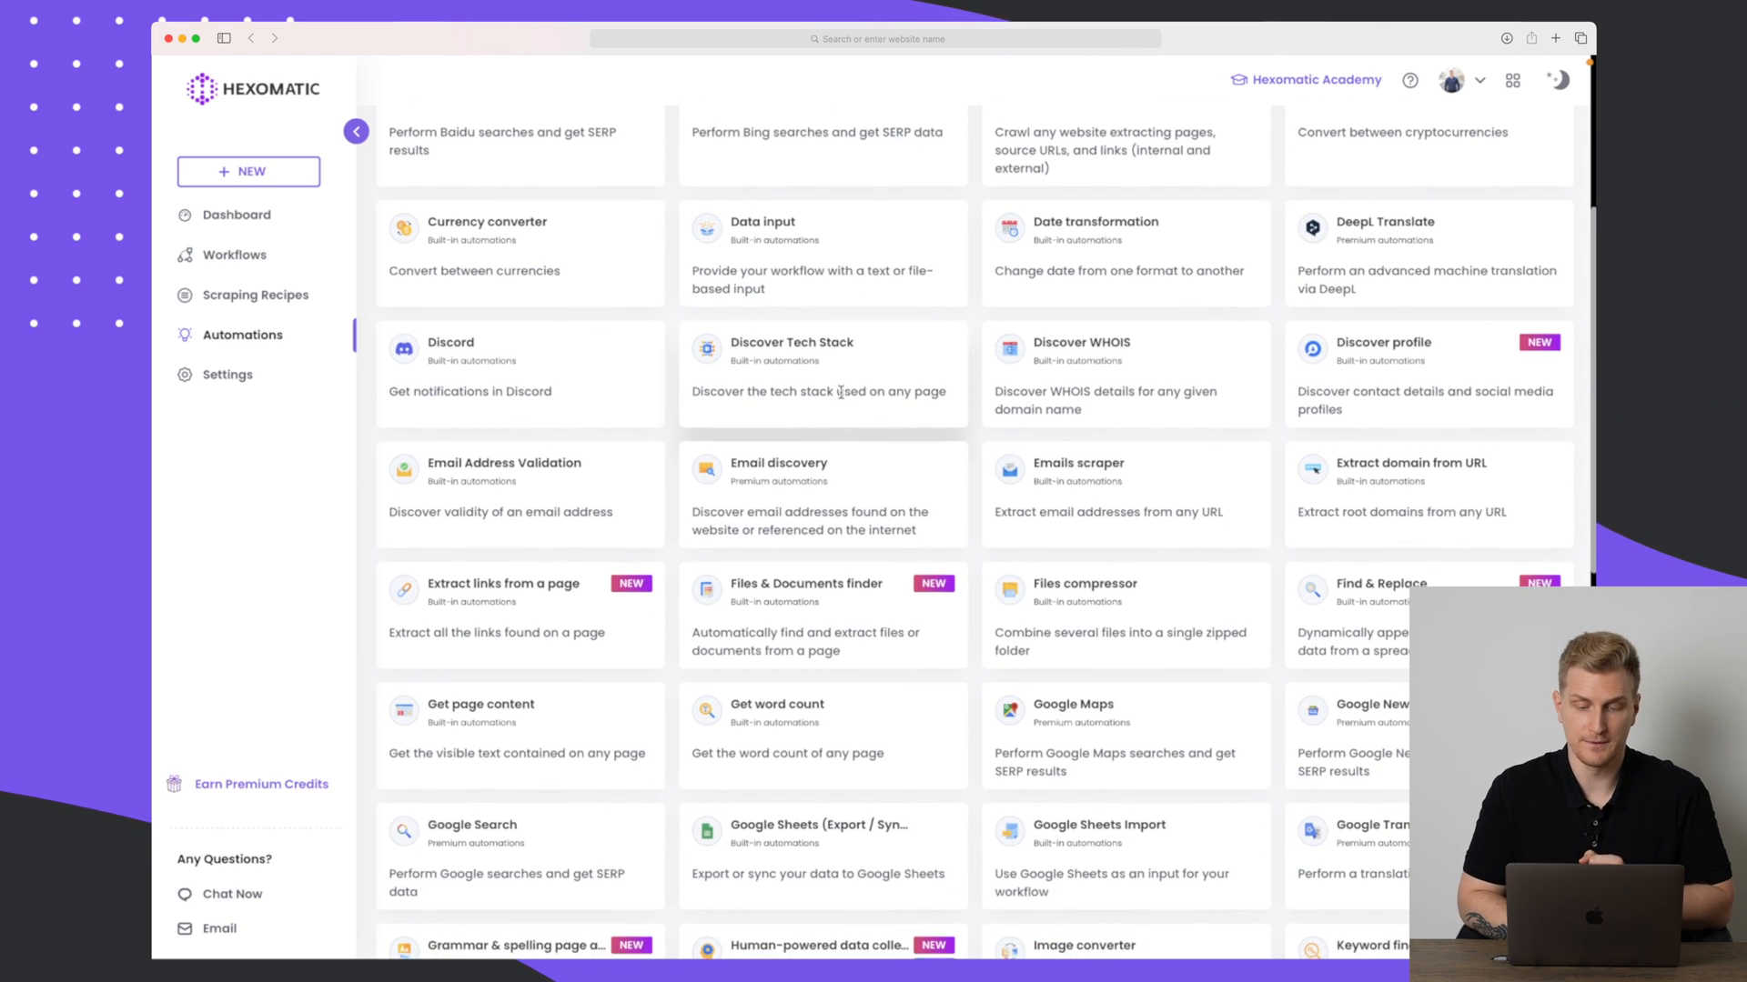
scroll("down", 3)
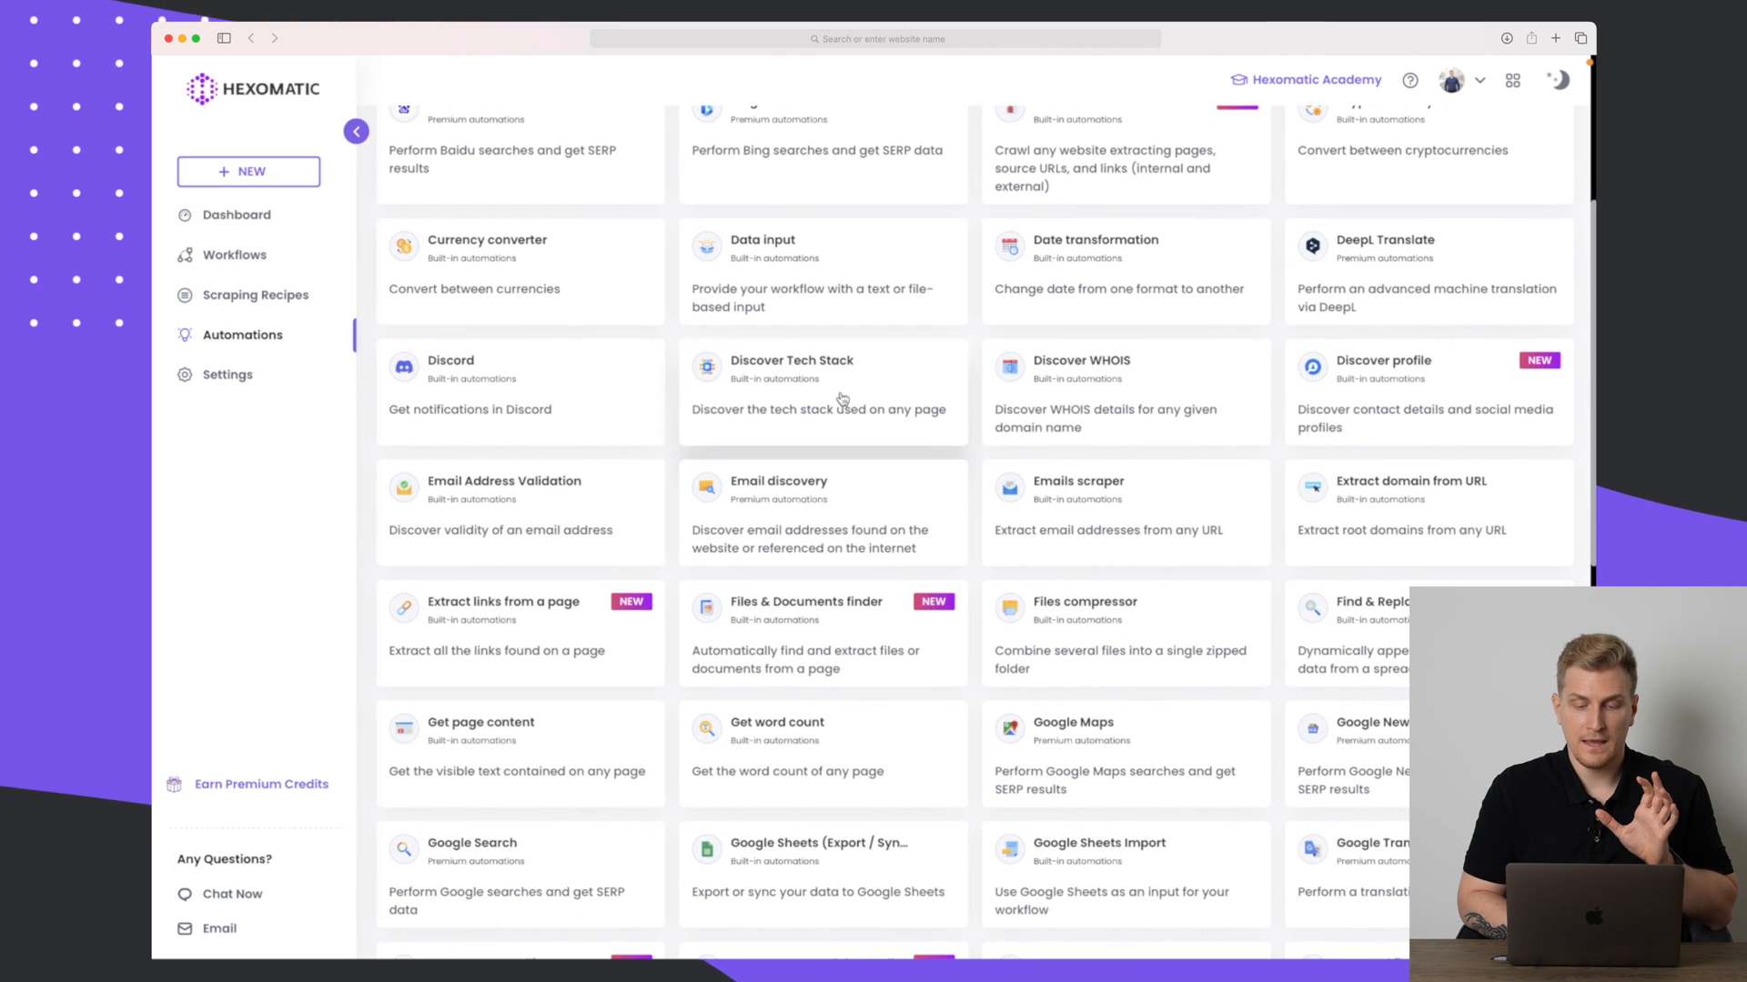
mouse_move(1128, 513)
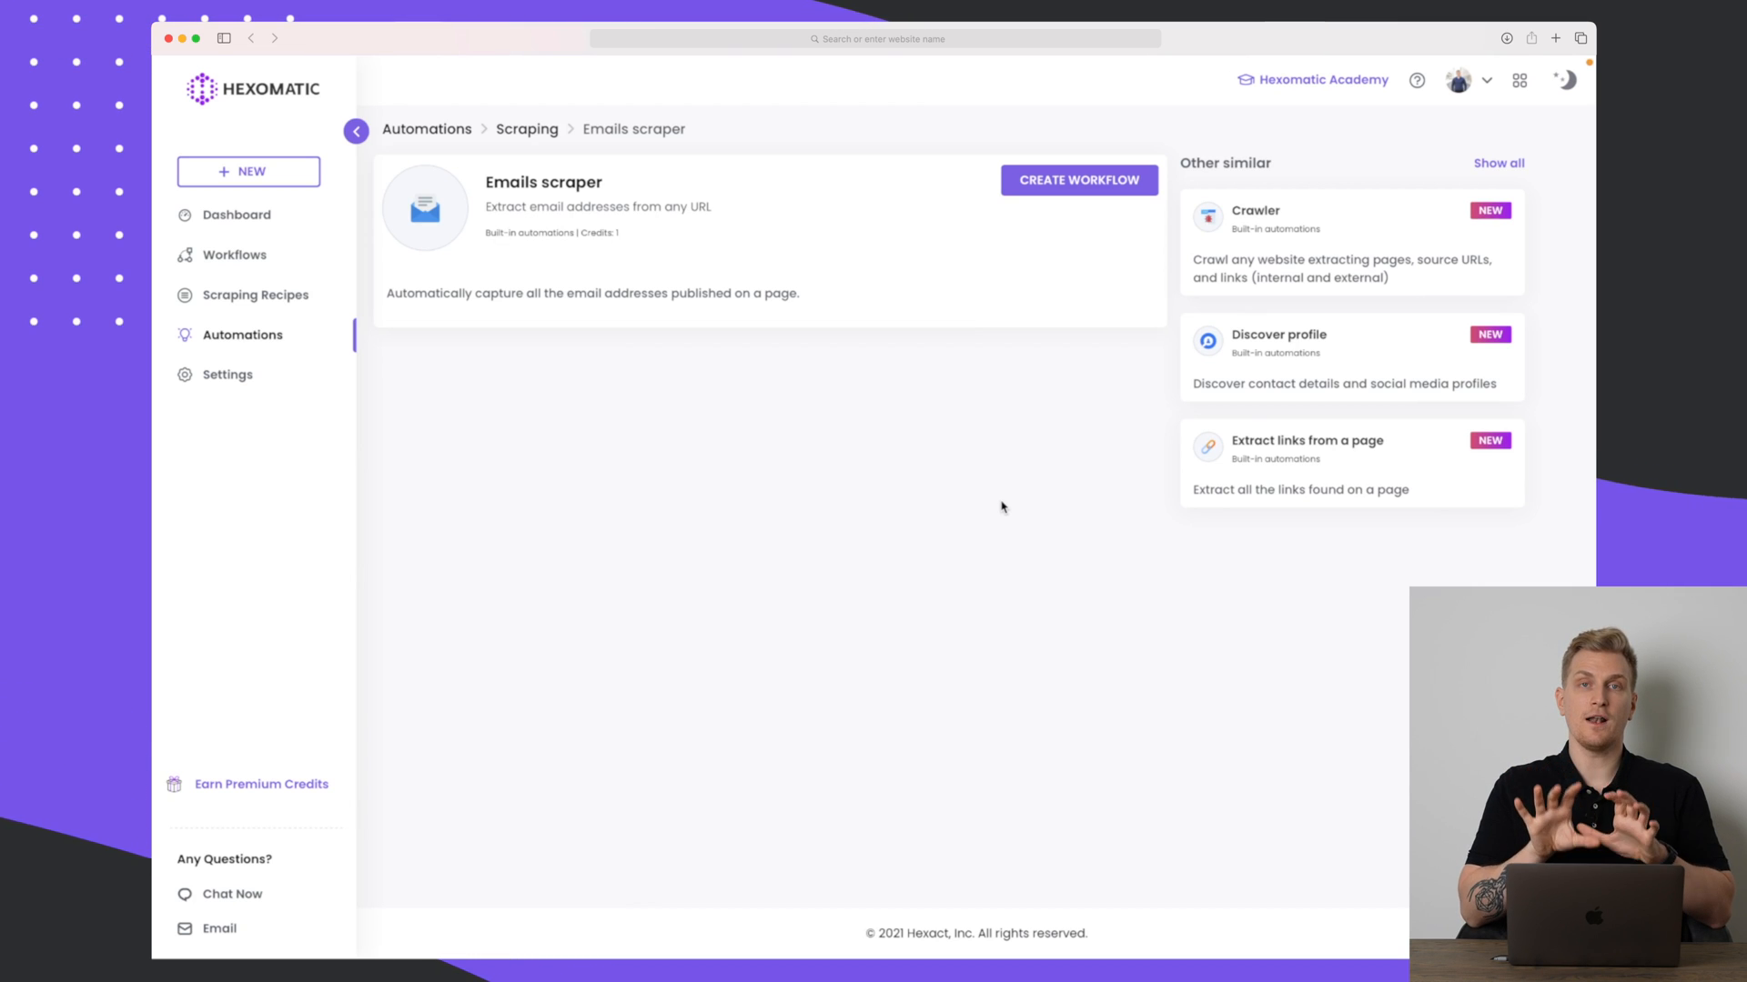
mouse_move(951, 202)
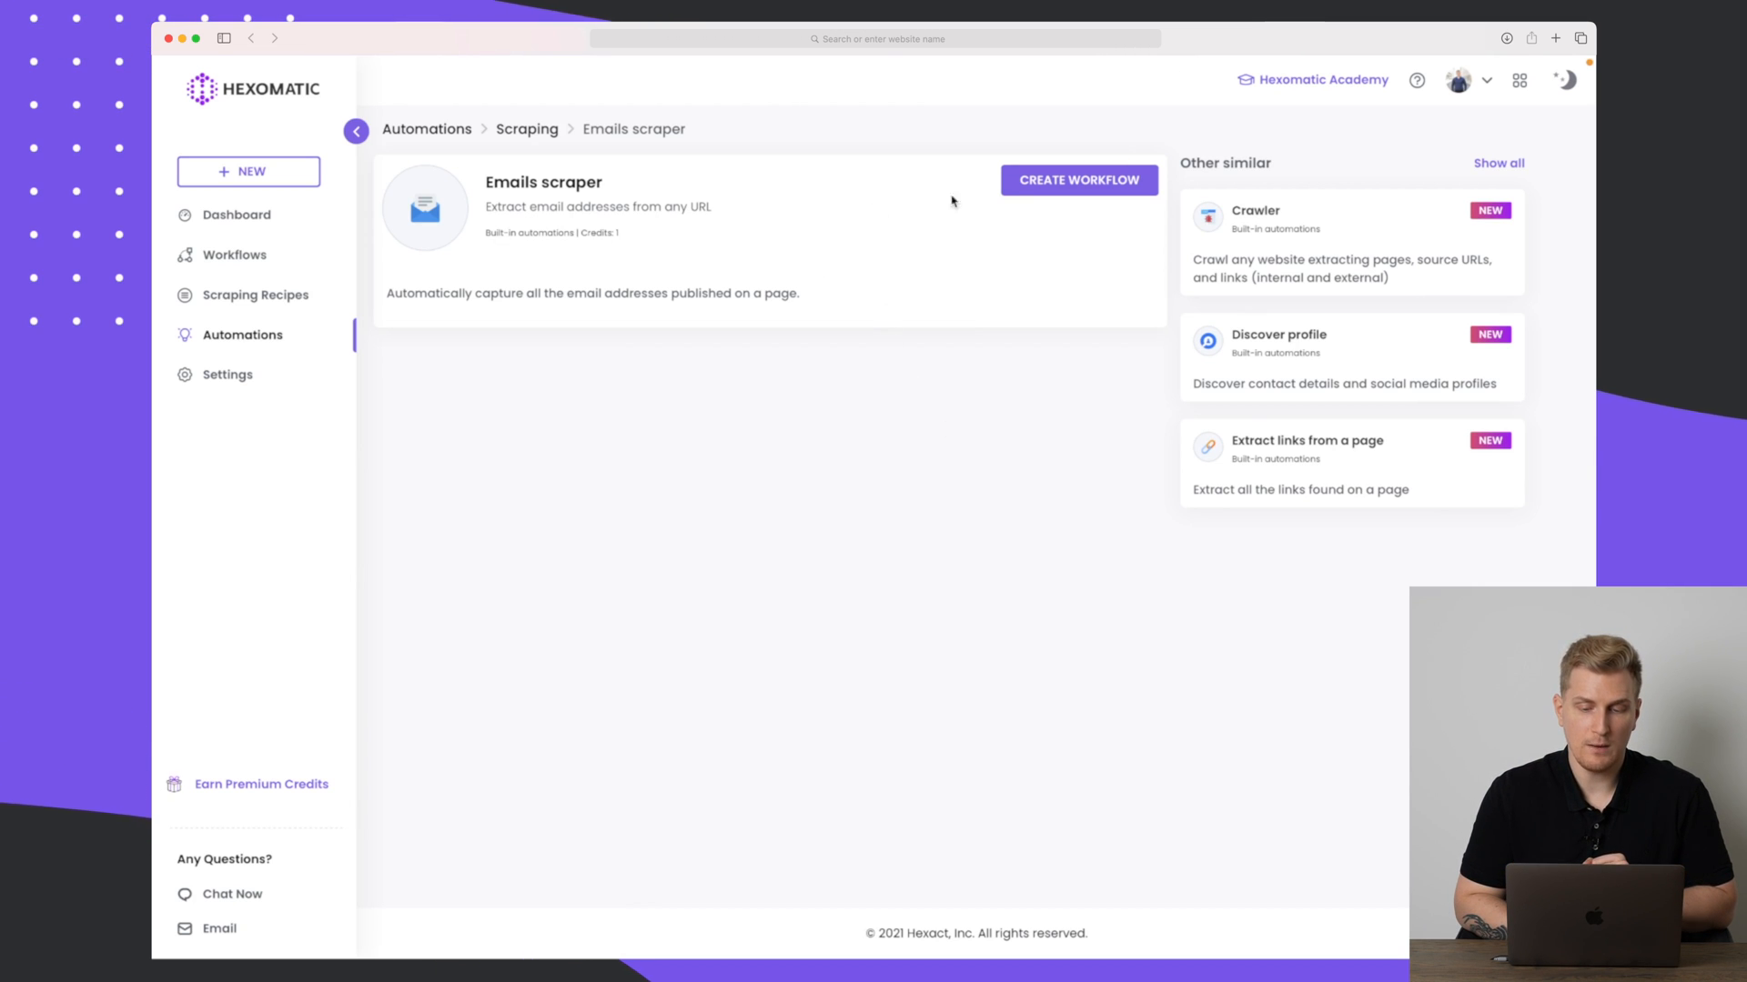
mouse_move(1229, 186)
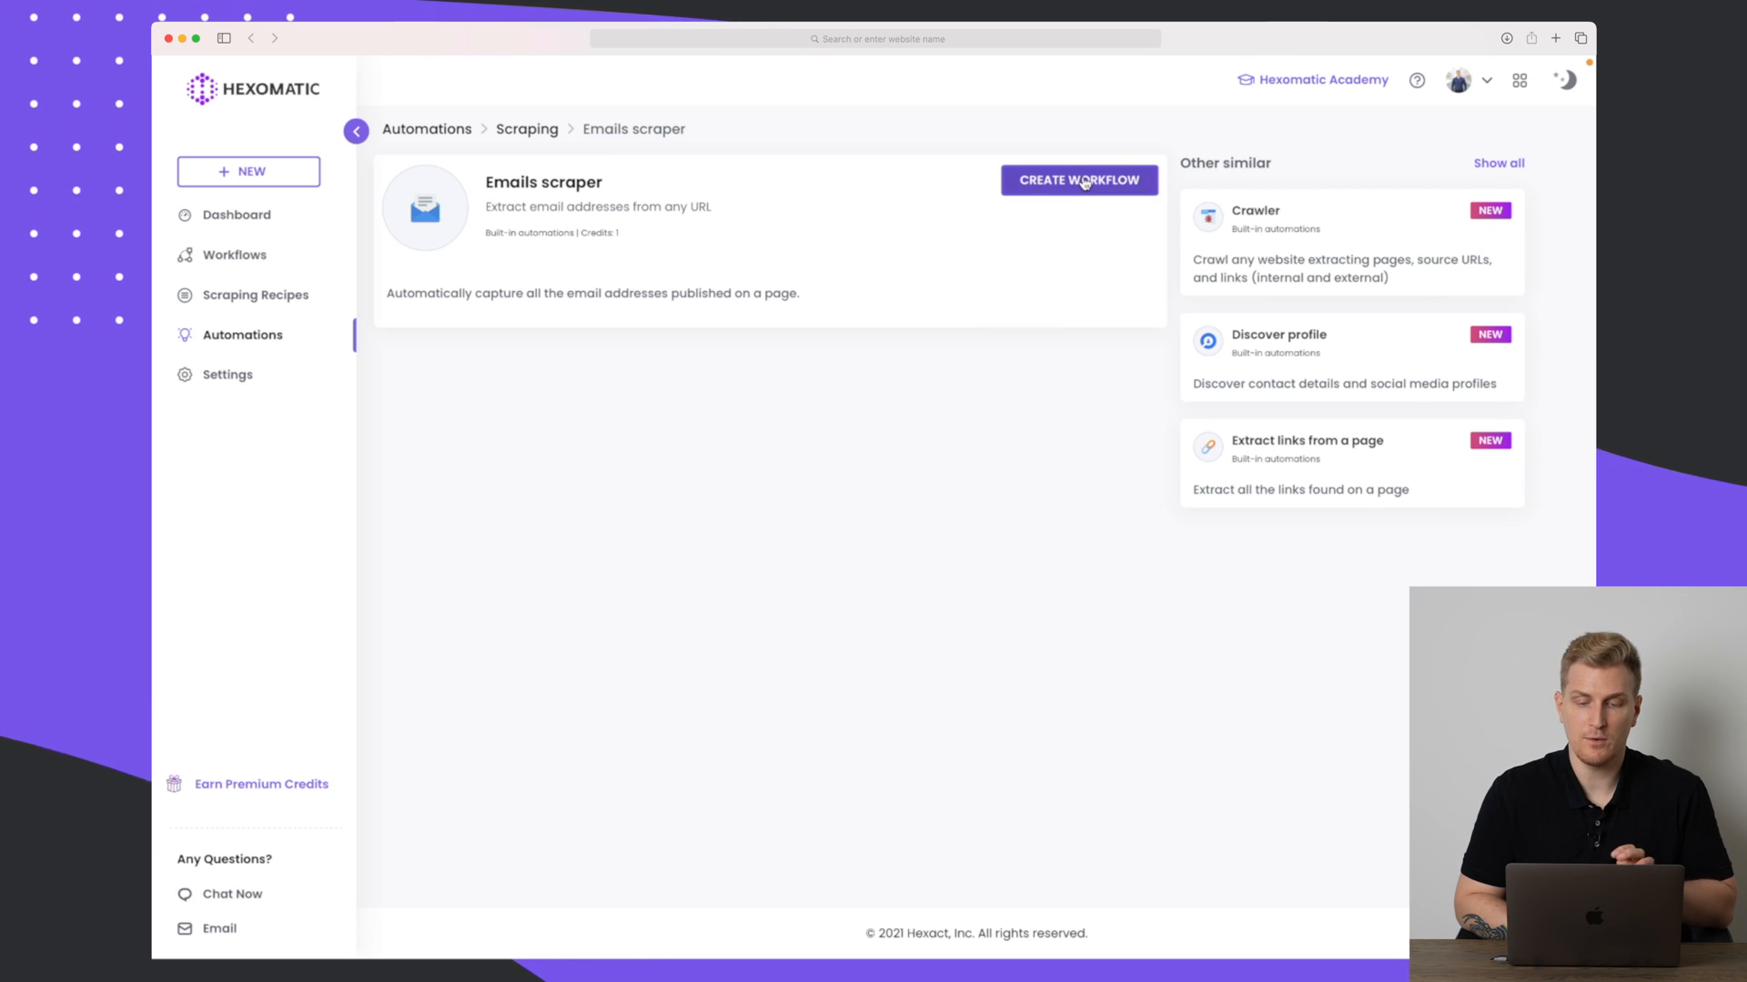
Create a new workflow from the Emails scraper's details page.
left_click(1077, 180)
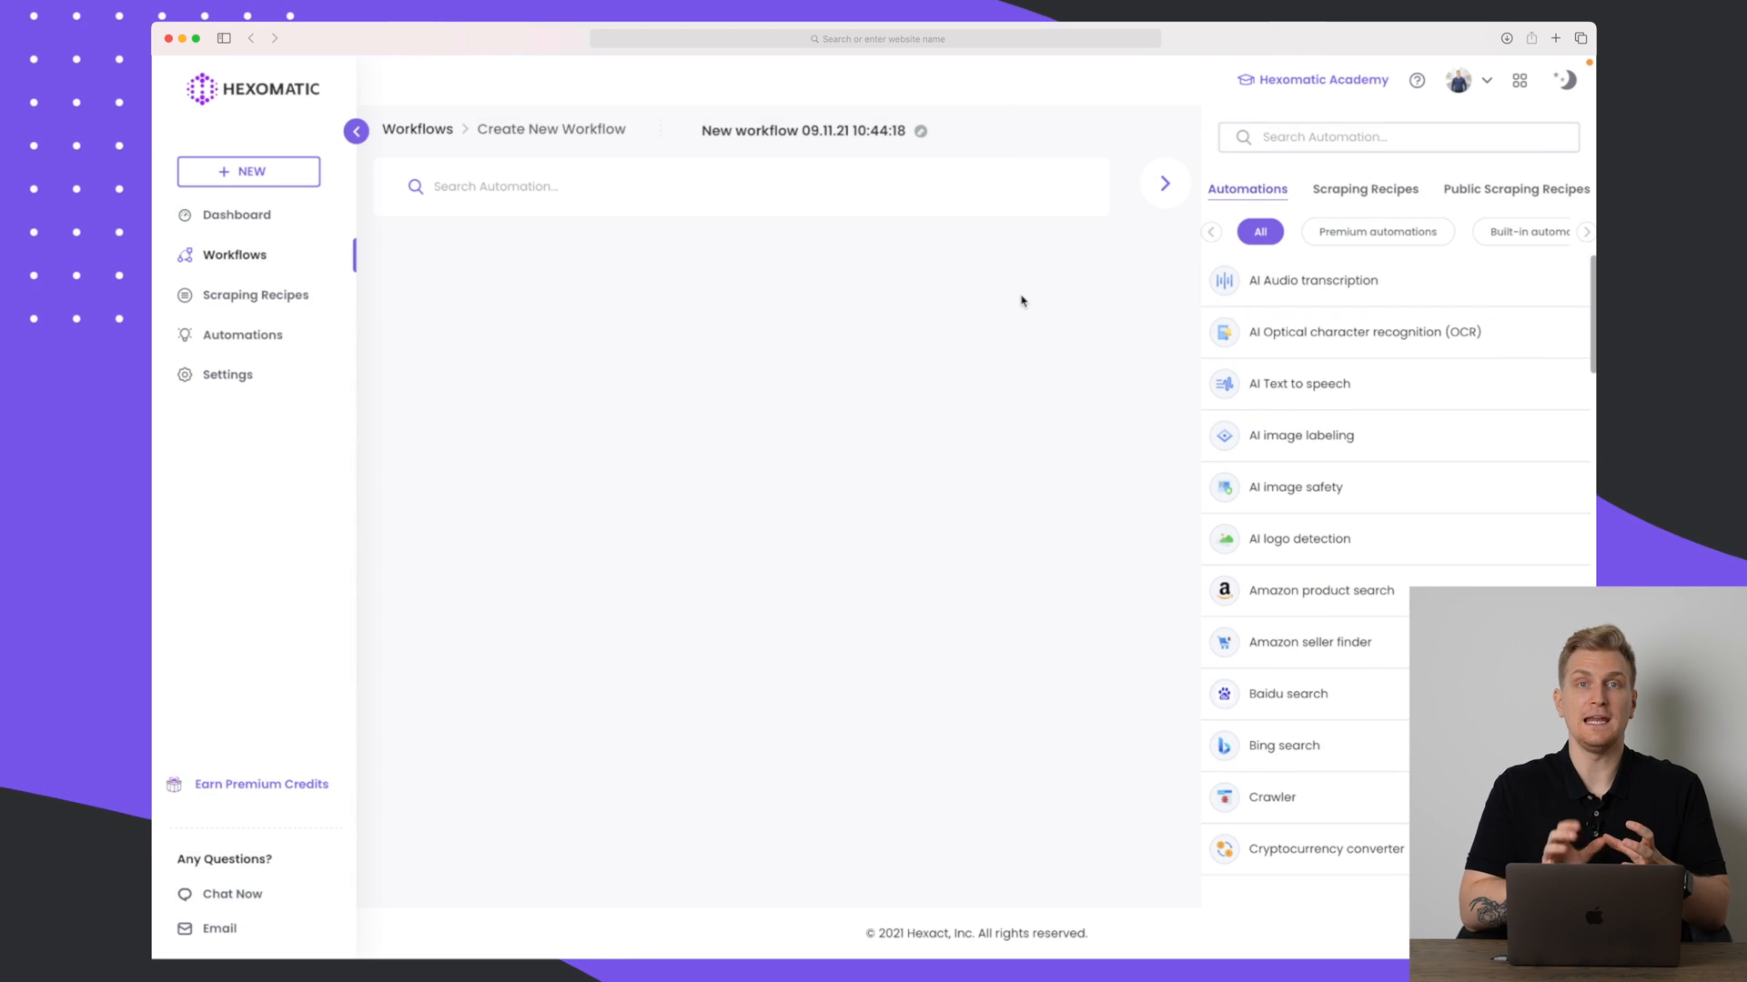
Add the saved 'Kolekti.io headlines' recipe as the workflow's first step.
left_click(1365, 188)
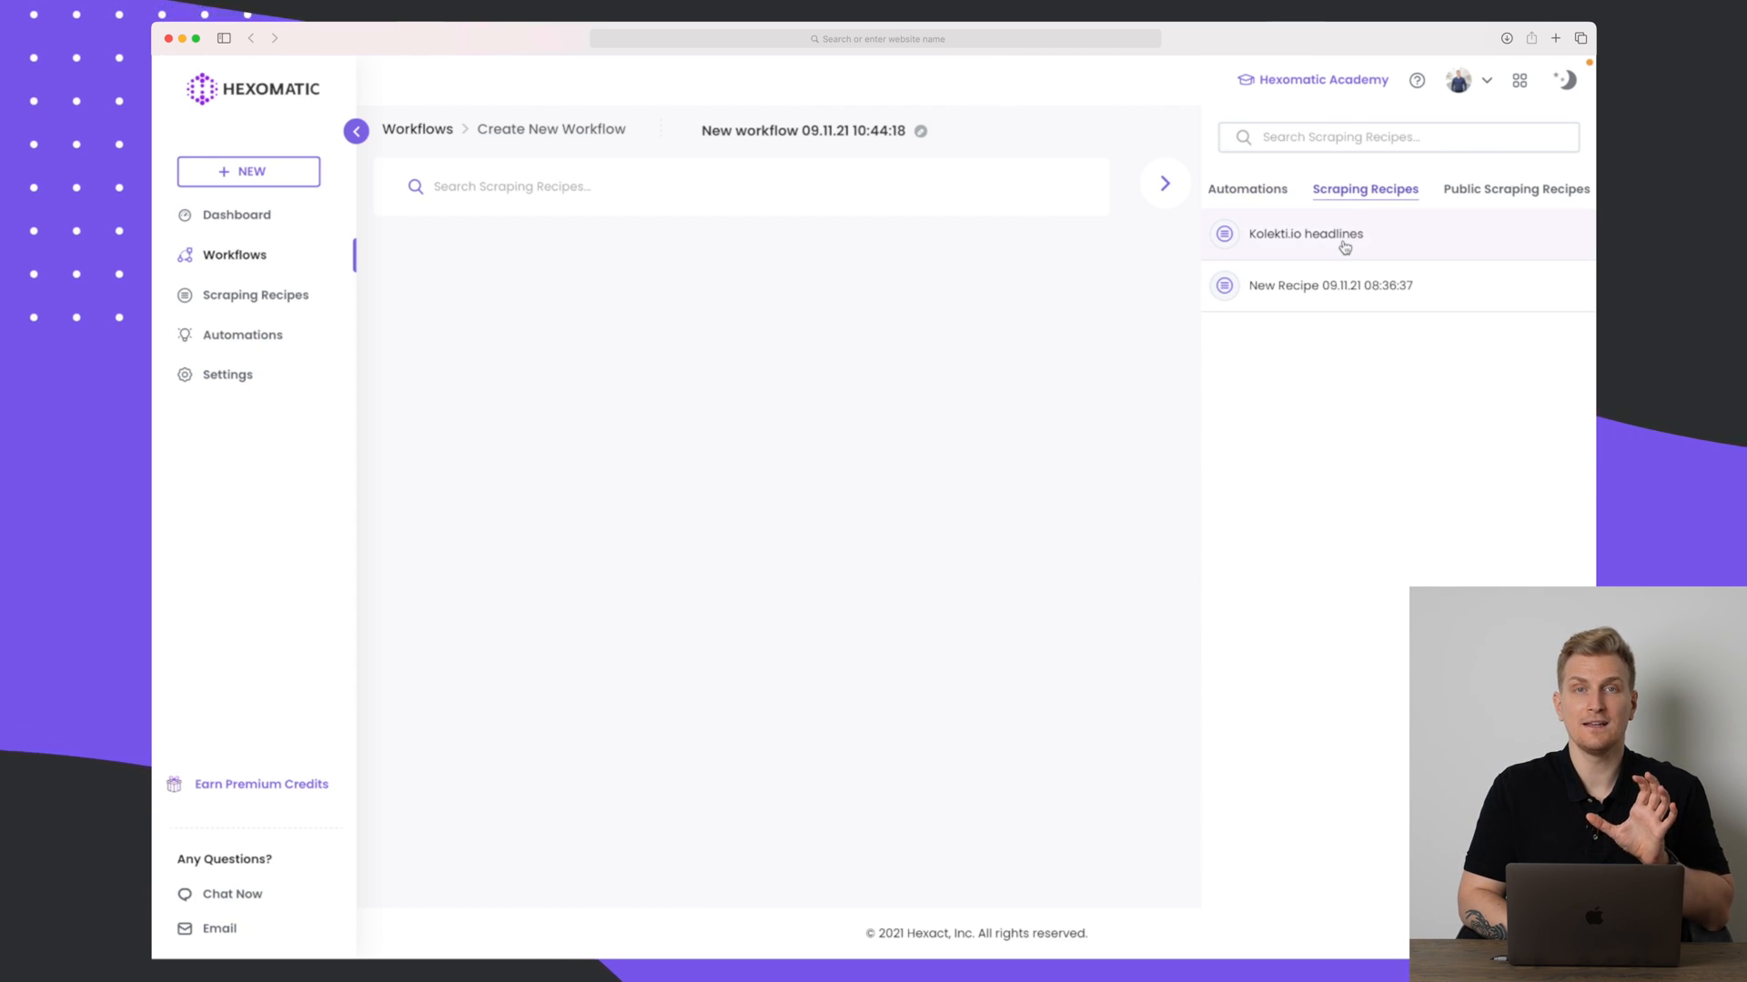
left_click(1305, 234)
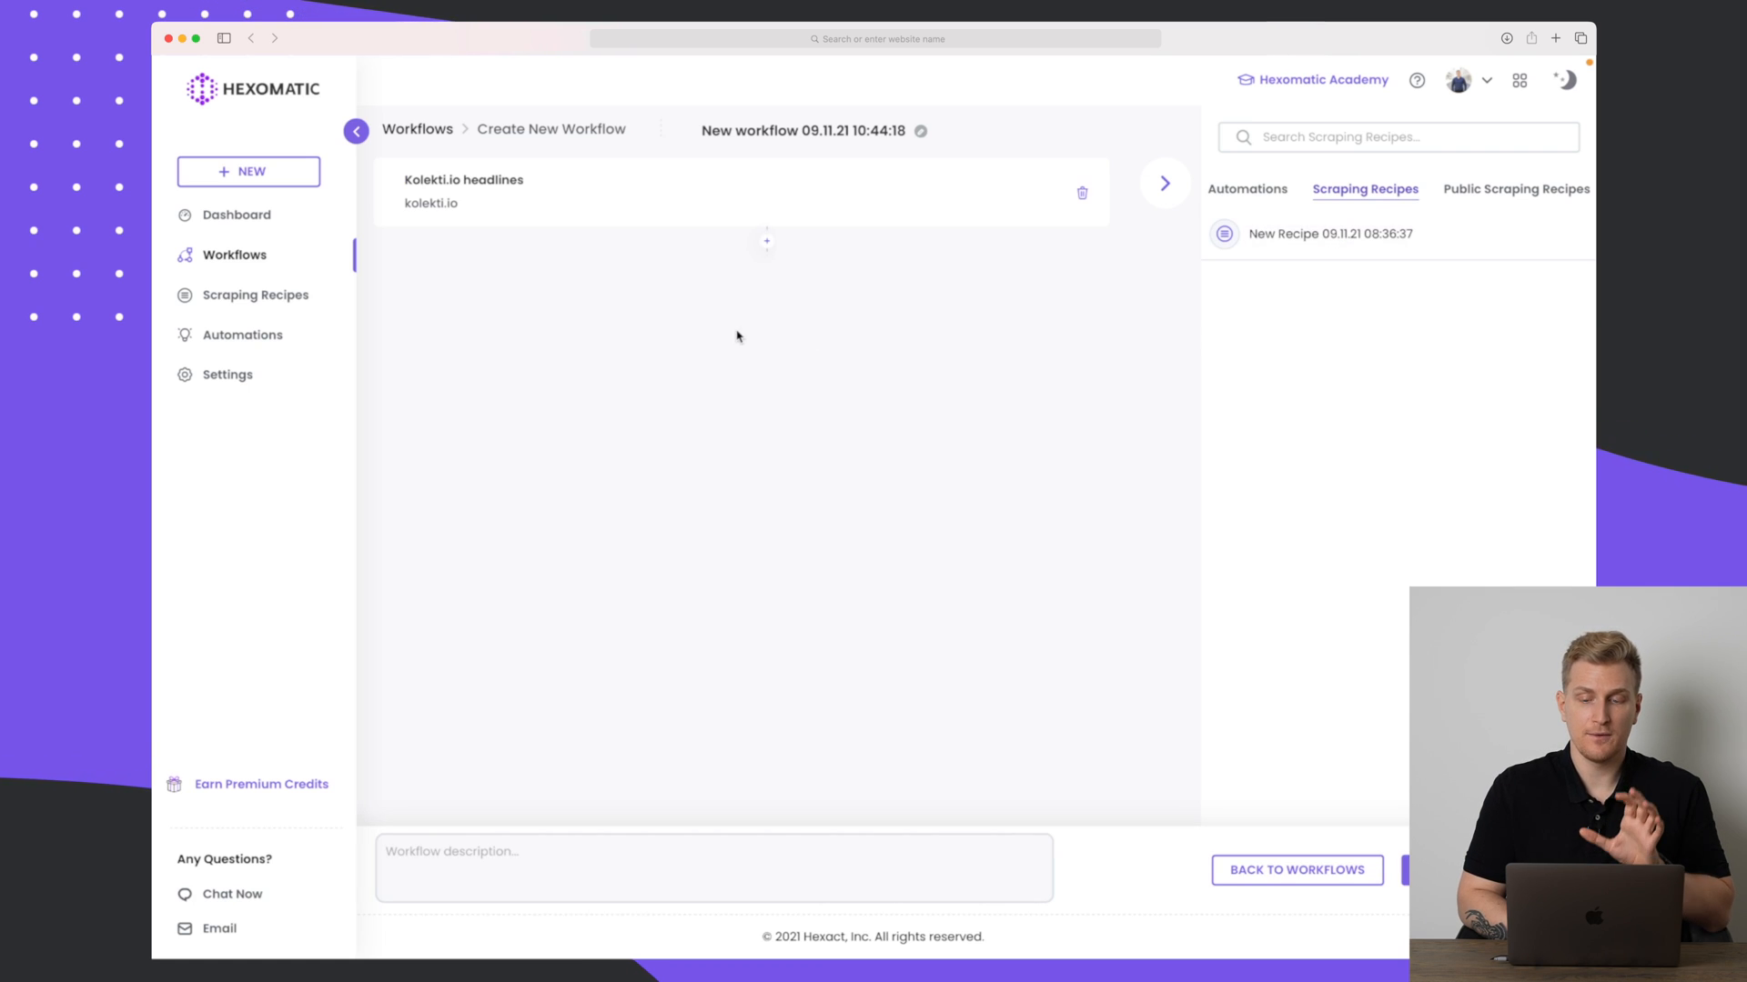
left_click(1246, 188)
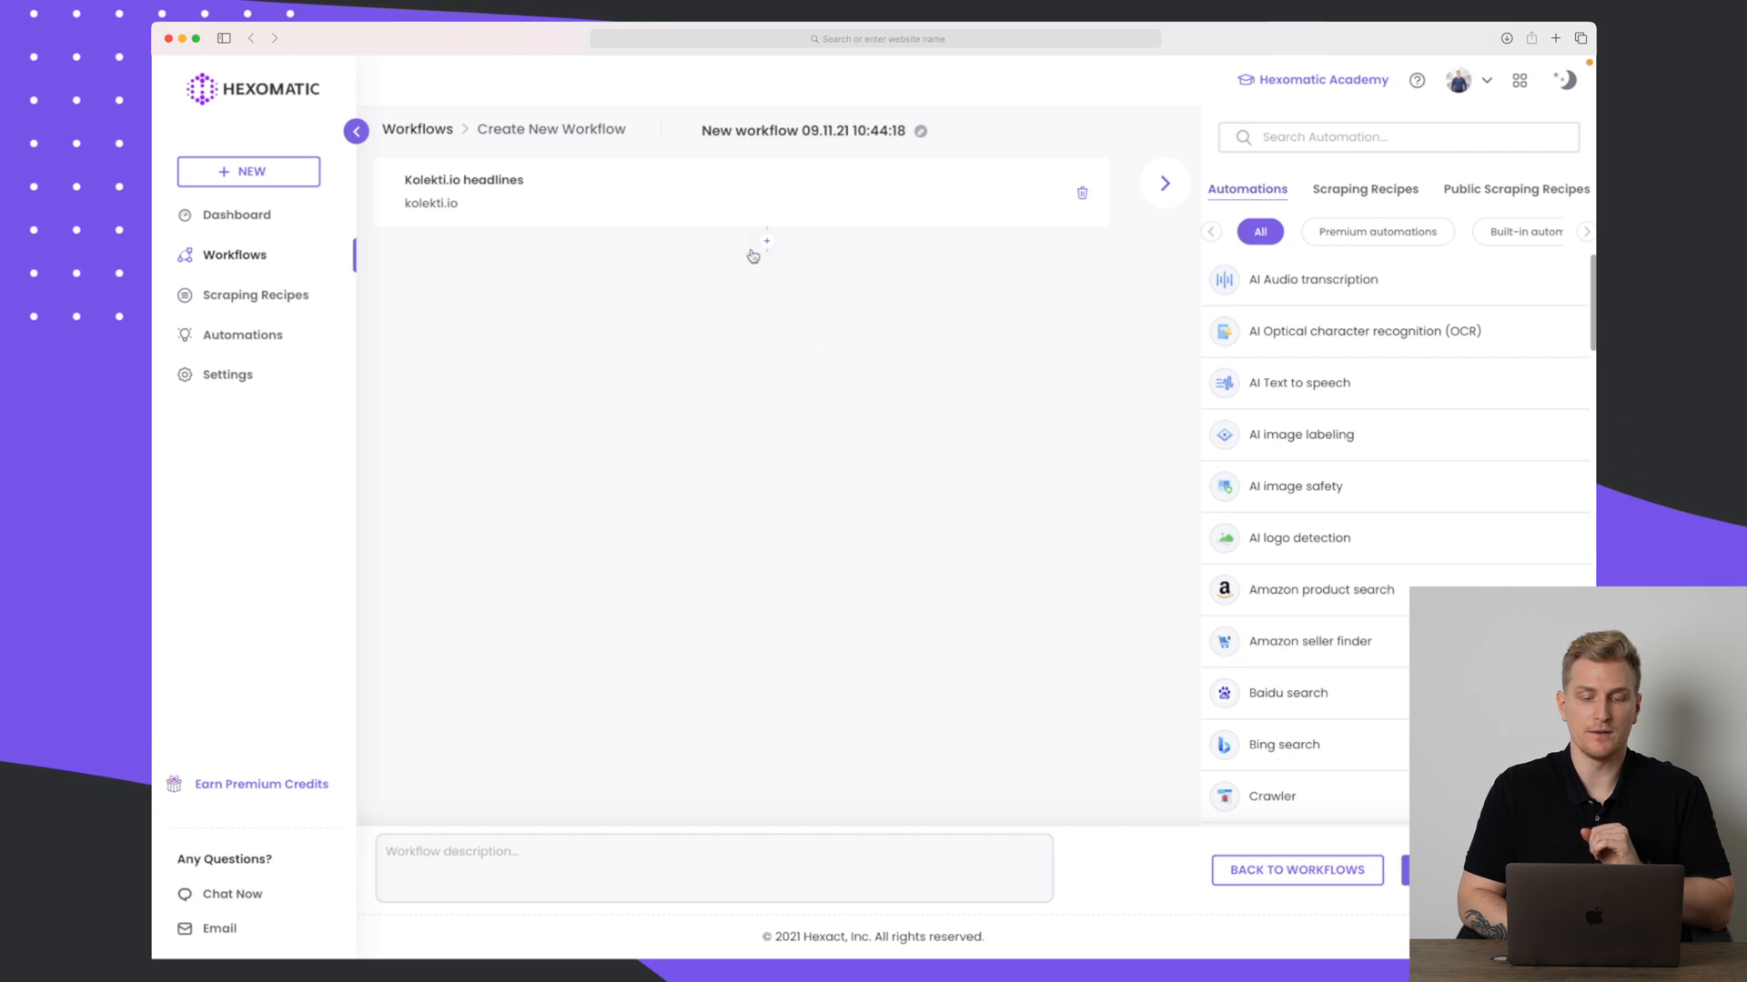
Add an Emails scraper step sourcing Headlines and bring up the run options.
left_click(766, 240)
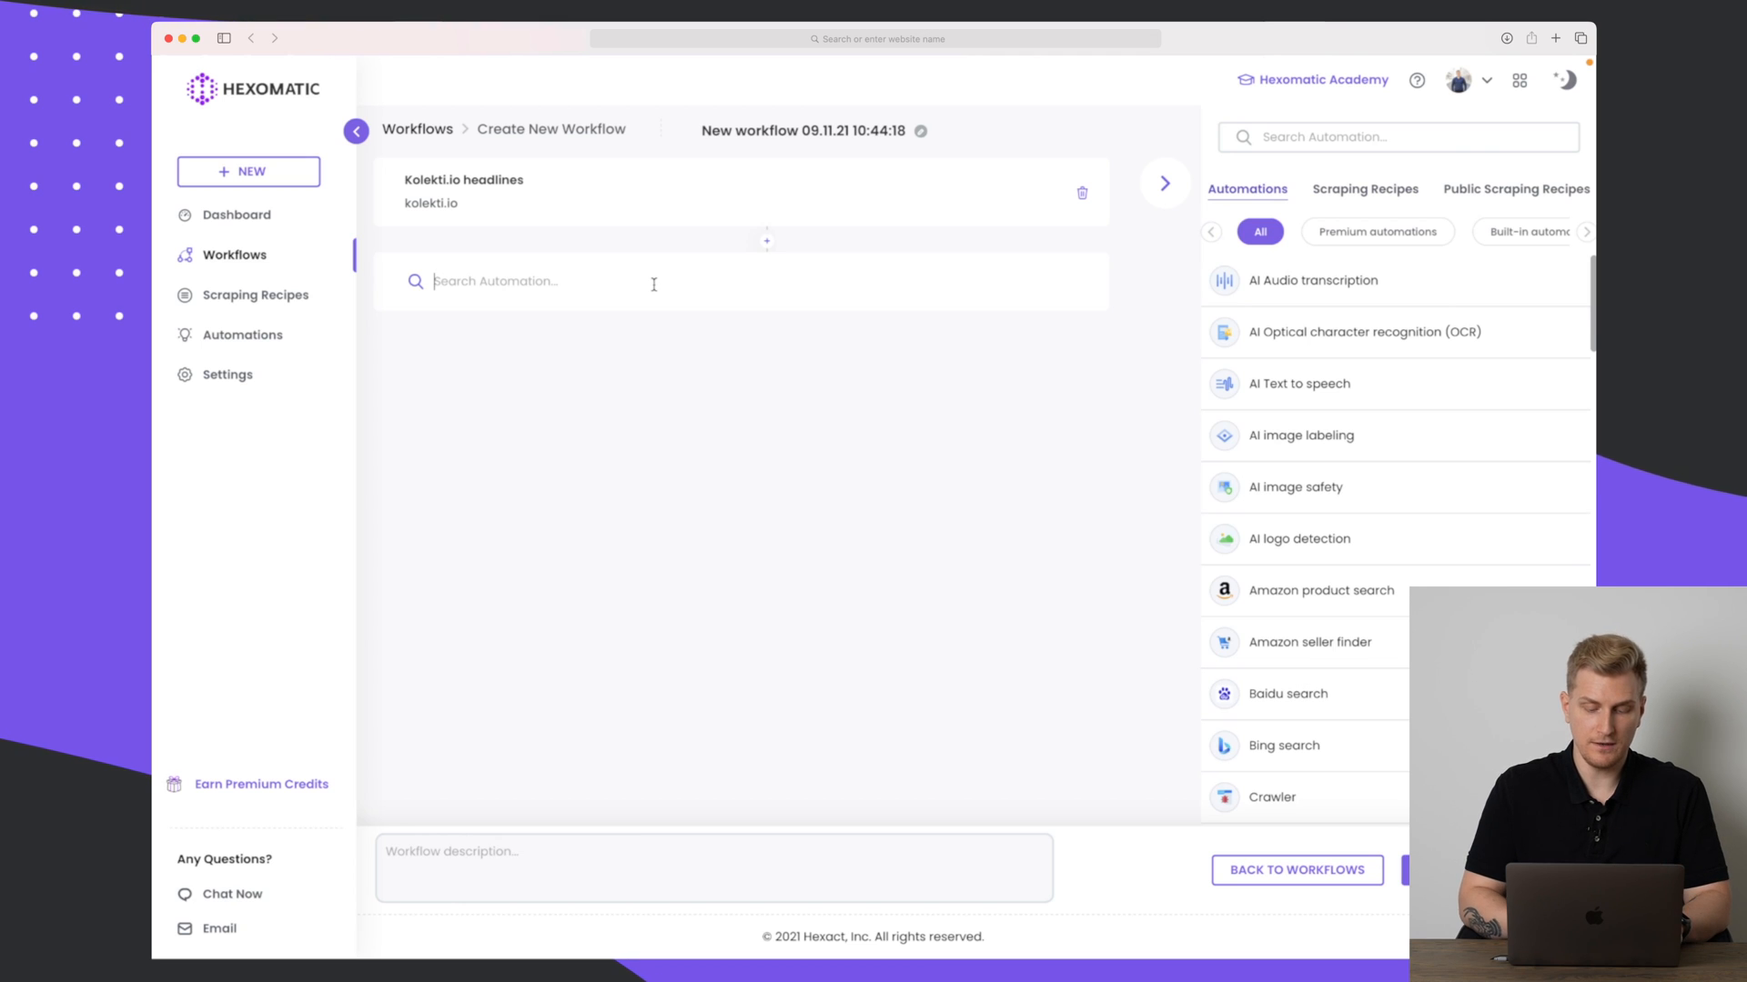
type("email")
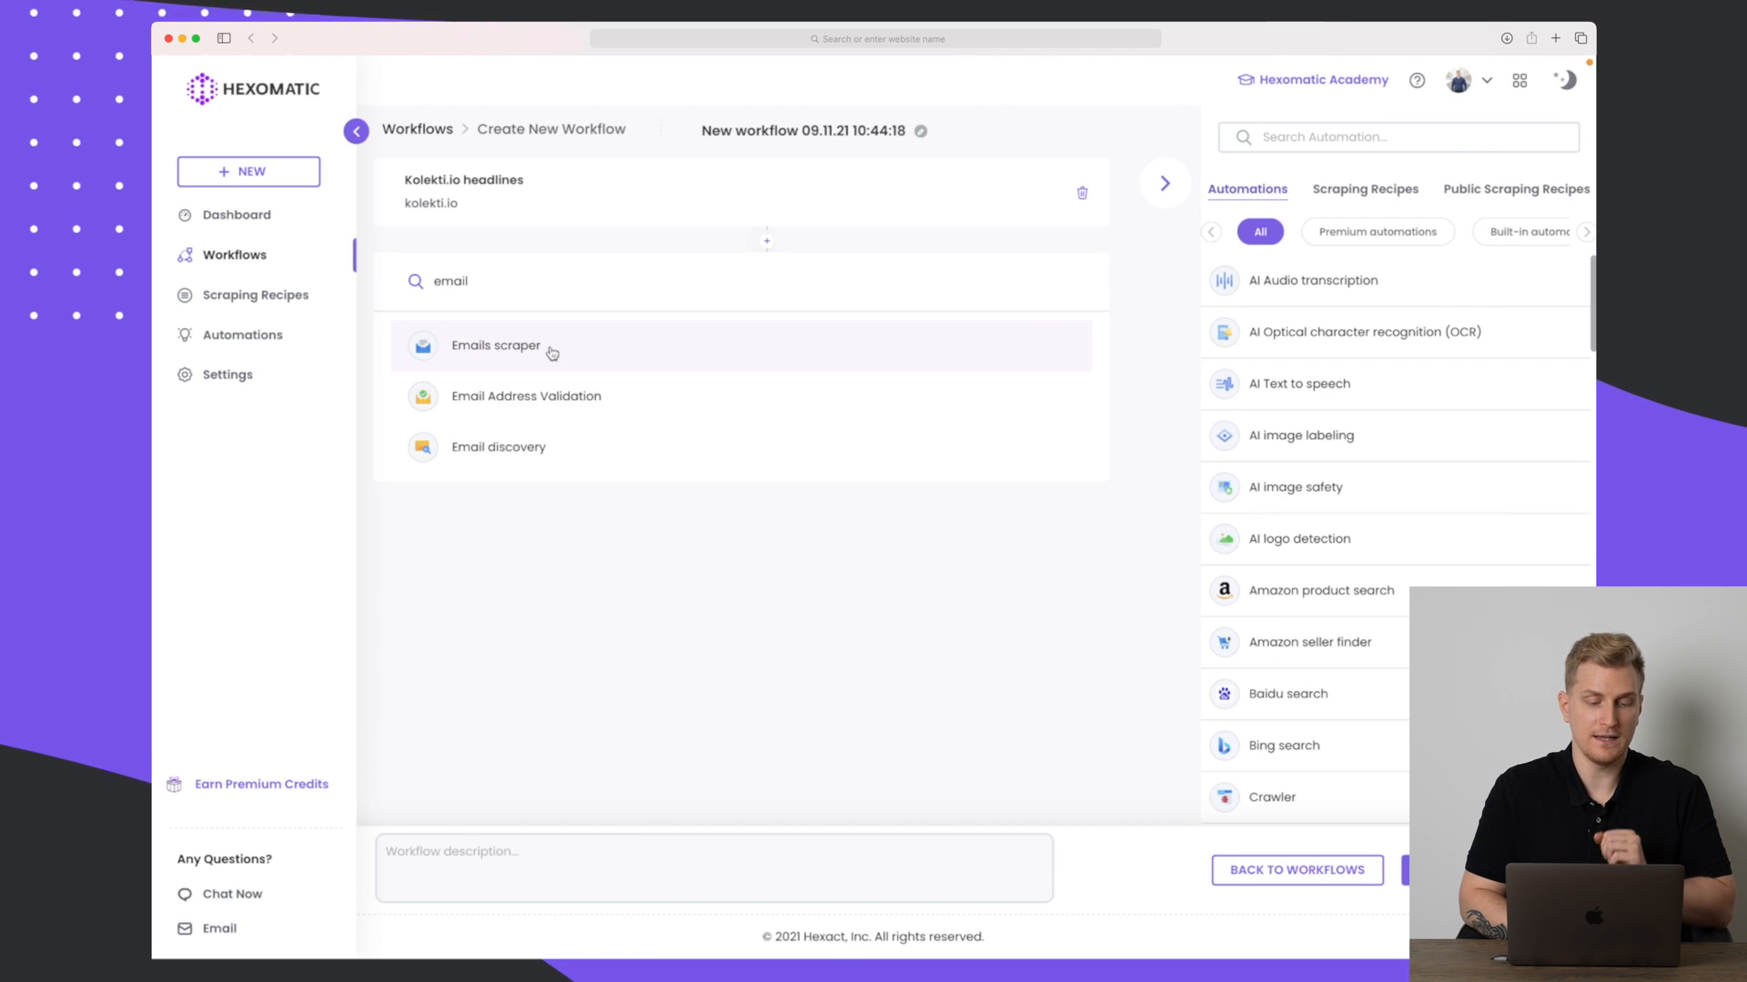
left_click(495, 346)
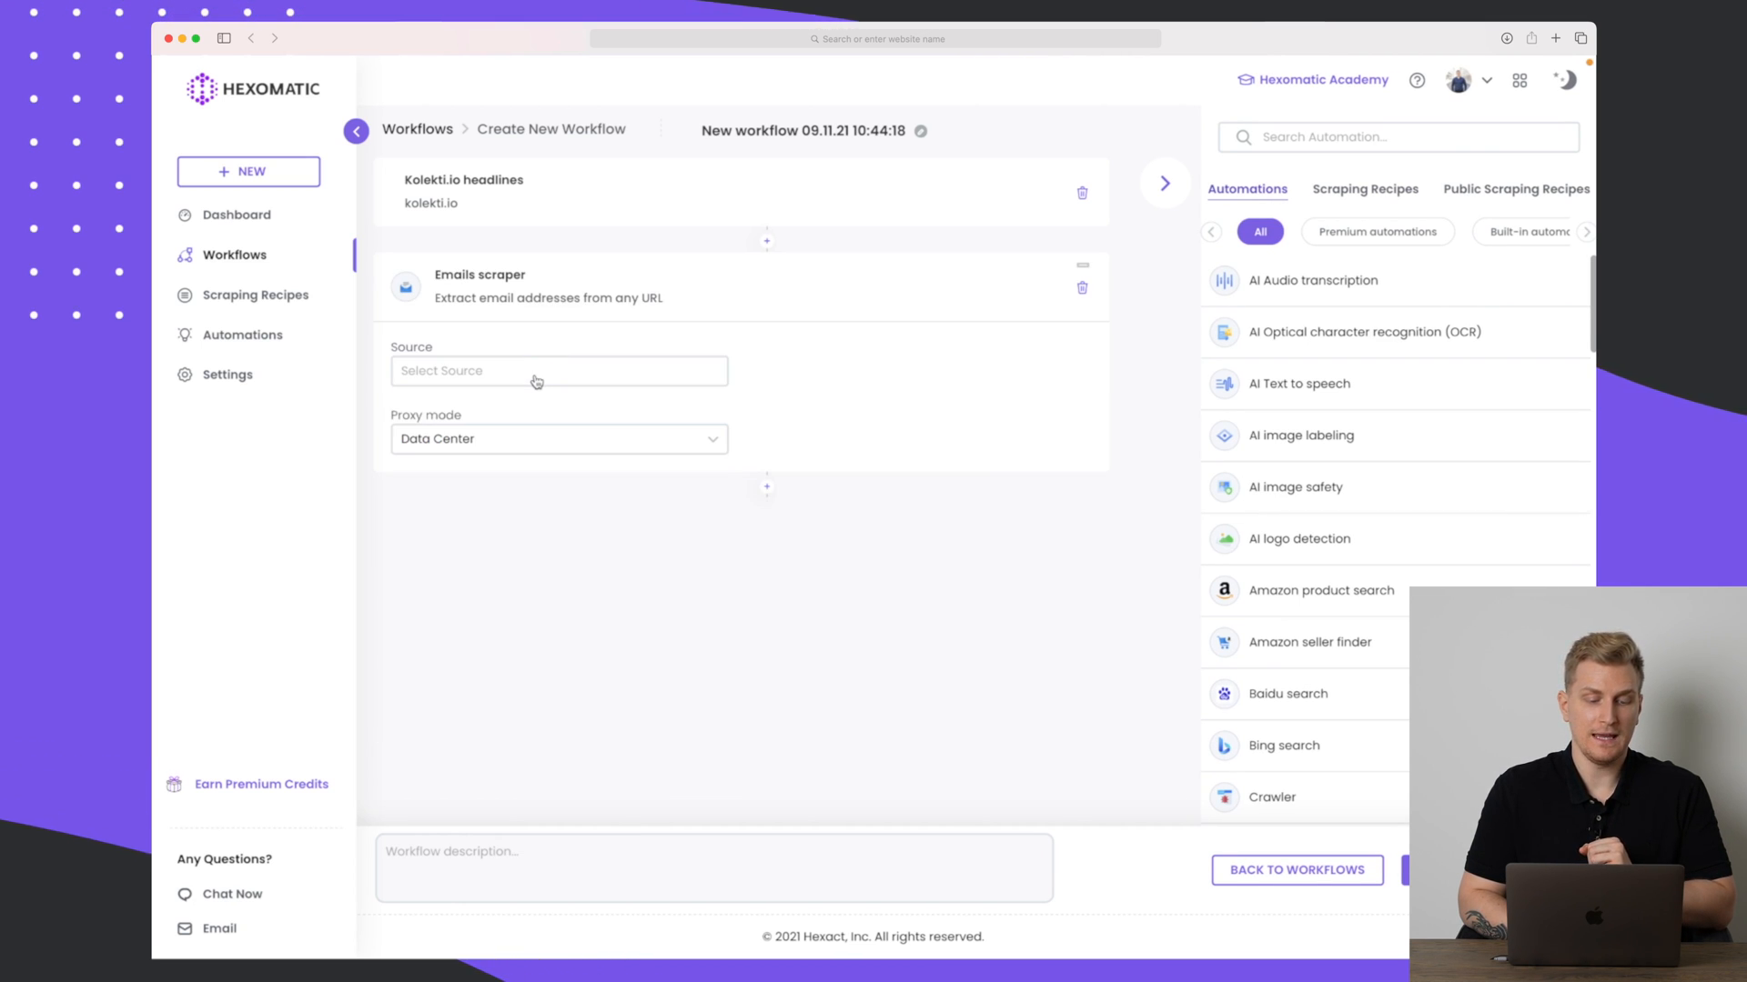
left_click(557, 371)
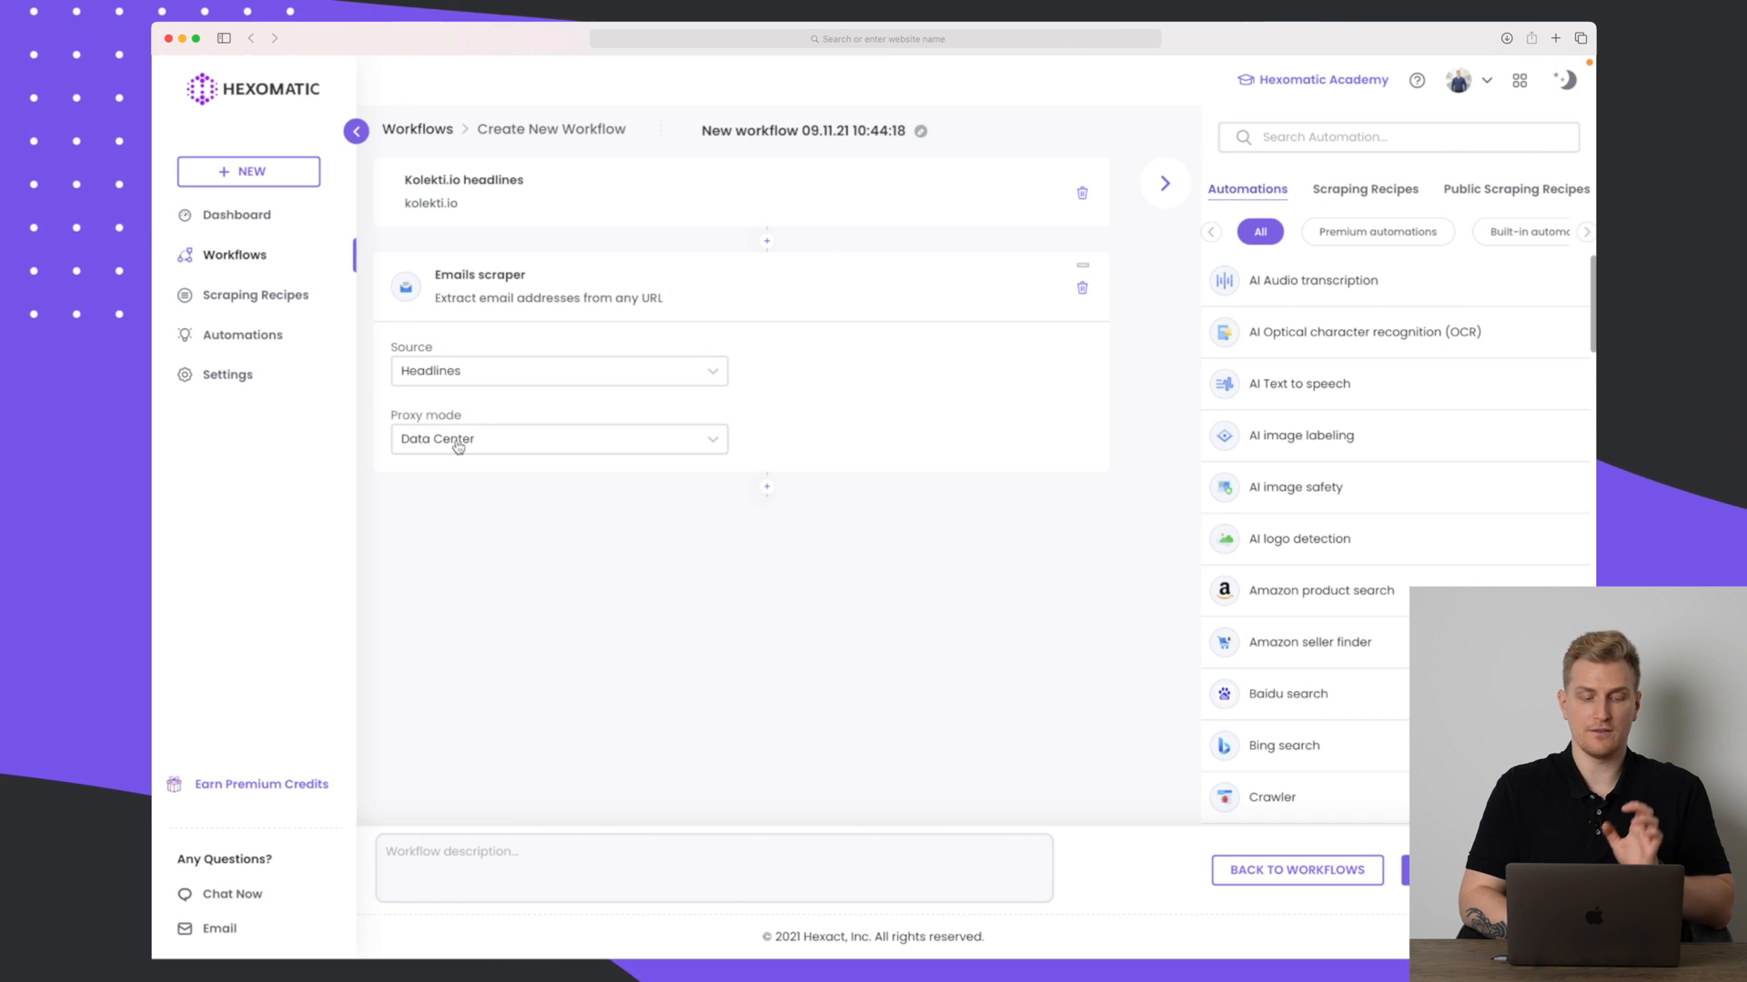
mouse_move(805, 595)
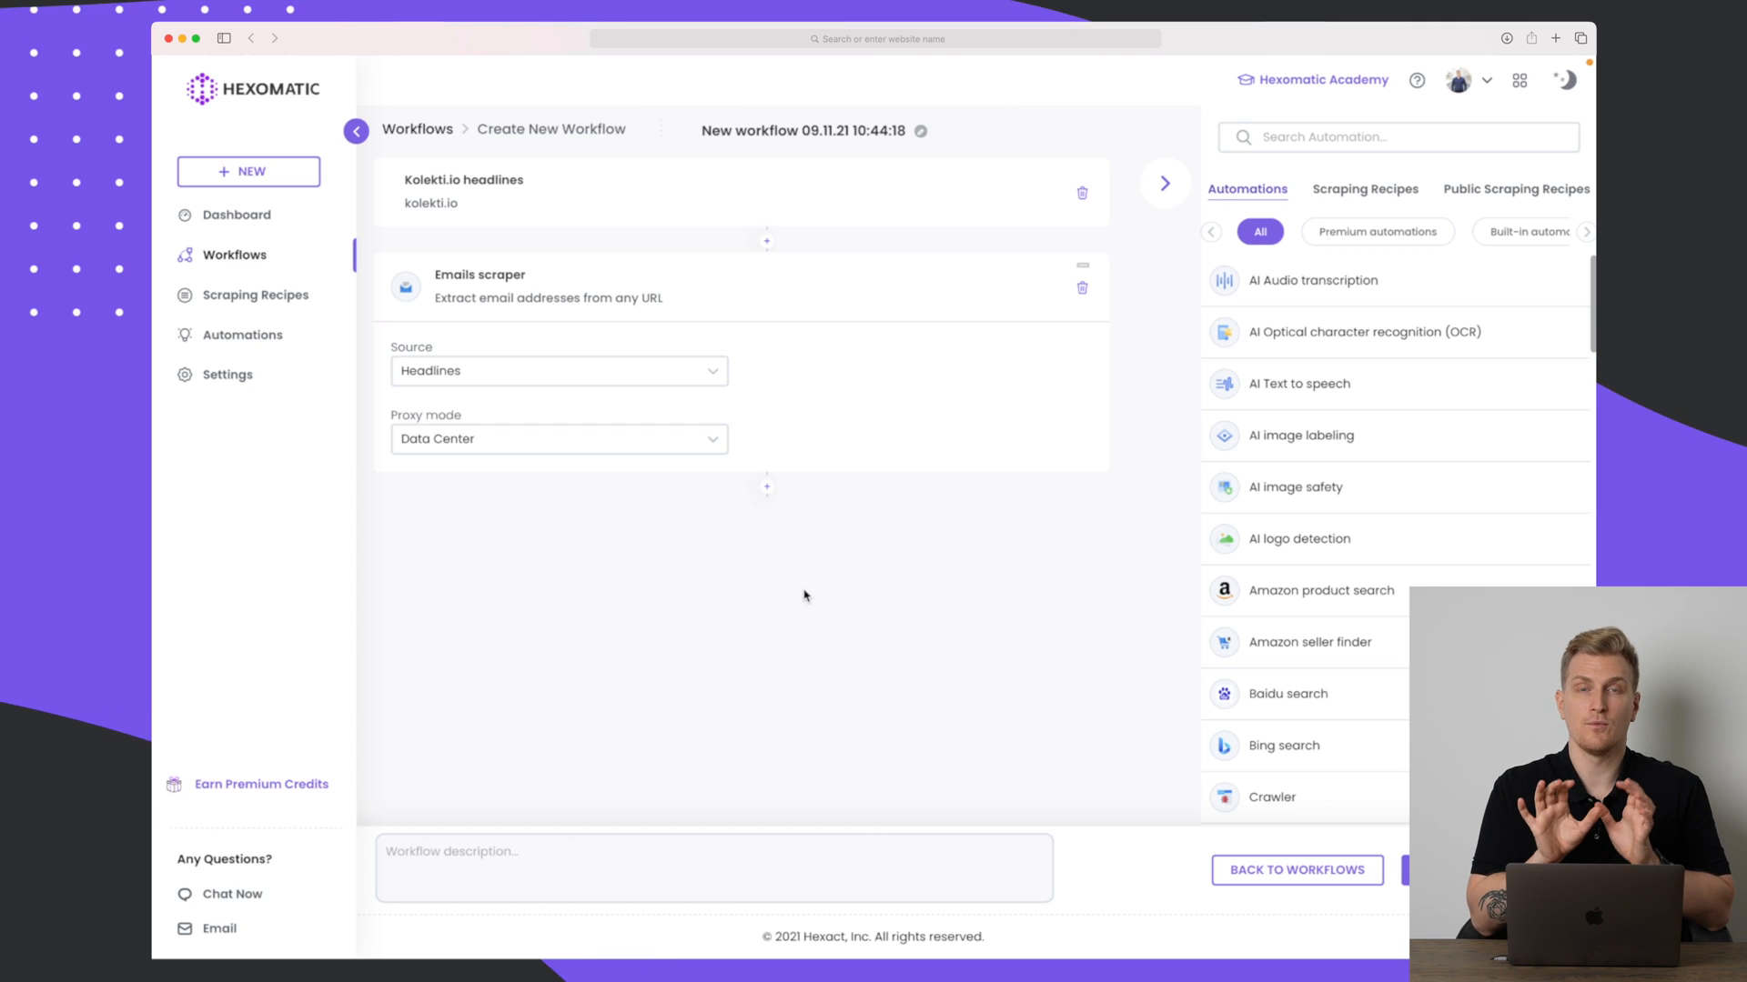
mouse_move(1025, 728)
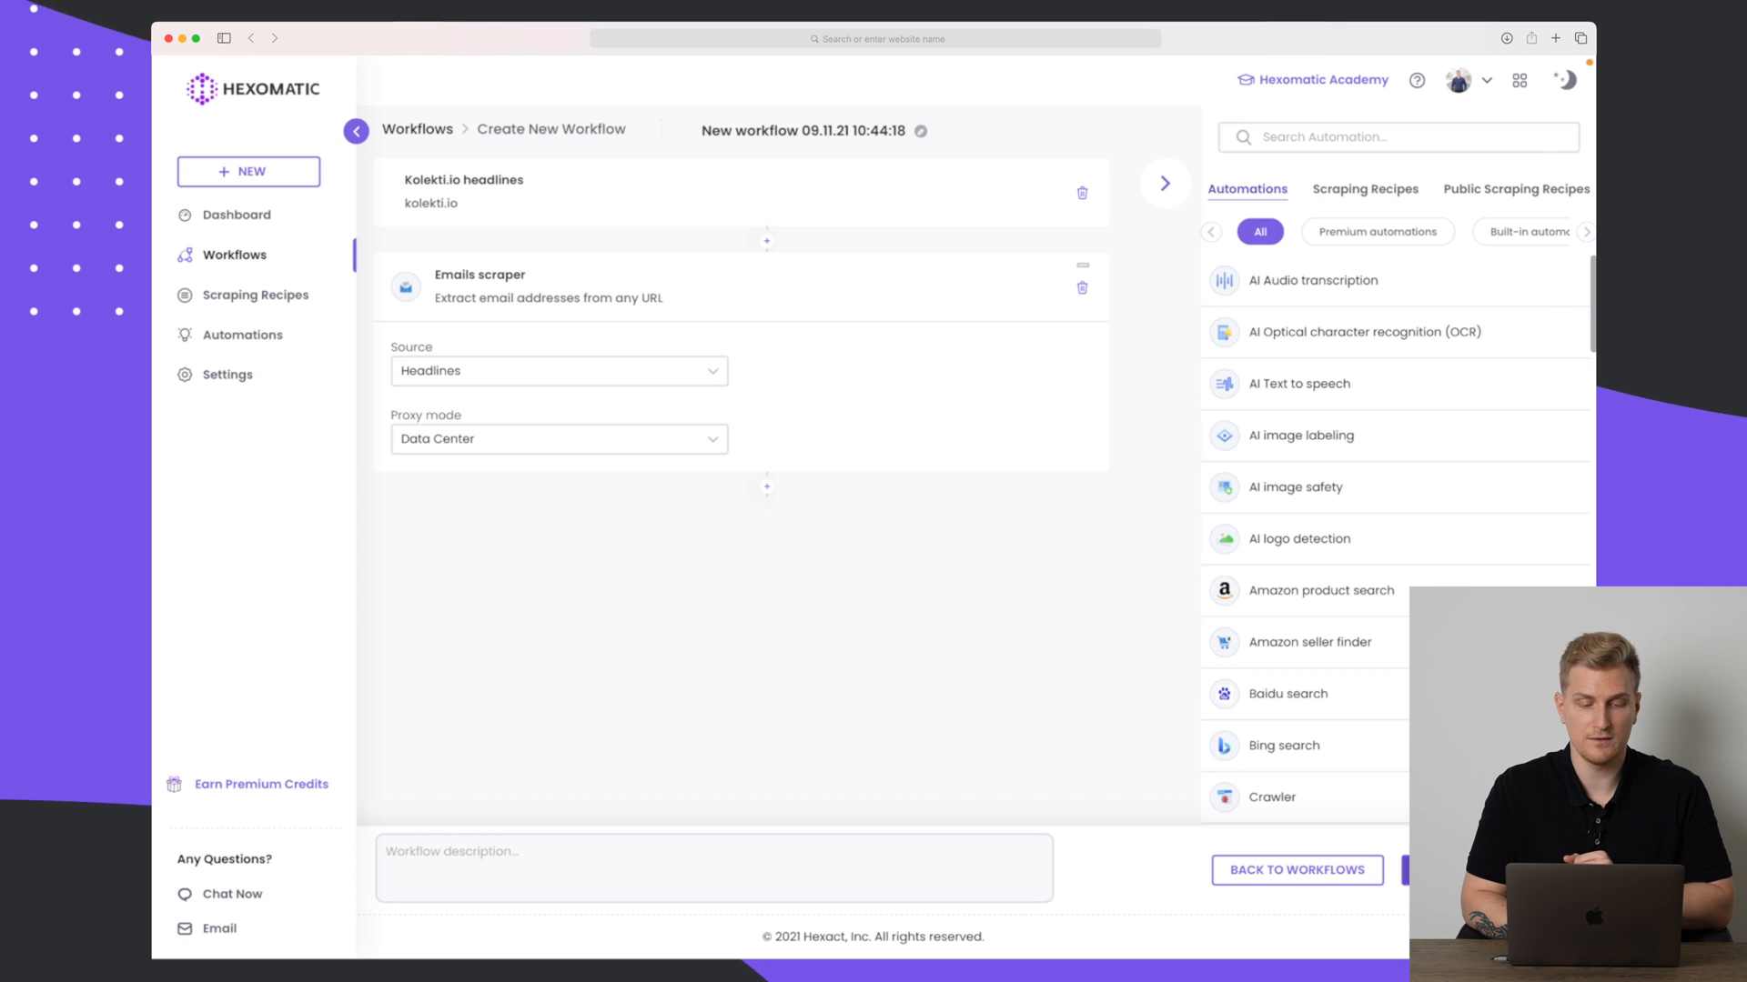
left_click(1437, 870)
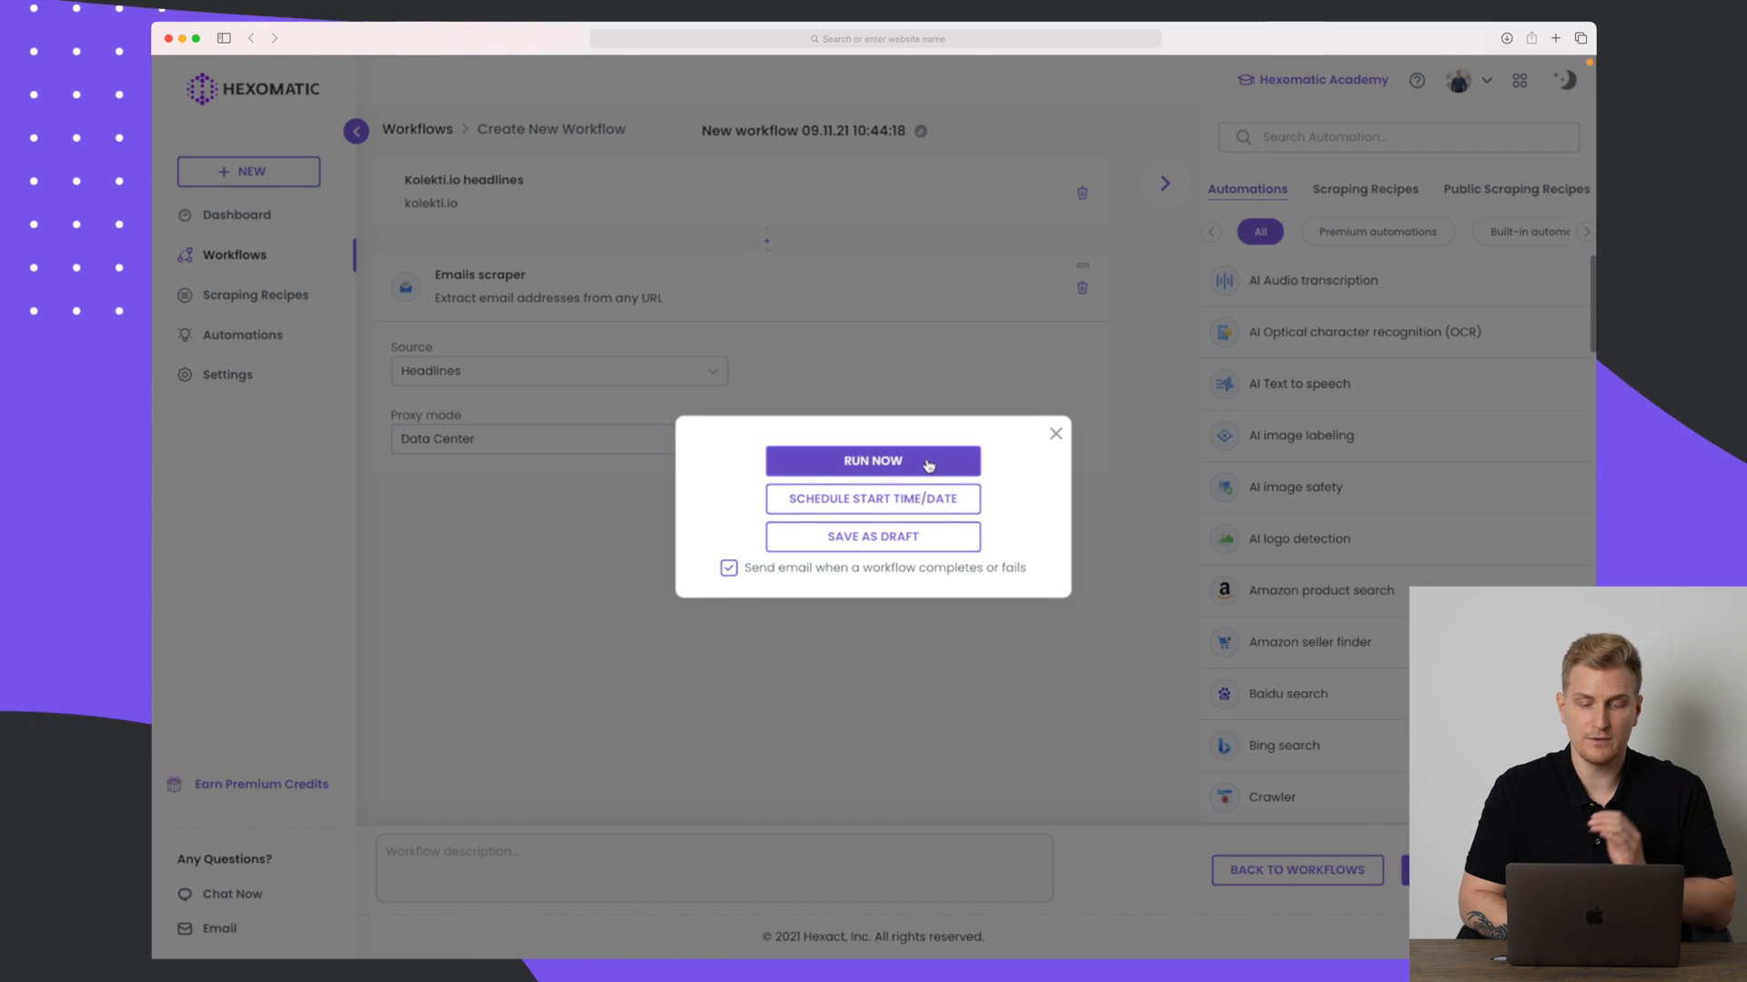
Run the workflow, check the 10:44:18 run's log data, and return to Automations.
left_click(873, 461)
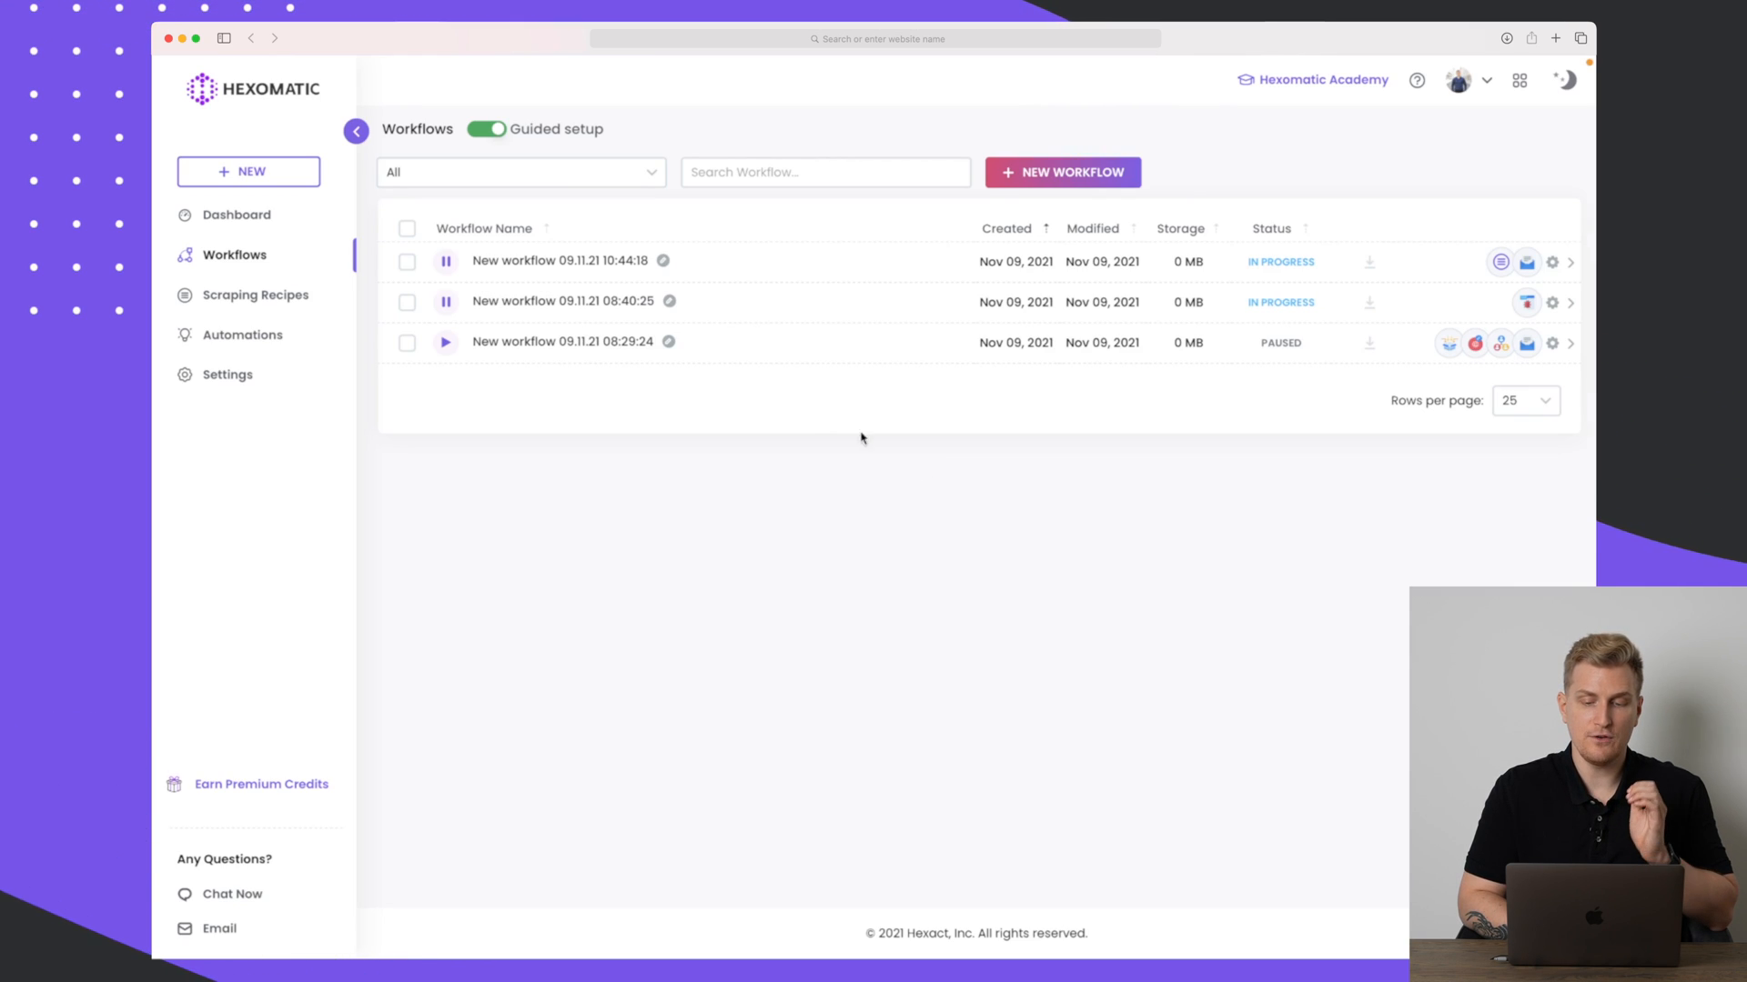
mouse_move(596, 294)
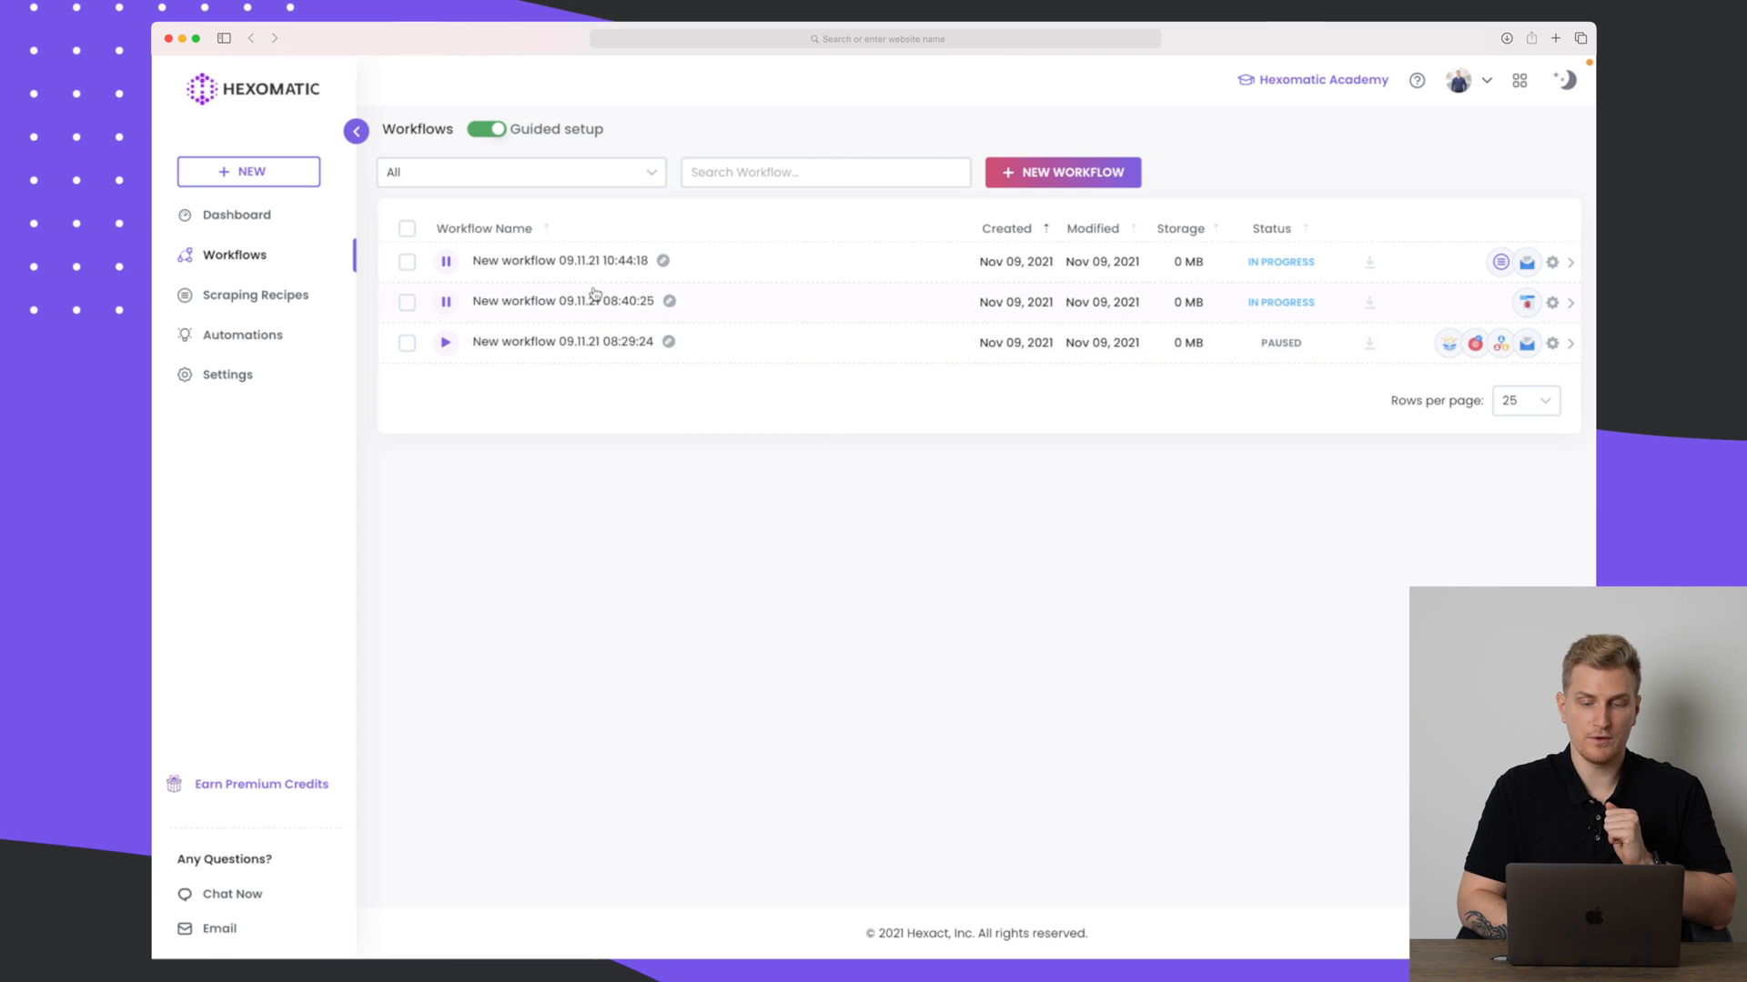
left_click(561, 261)
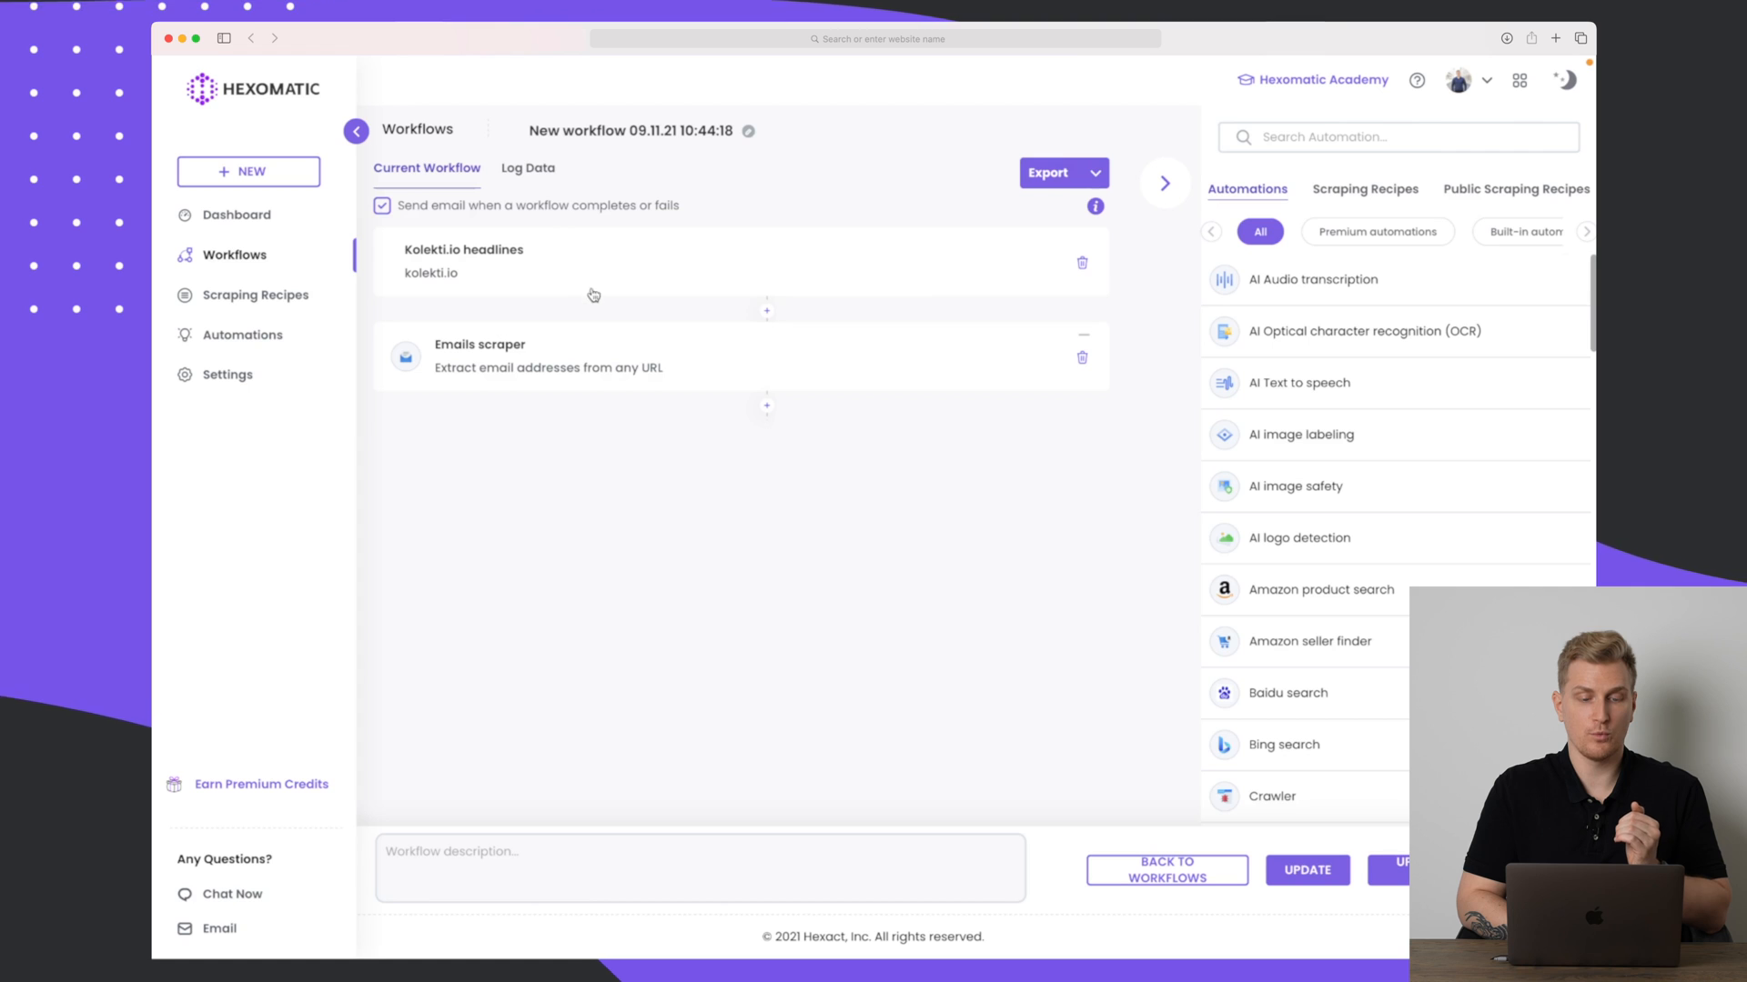
left_click(527, 168)
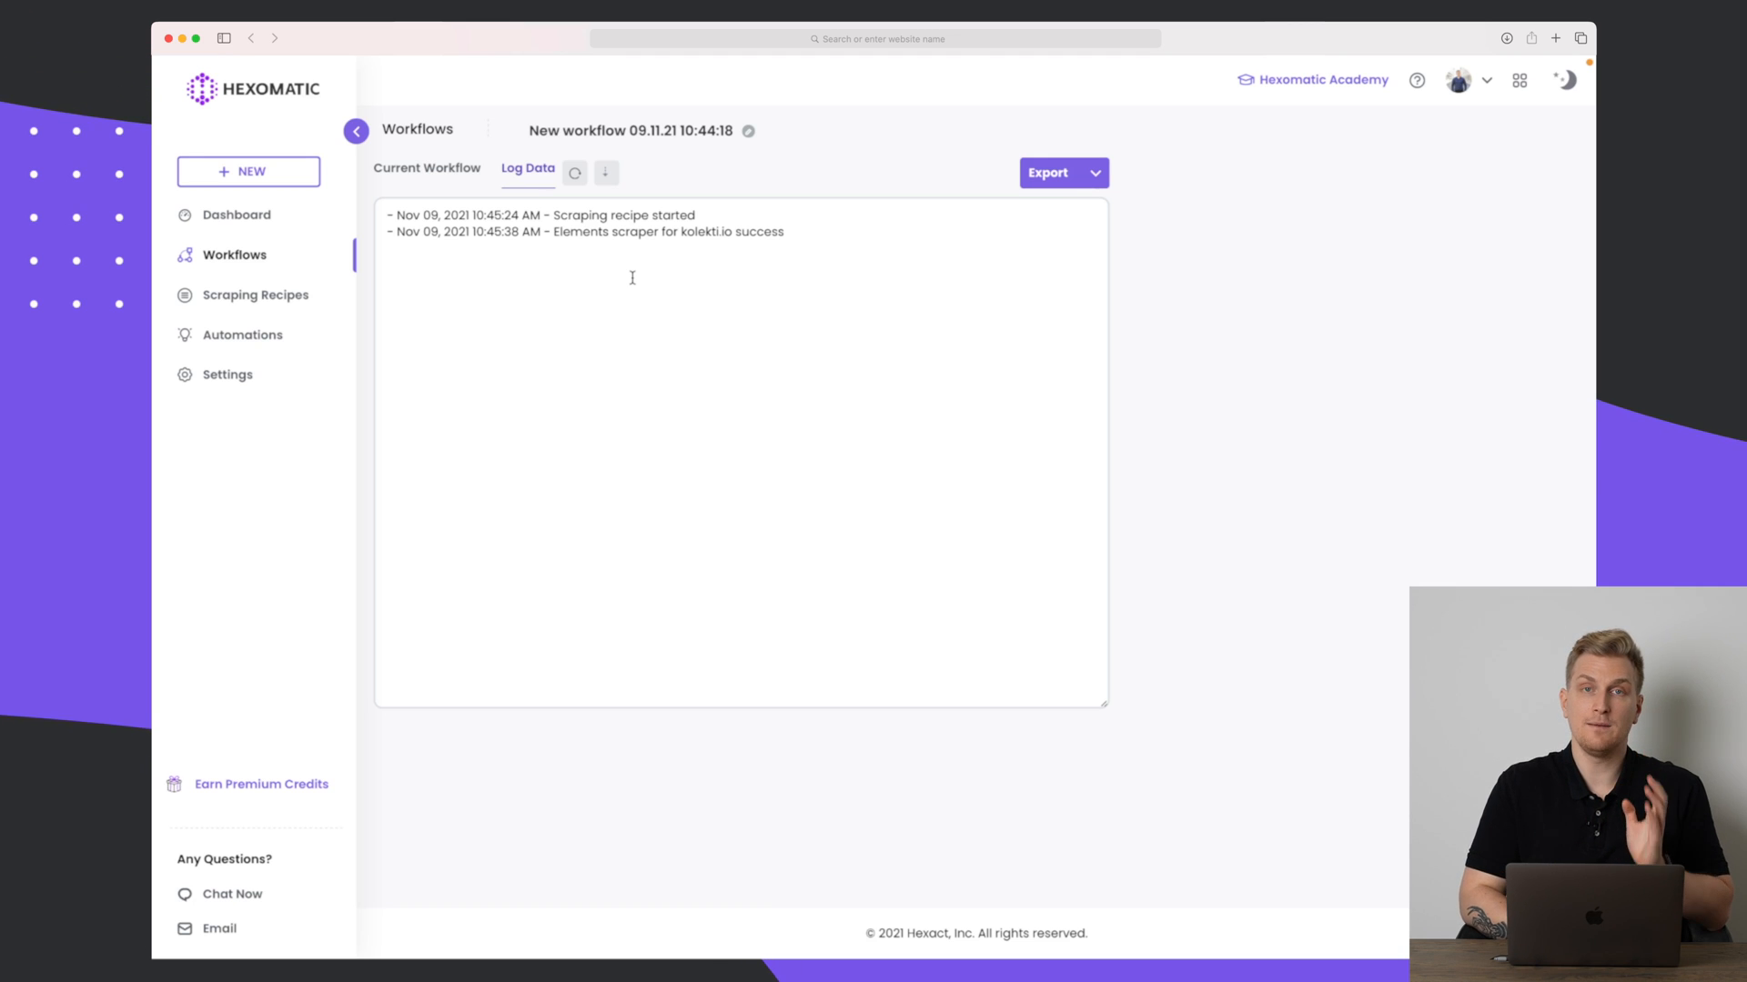
left_click(243, 336)
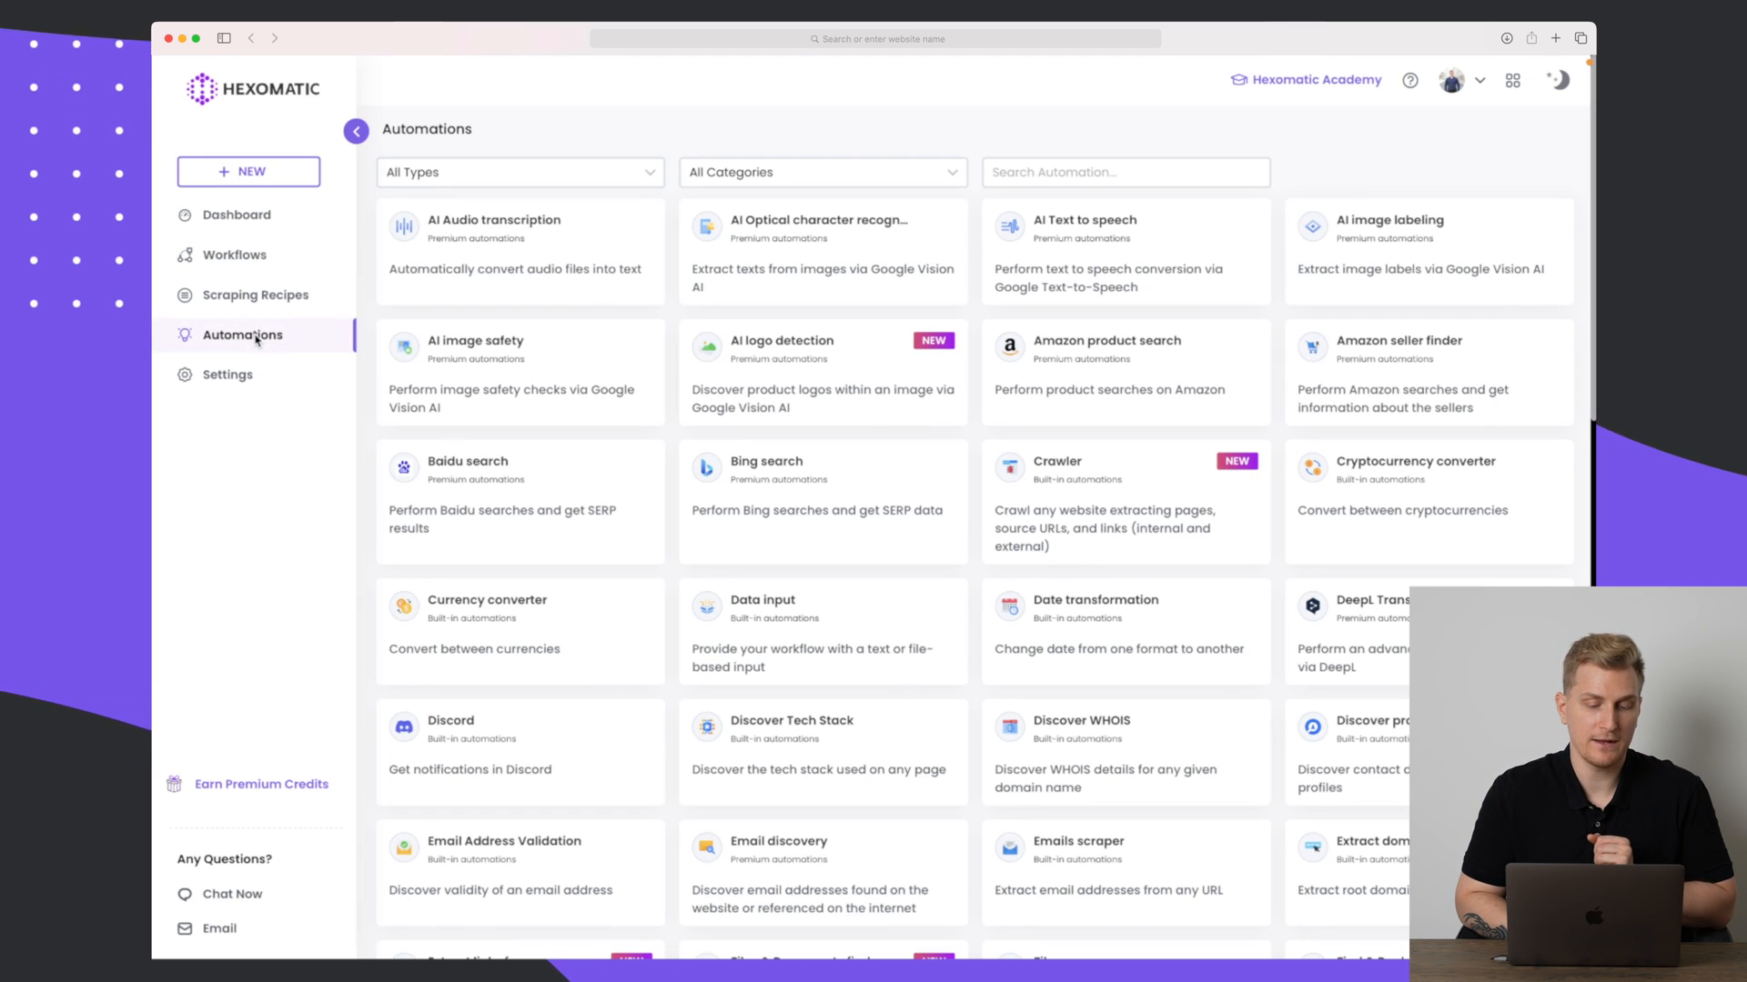
Check the AI logo detection automation's details, then return to the Workflows list.
scroll("down", 3)
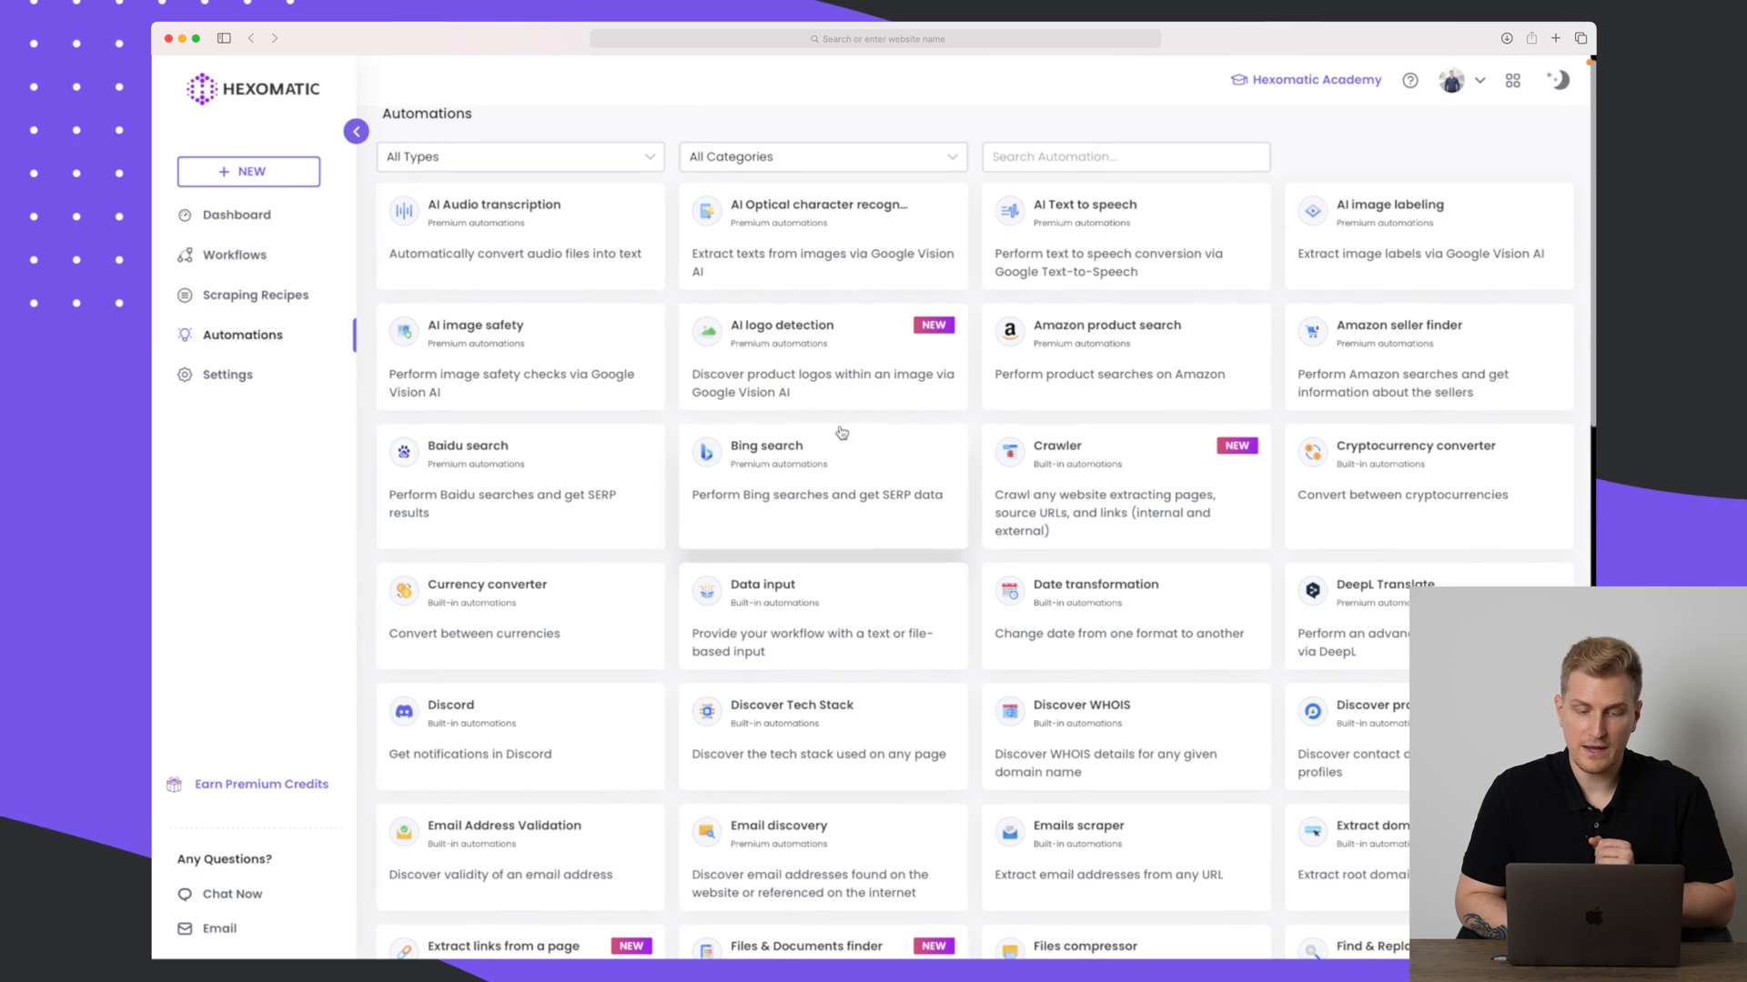
left_click(822, 356)
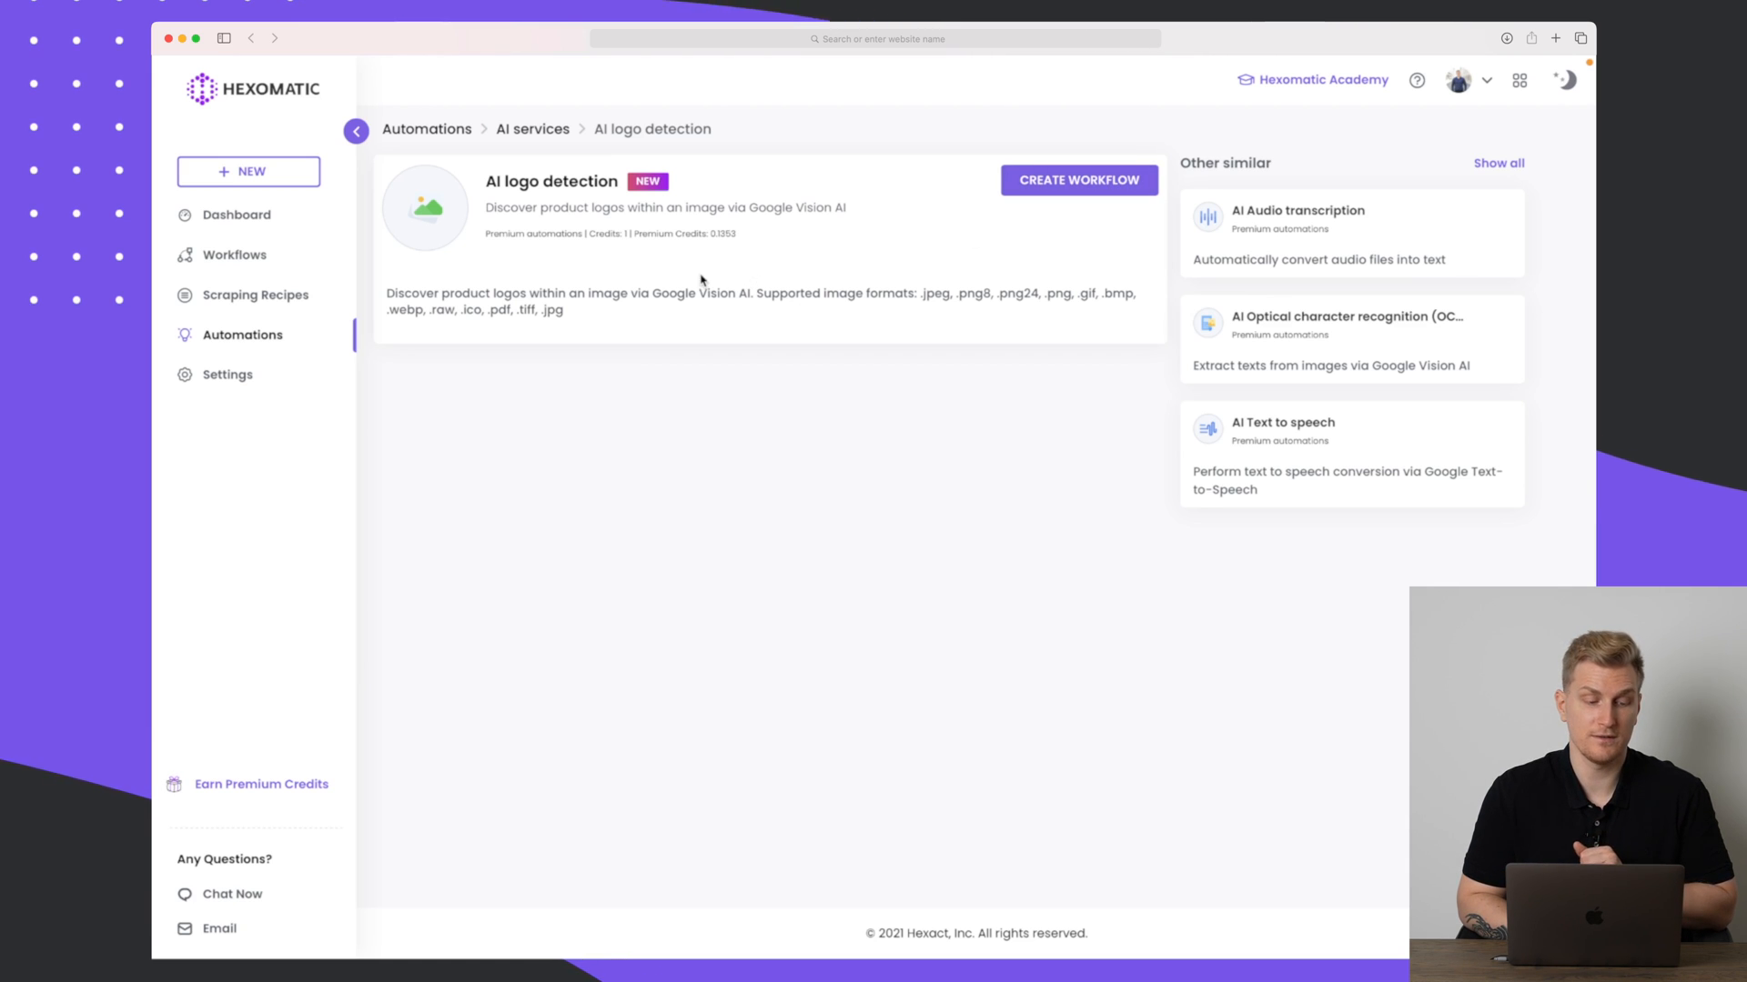
left_click(233, 254)
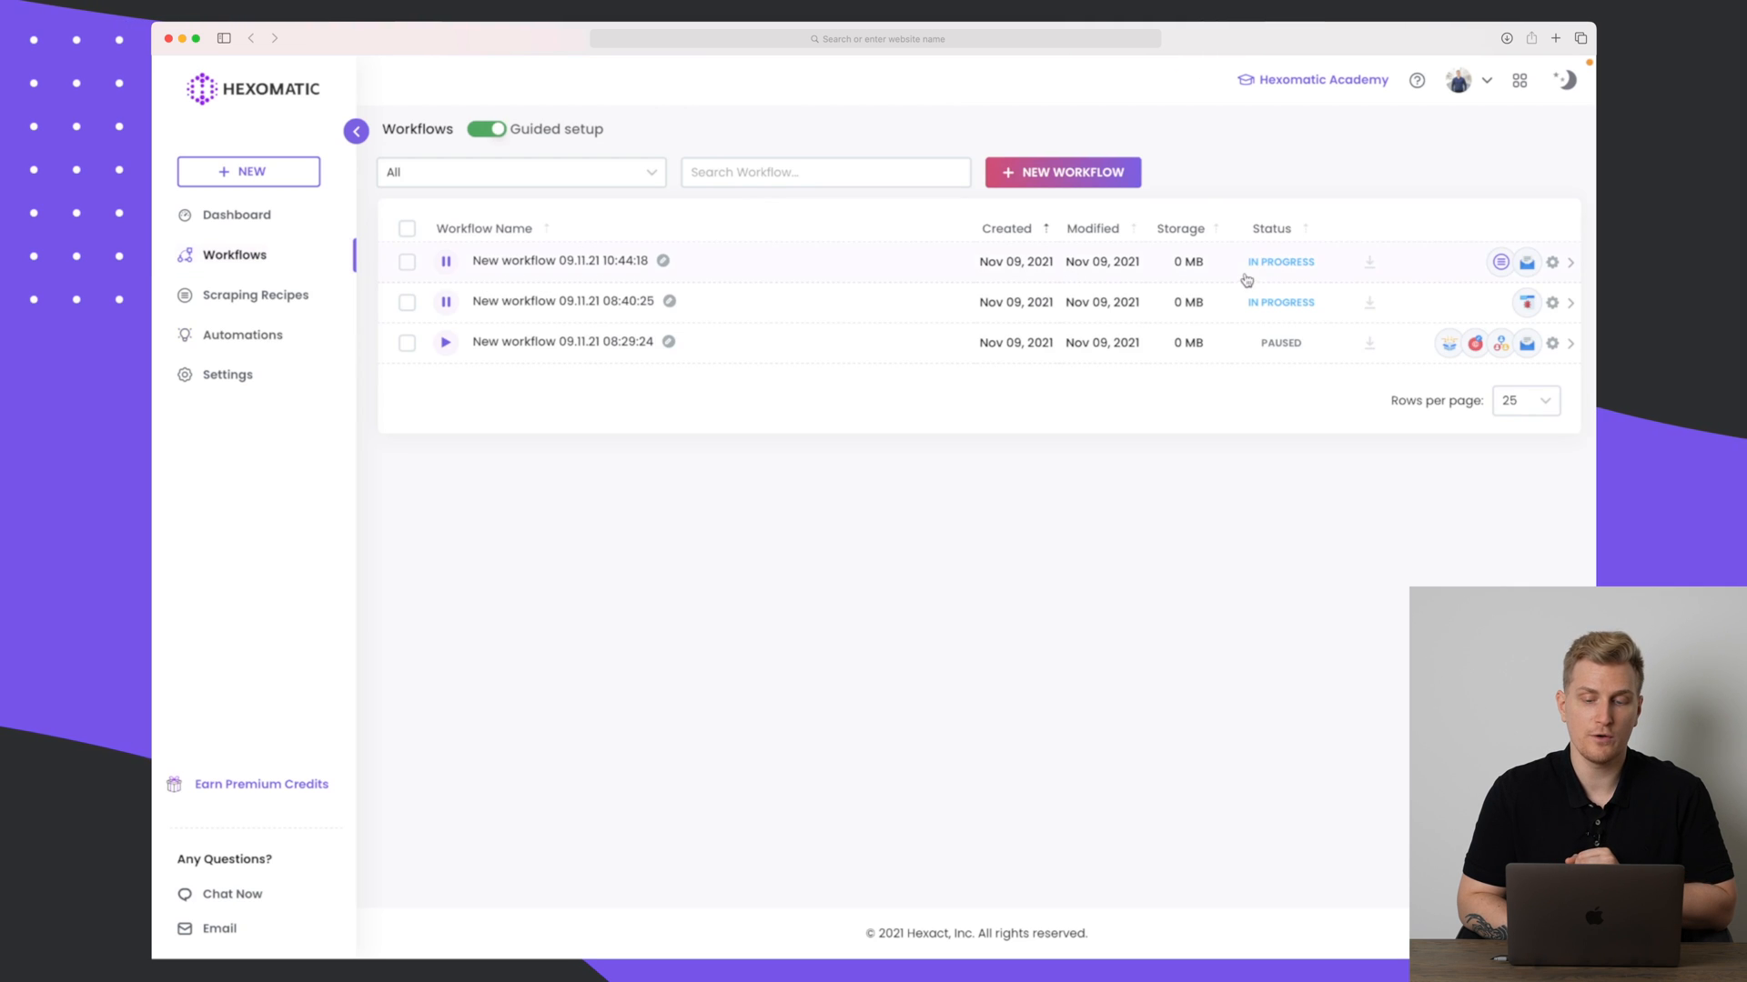
Start a new workflow to reach the guided start screen.
left_click(1061, 172)
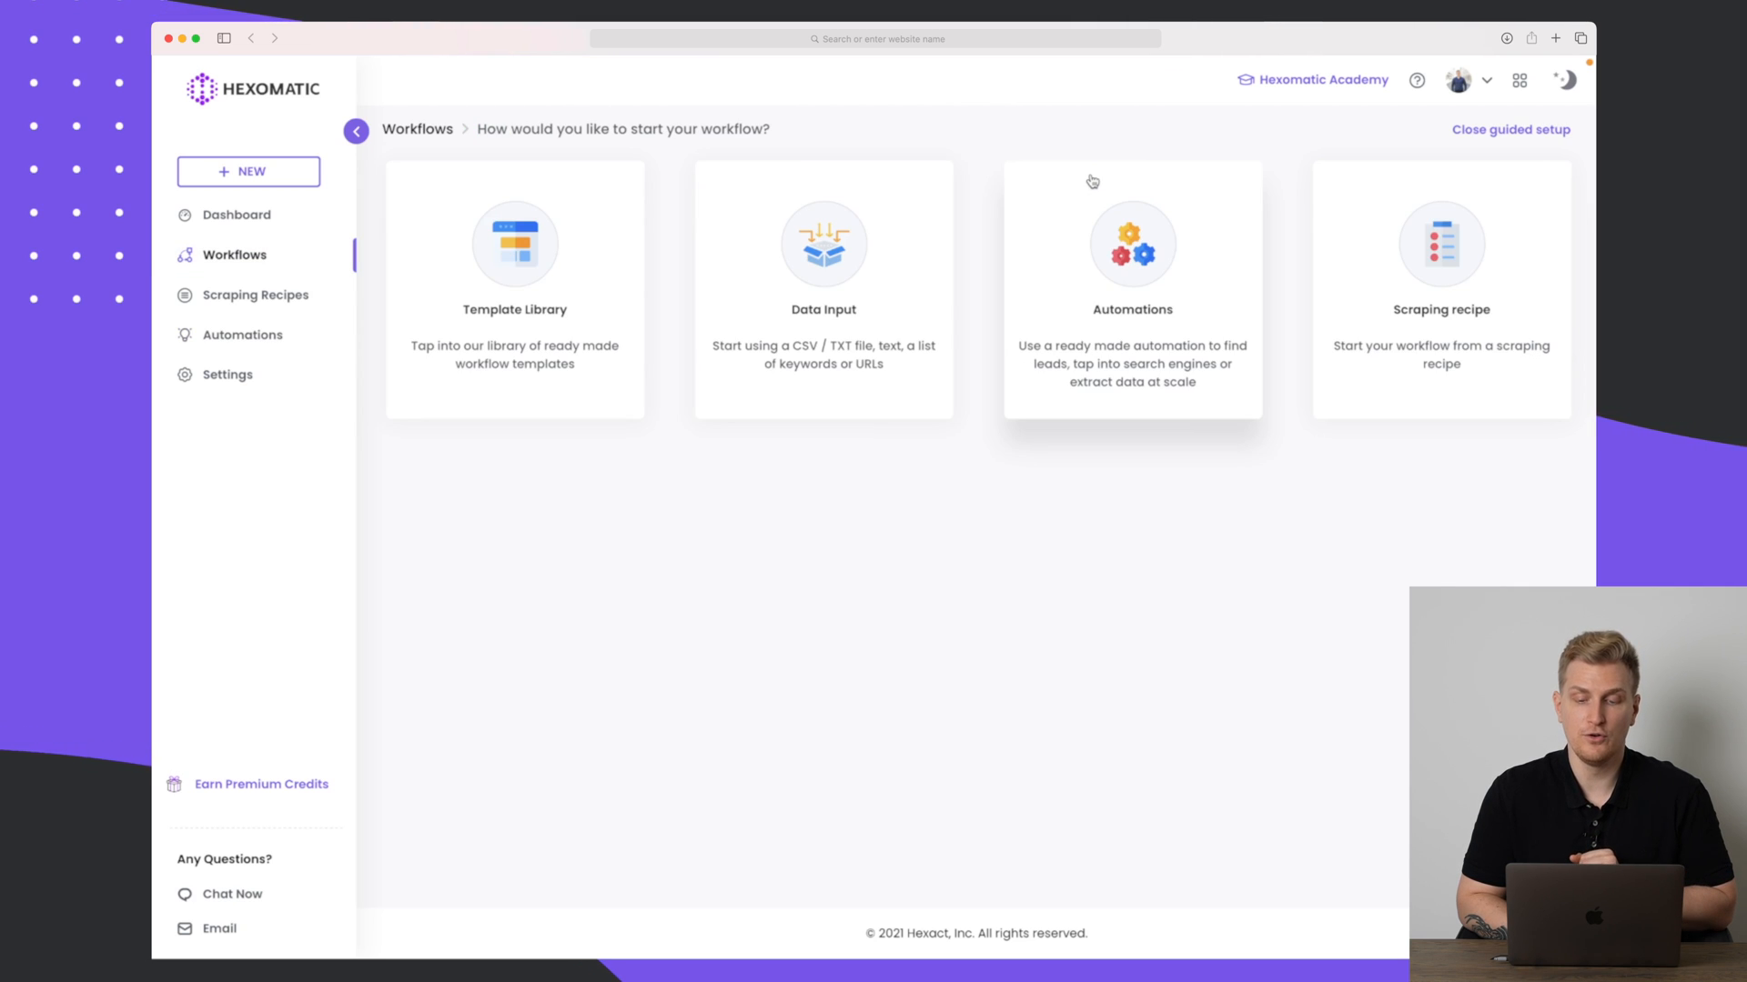
mouse_move(942, 455)
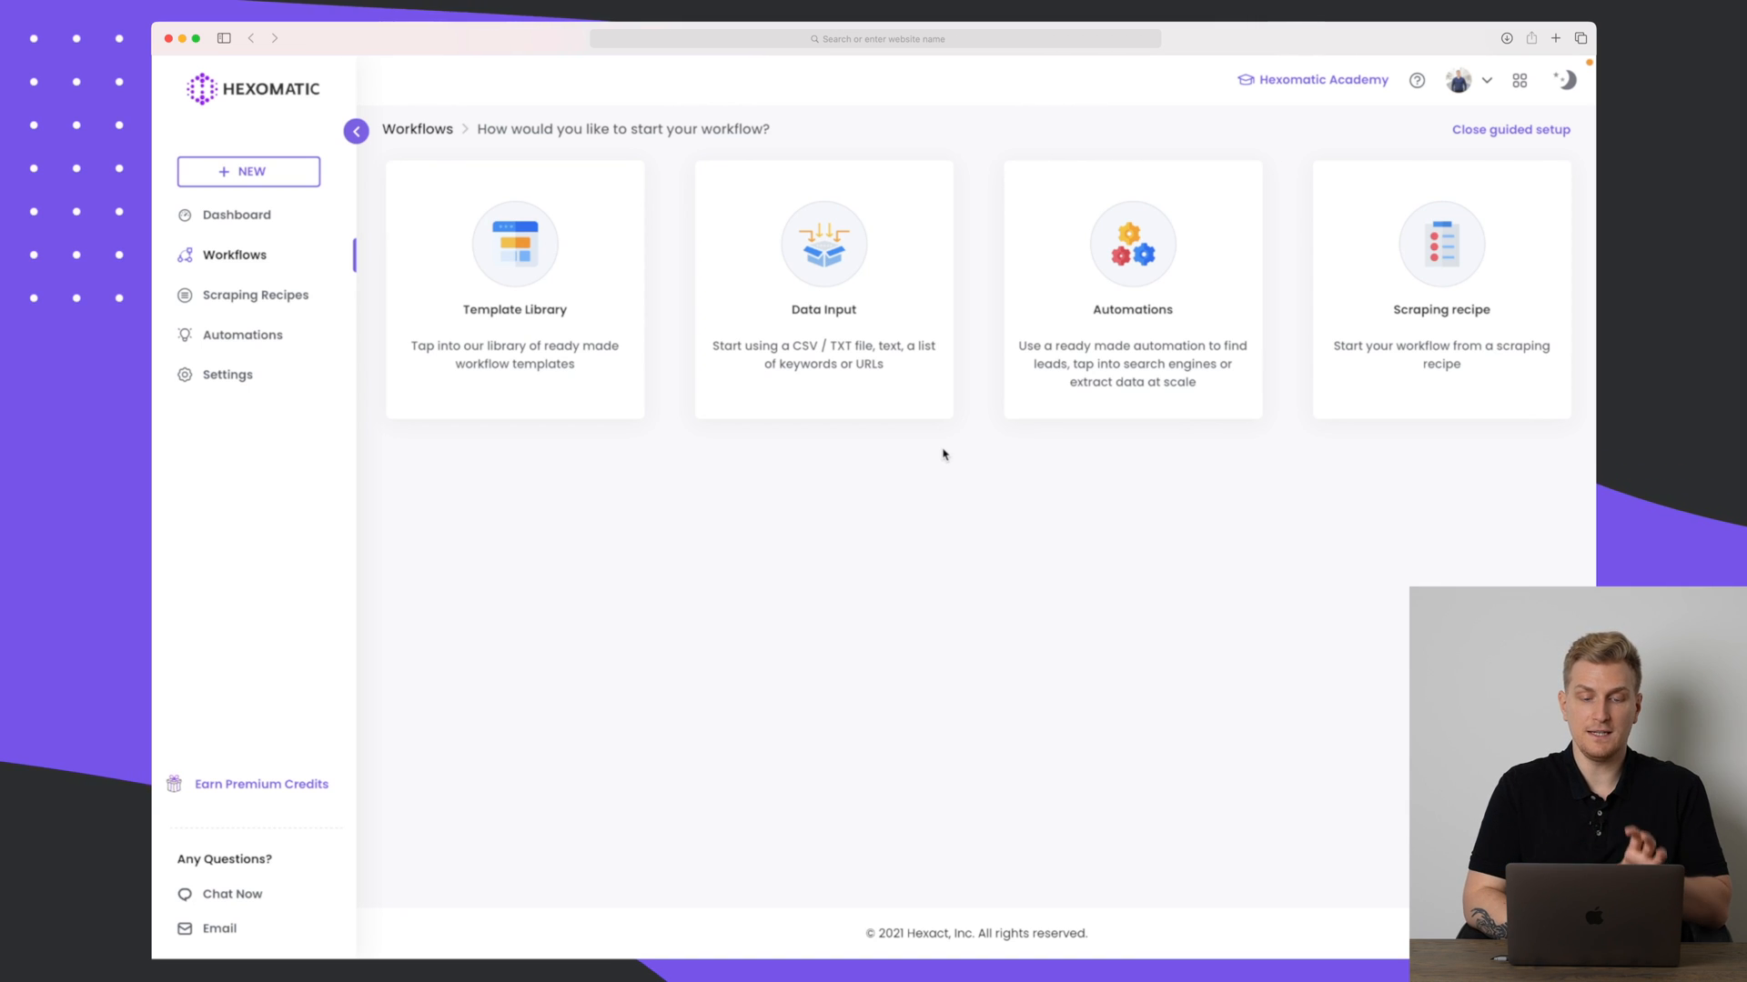
mouse_move(977, 487)
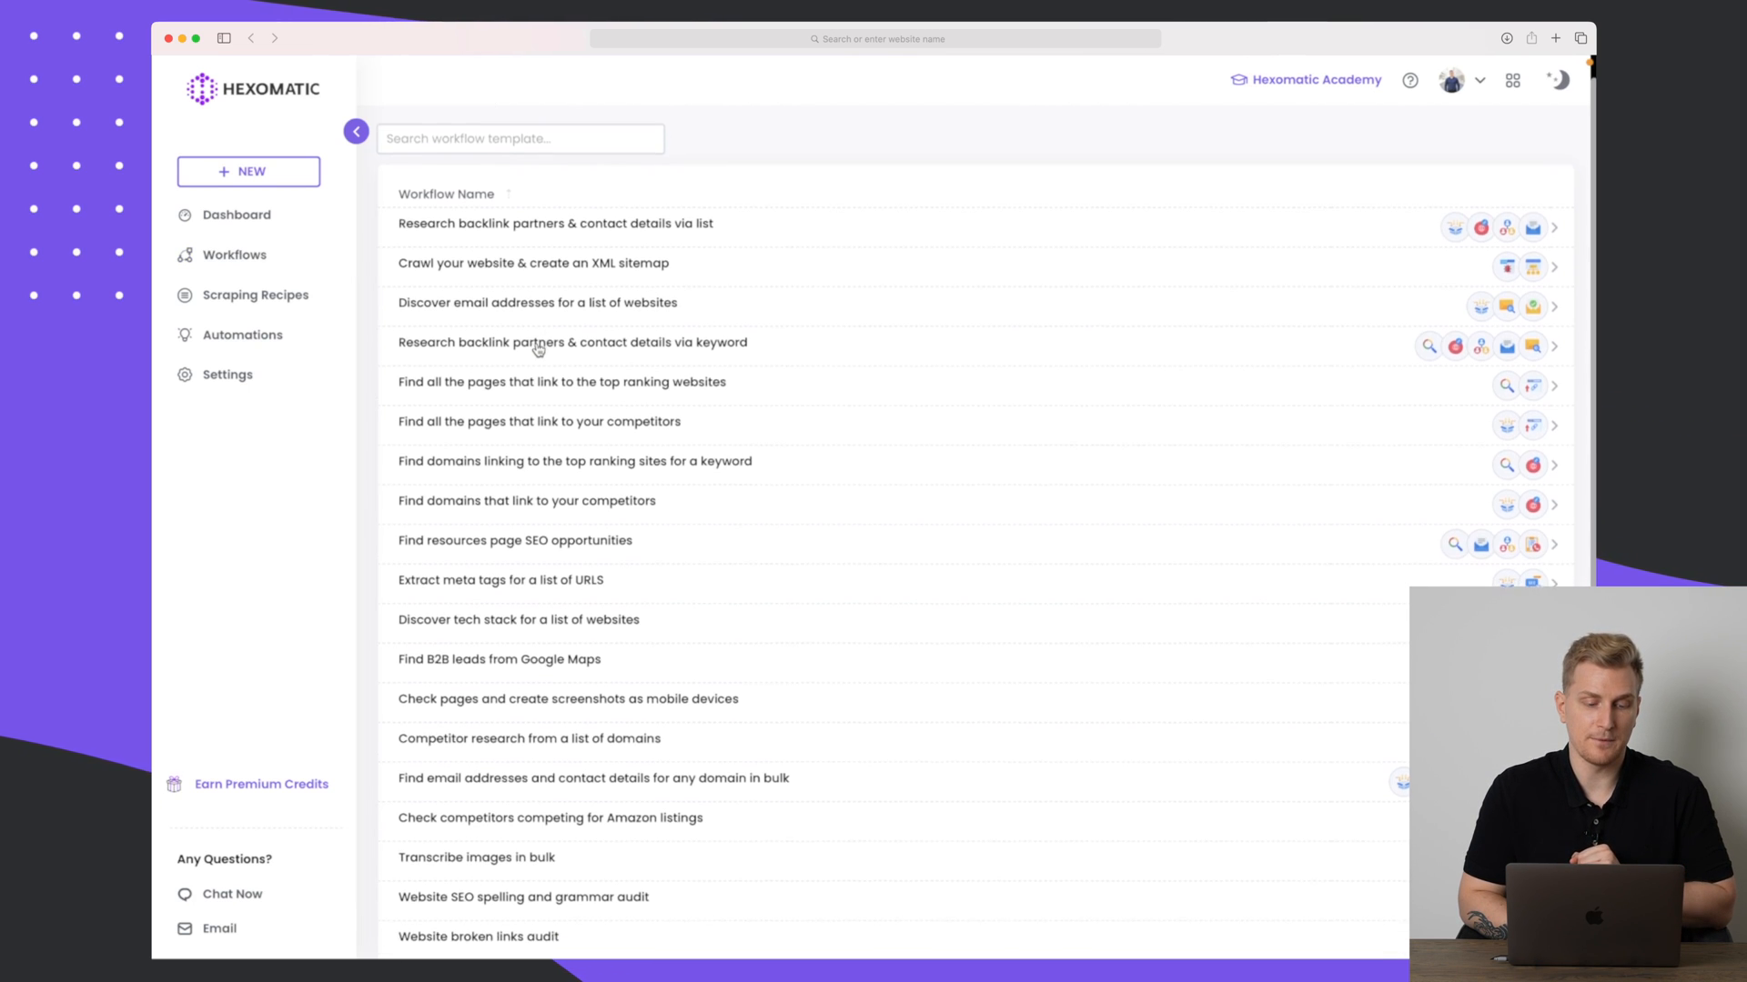
Scroll the template library to find 'Competitor research from a list of domains'.
scroll("down", 3)
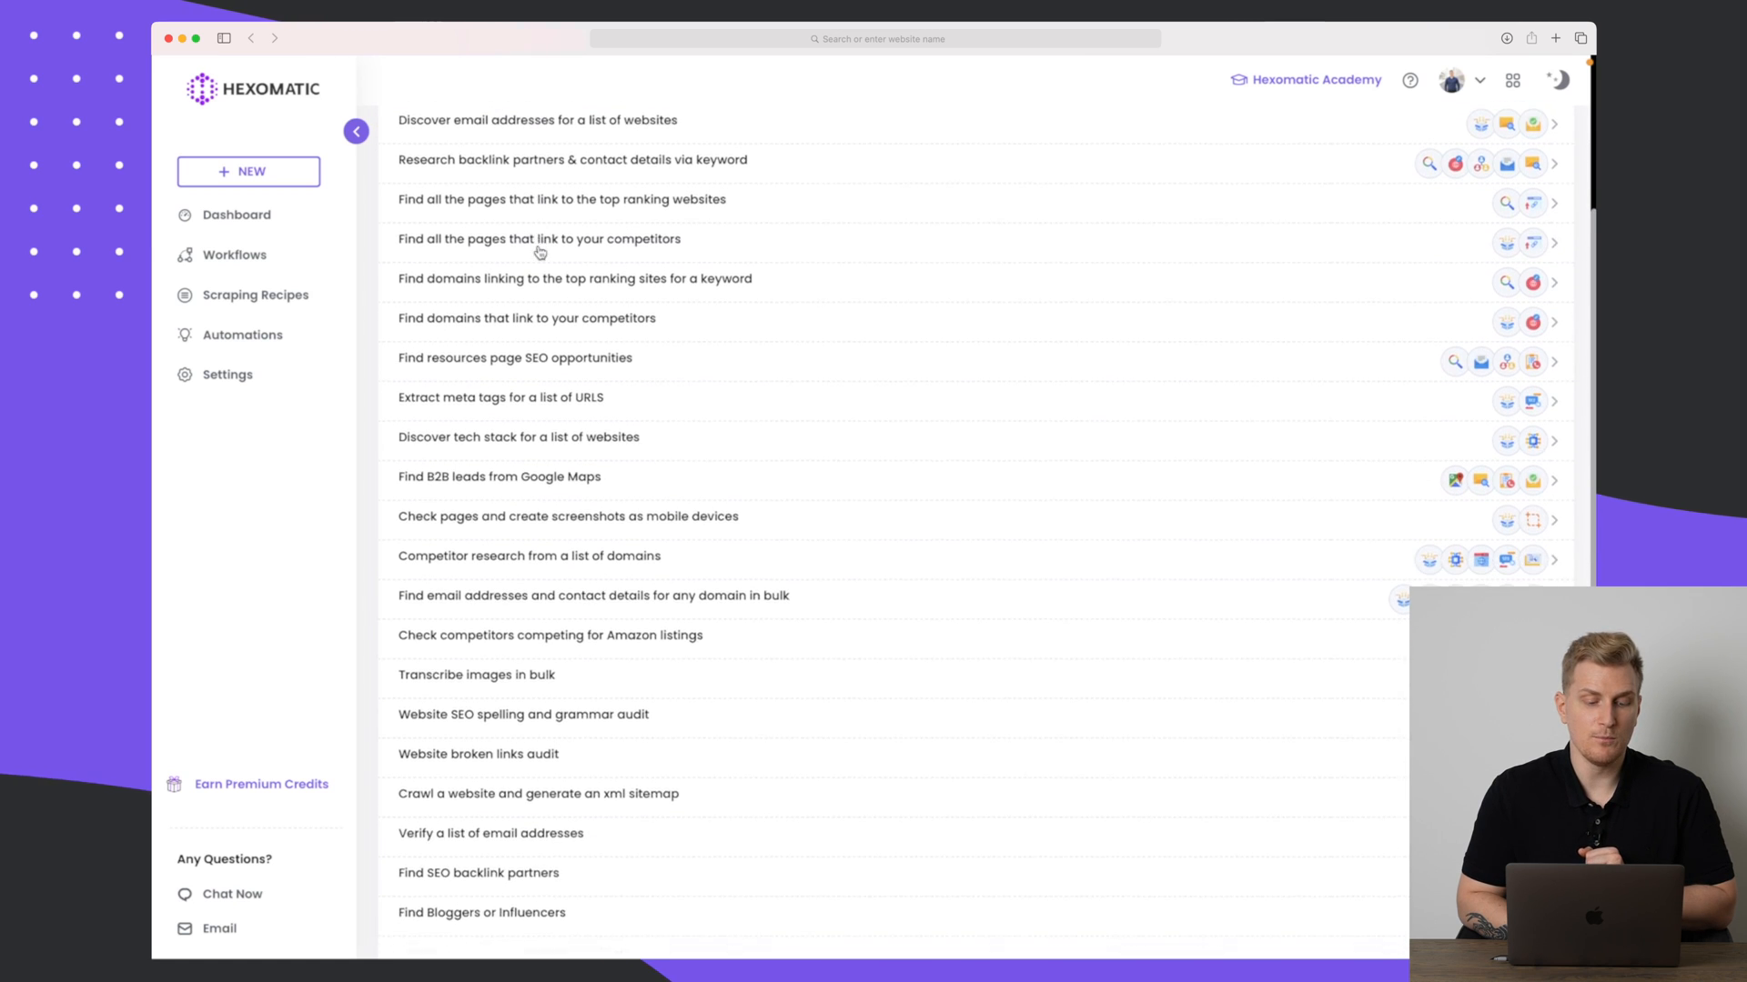
scroll("down", 3)
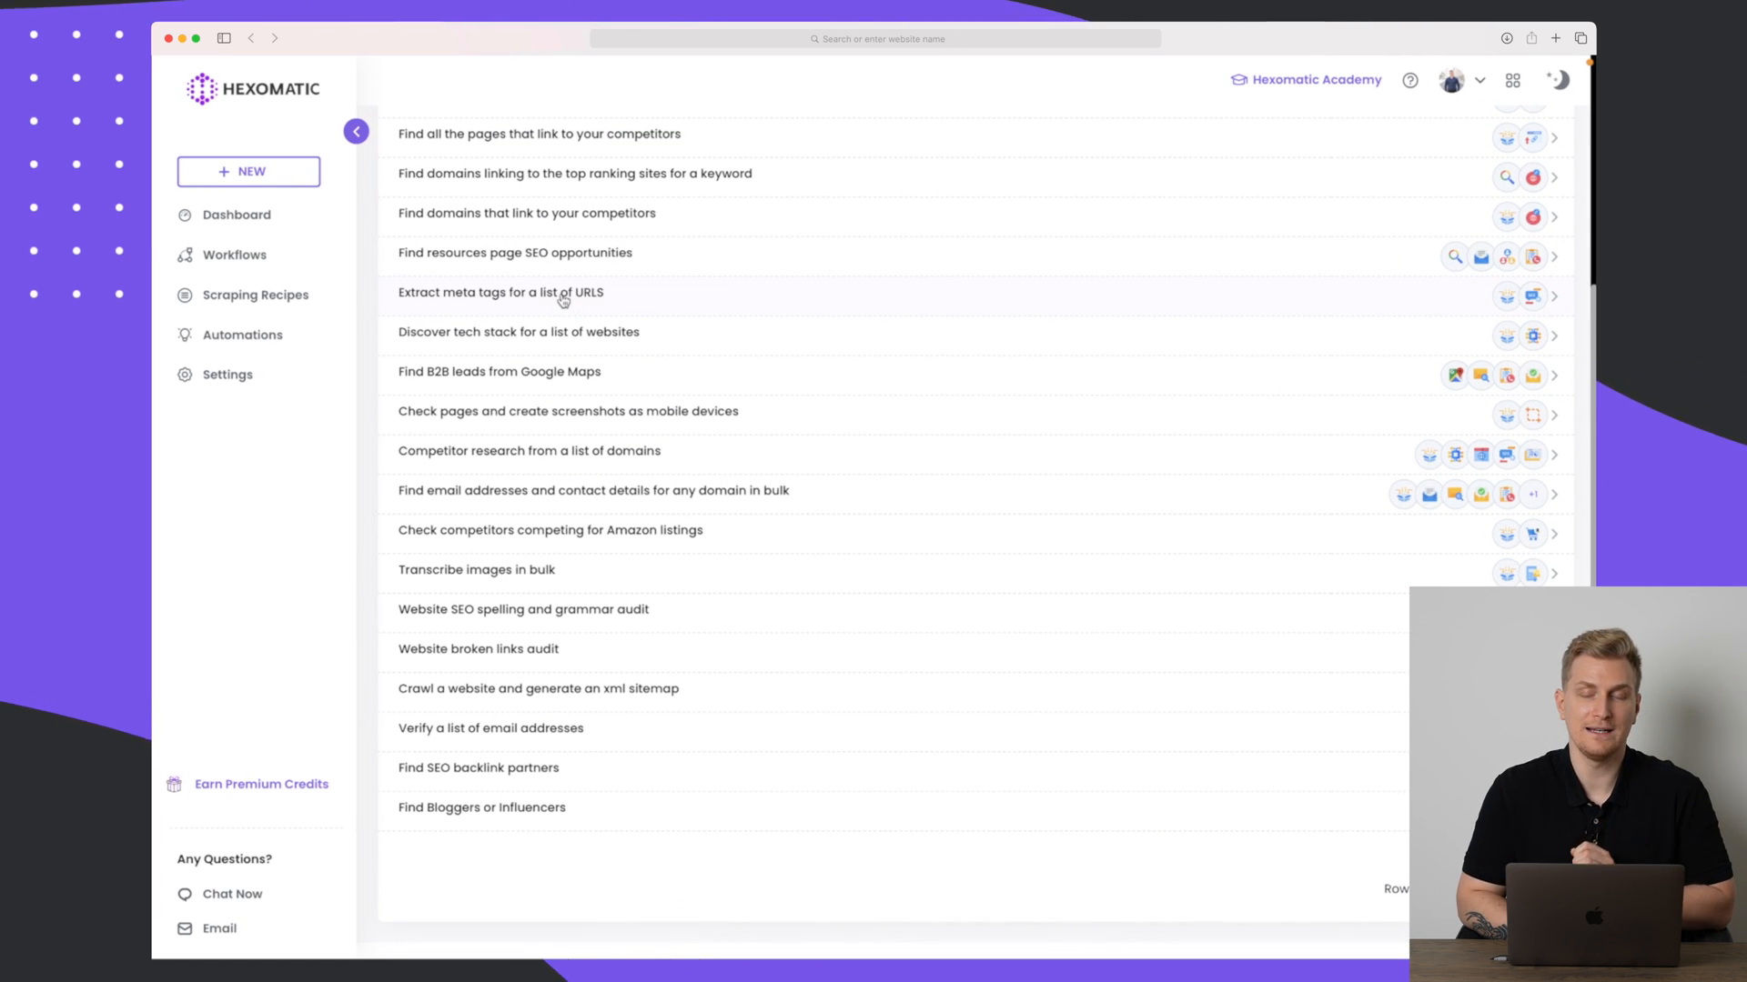
scroll("down", 3)
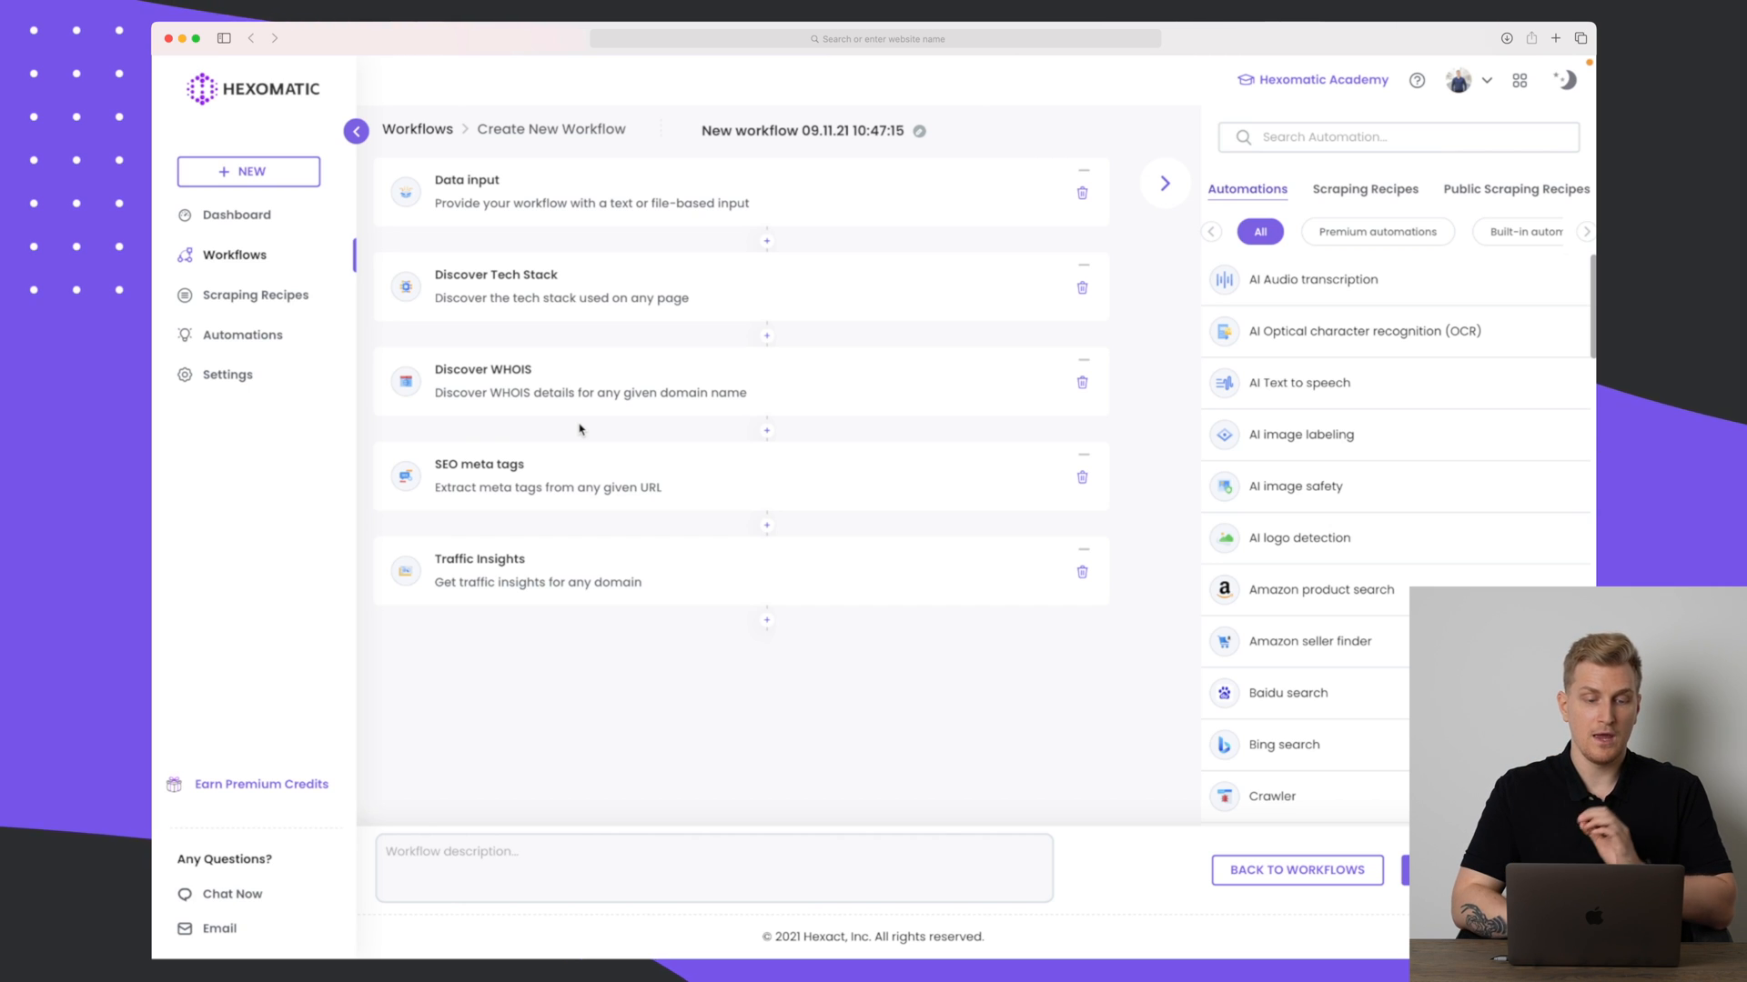
mouse_move(568, 302)
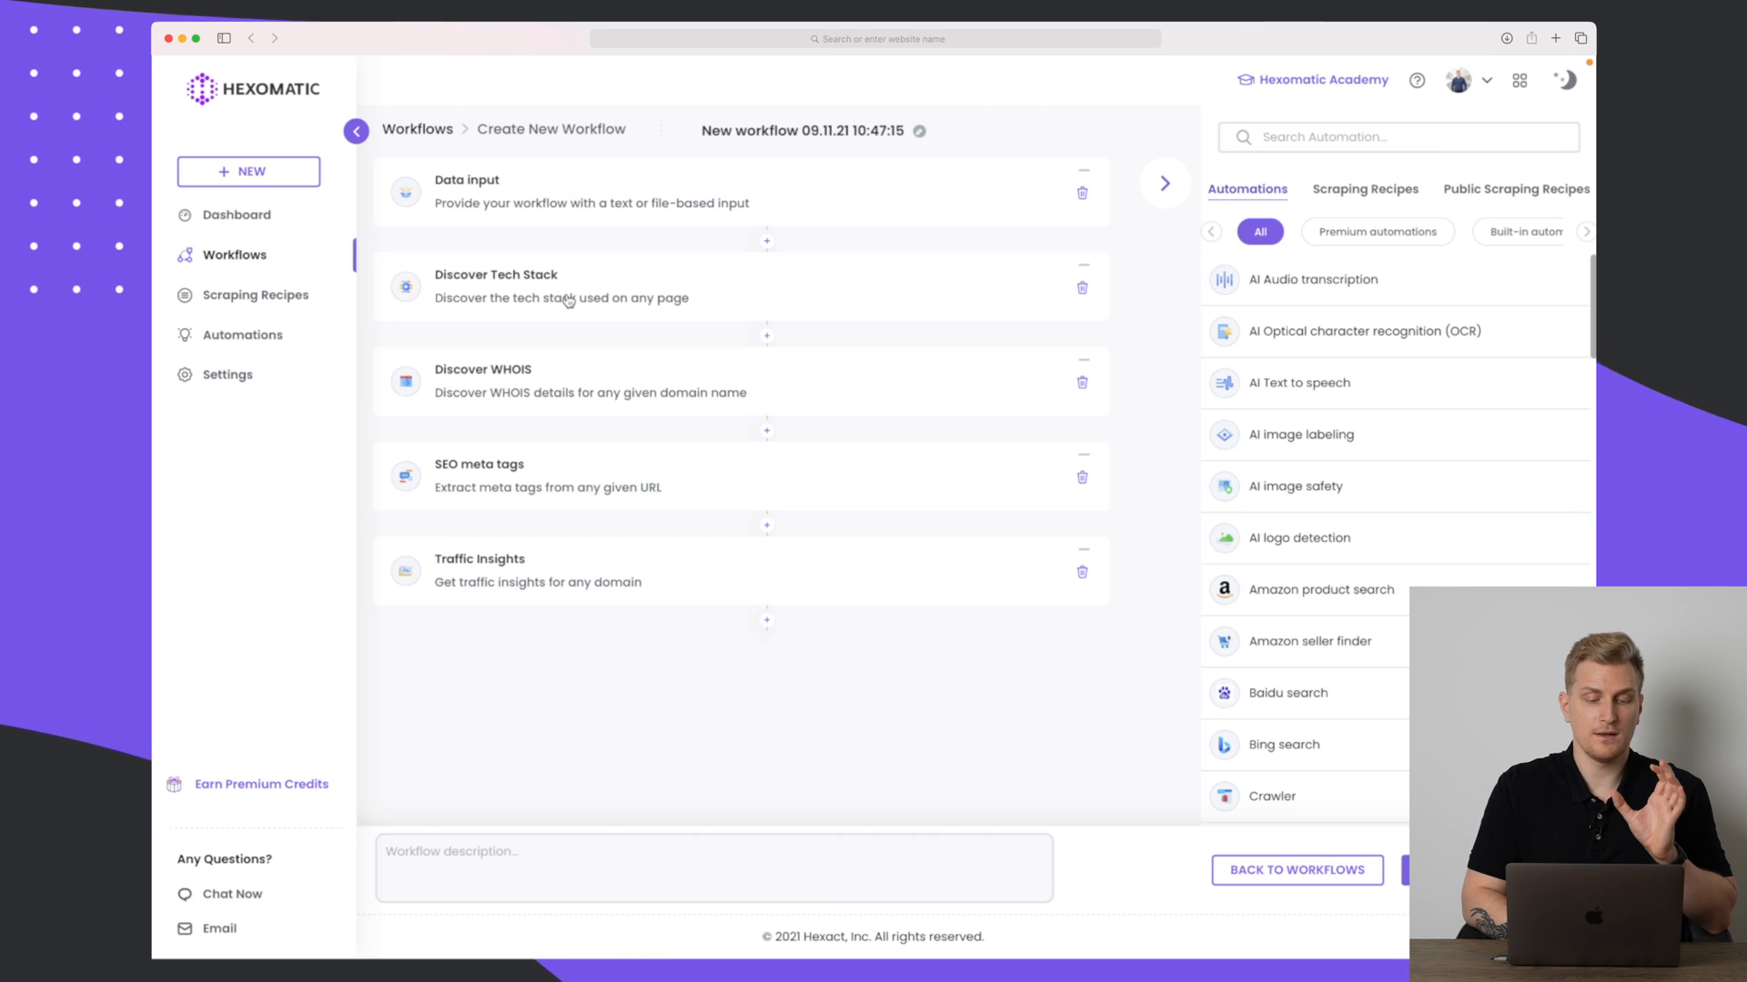
mouse_move(538, 295)
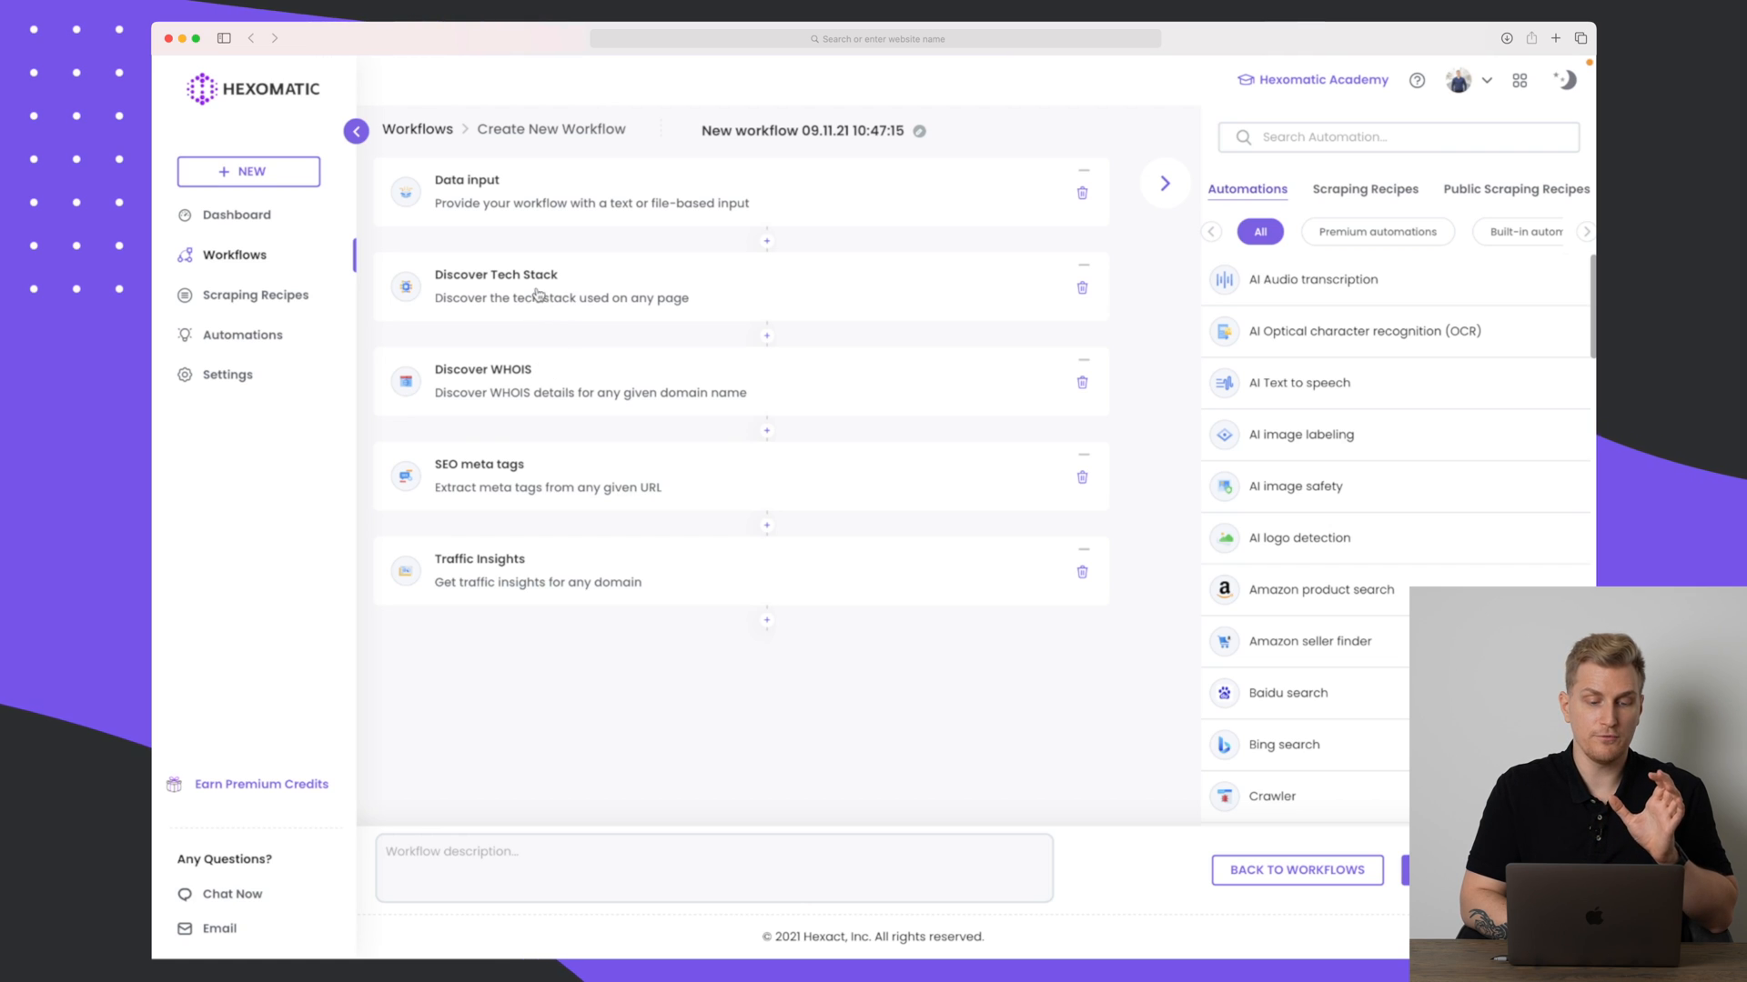
mouse_move(503, 481)
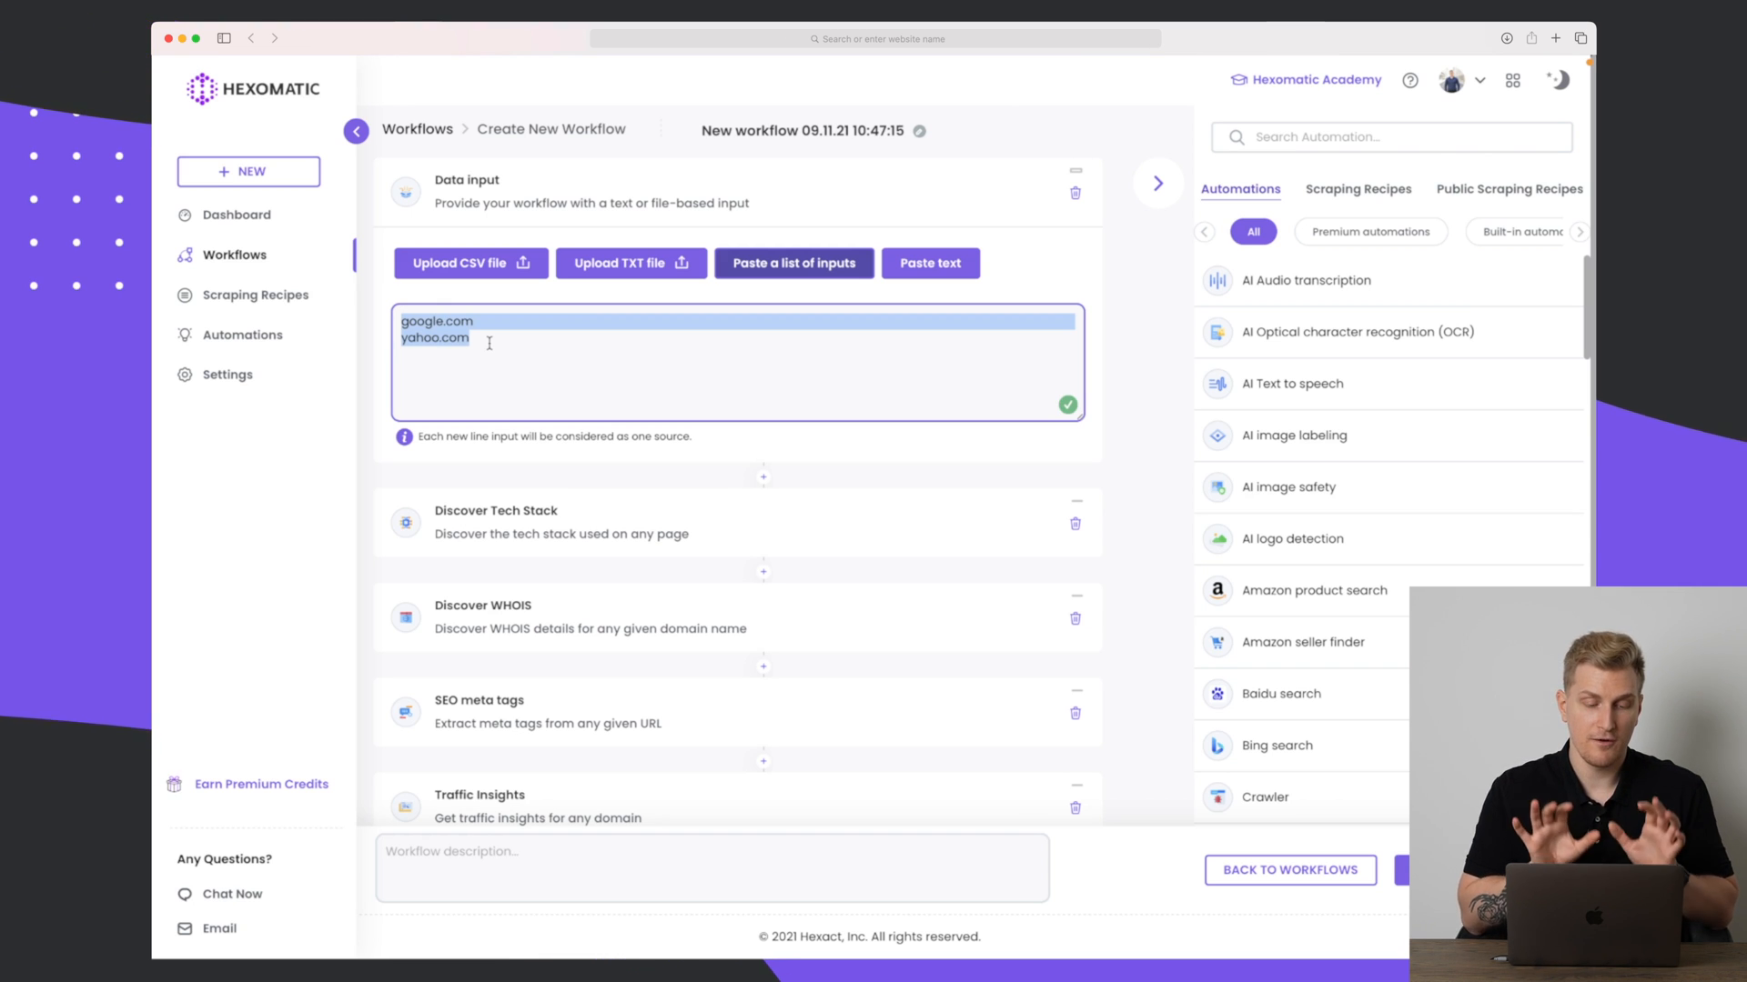
Enter phillipstemann.com and kolekti.io as the workflow's input domains.
type("phillipstemann")
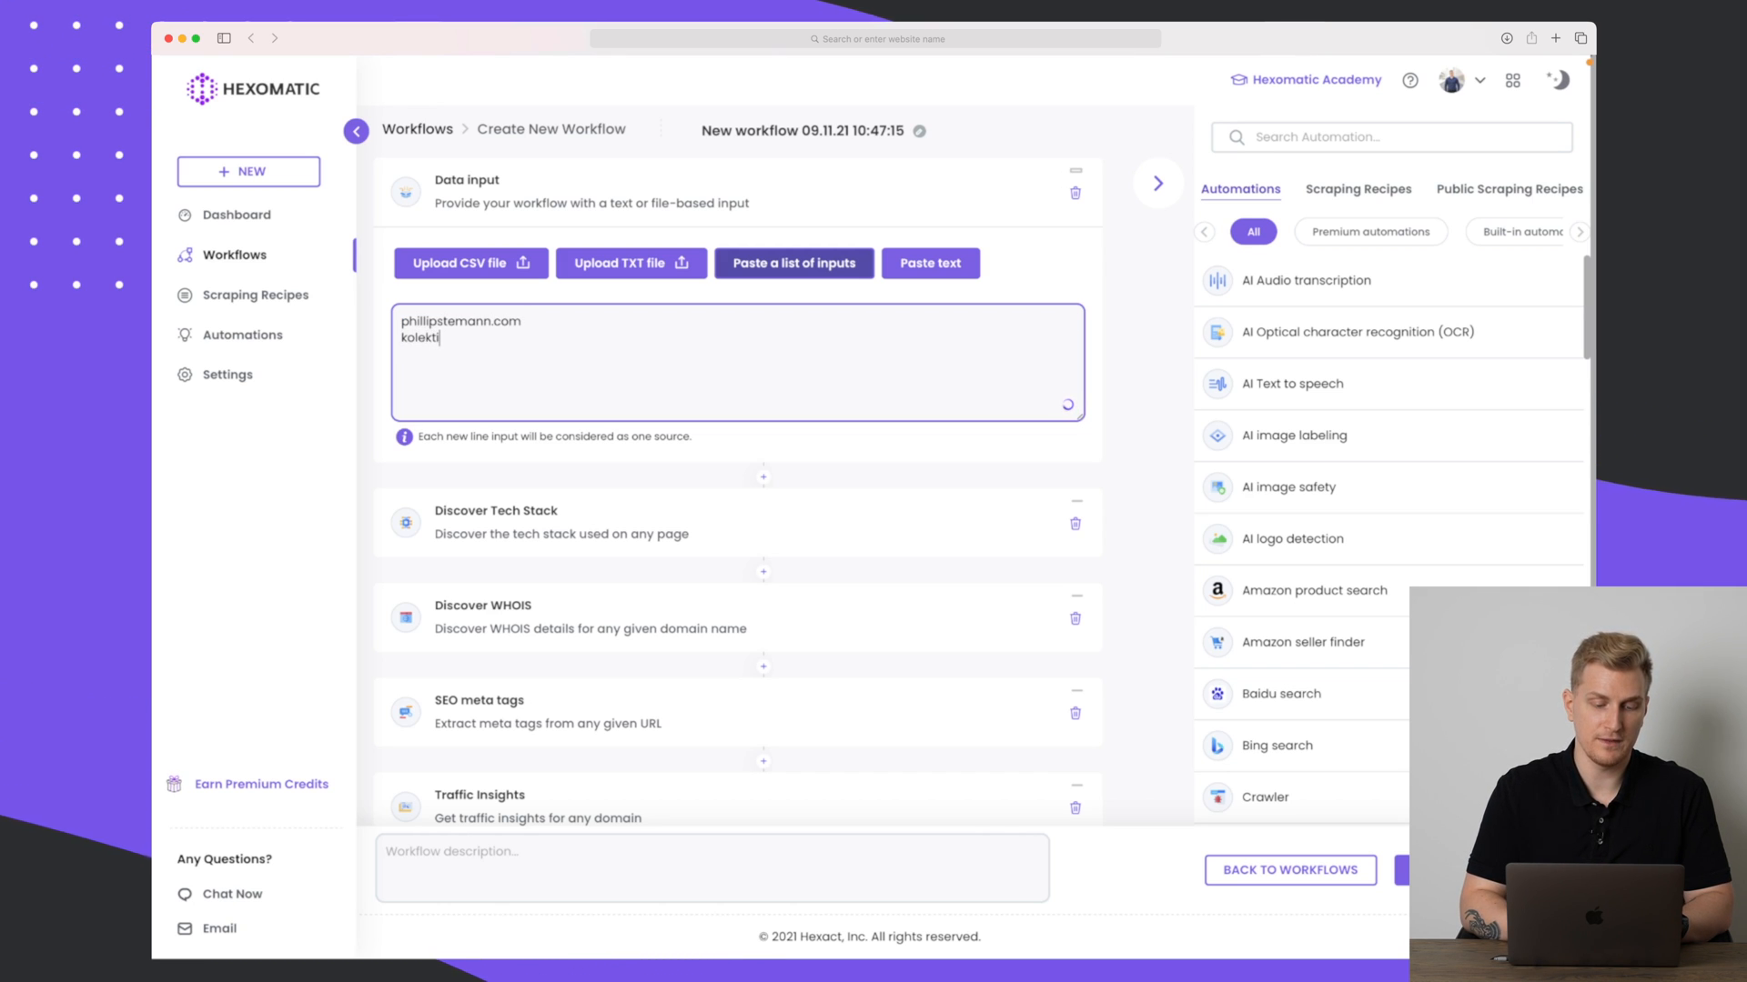
type(".io")
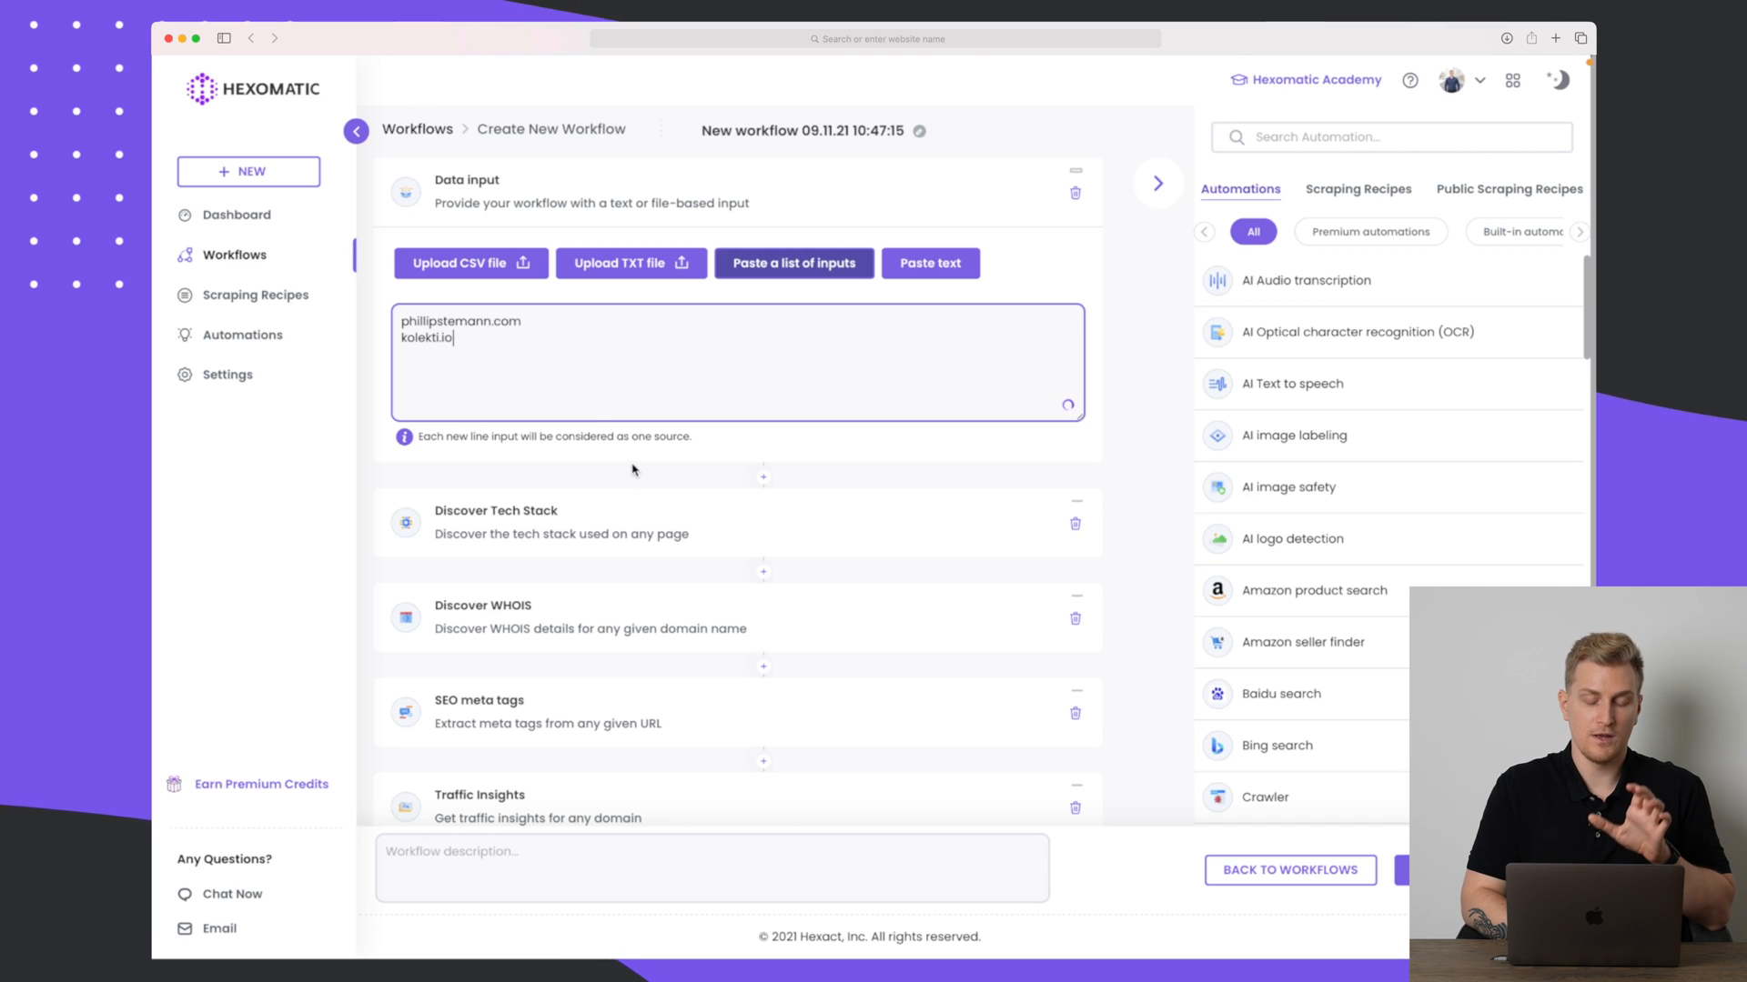
scroll("down", 3)
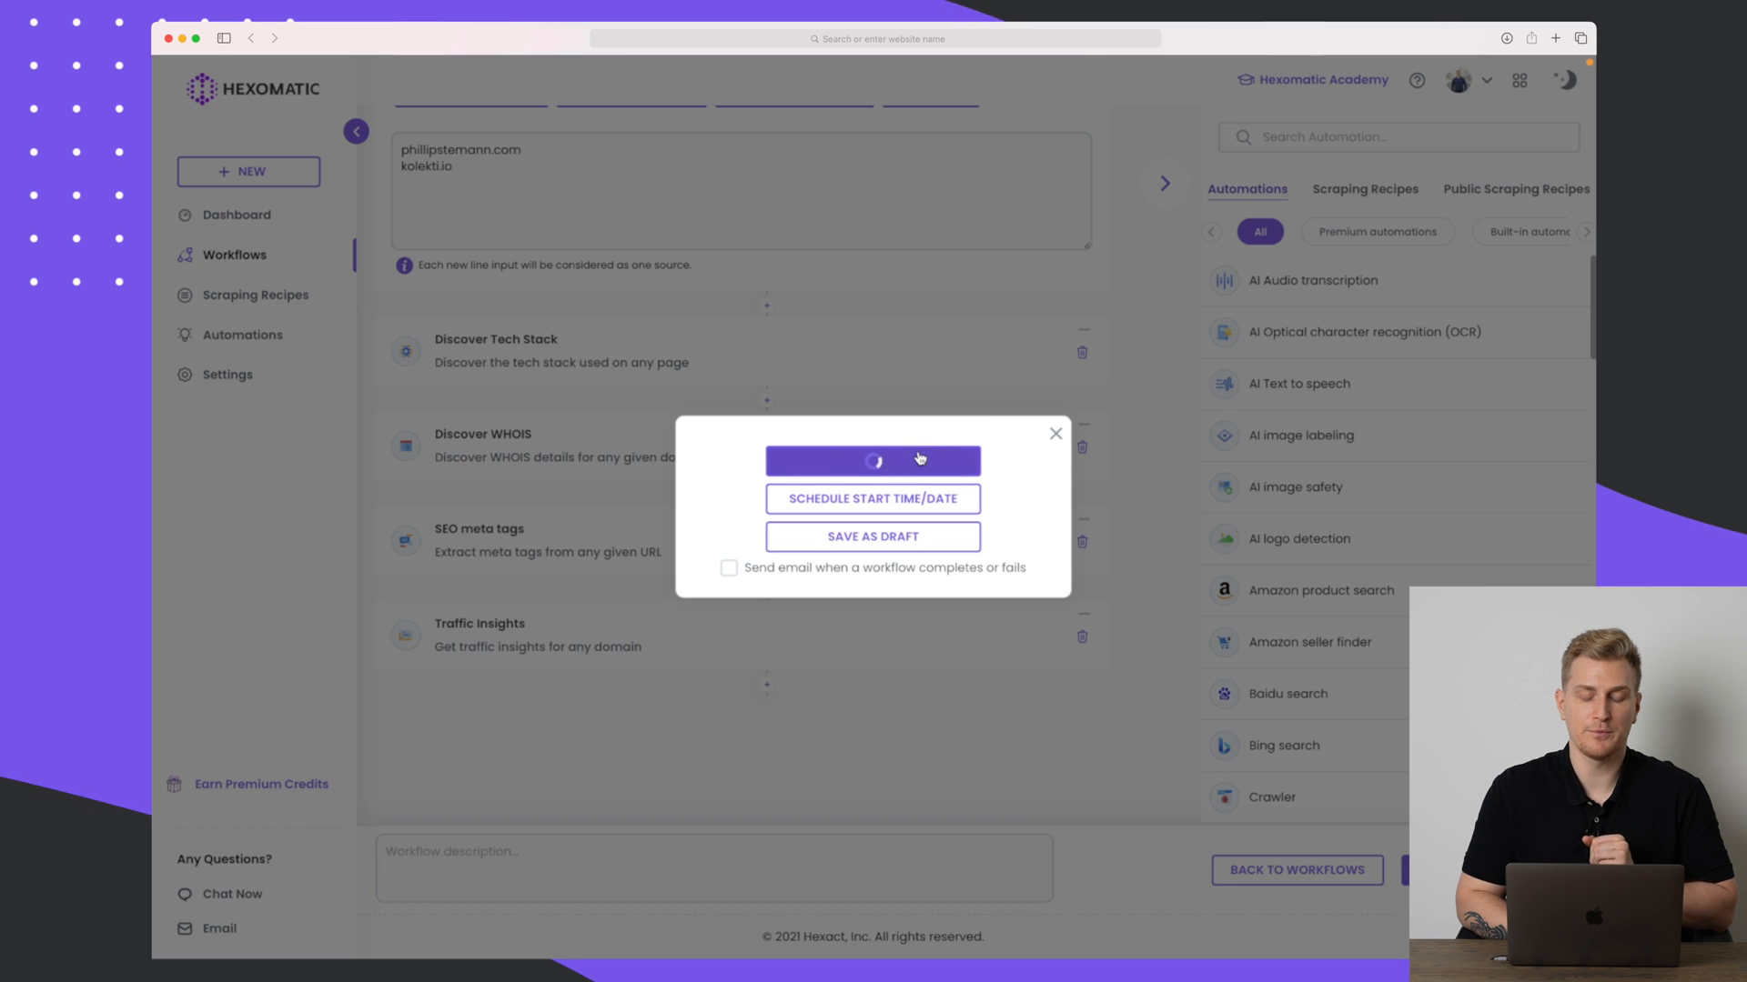
Run the competitor research workflow now and view its Log Data.
left_click(872, 462)
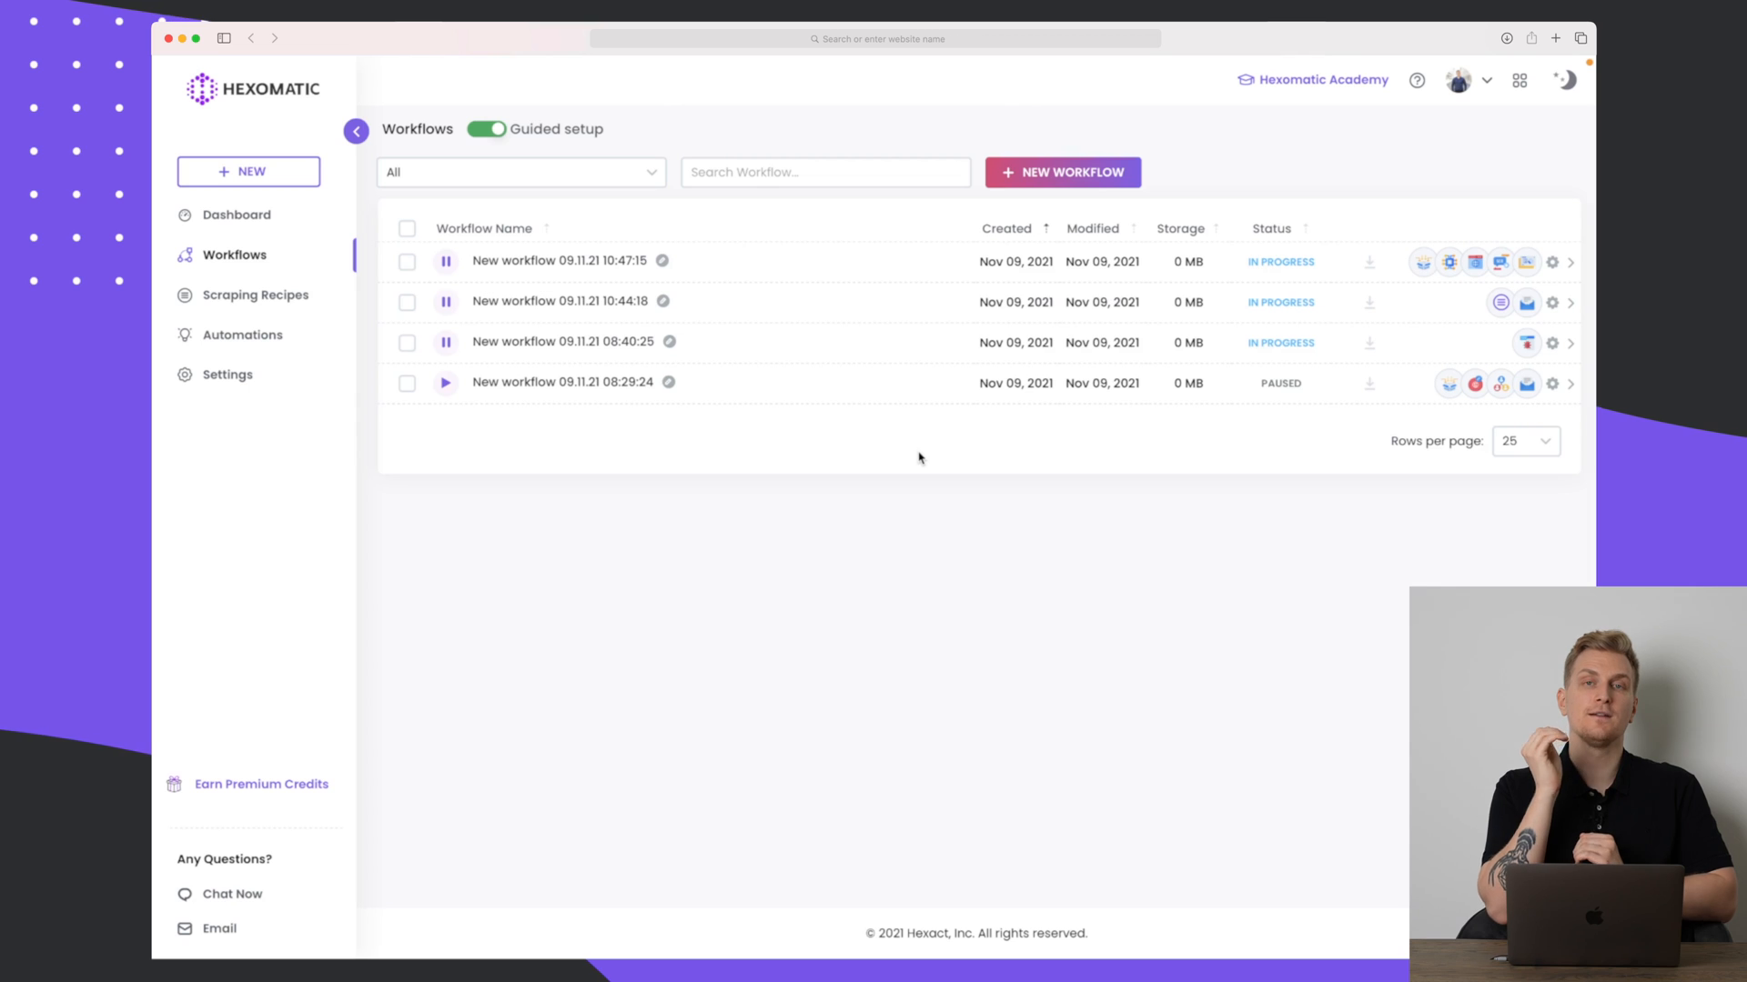
mouse_move(849, 341)
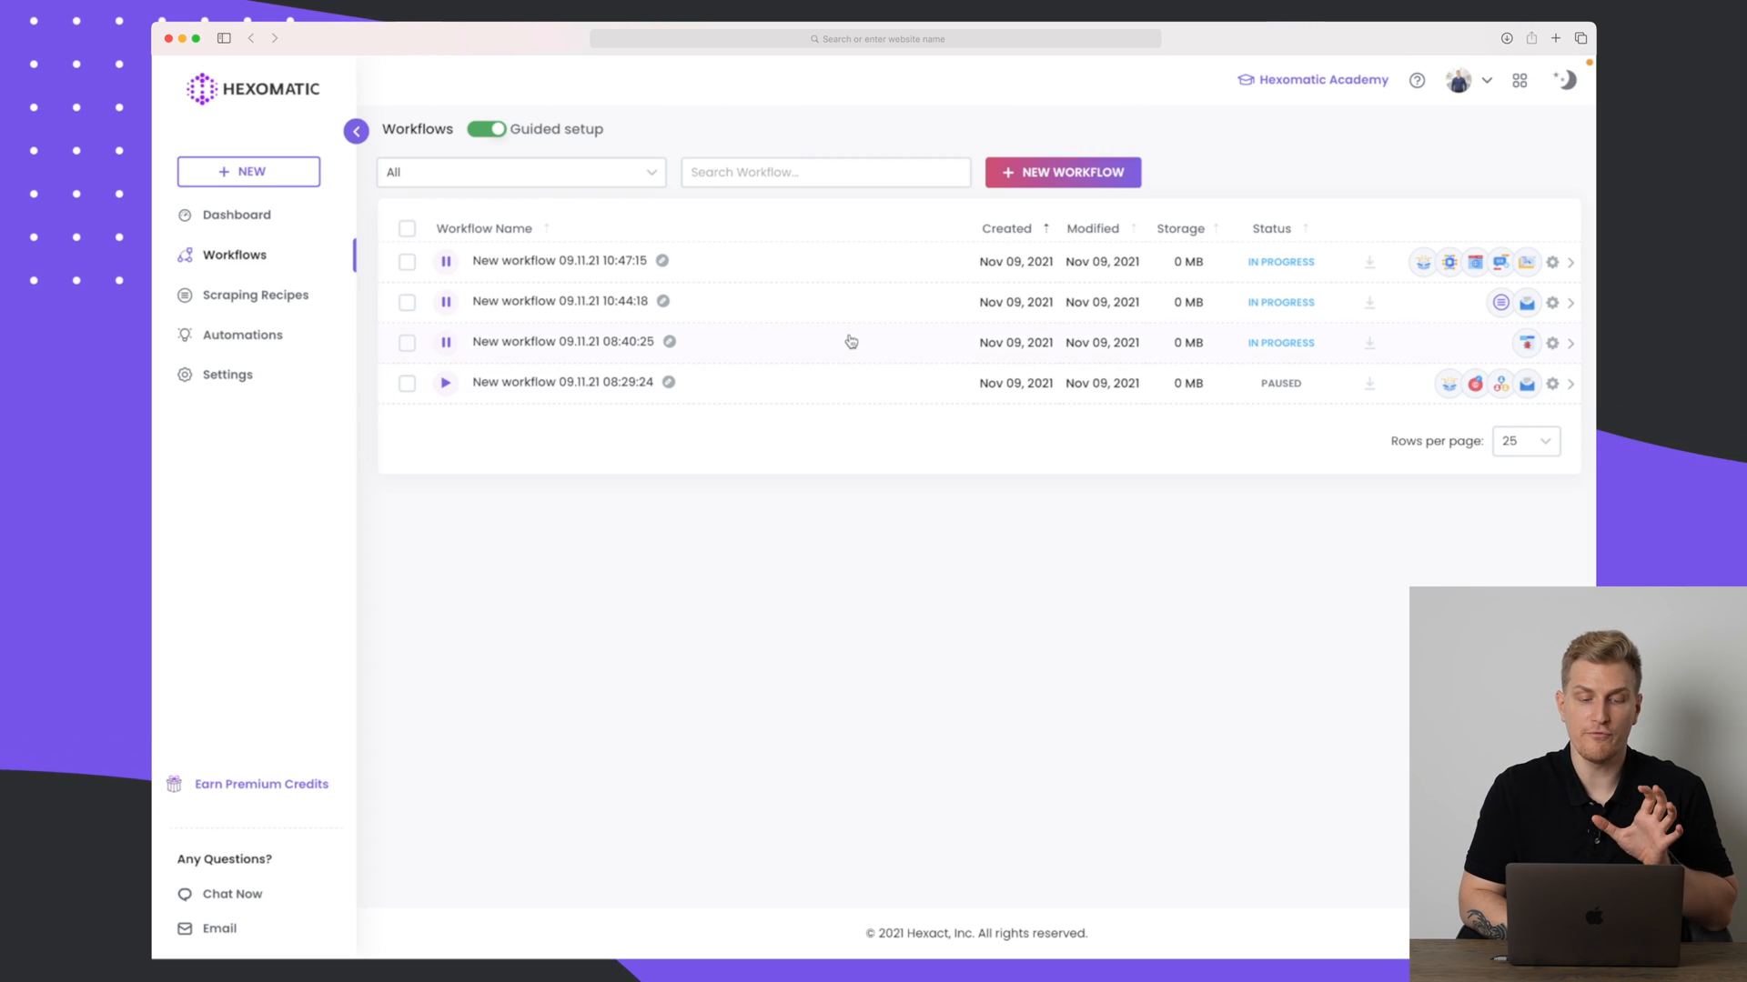
mouse_move(599, 262)
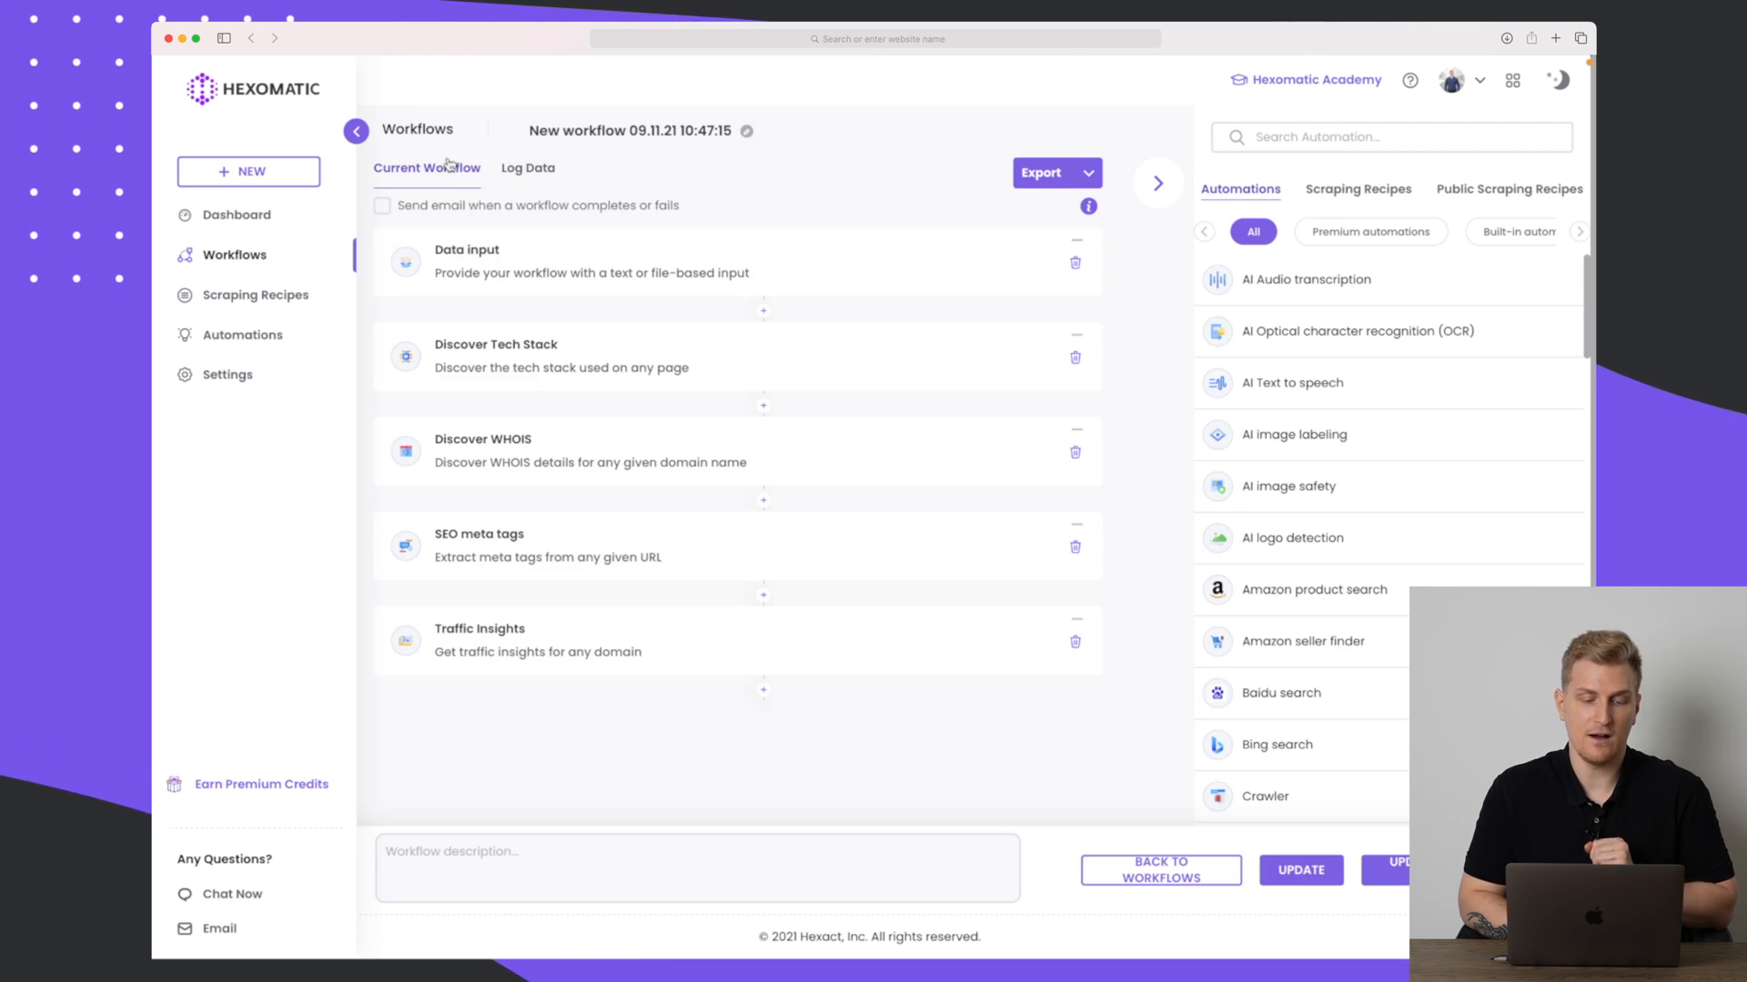
left_click(527, 168)
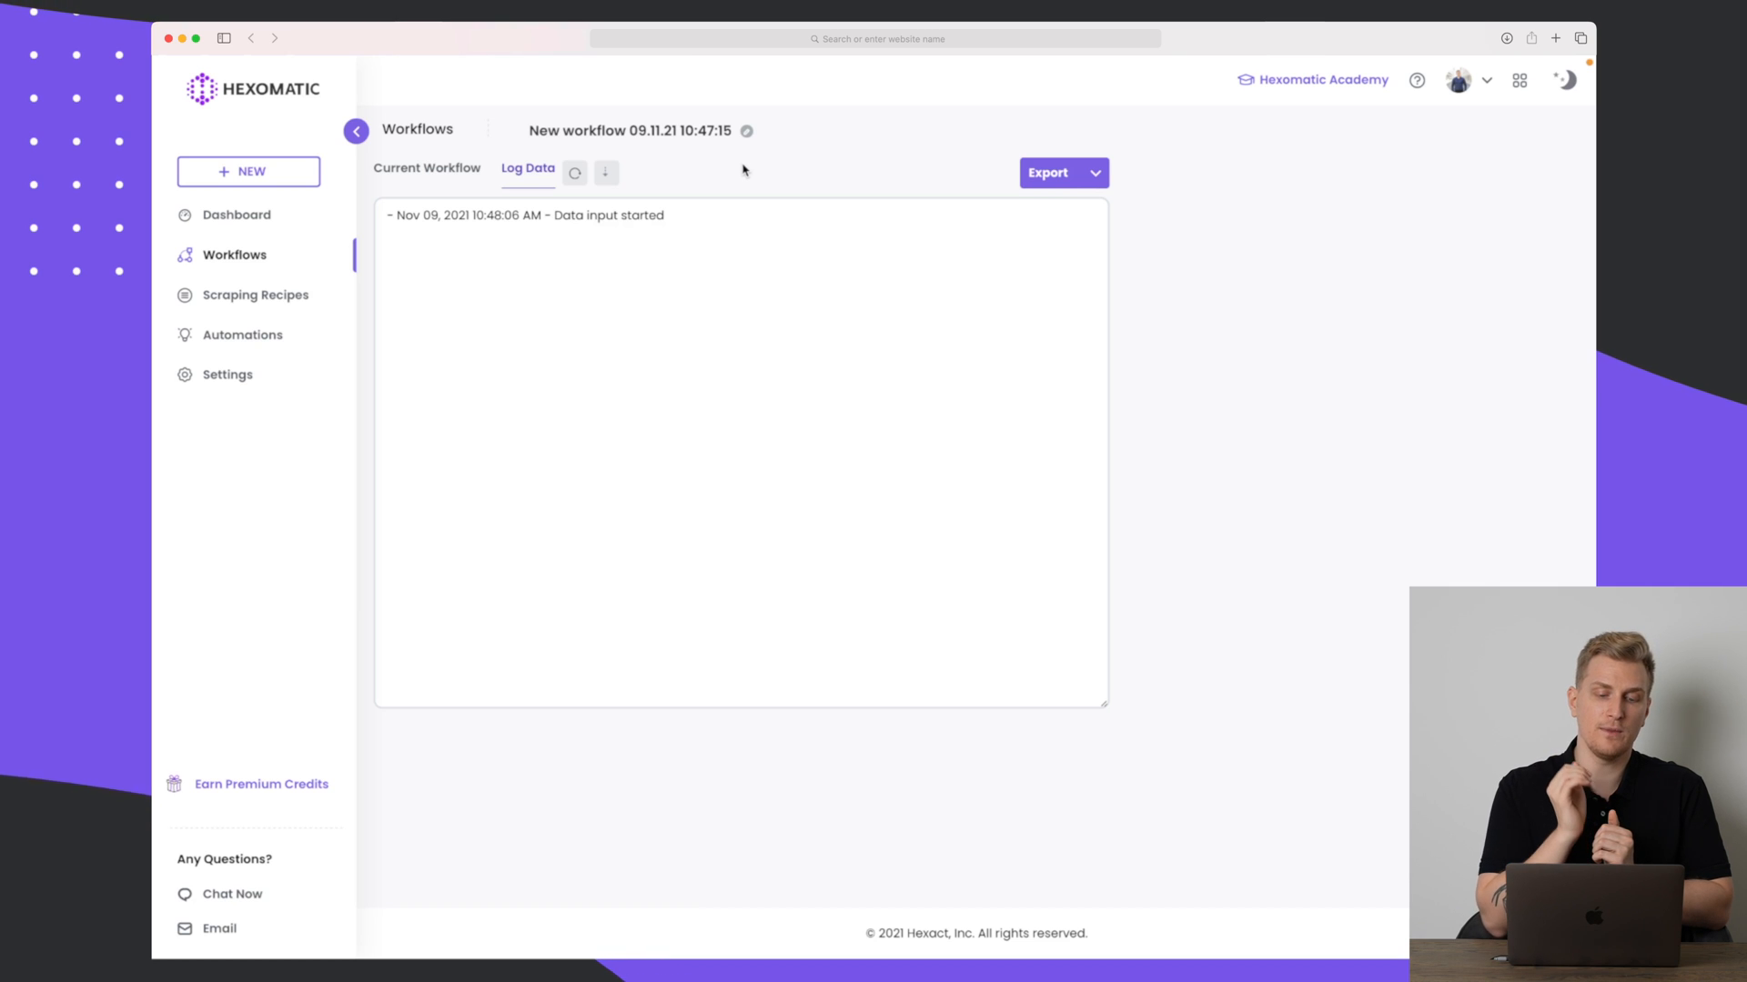
mouse_move(575, 173)
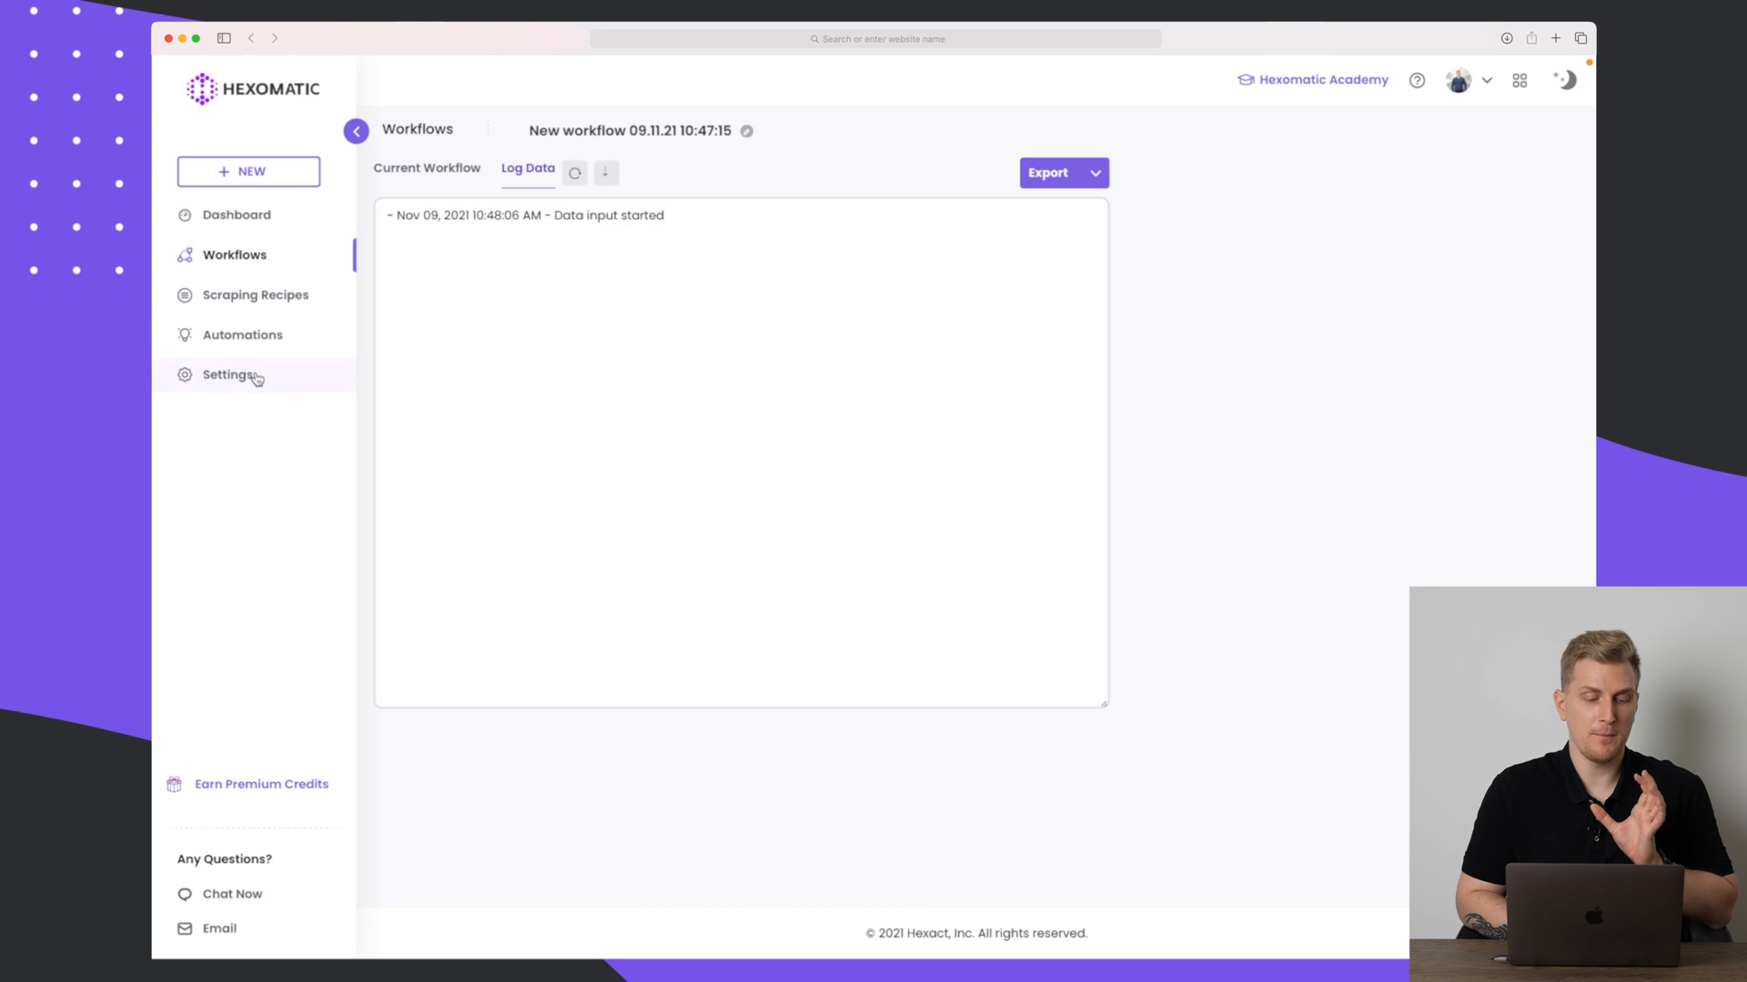
Open Settings and expand the Integrations and API/Webhook panels.
left_click(228, 374)
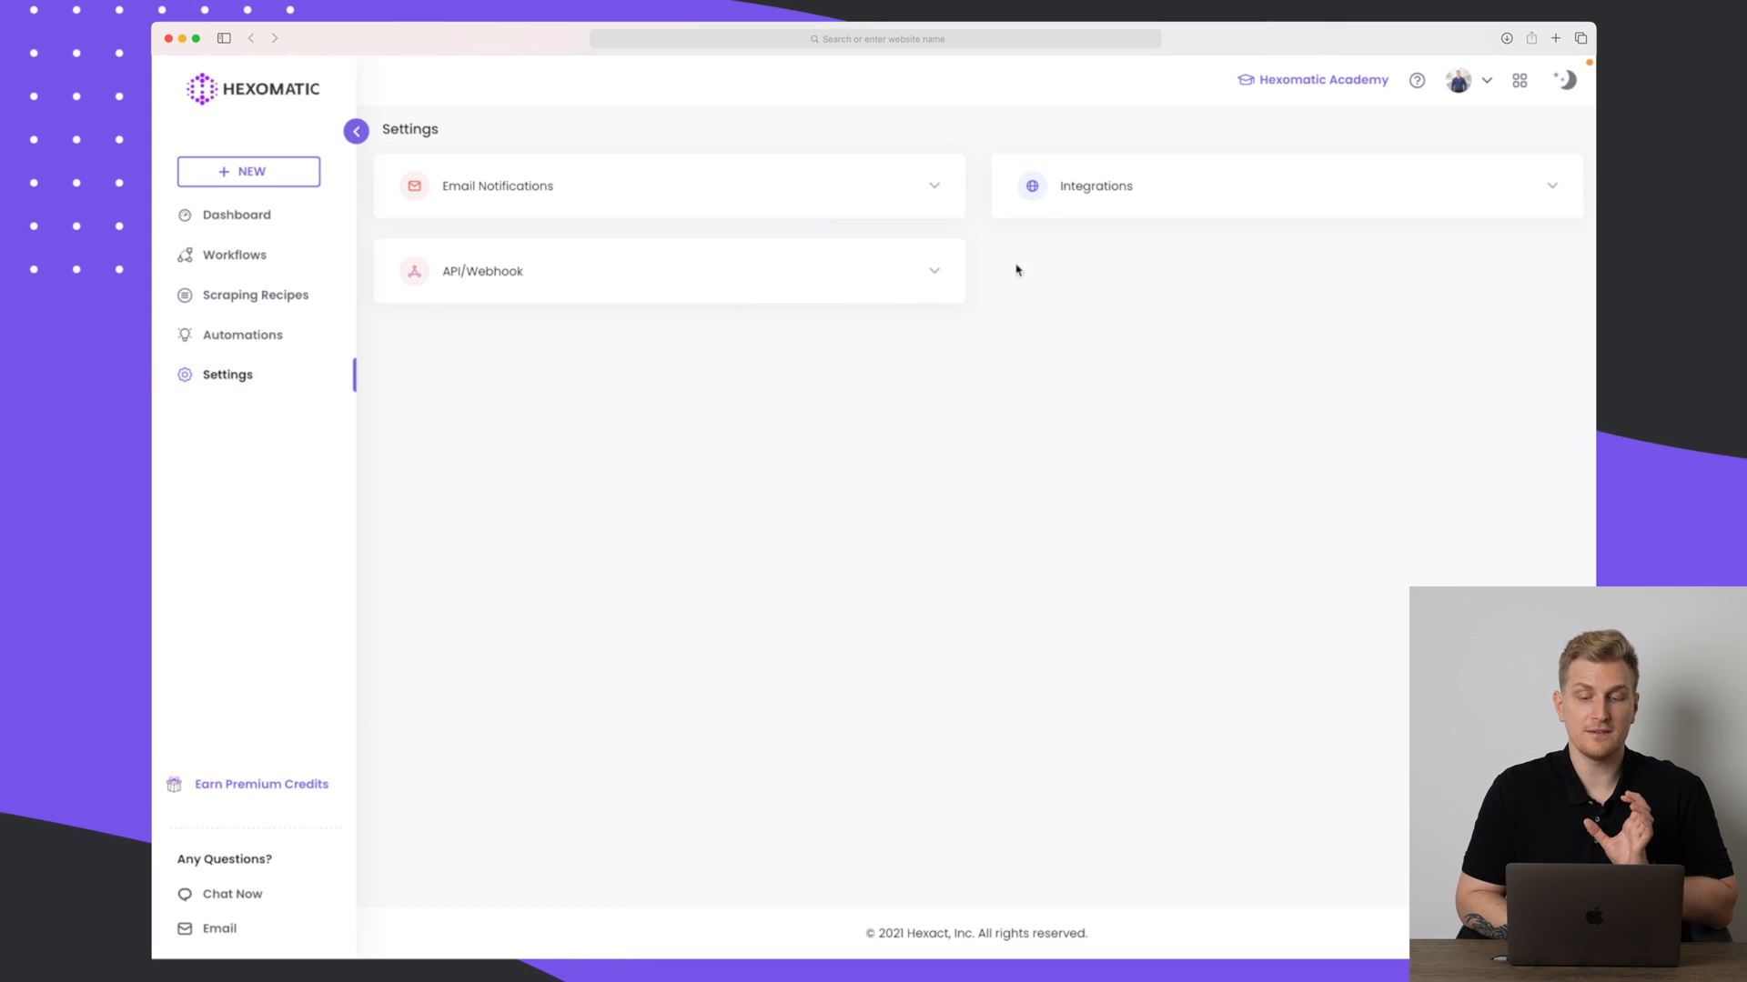
left_click(1286, 186)
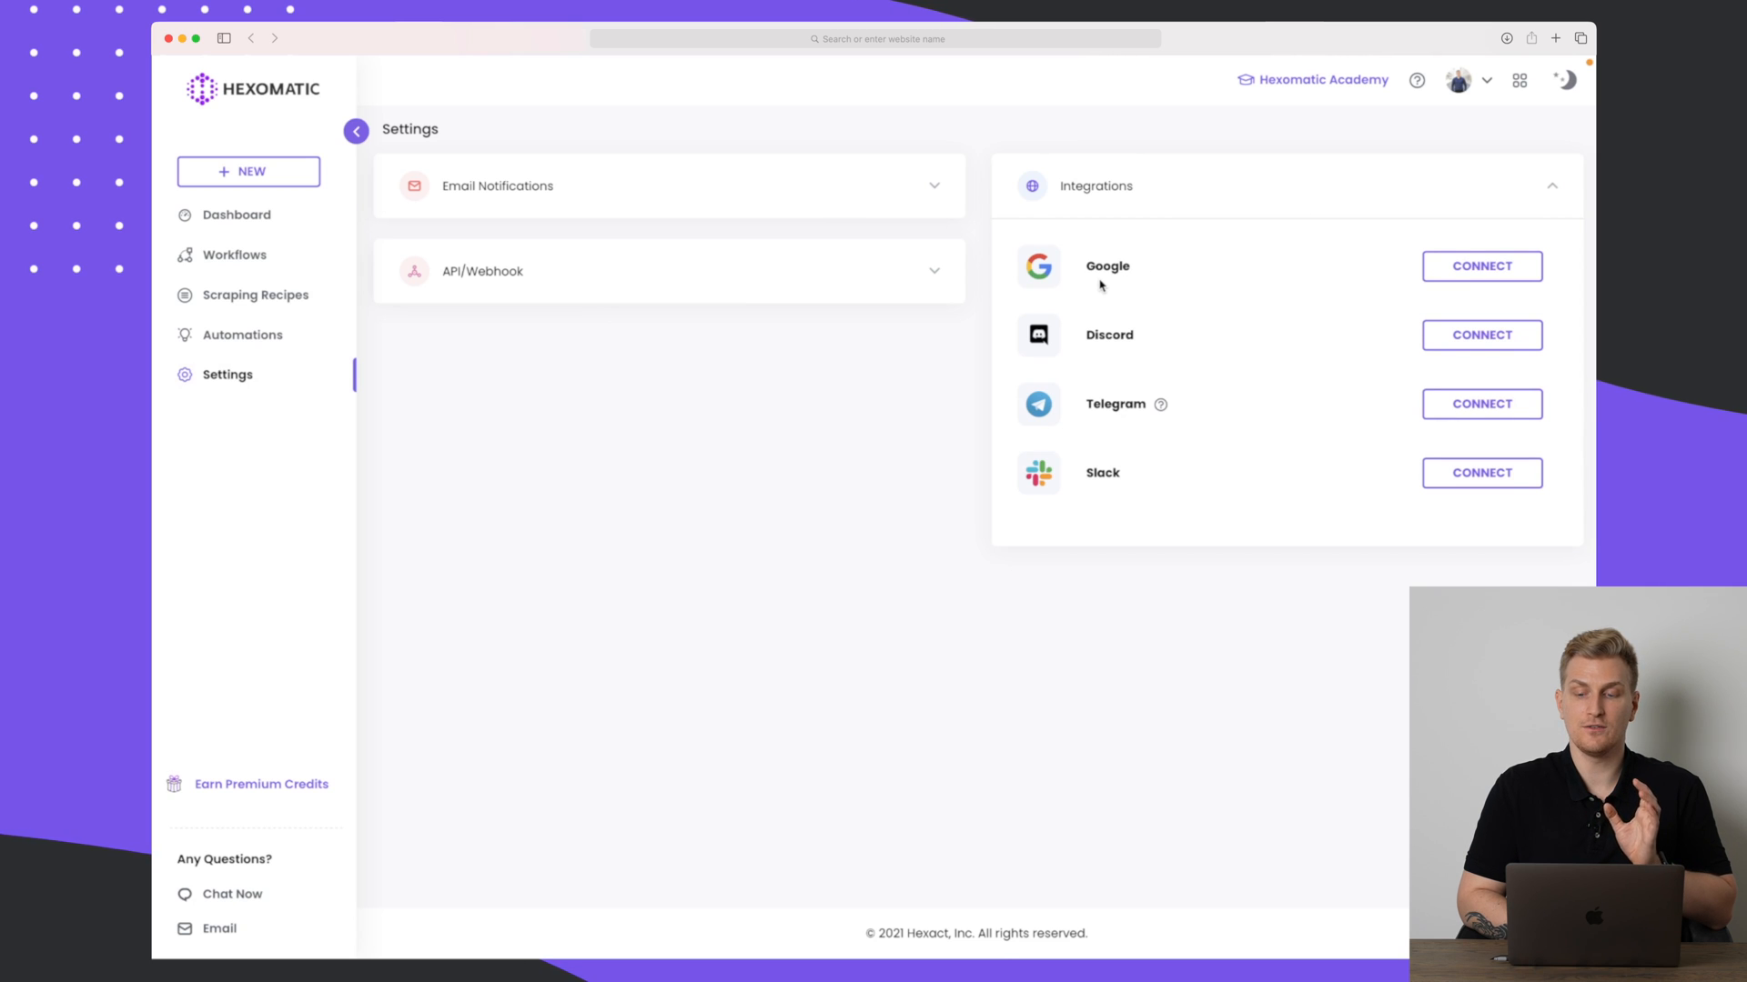
mouse_move(1104, 463)
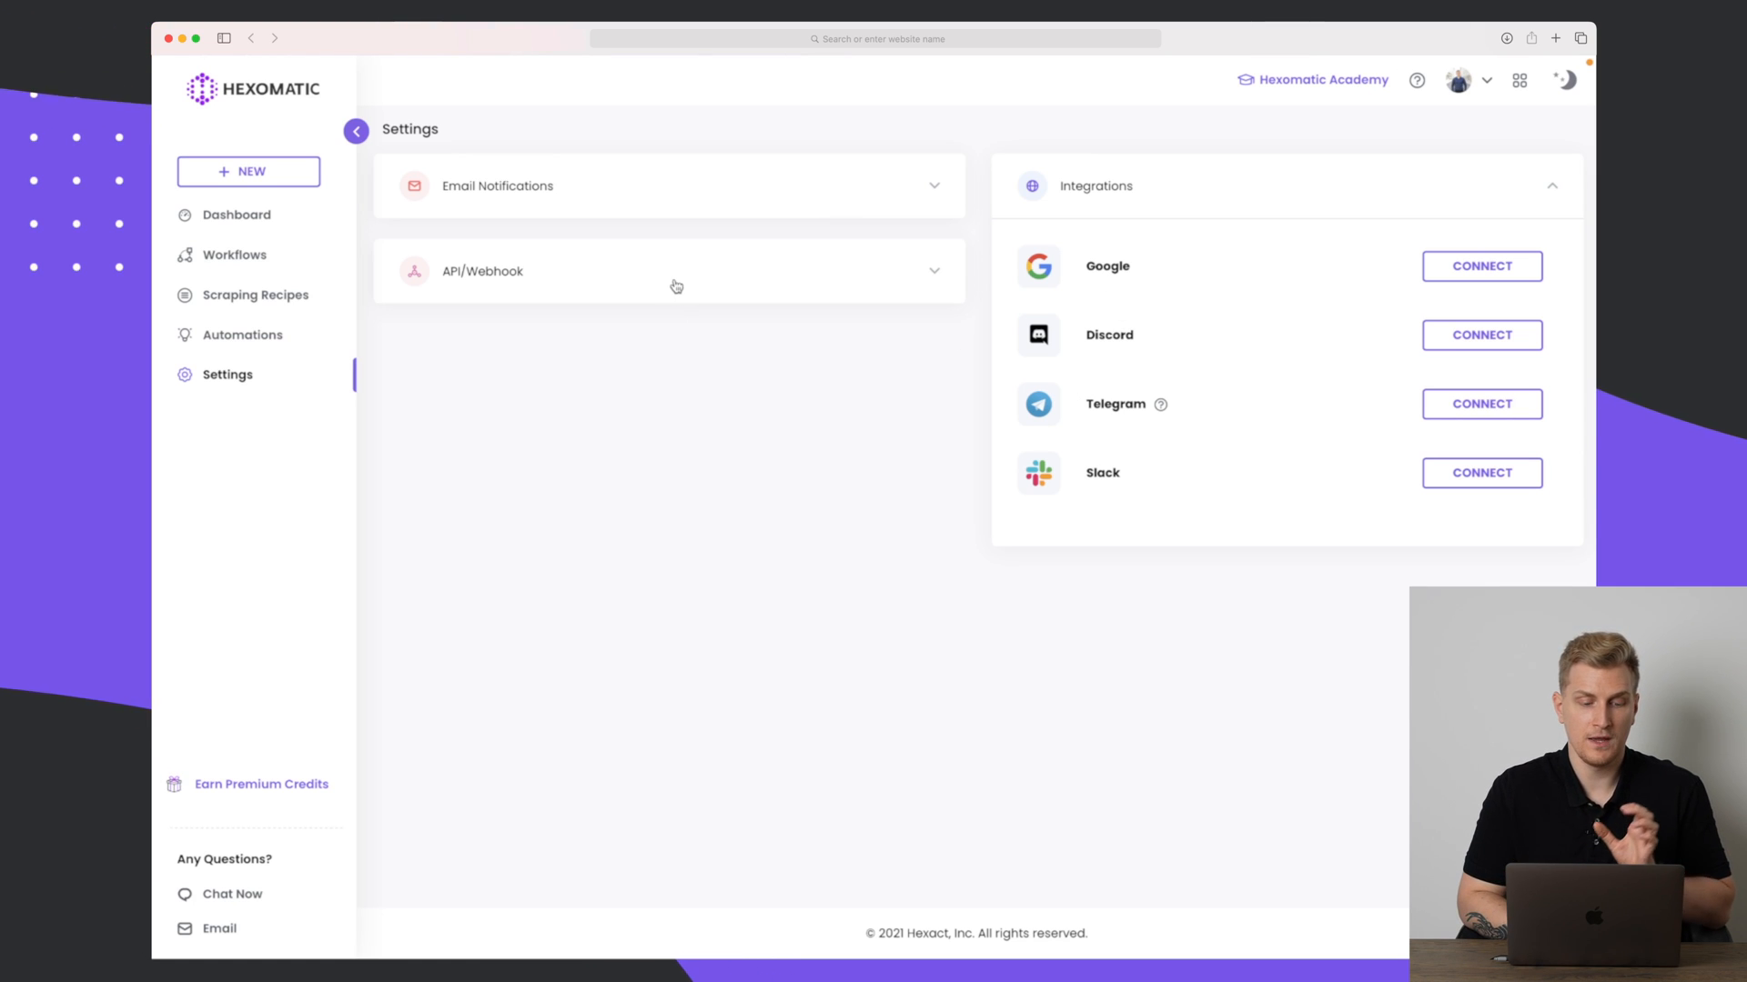
left_click(669, 271)
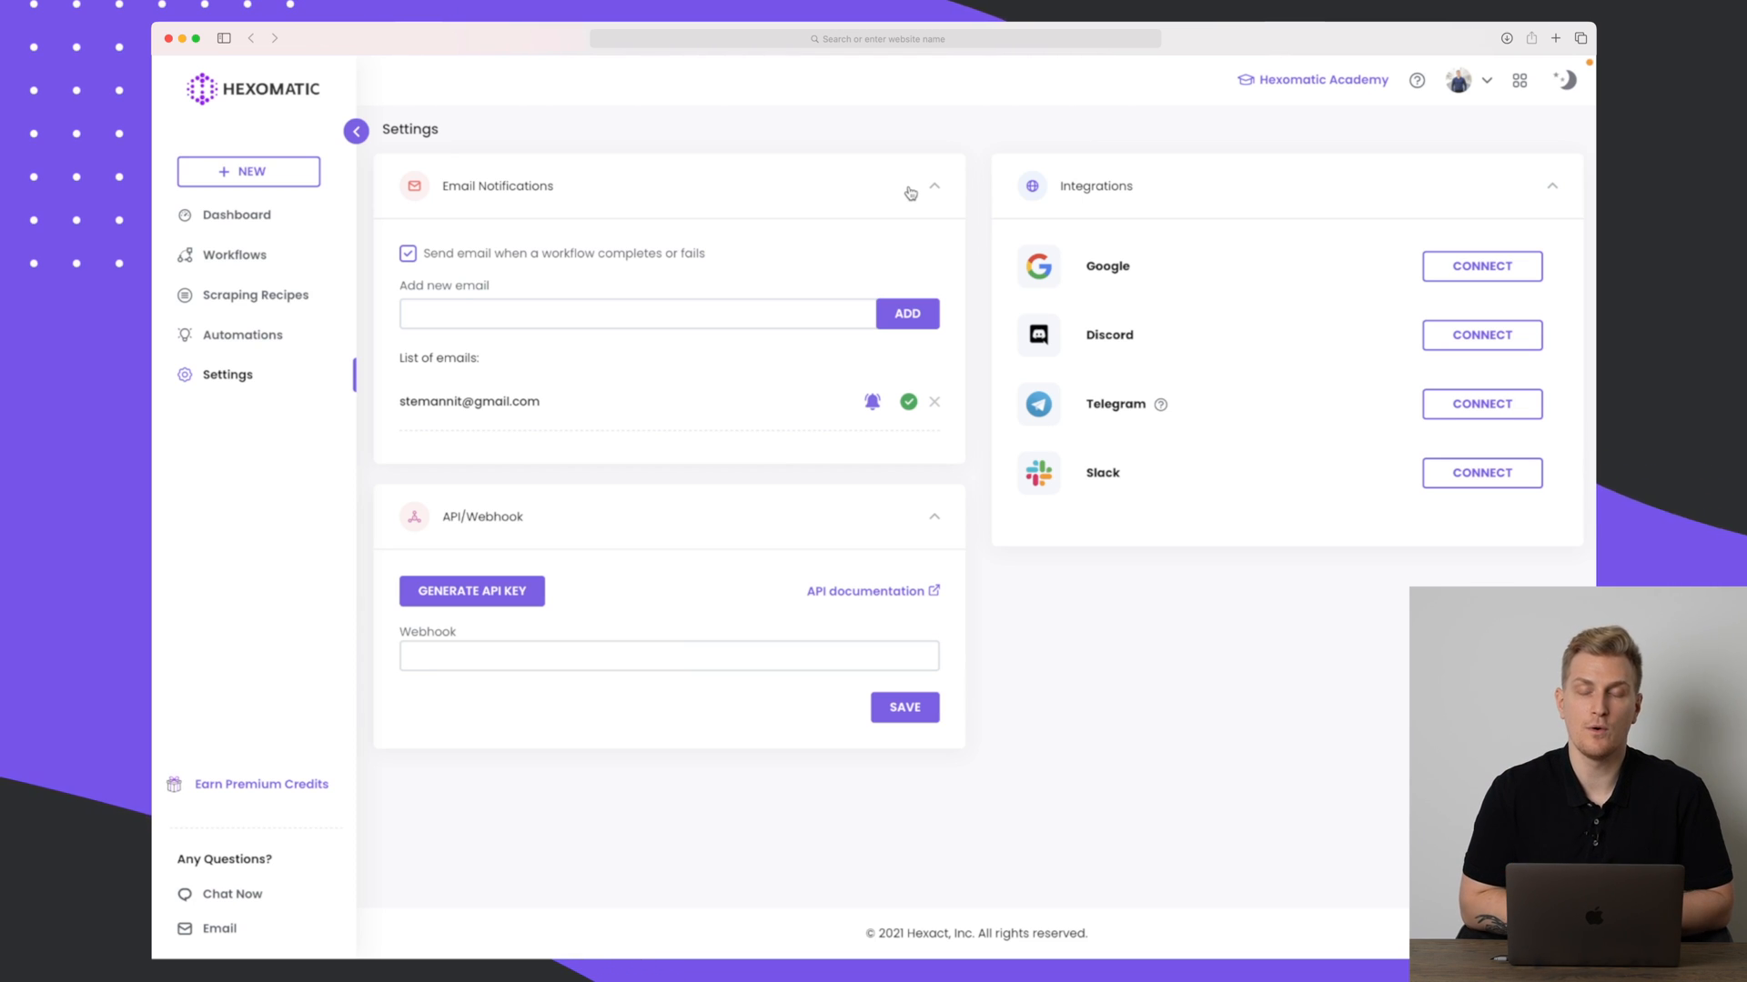
mouse_move(579, 283)
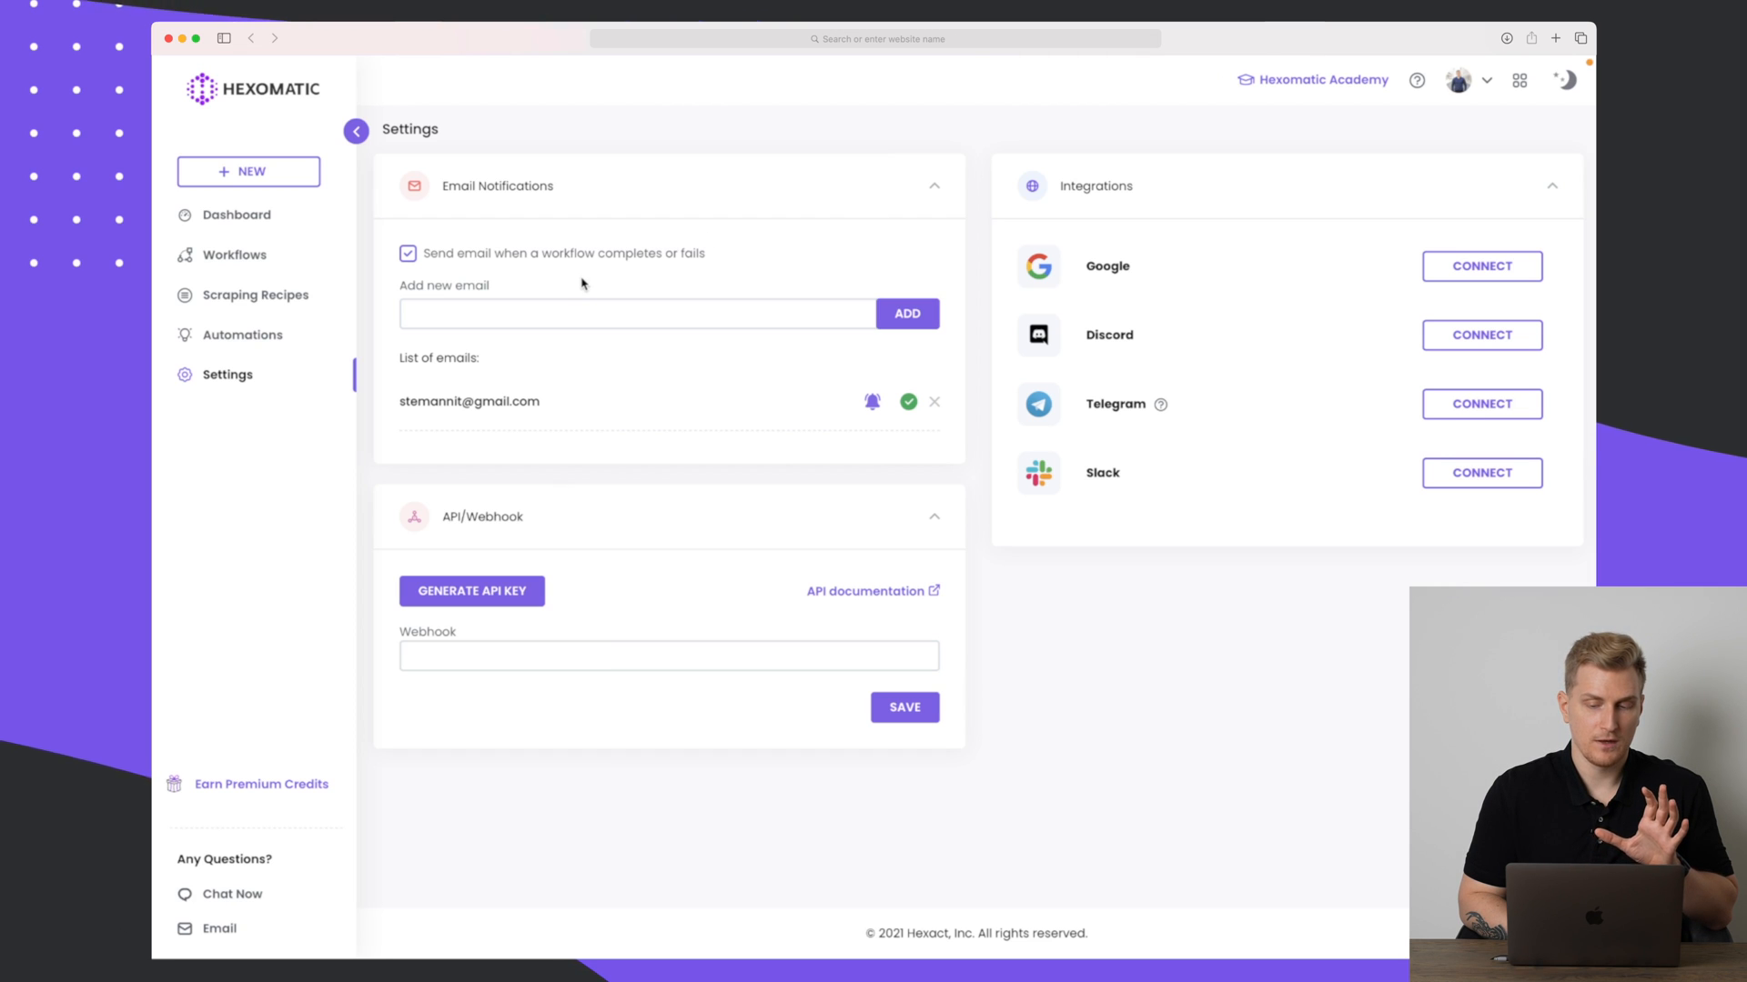
mouse_move(1345, 80)
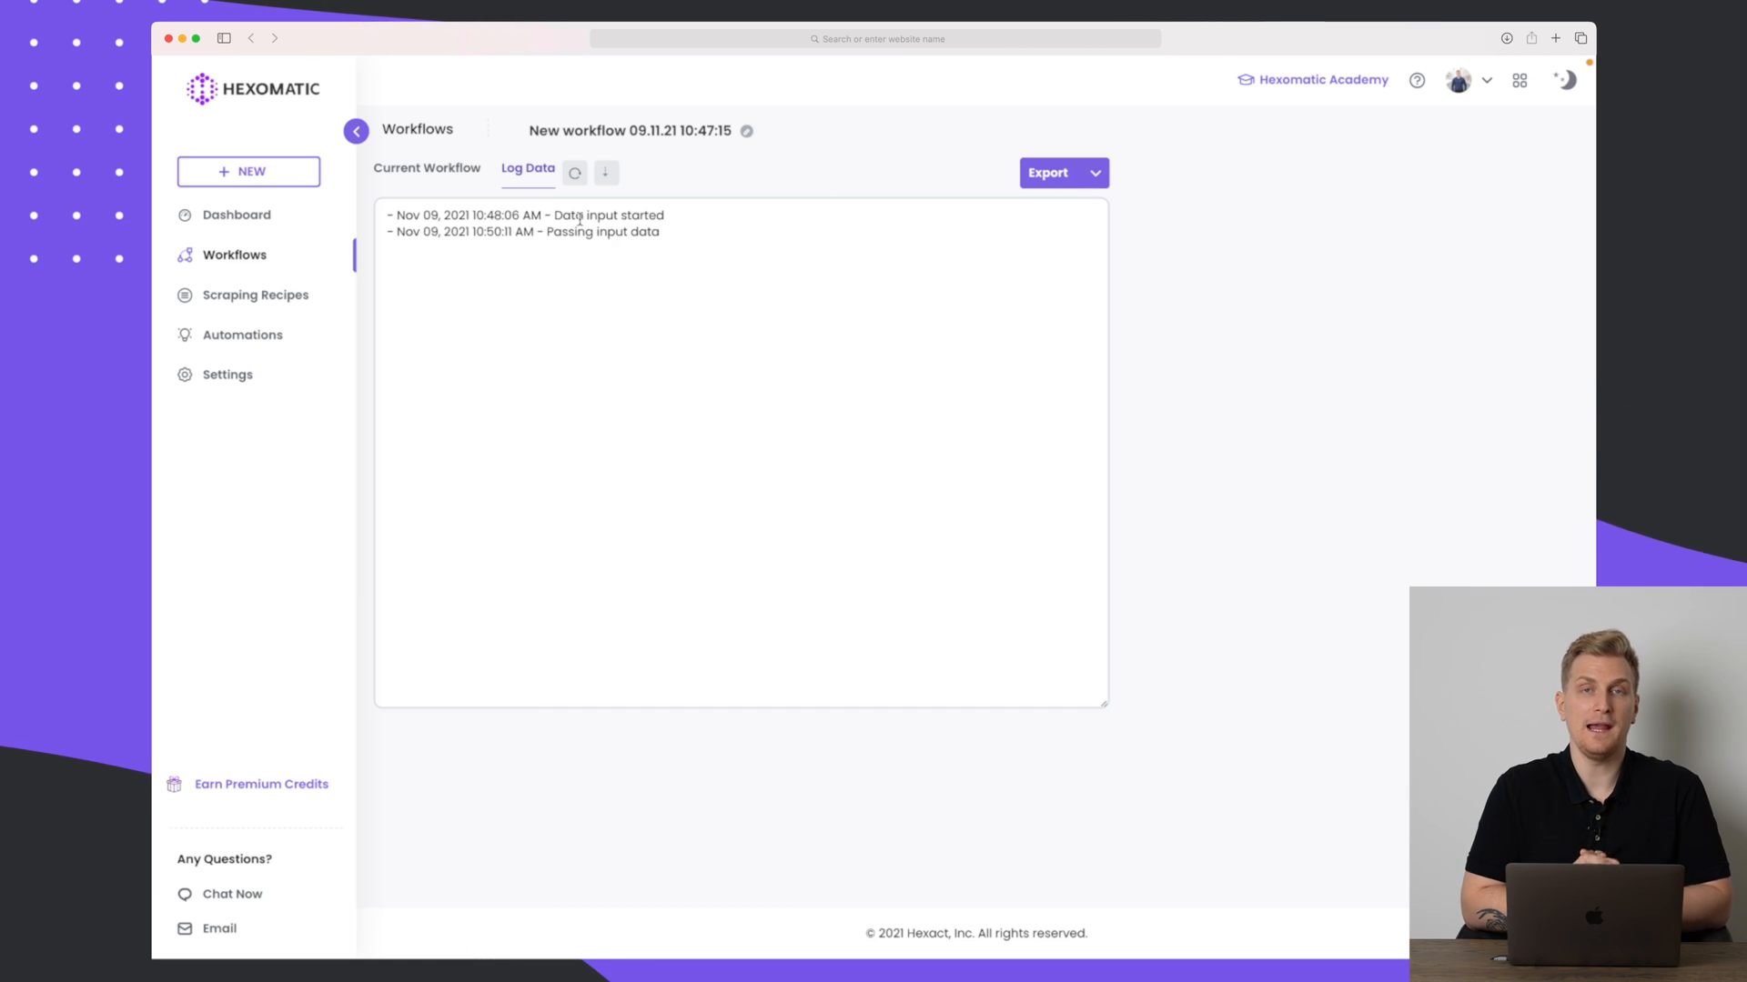
mouse_move(545, 237)
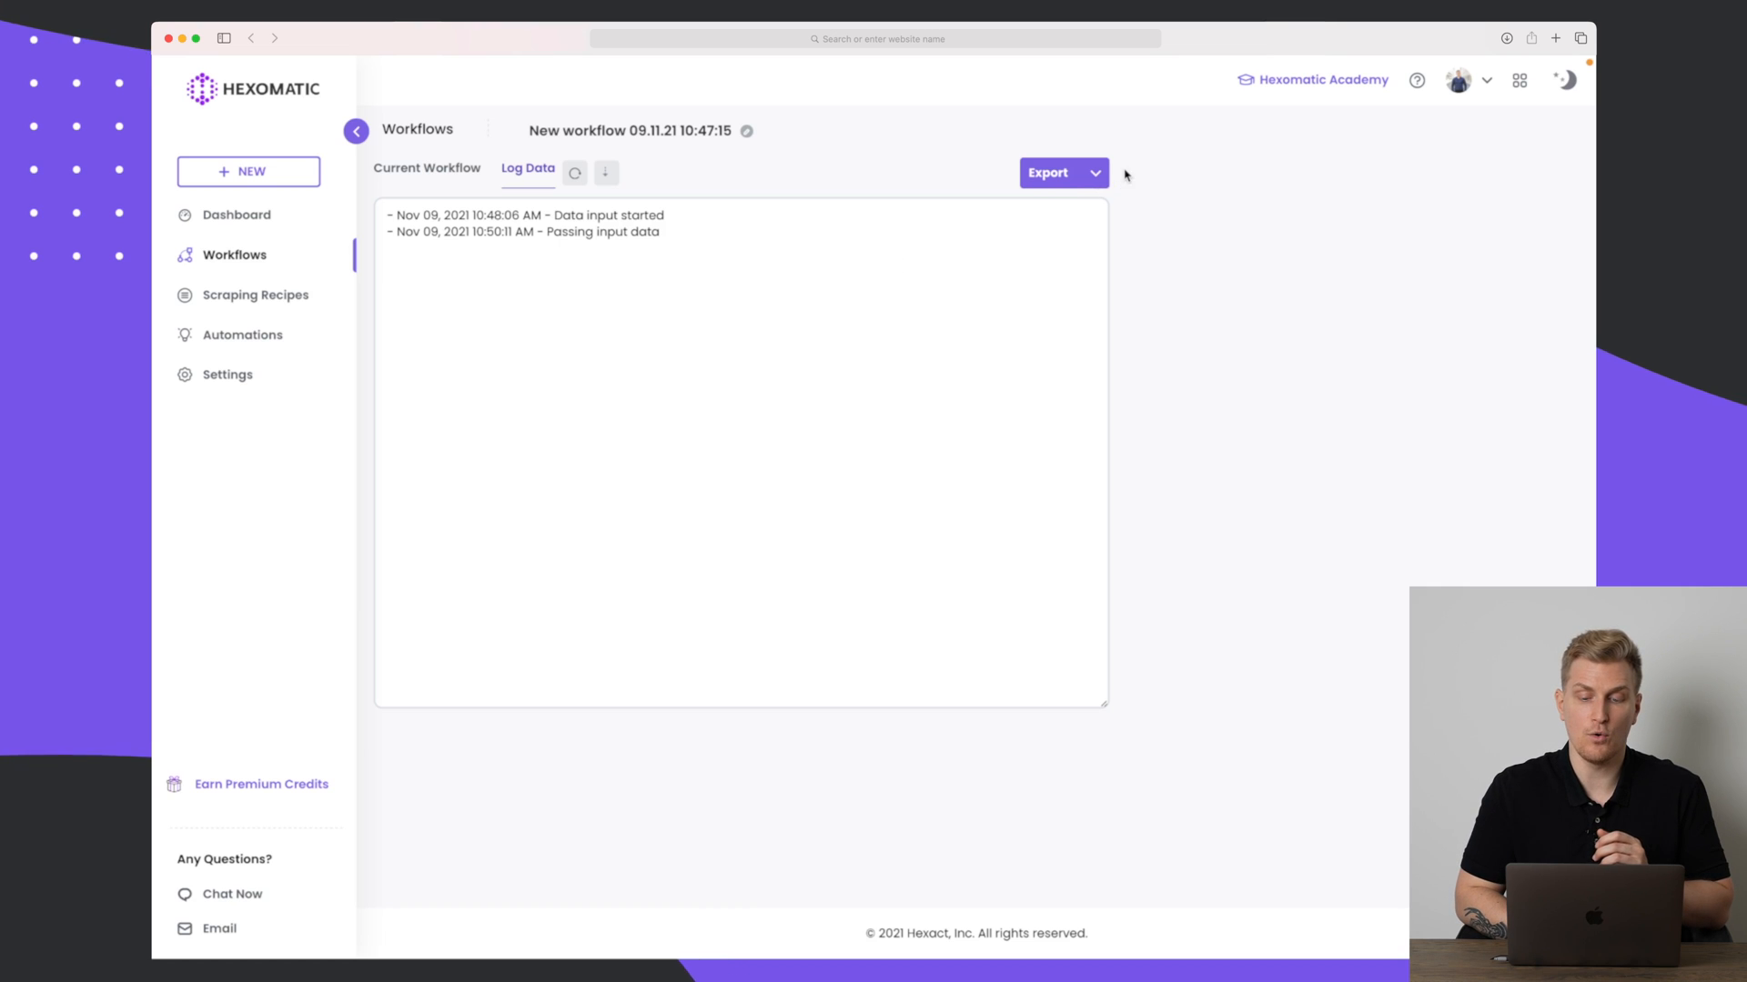
Check the Export dropdown's Google Sheets, CSV and JSON options, then close it.
left_click(1059, 173)
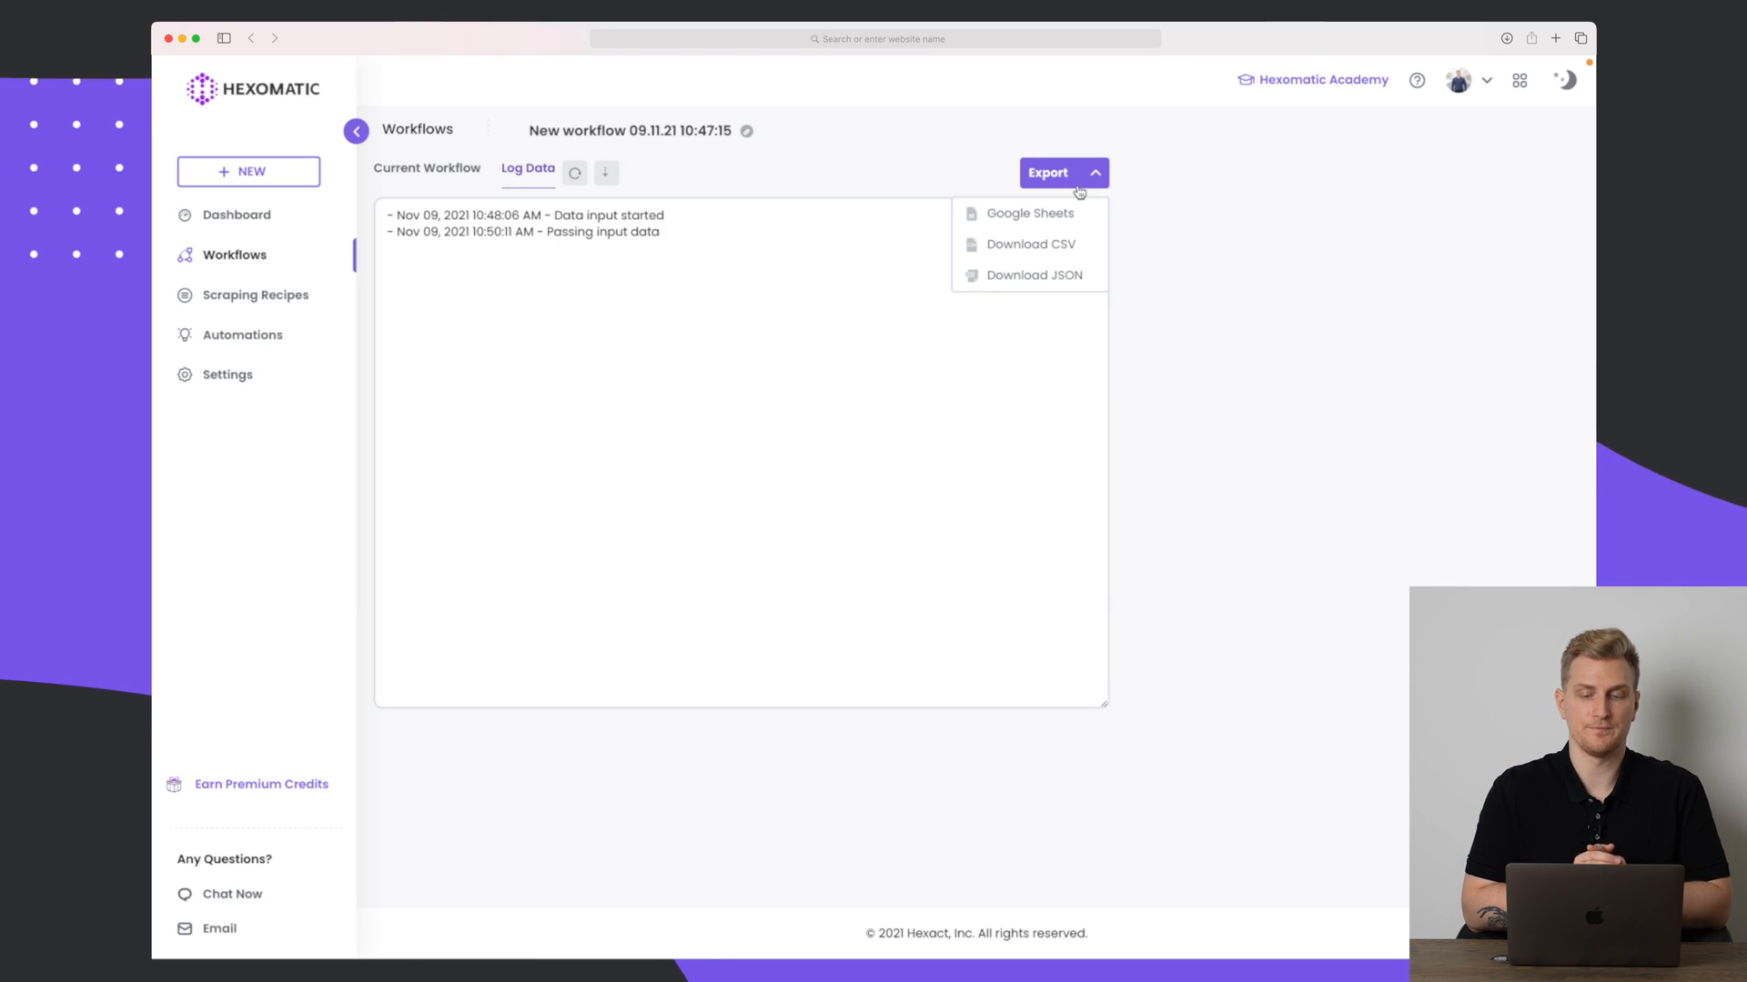
left_click(1047, 172)
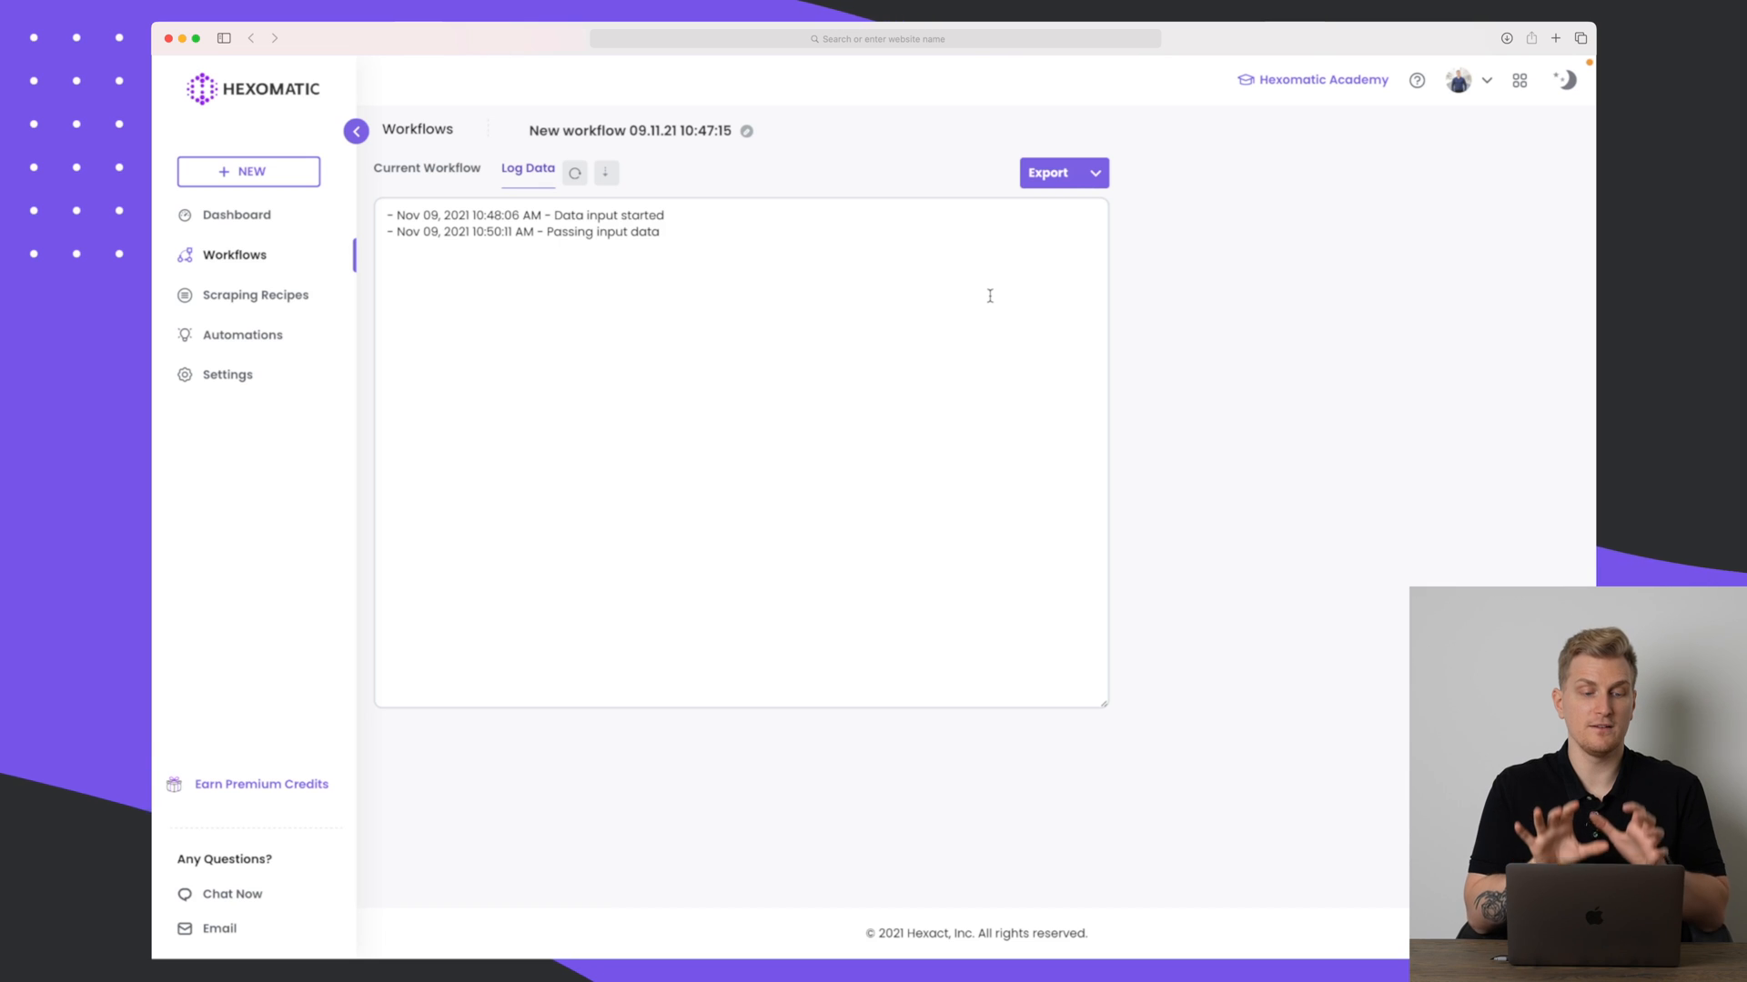